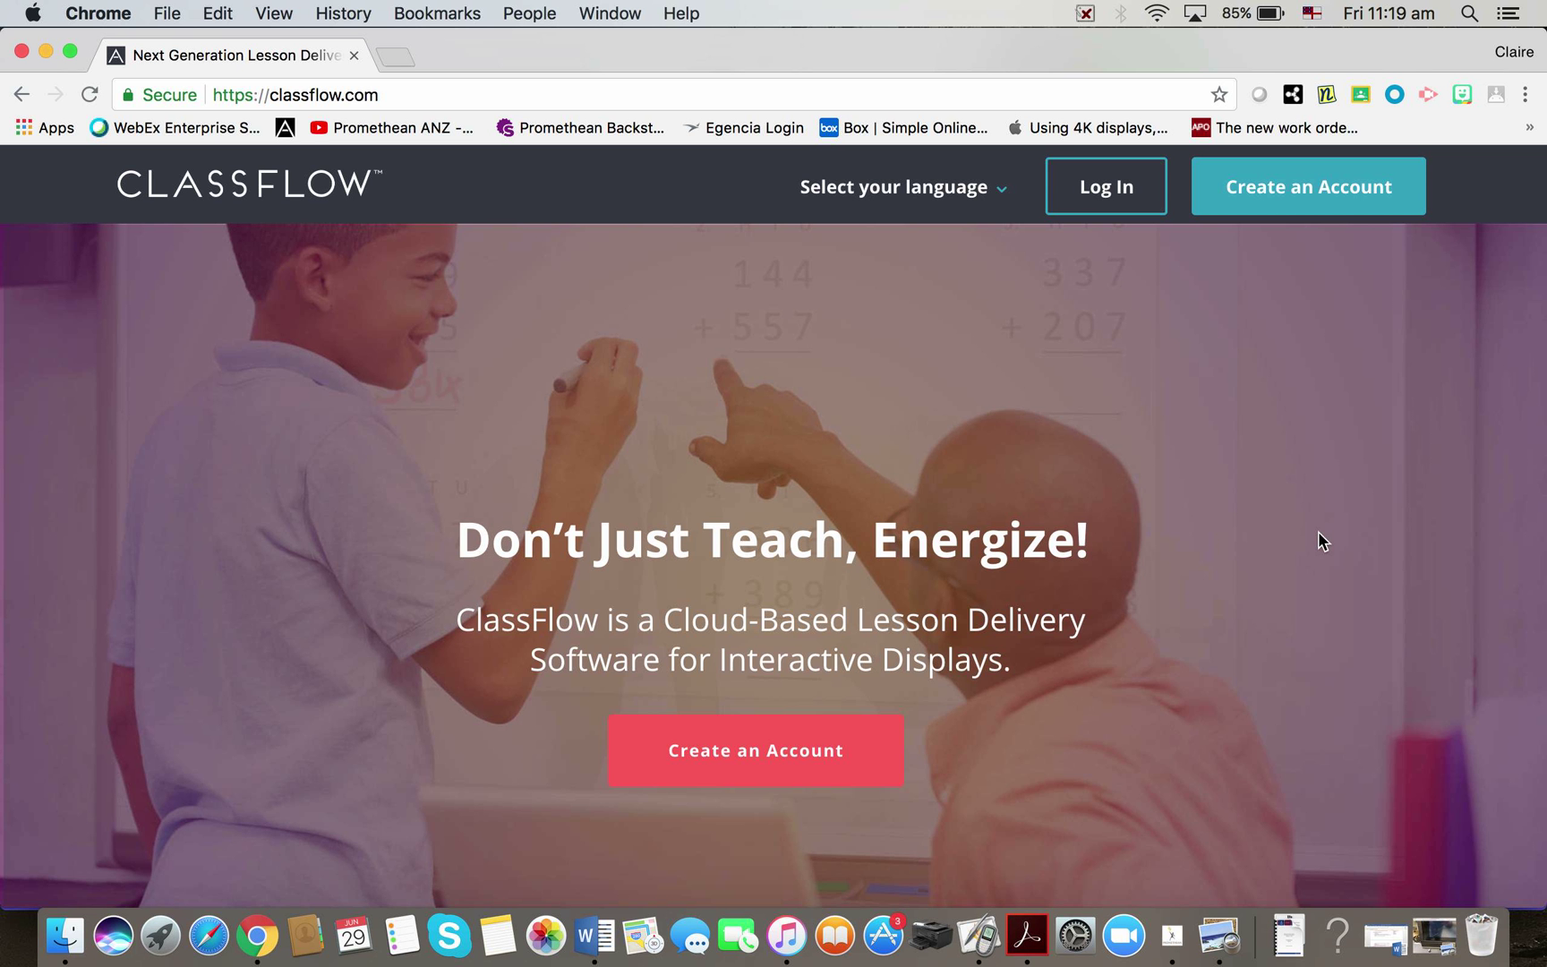
{"action": "mouse_move", "coordinate": [1270, 361]}
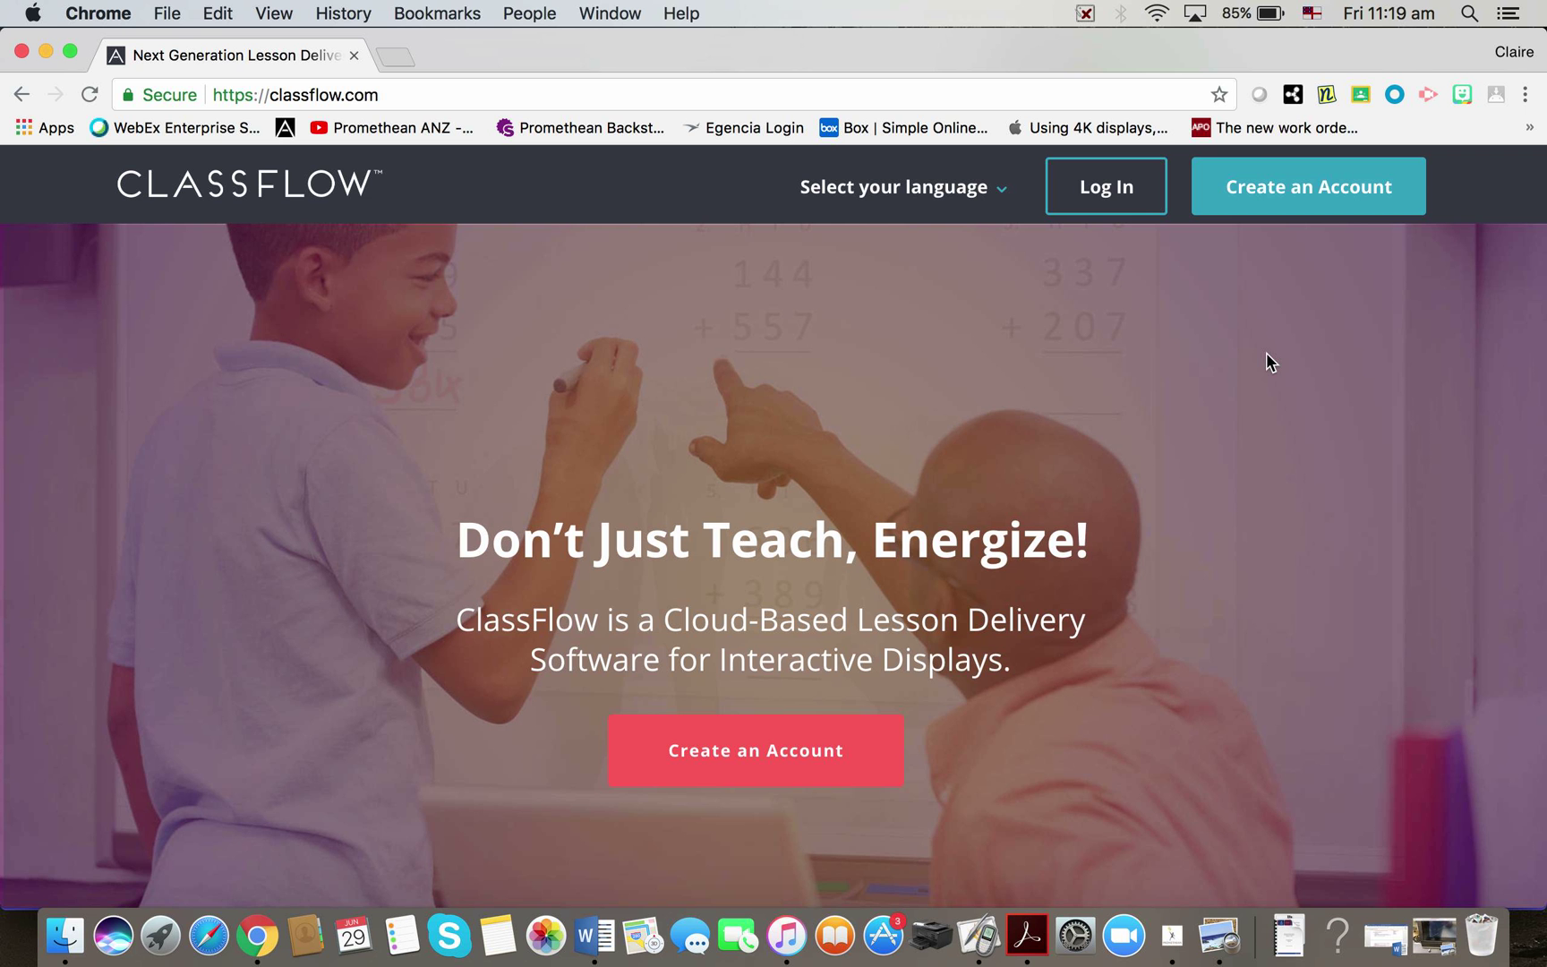
{"action": "mouse_move", "coordinate": [1119, 194]}
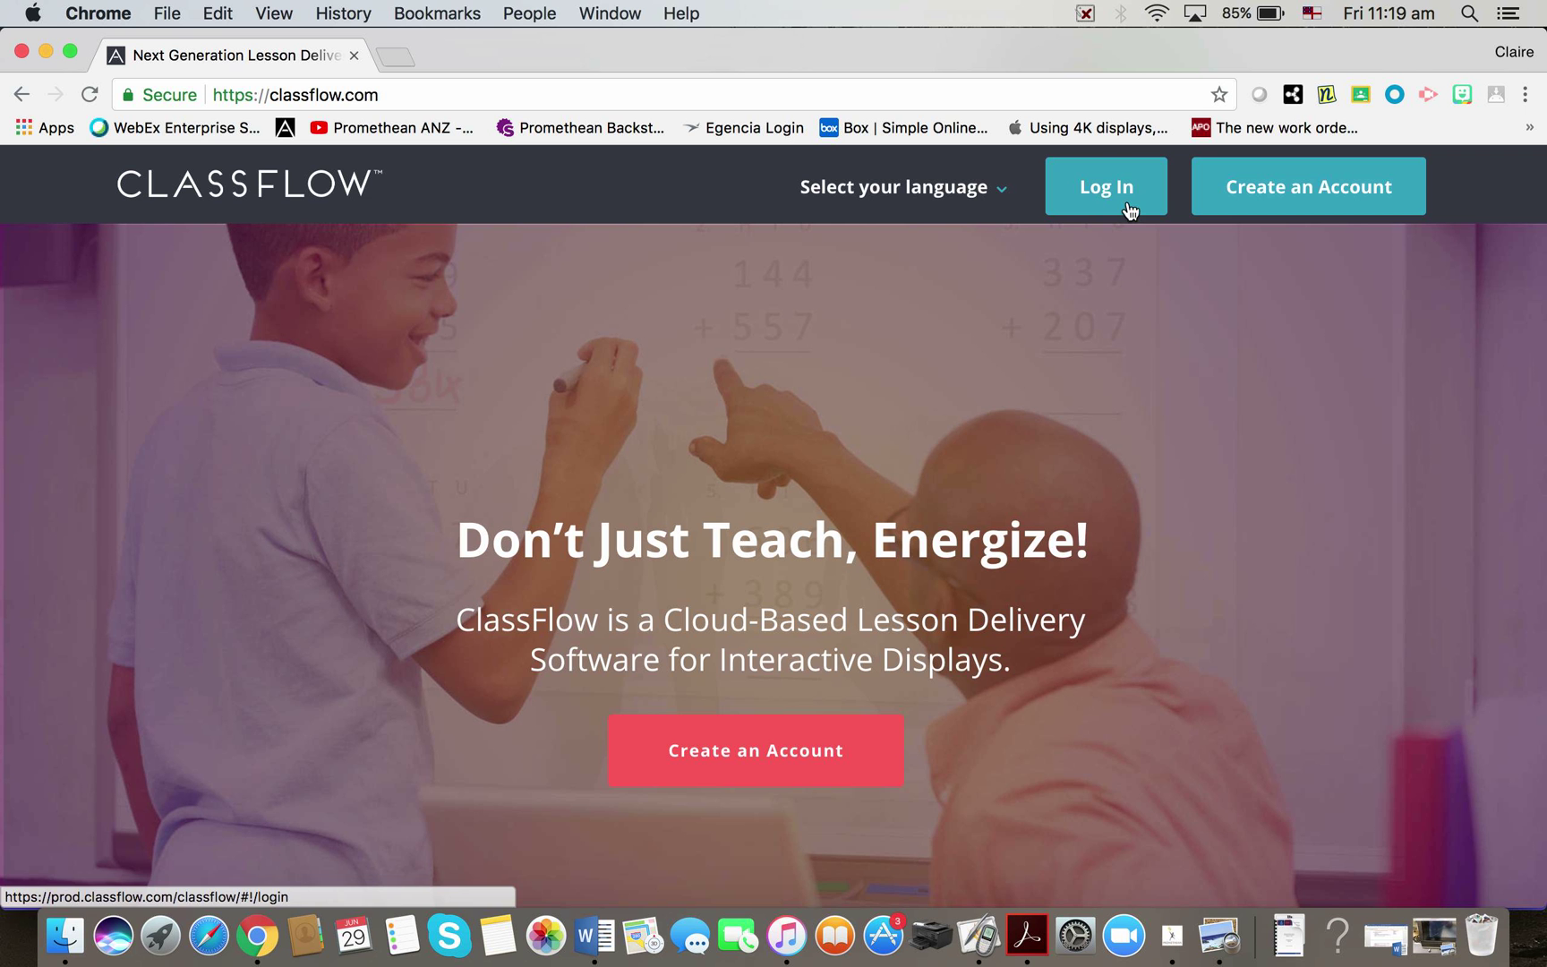
{"action": "mouse_move", "coordinate": [1289, 186]}
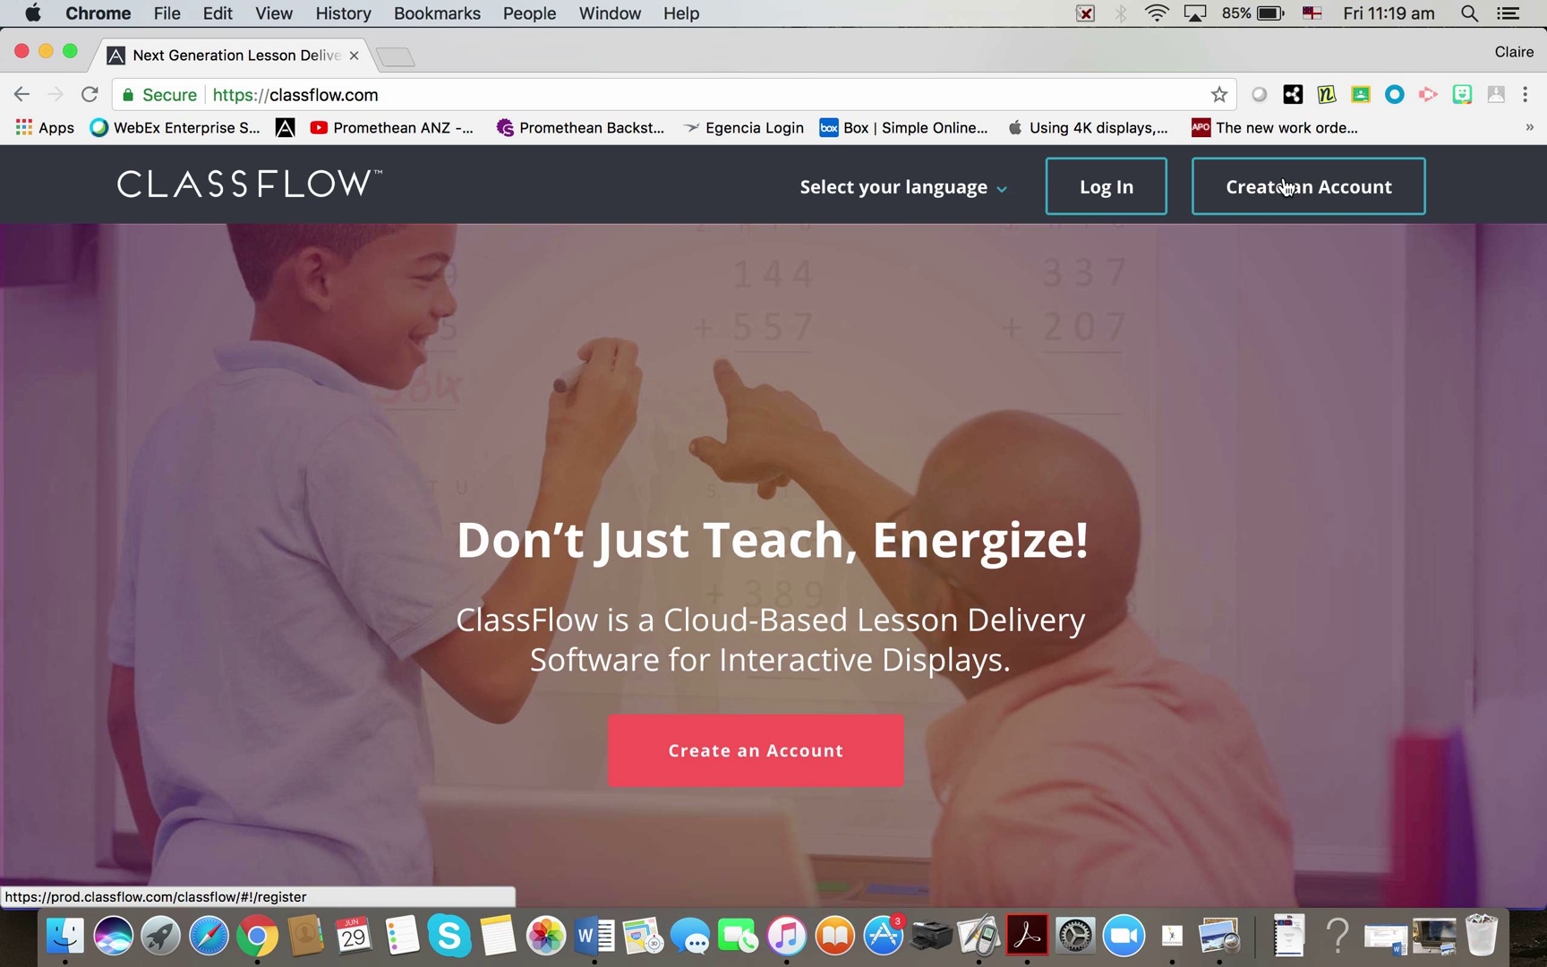
{"action": "mouse_move", "coordinate": [1289, 186]}
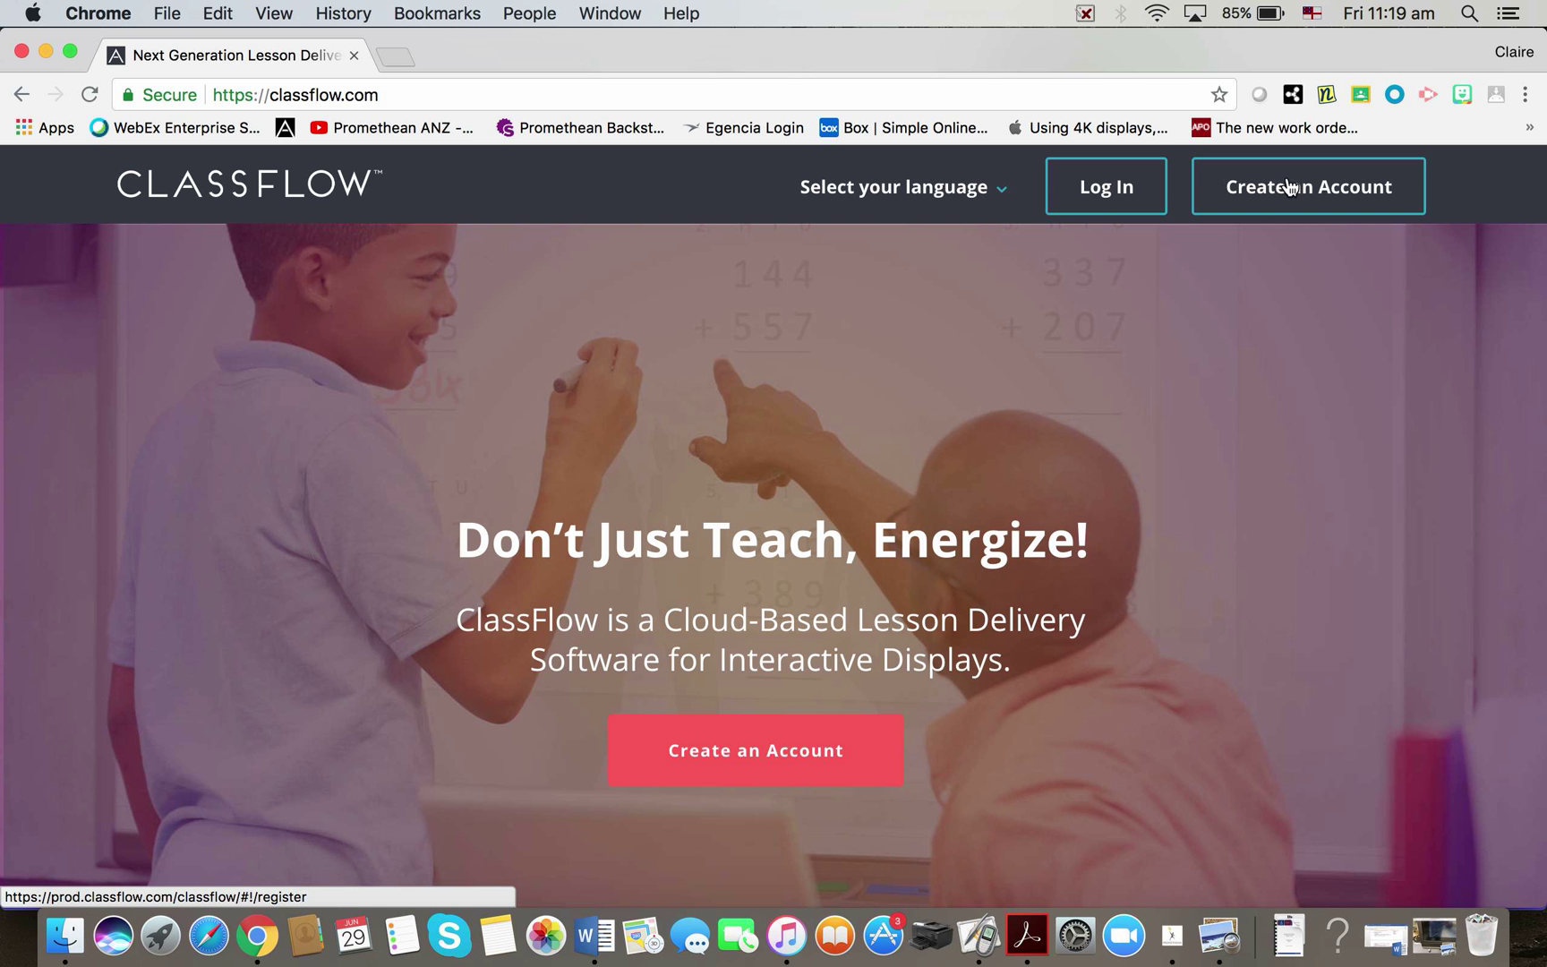
{"action": "mouse_move", "coordinate": [1101, 195]}
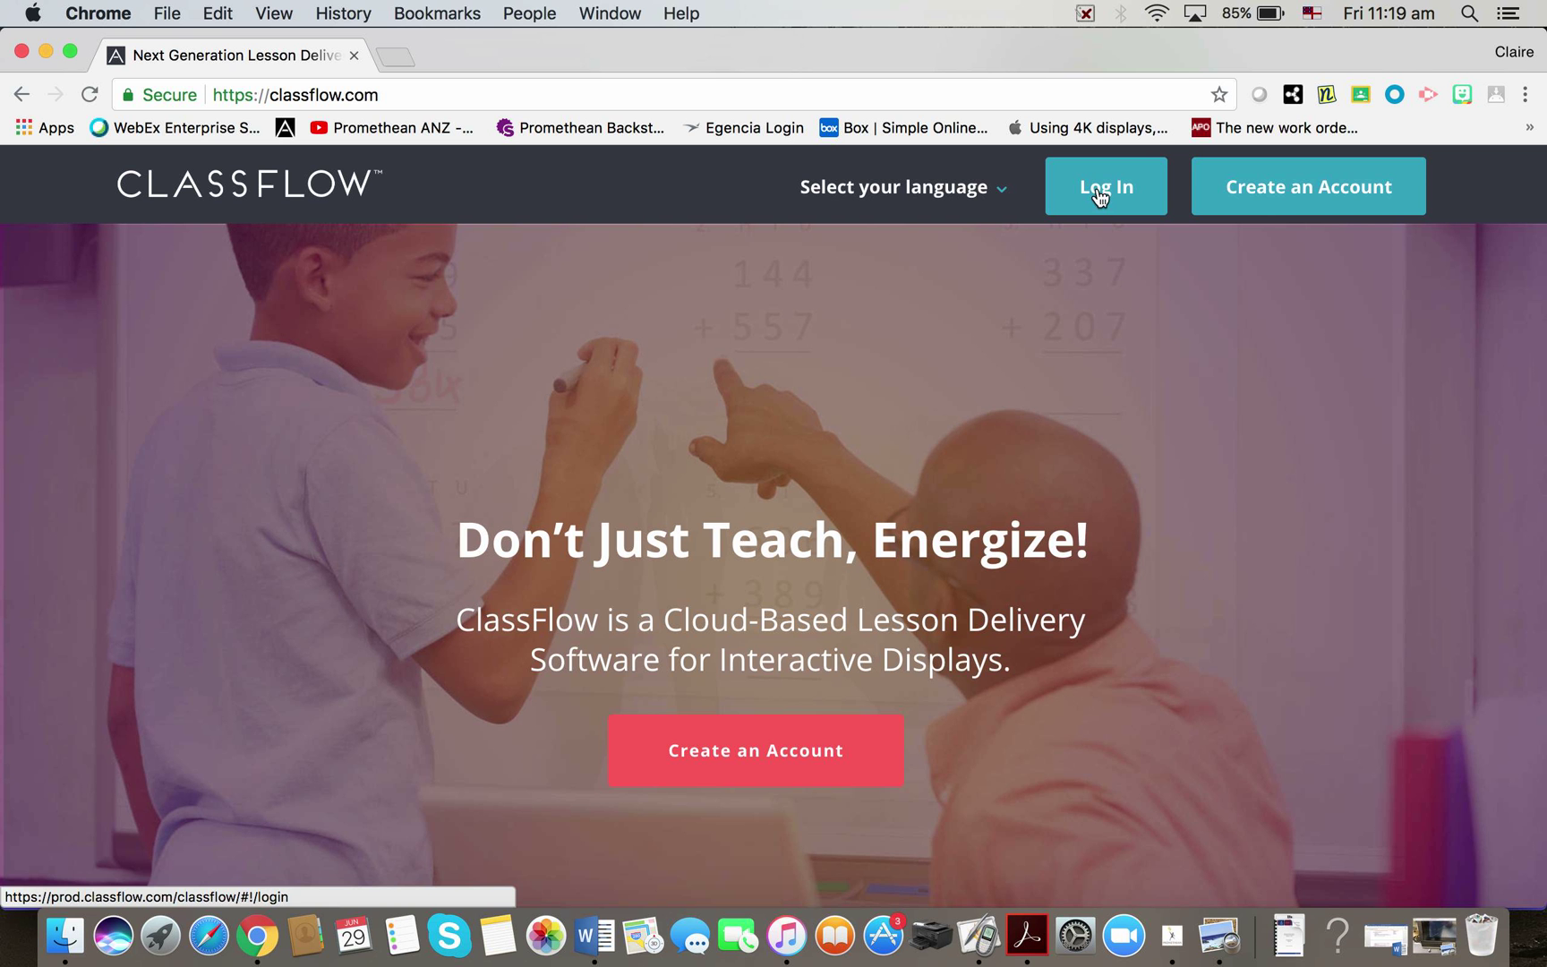
Step: Log in and browse the Marketplace's Refine By sidebar down to the File Format filters
{"action": "left_click", "coordinate": [1106, 186]}
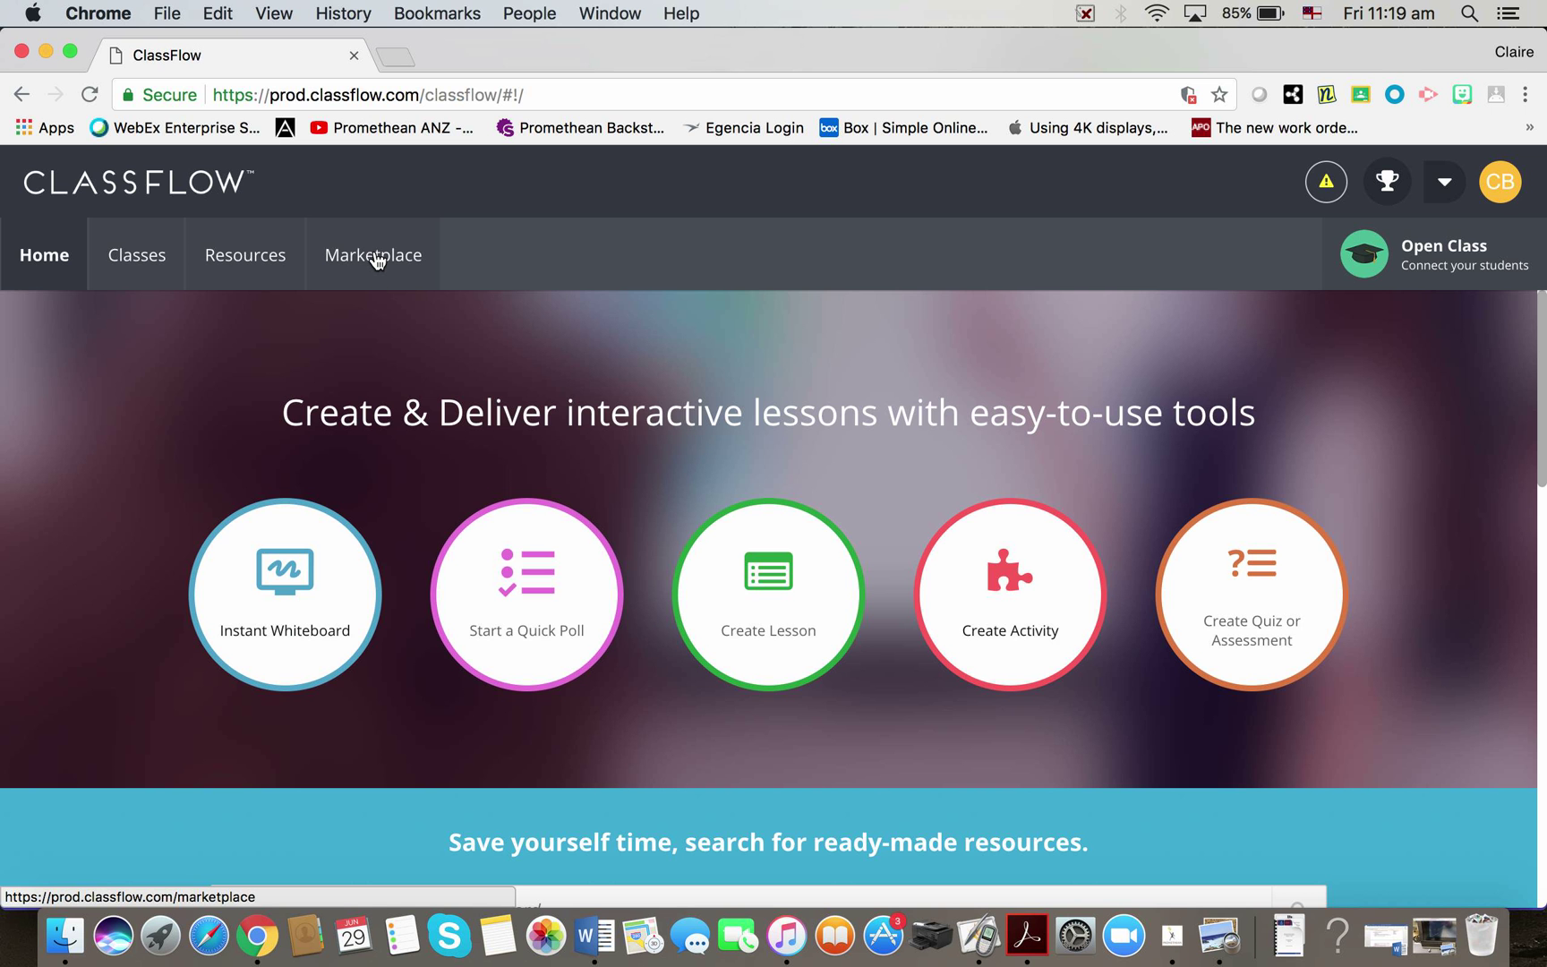
{"action": "left_click", "coordinate": [372, 254]}
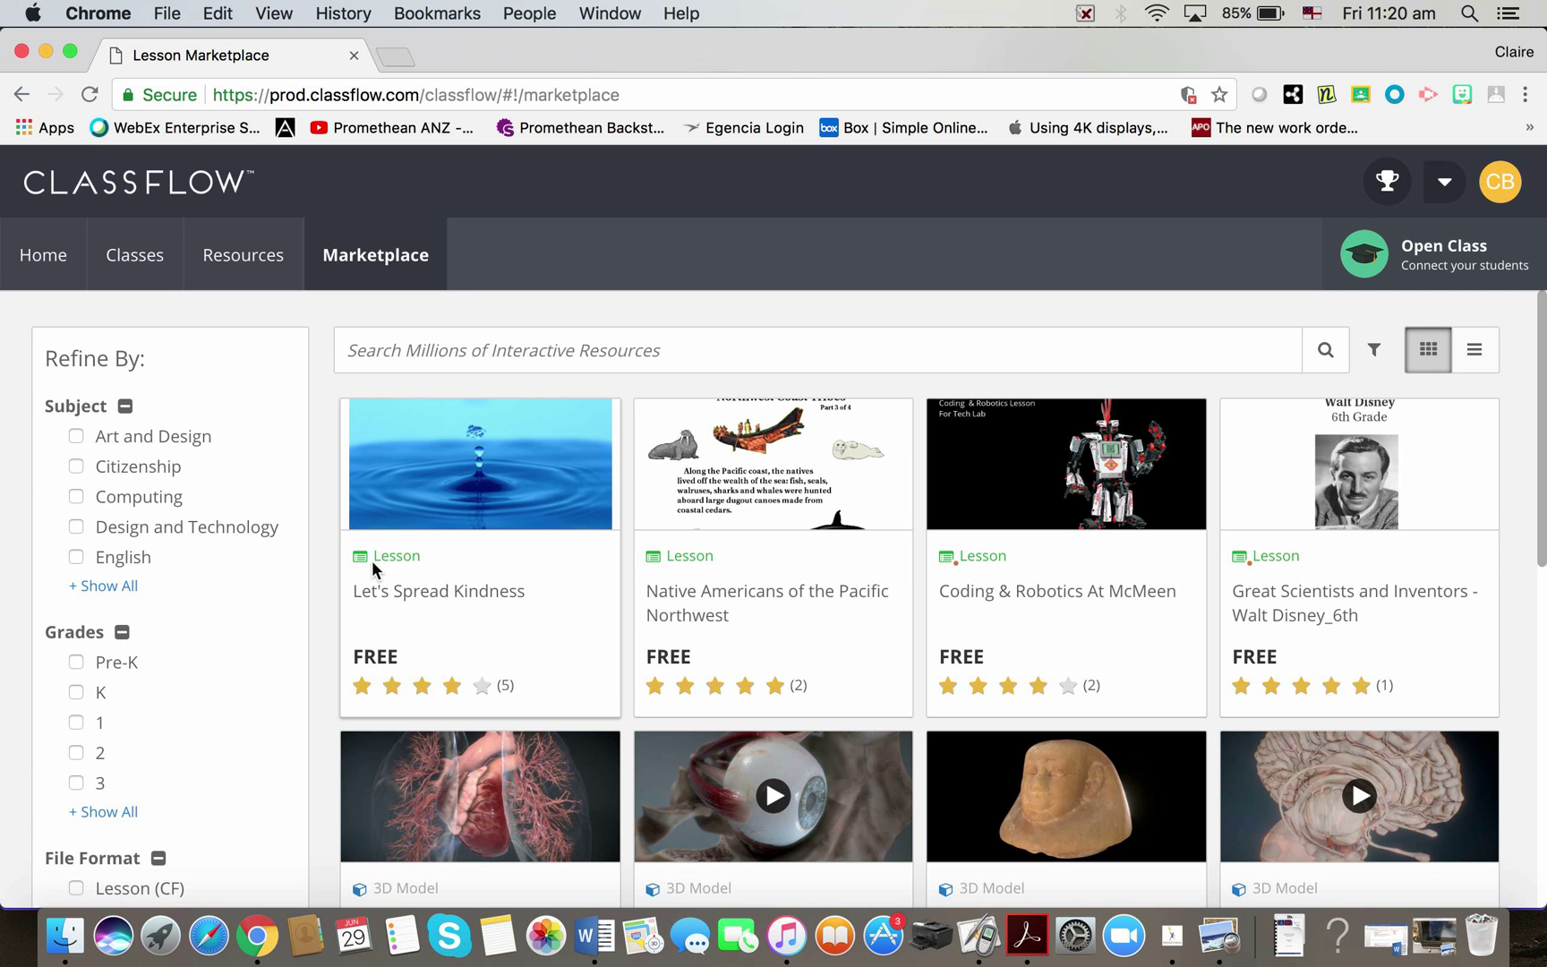
{"action": "mouse_move", "coordinate": [203, 678]}
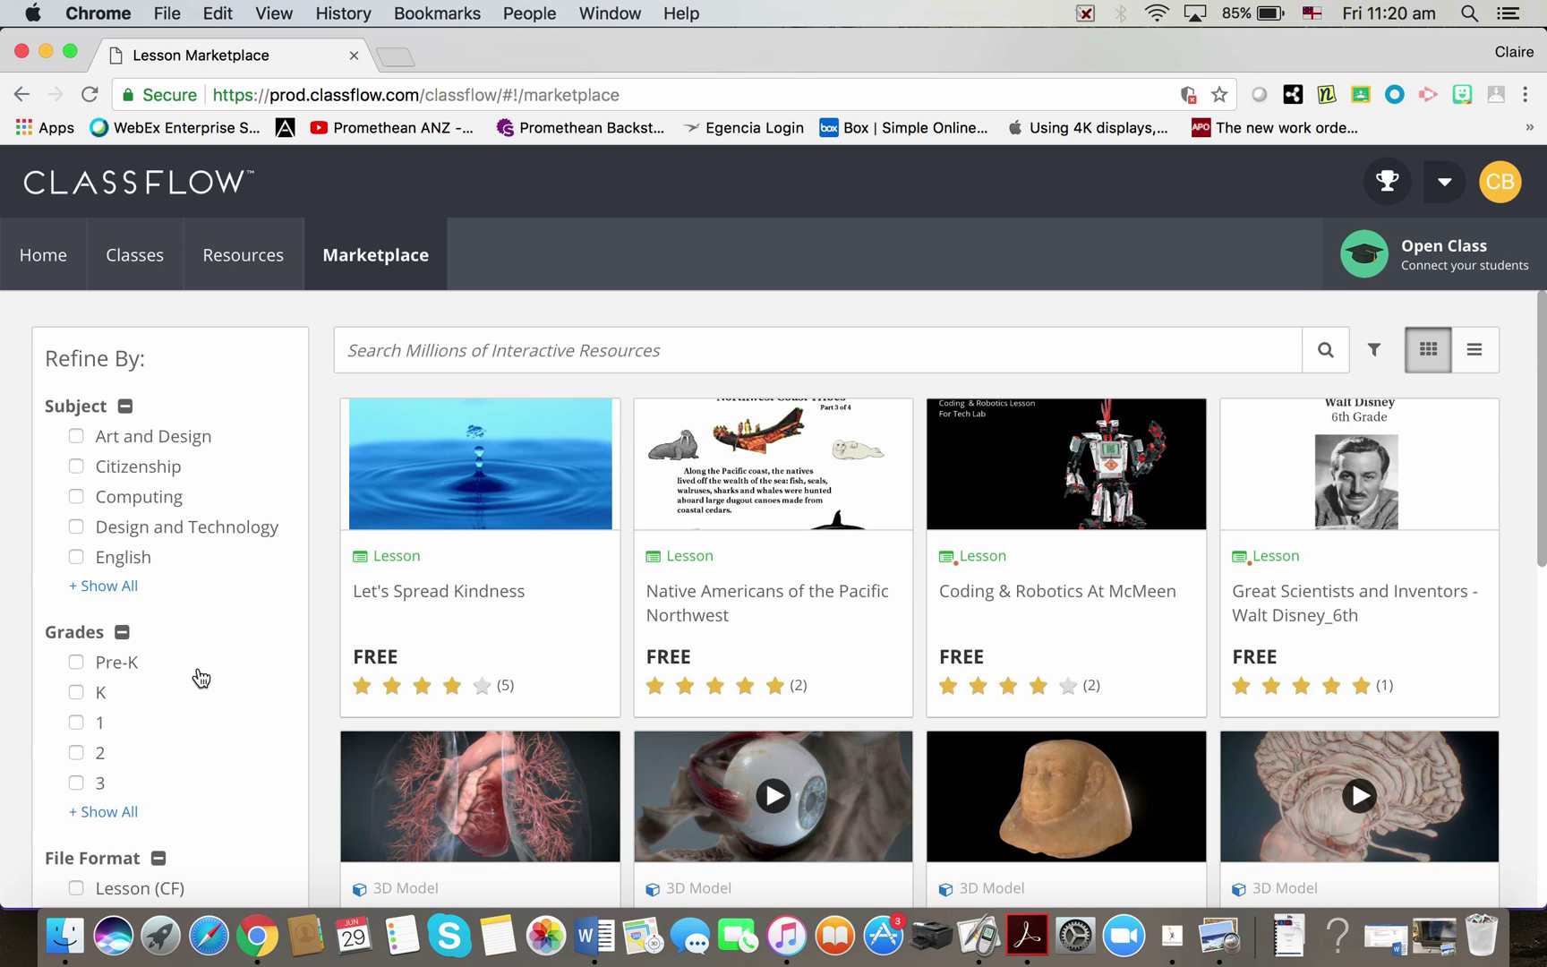
{"action": "scroll", "scroll_direction": "down", "scroll_amount": 3}
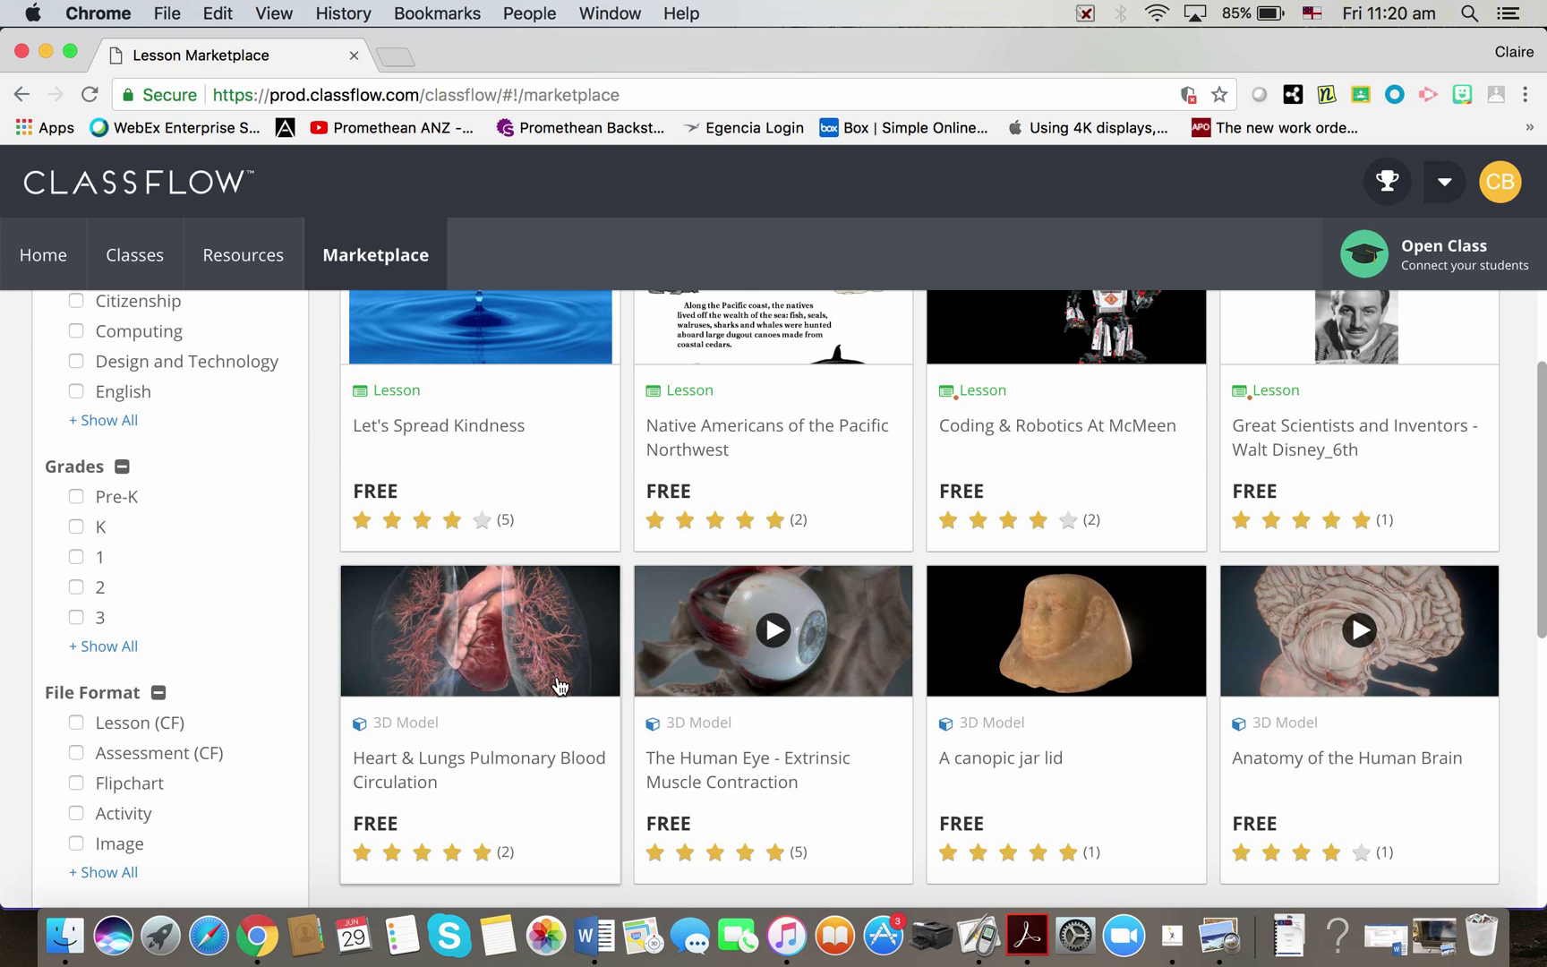
{"action": "scroll", "scroll_direction": "down", "scroll_amount": 3}
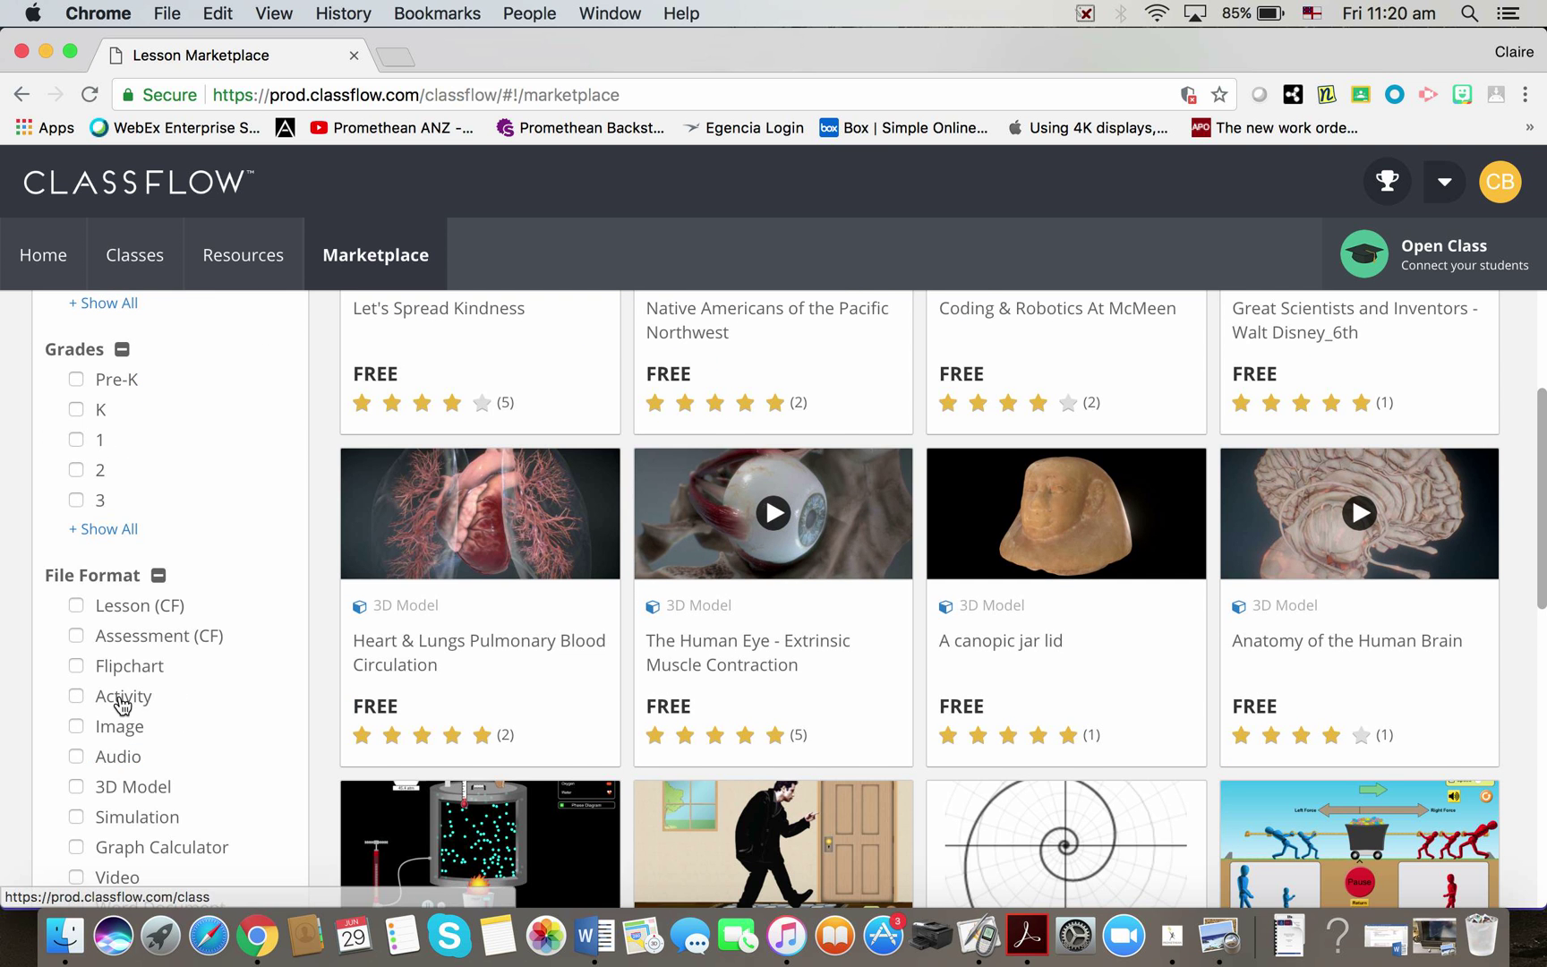
{"action": "scroll", "scroll_direction": "down", "scroll_amount": 3}
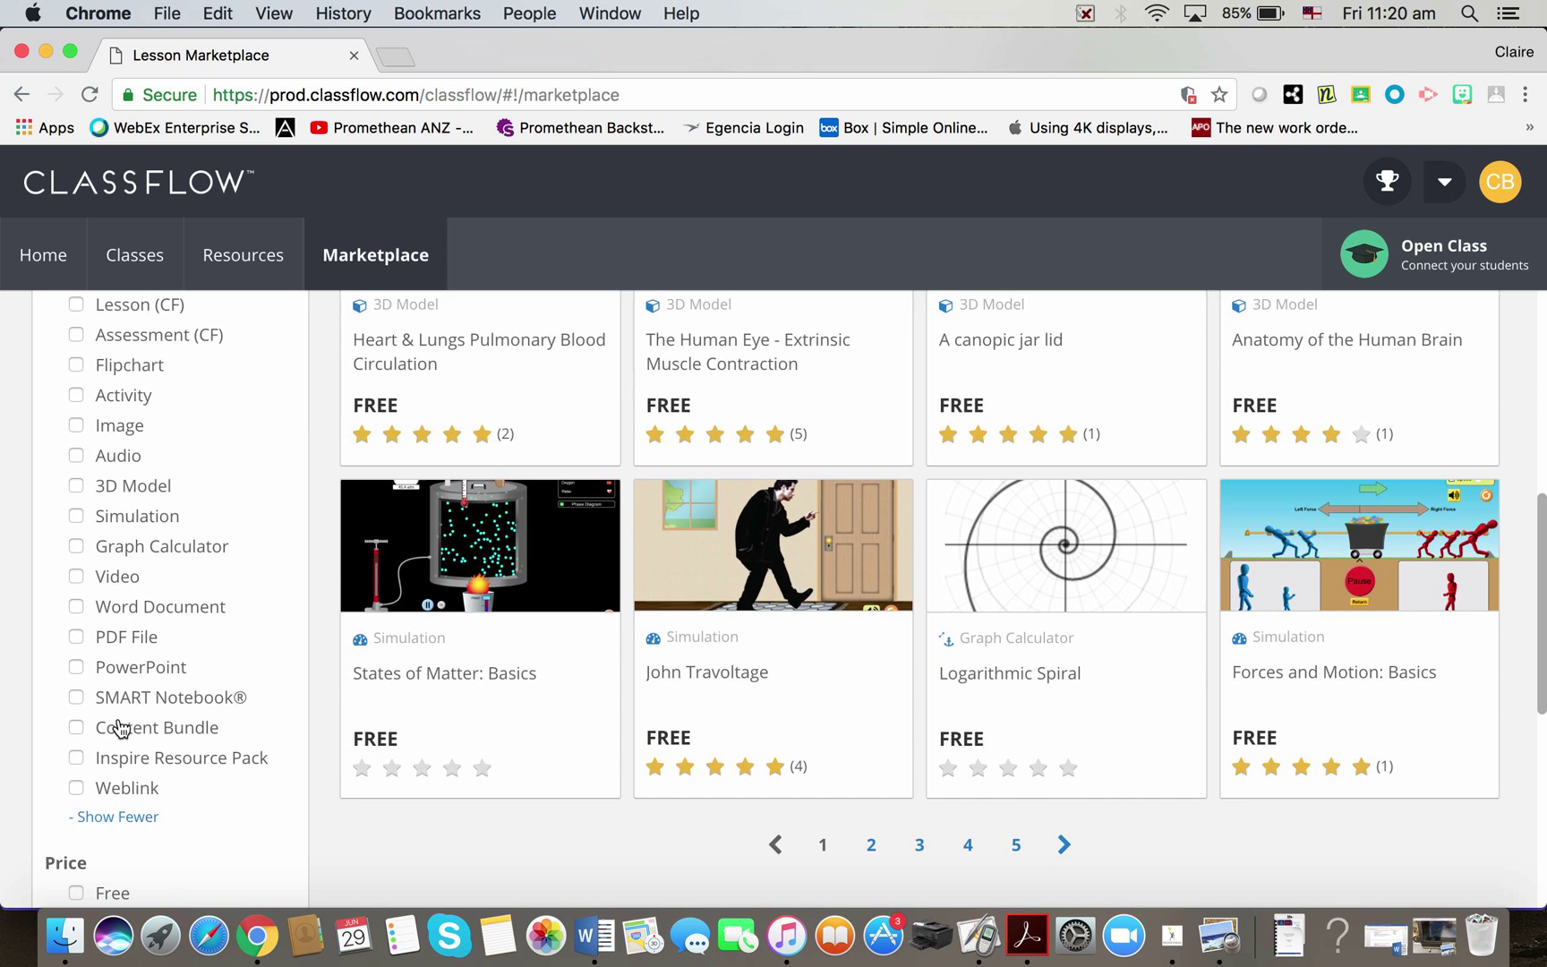
{"action": "mouse_move", "coordinate": [147, 684]}
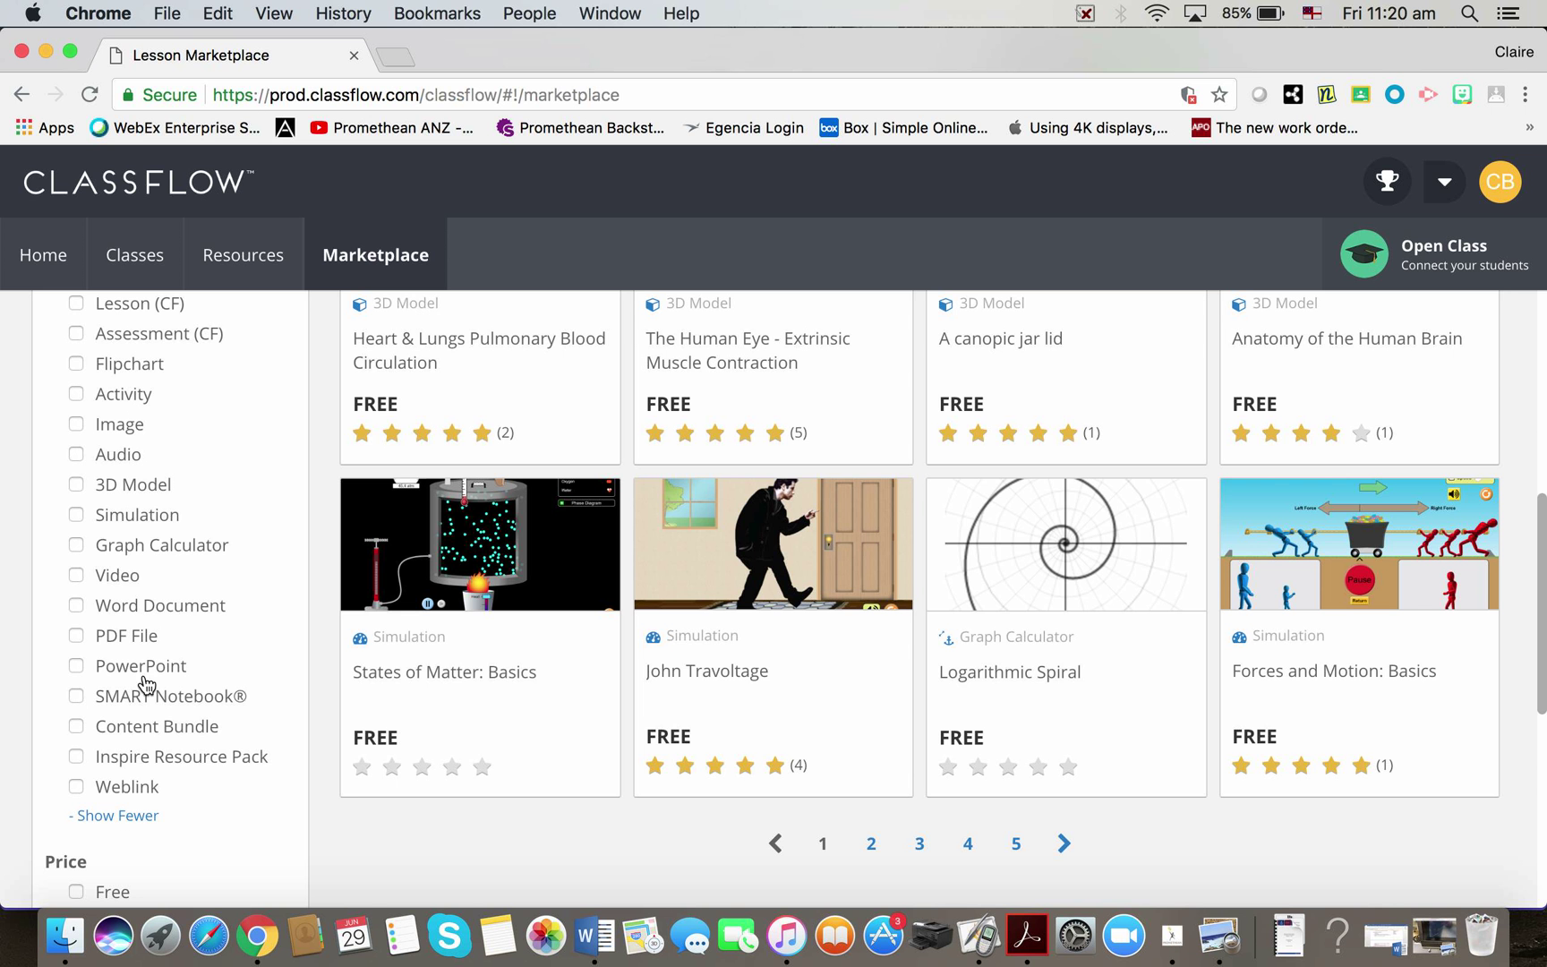
{"action": "mouse_move", "coordinate": [218, 578]}
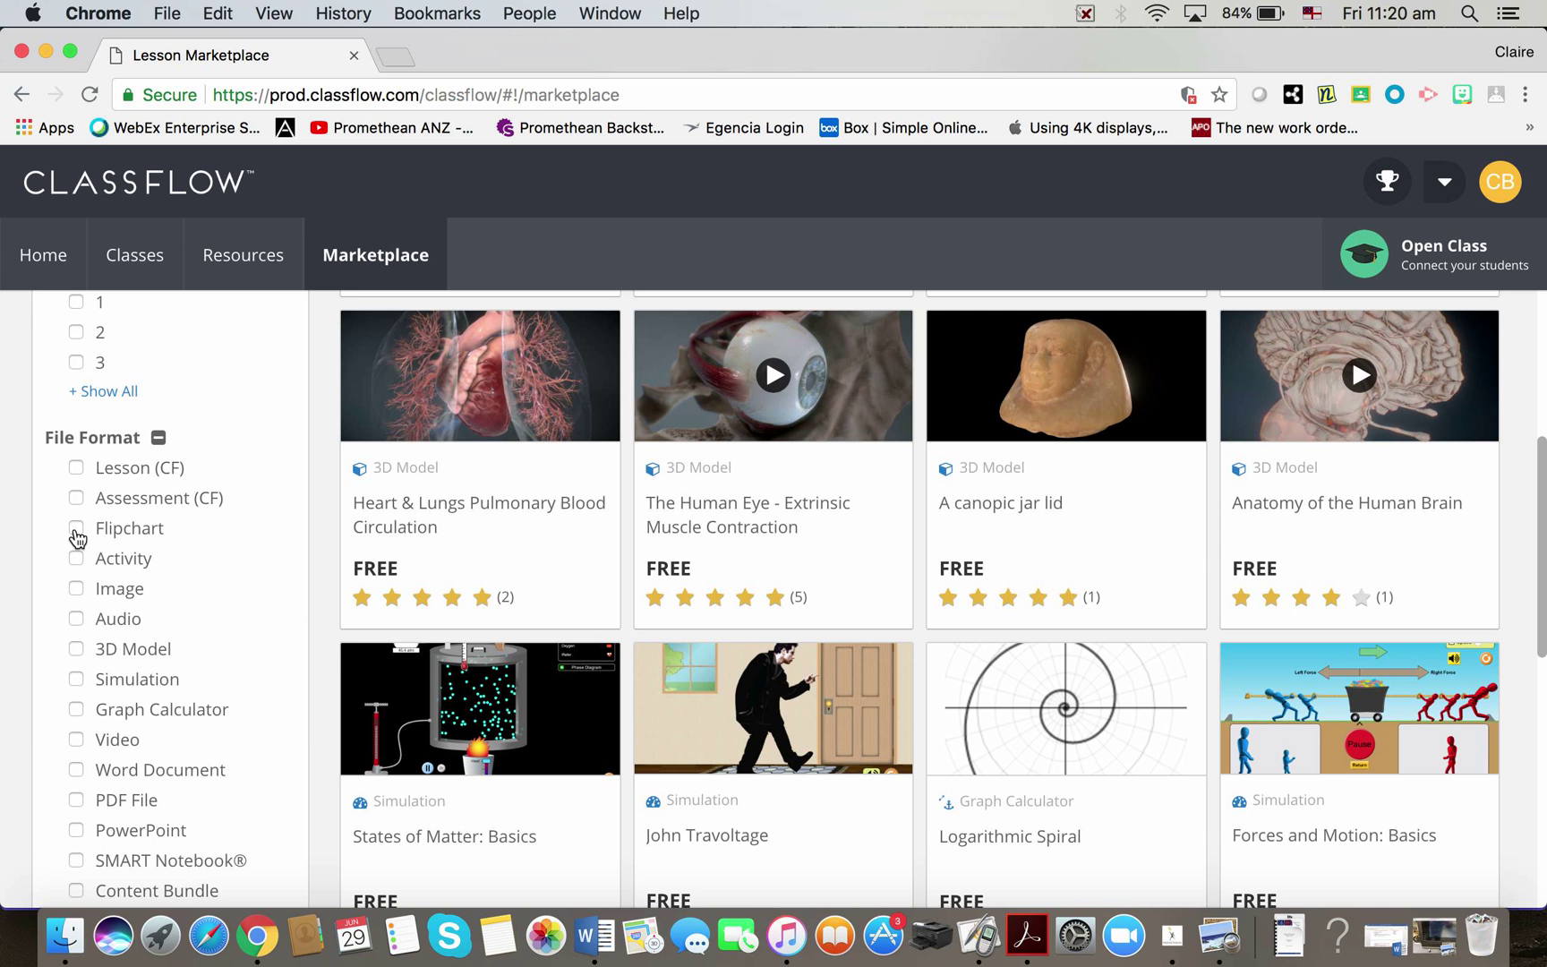
Step: Filter the Marketplace results to the Flipchart file format
{"action": "left_click", "coordinate": [75, 528]}
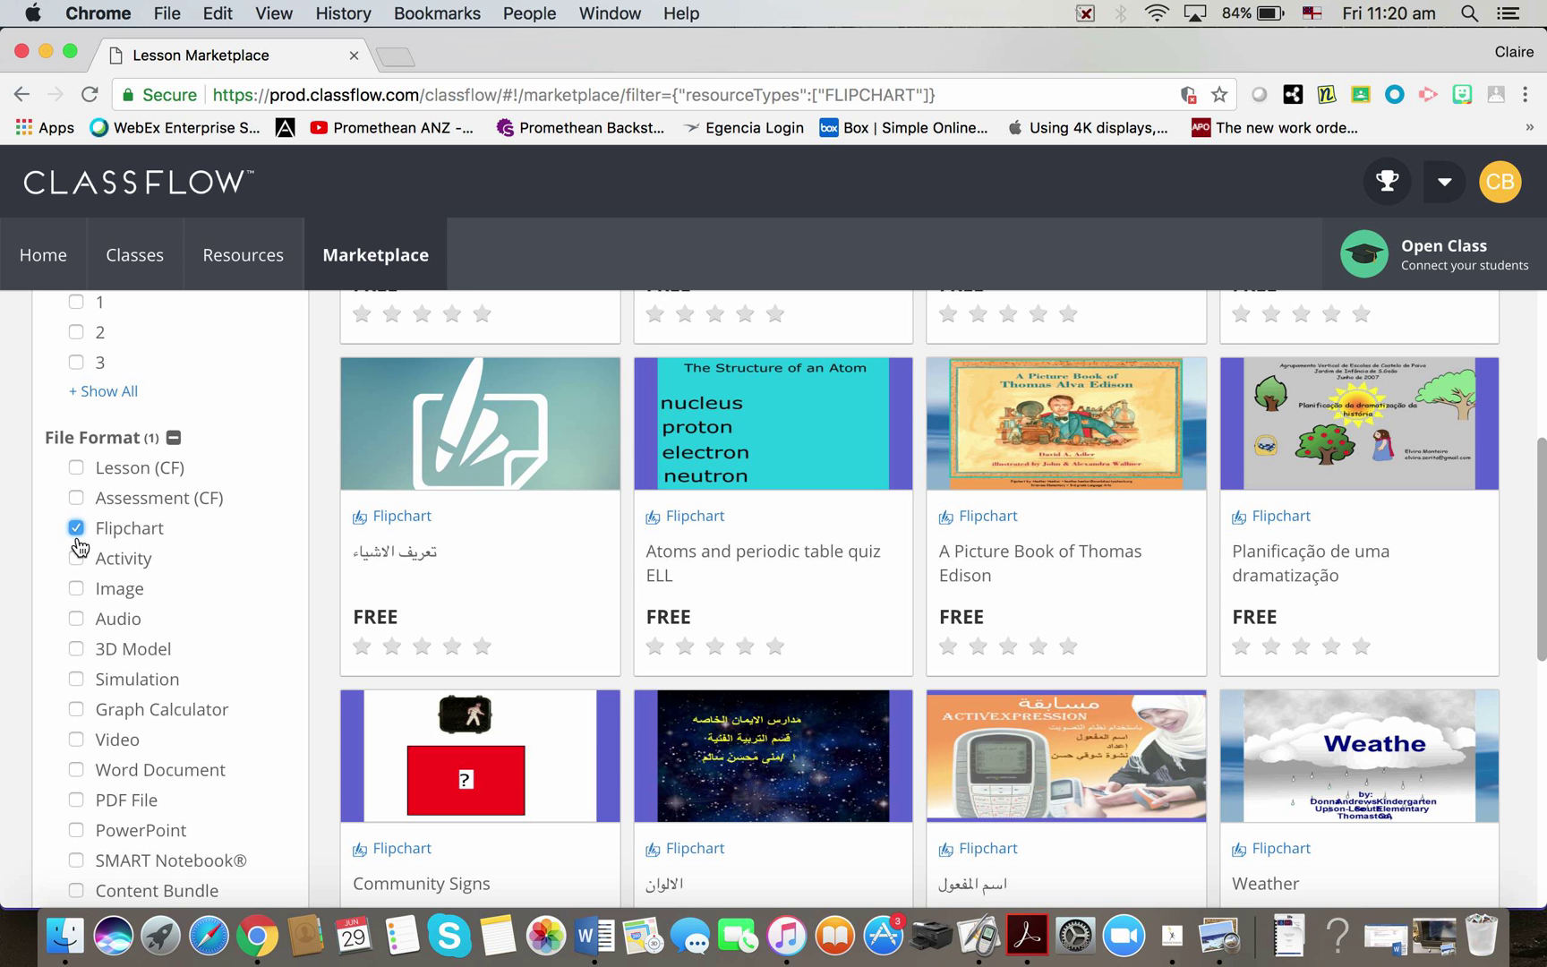
{"action": "mouse_move", "coordinate": [1216, 759]}
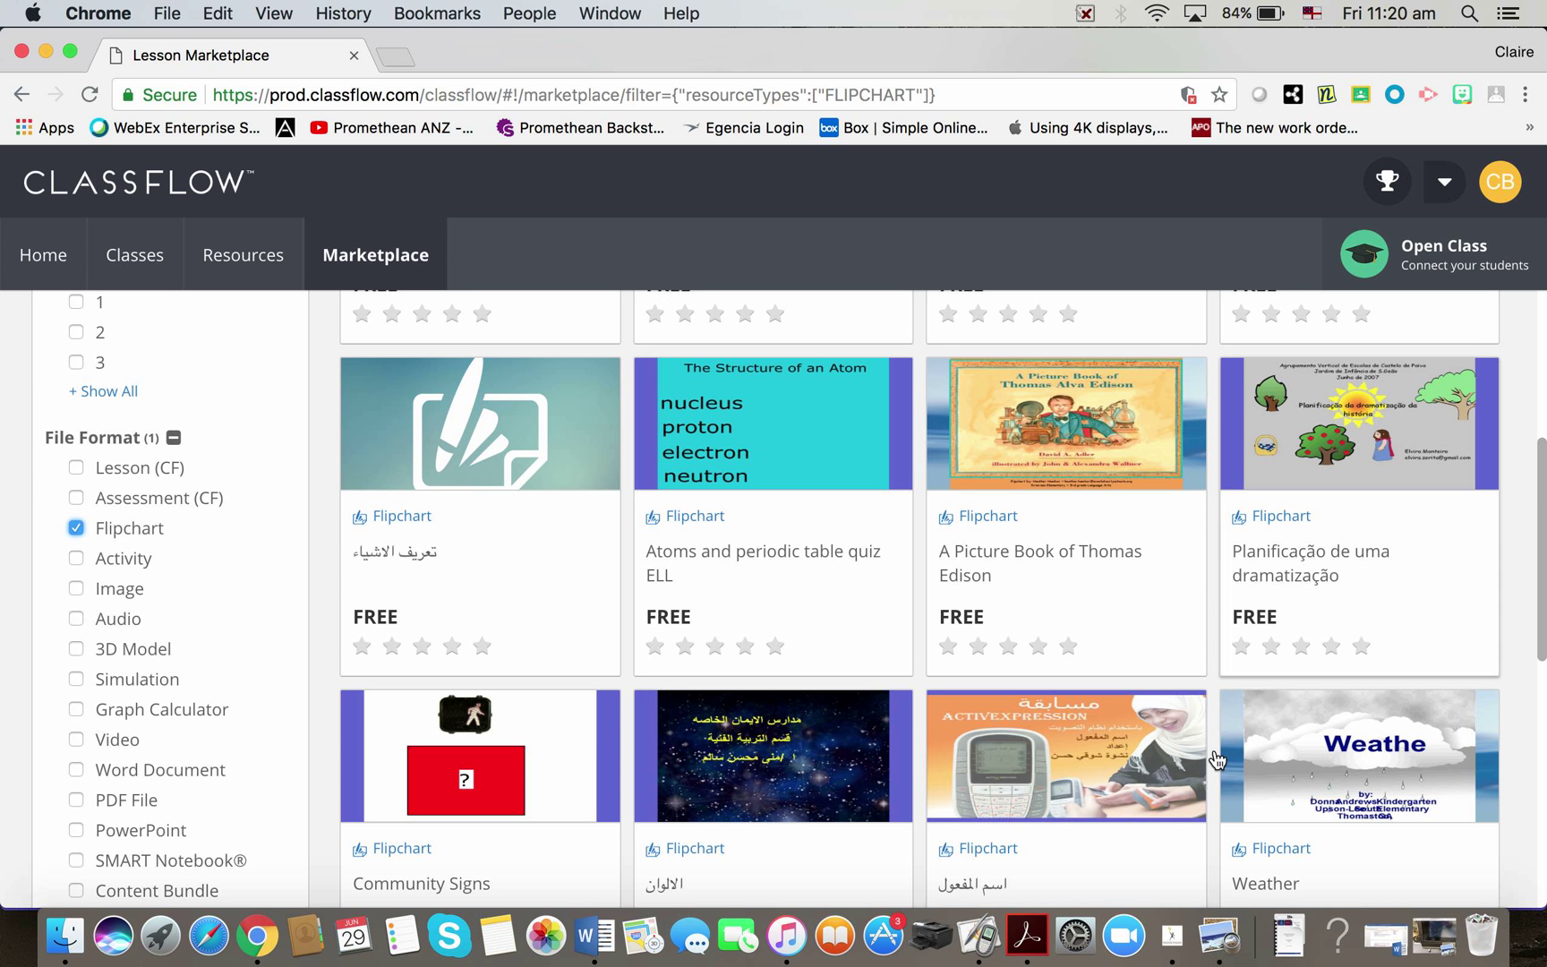
{"action": "mouse_move", "coordinate": [590, 741]}
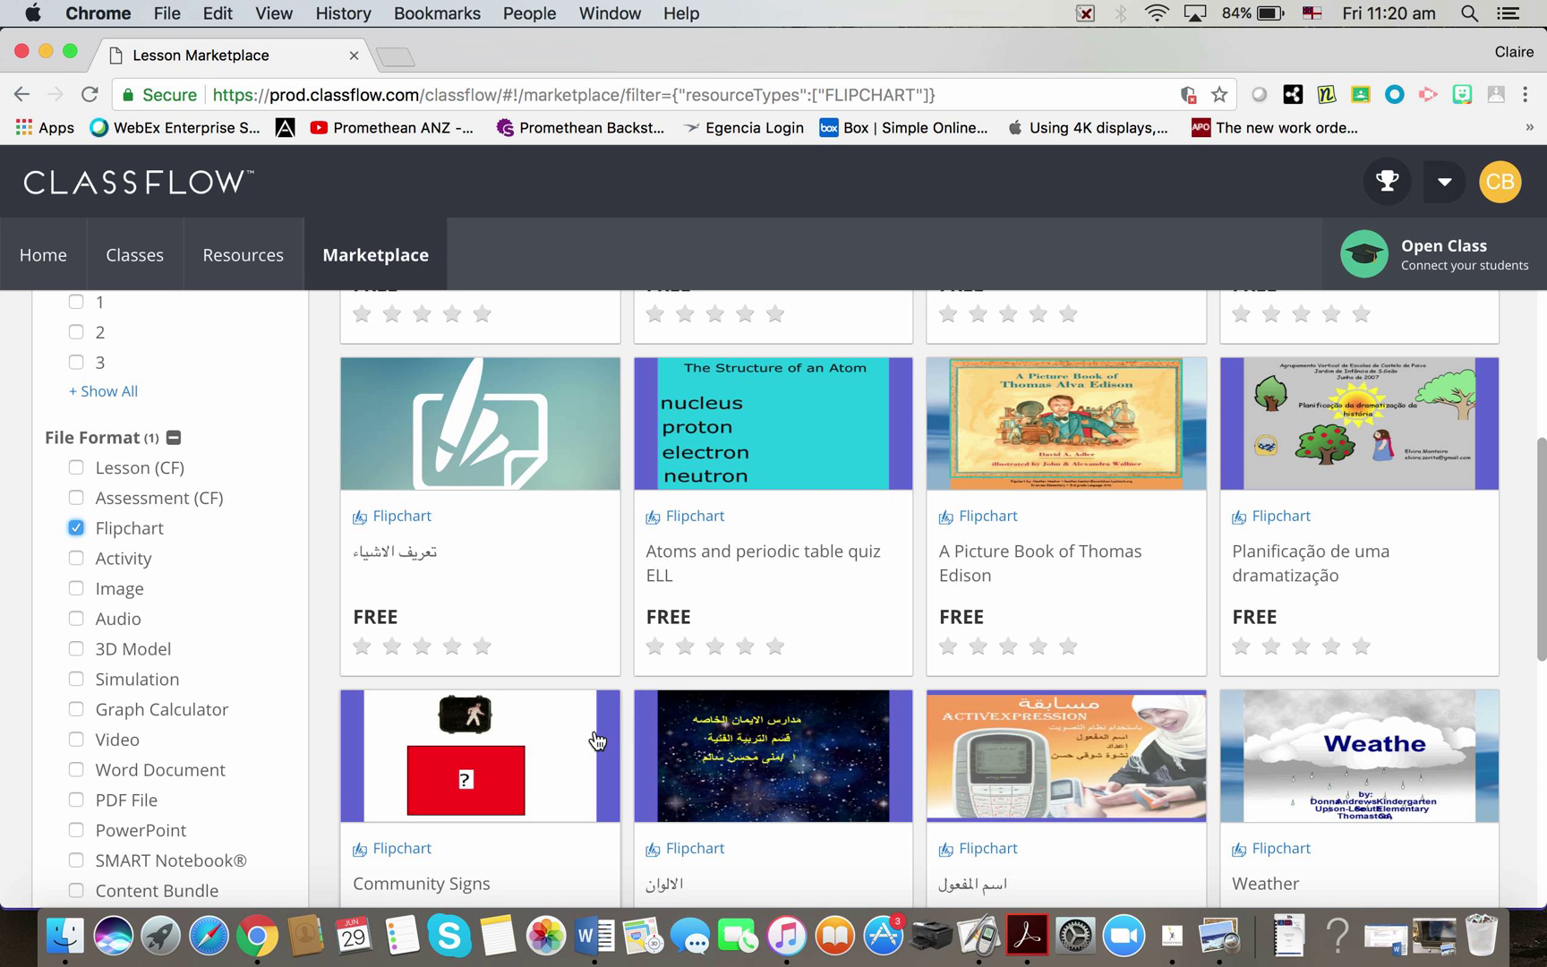
{"action": "mouse_move", "coordinate": [181, 709]}
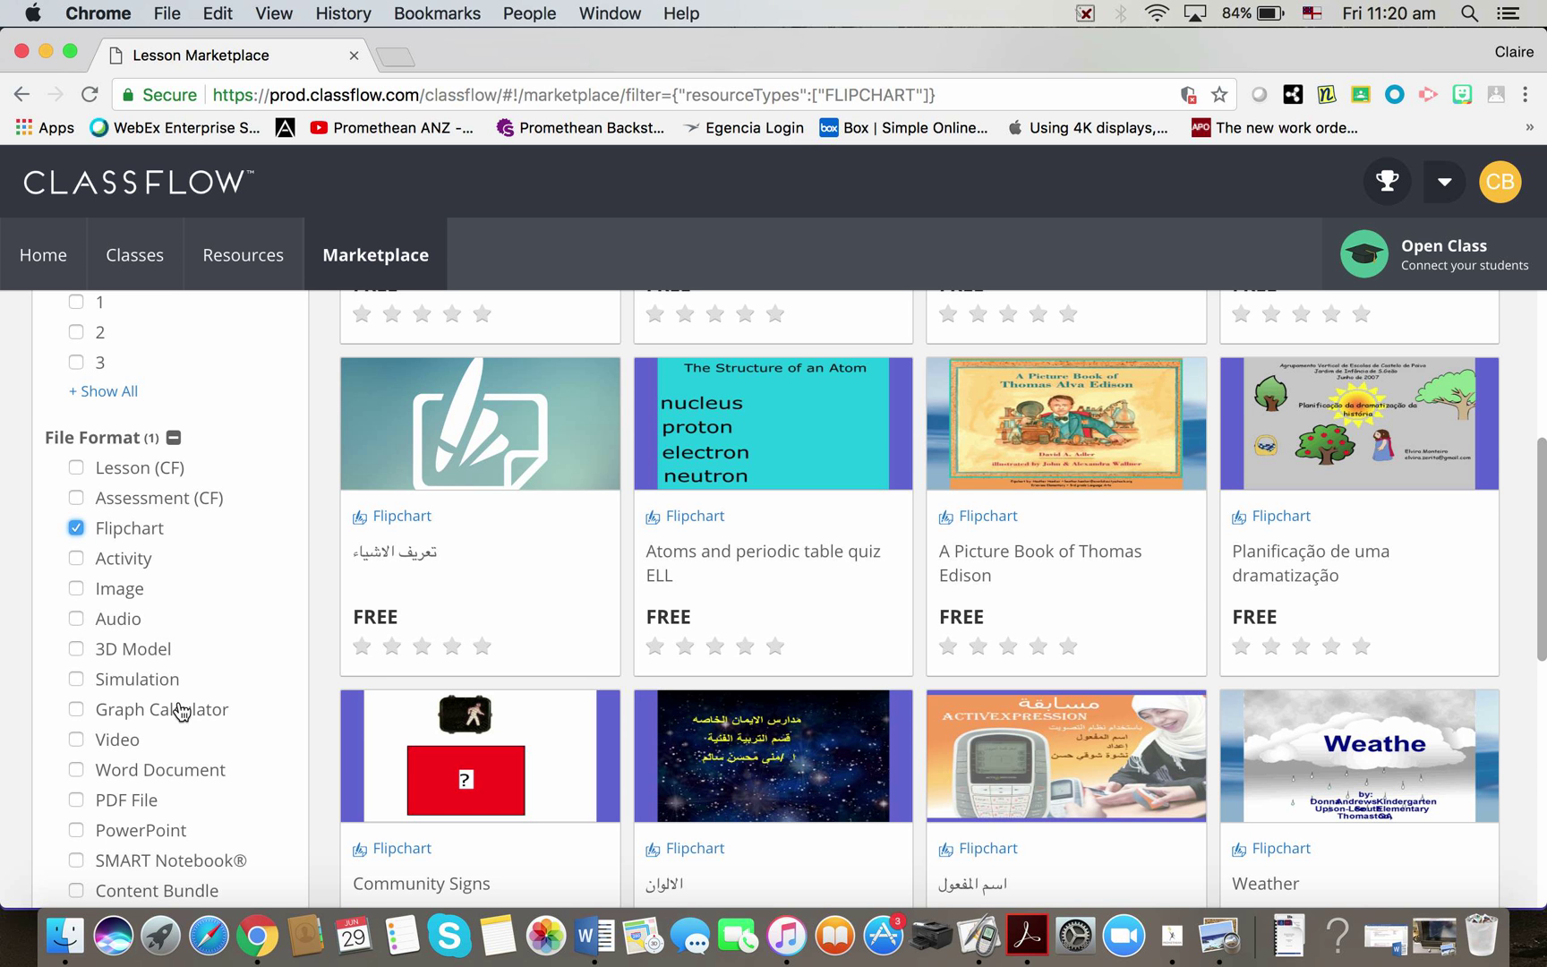
{"action": "mouse_move", "coordinate": [107, 589]}
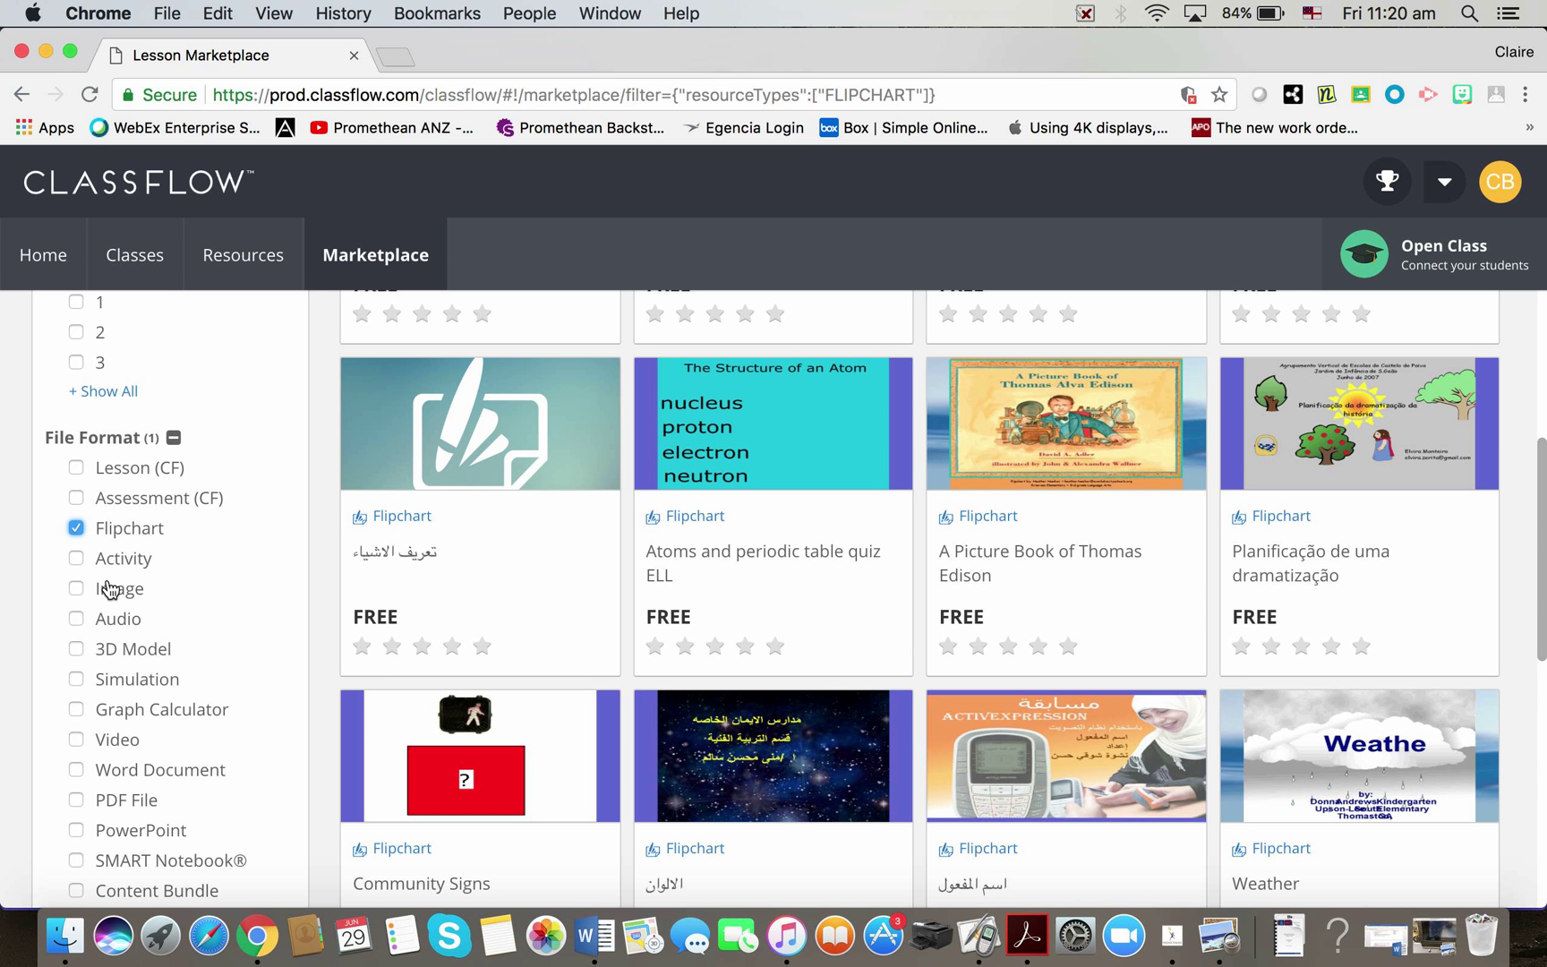
{"action": "mouse_move", "coordinate": [118, 719]}
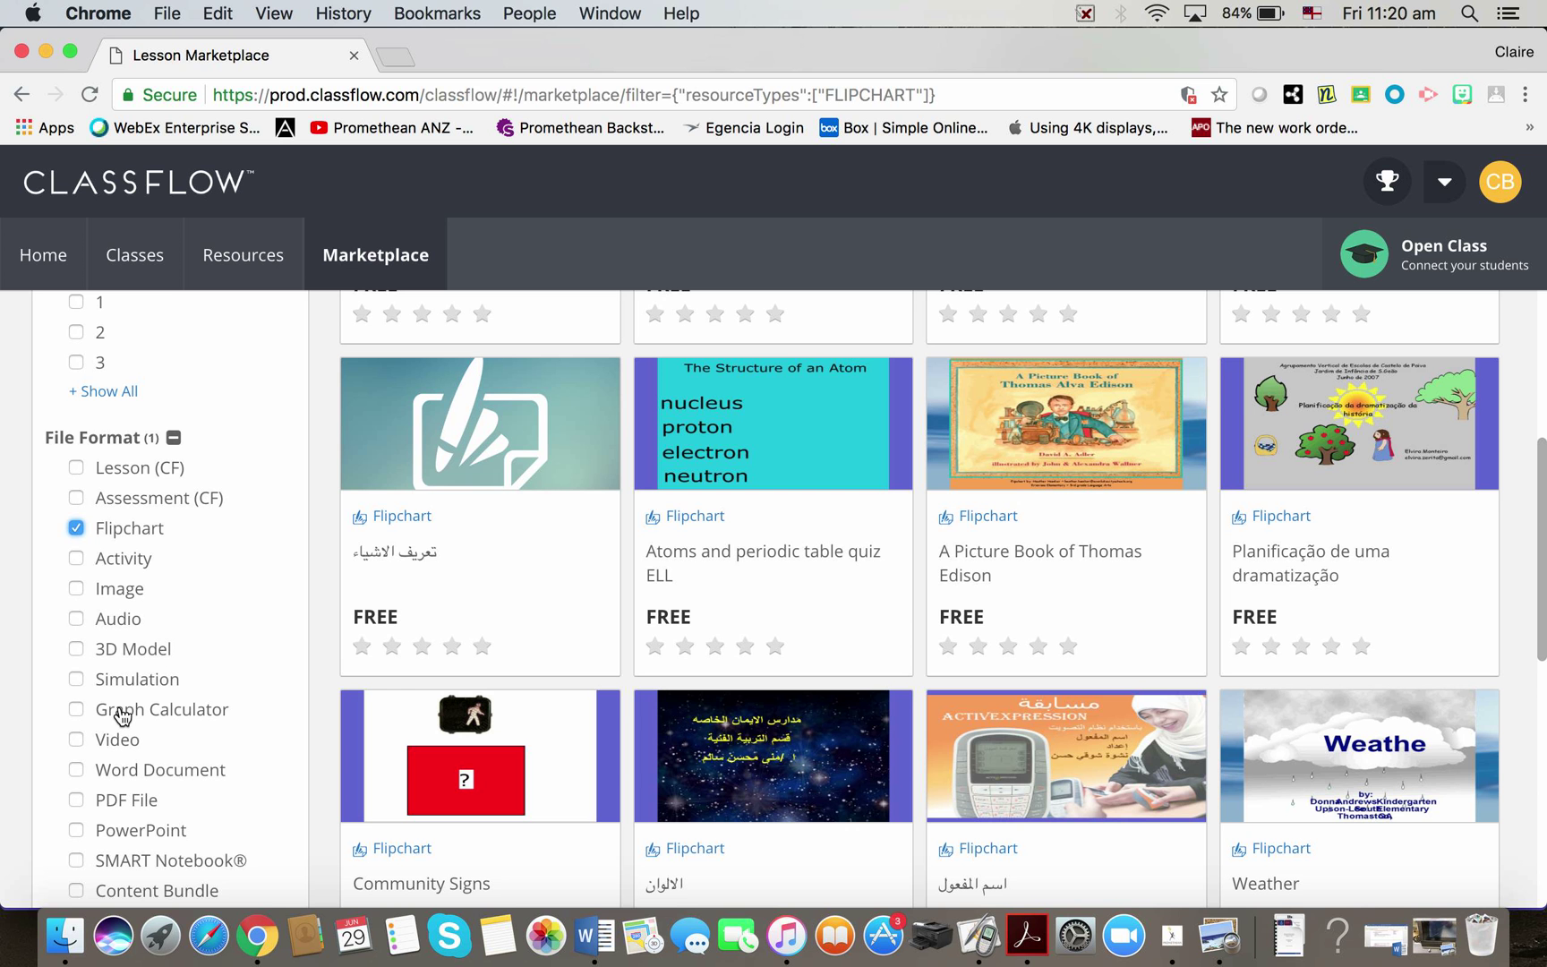
{"action": "mouse_move", "coordinate": [451, 768]}
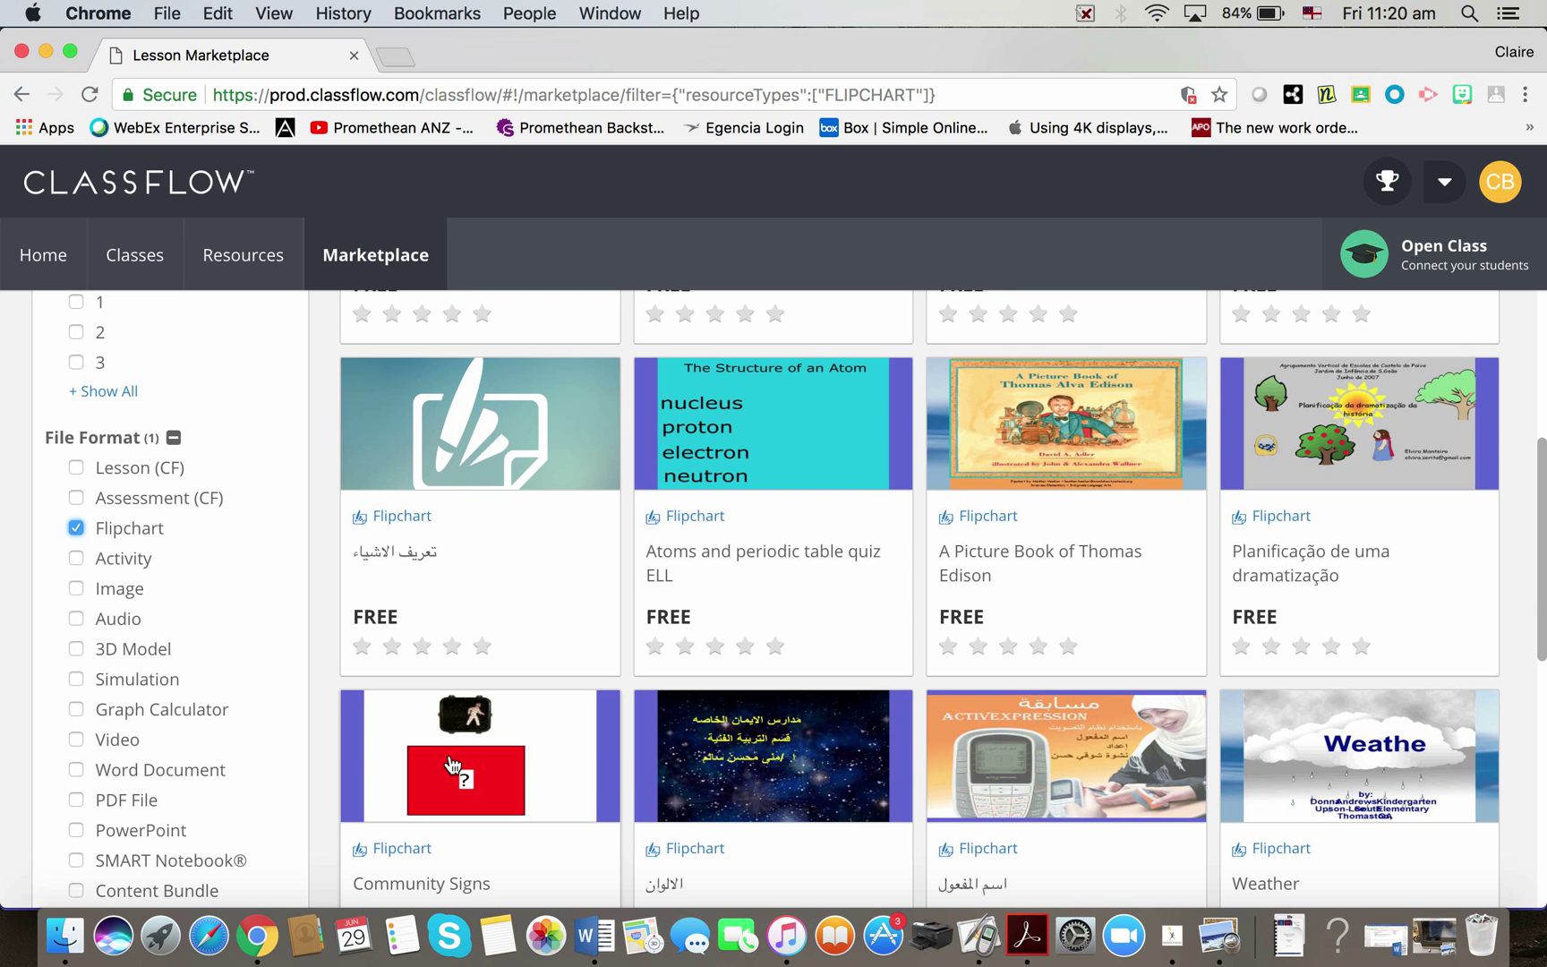
{"action": "mouse_move", "coordinate": [673, 569]}
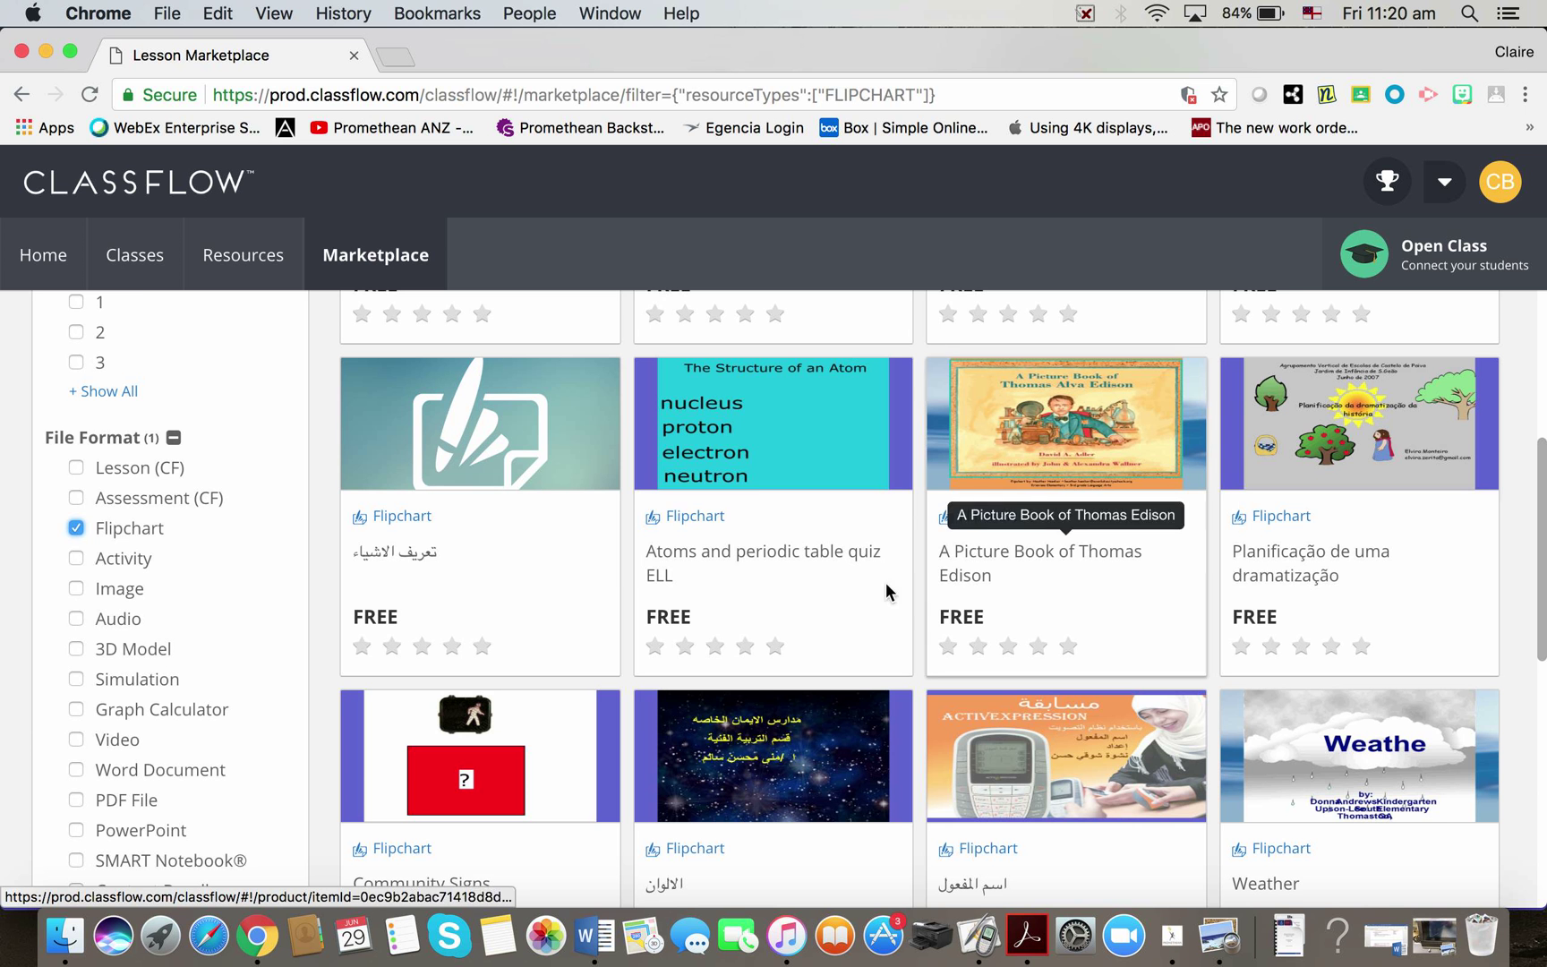
{"action": "mouse_move", "coordinate": [553, 587]}
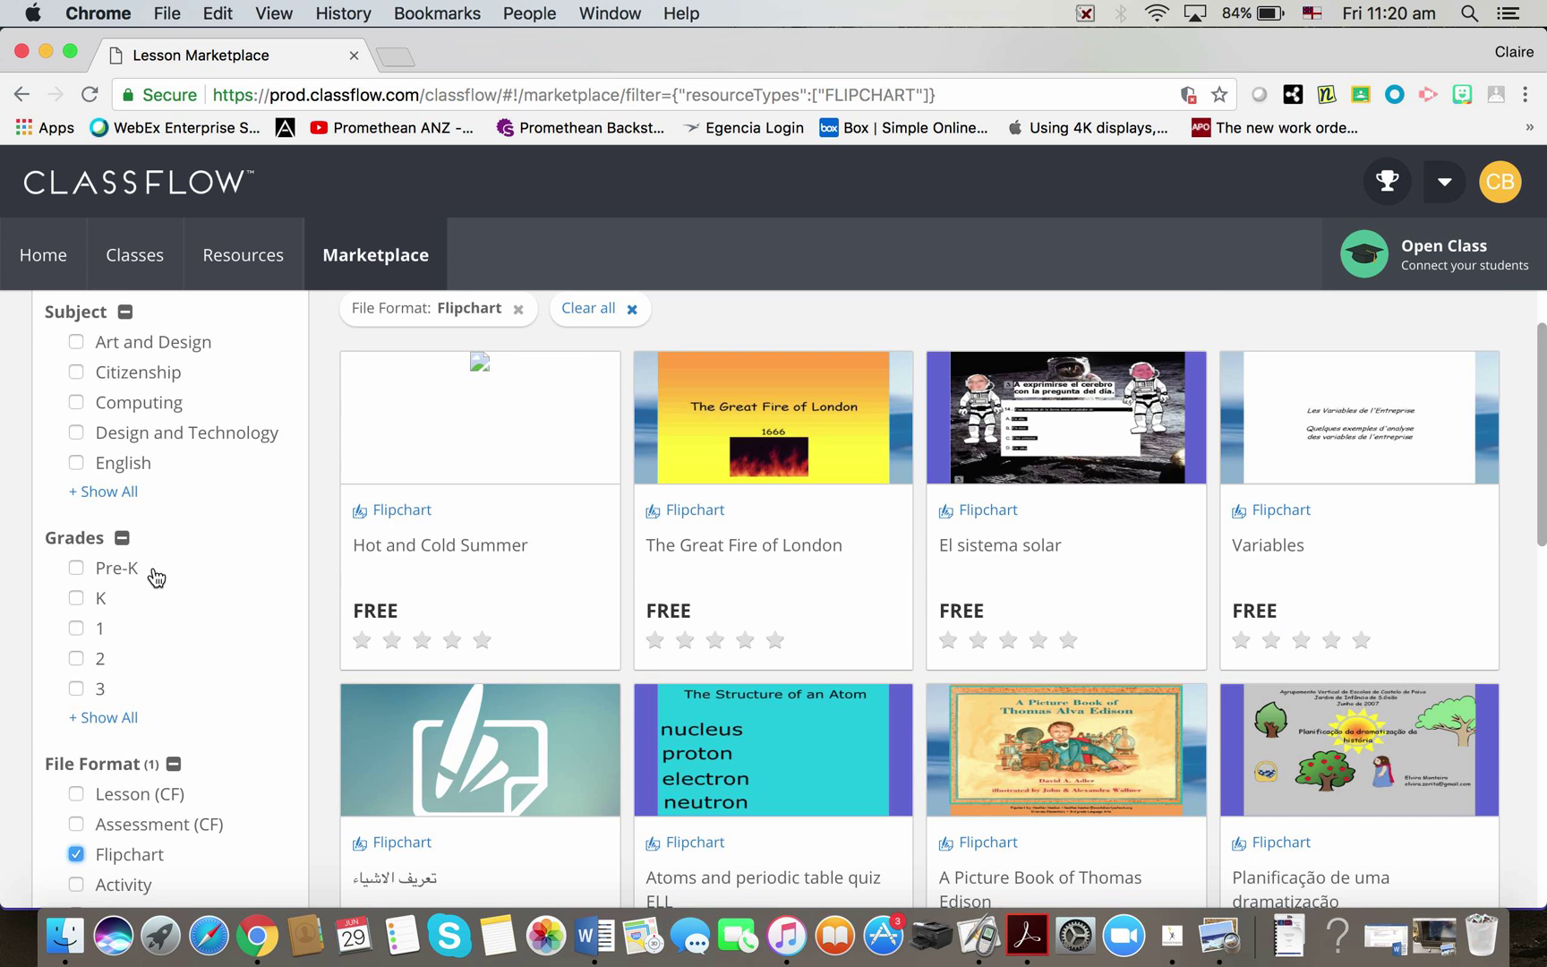
Step: Expand the language filters and select English
{"action": "scroll", "scroll_direction": "down", "scroll_amount": 3}
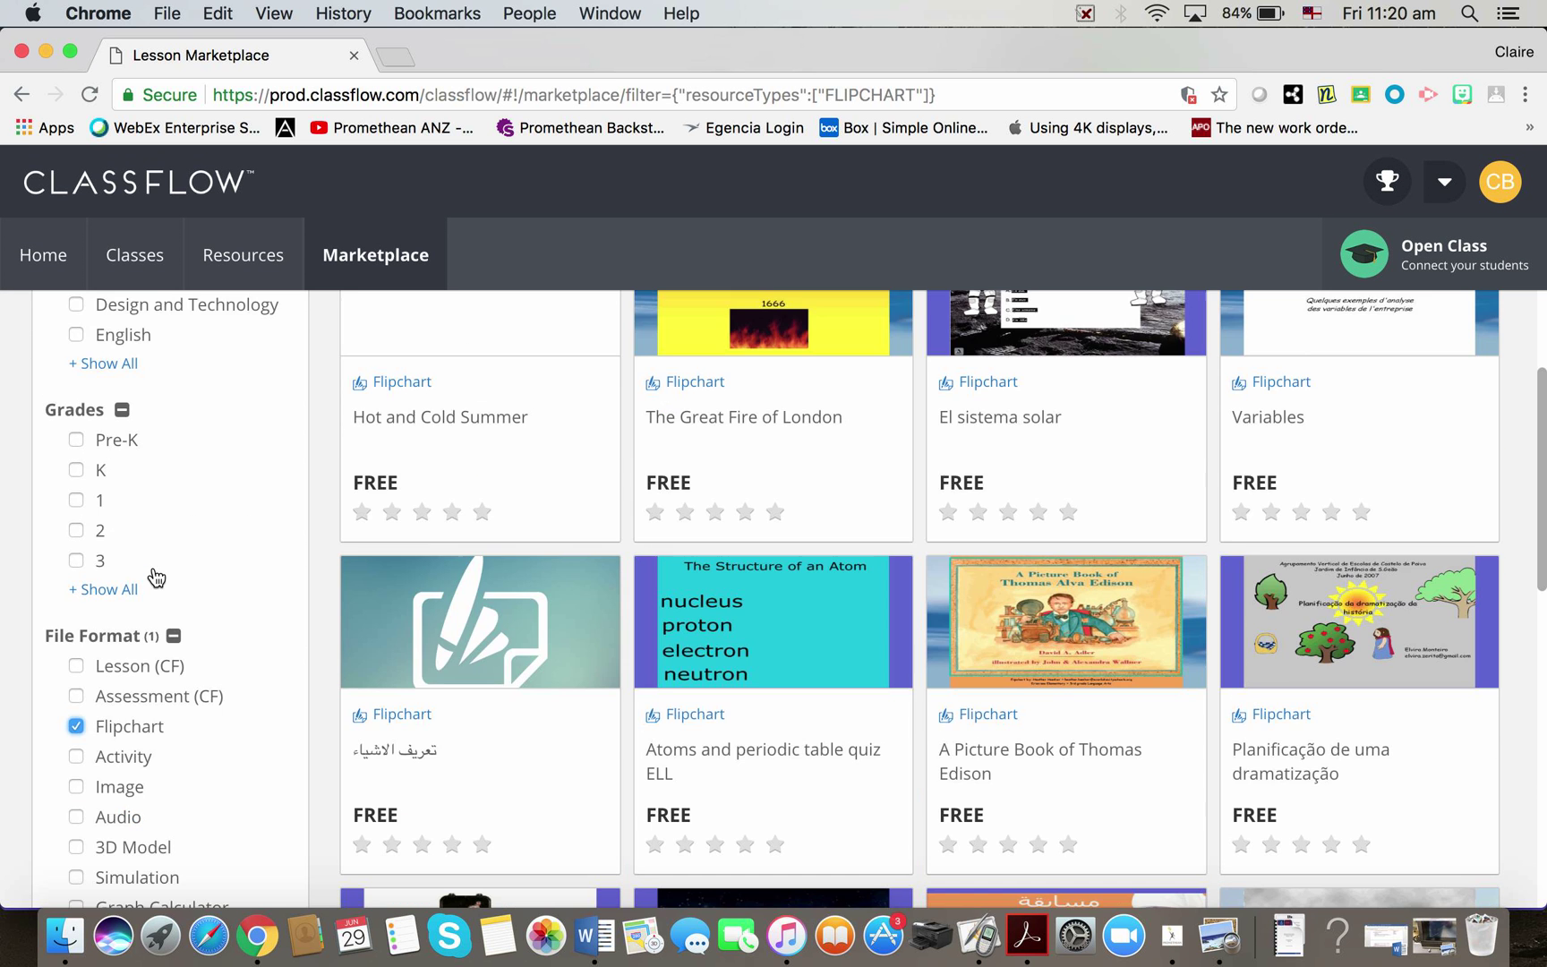
{"action": "scroll", "scroll_direction": "down", "scroll_amount": 3}
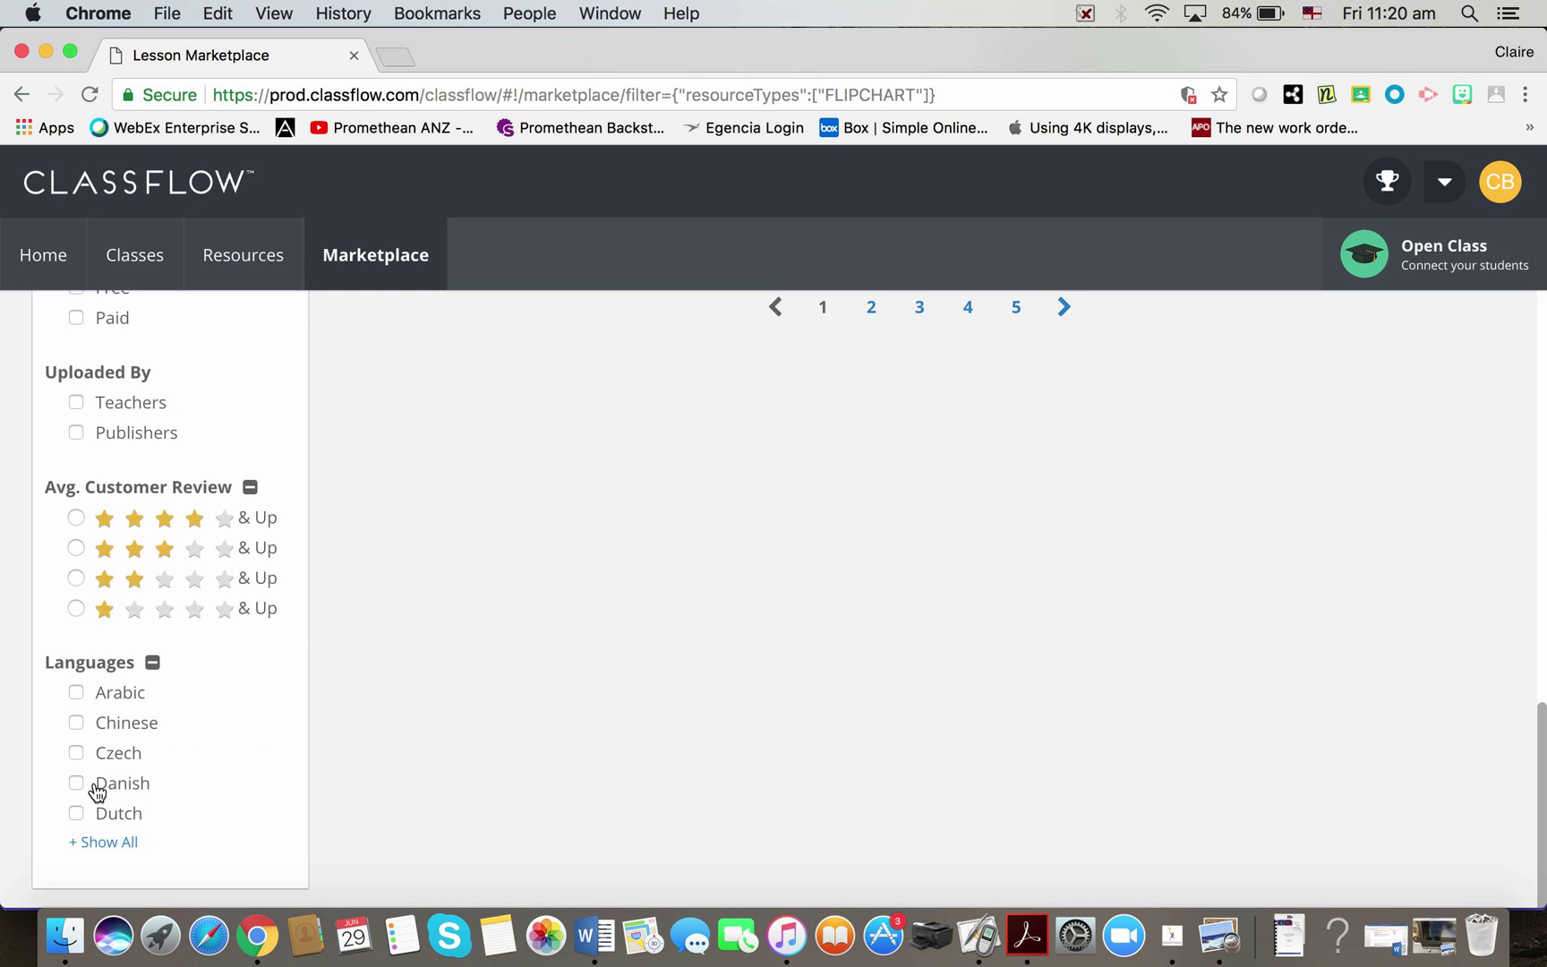
{"action": "left_click", "coordinate": [102, 842]}
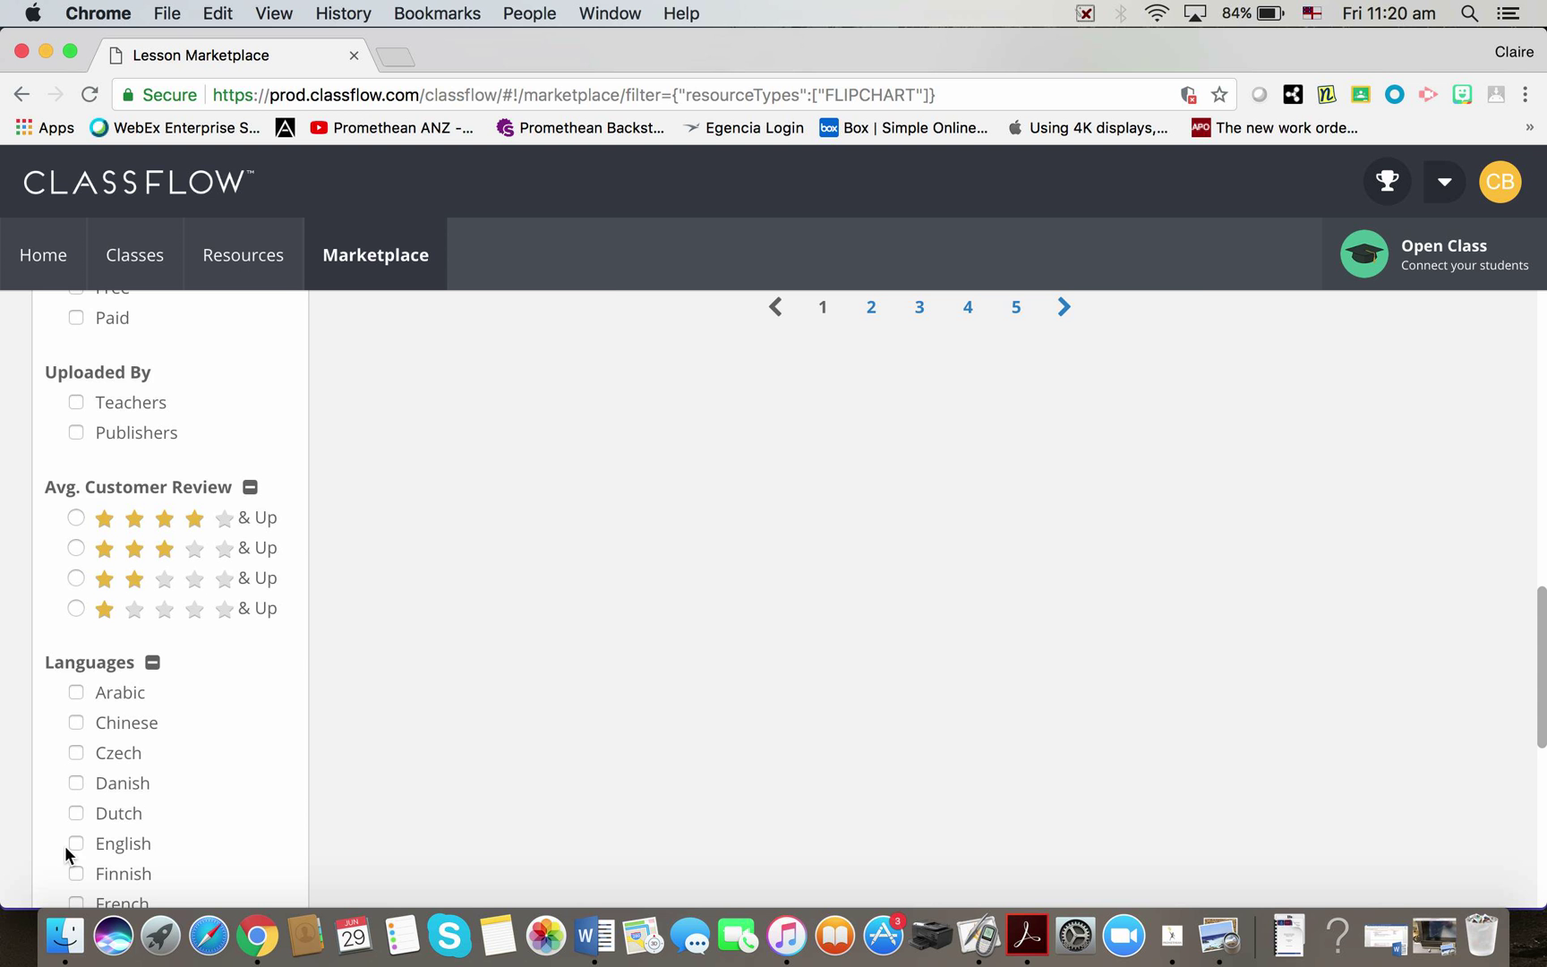
{"action": "left_click", "coordinate": [75, 842]}
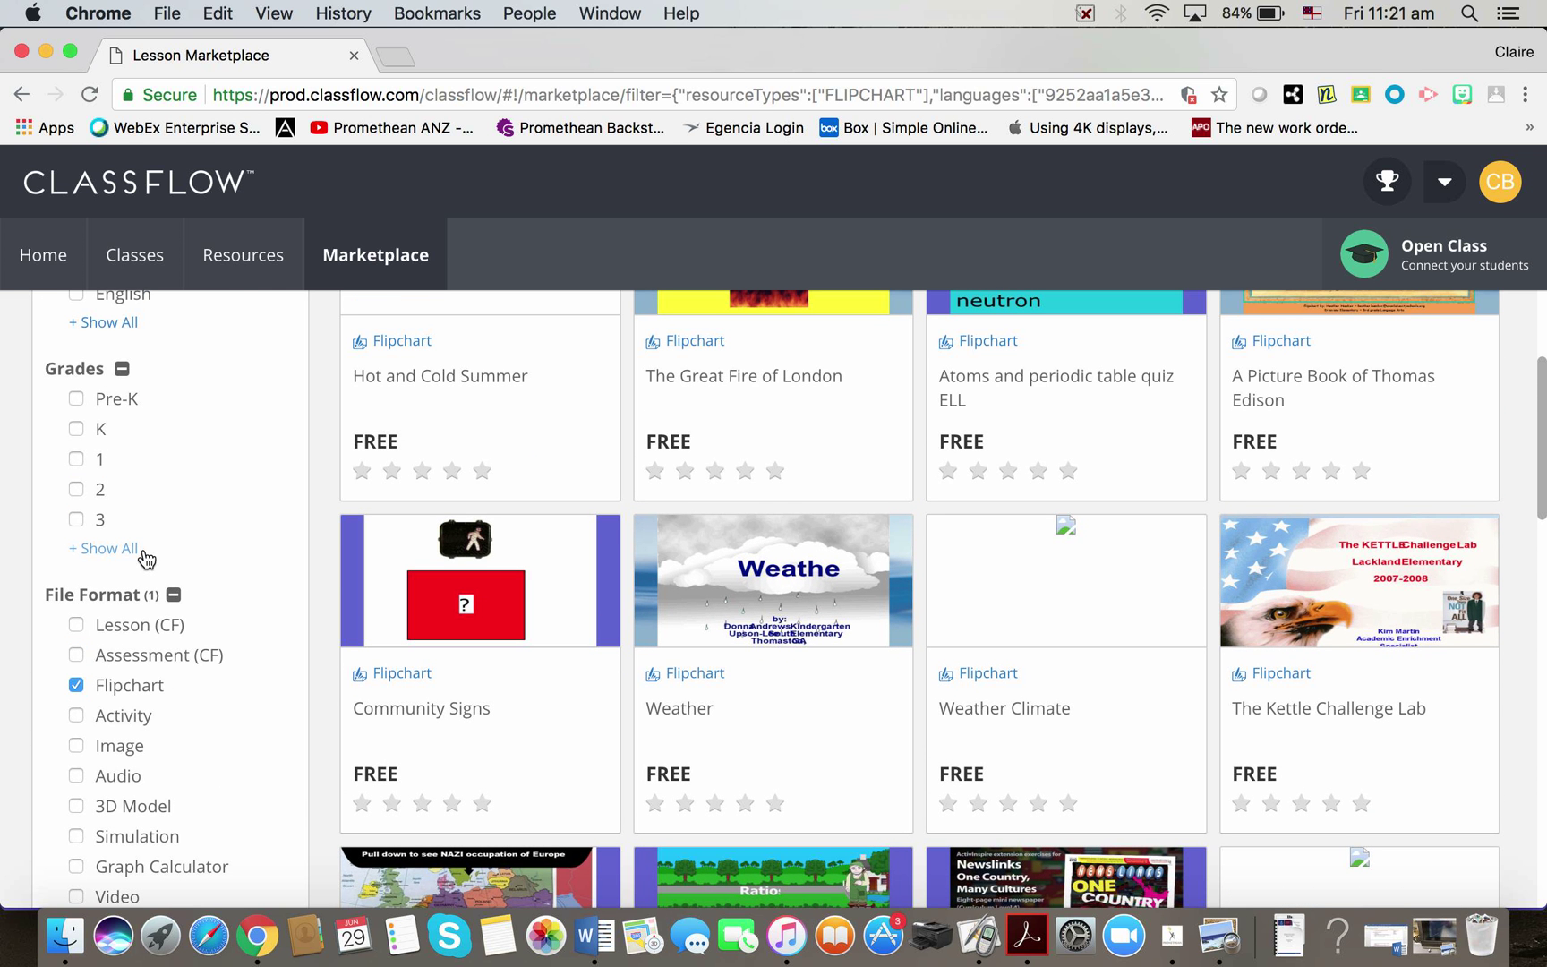
Step: Expand the grade levels and filter to Grade 5
{"action": "left_click", "coordinate": [99, 547]}
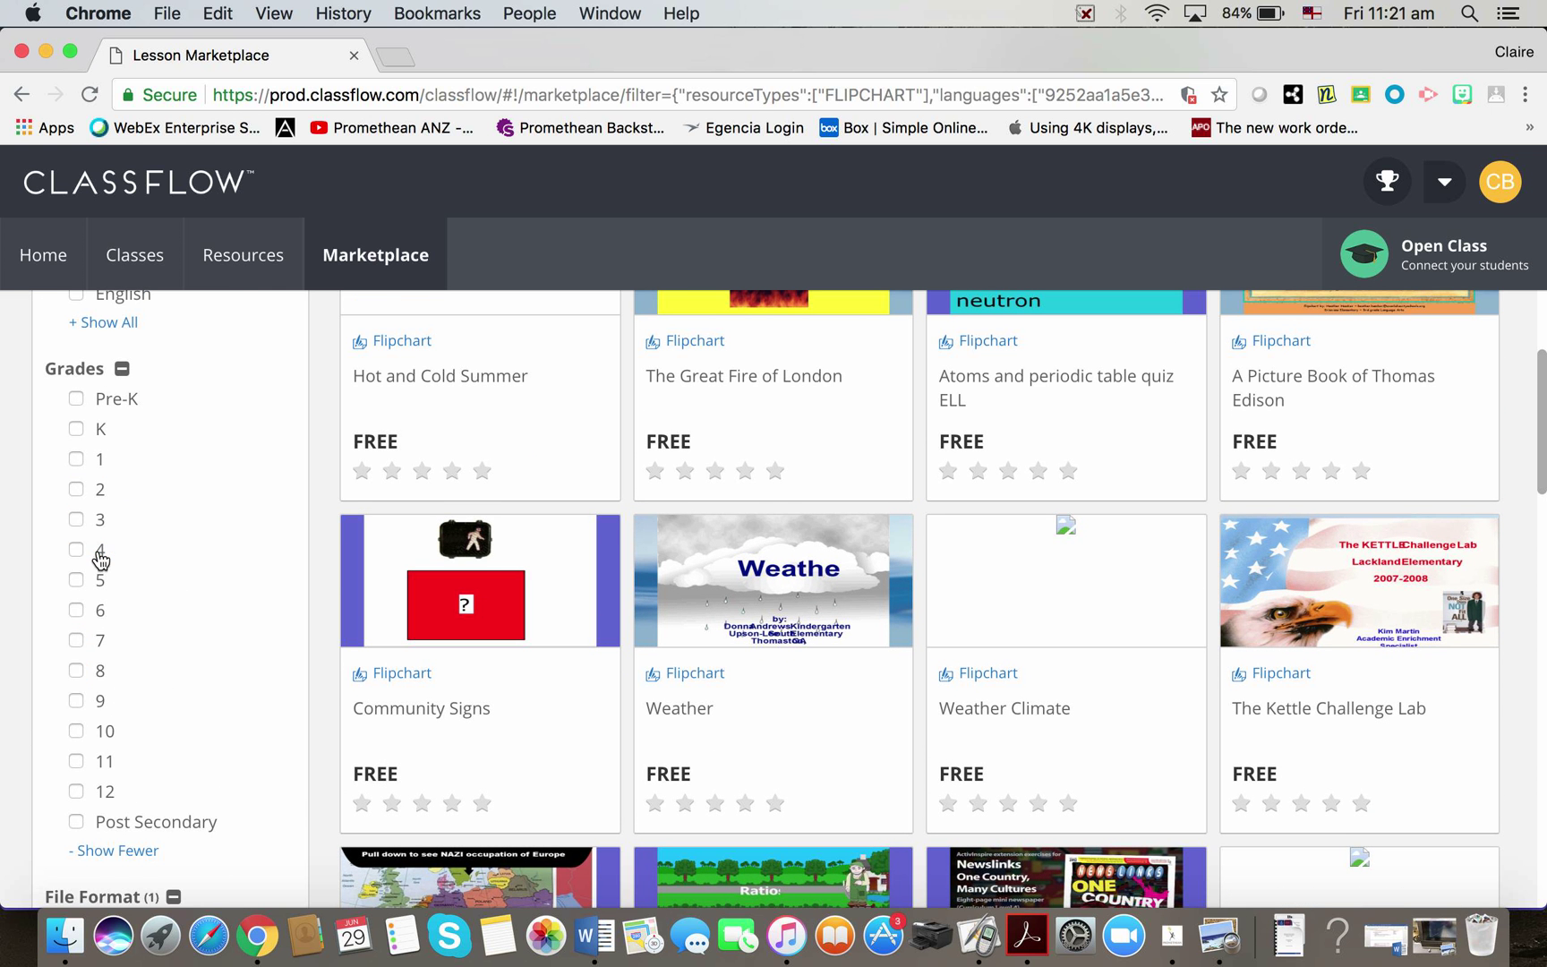
{"action": "left_click", "coordinate": [75, 580]}
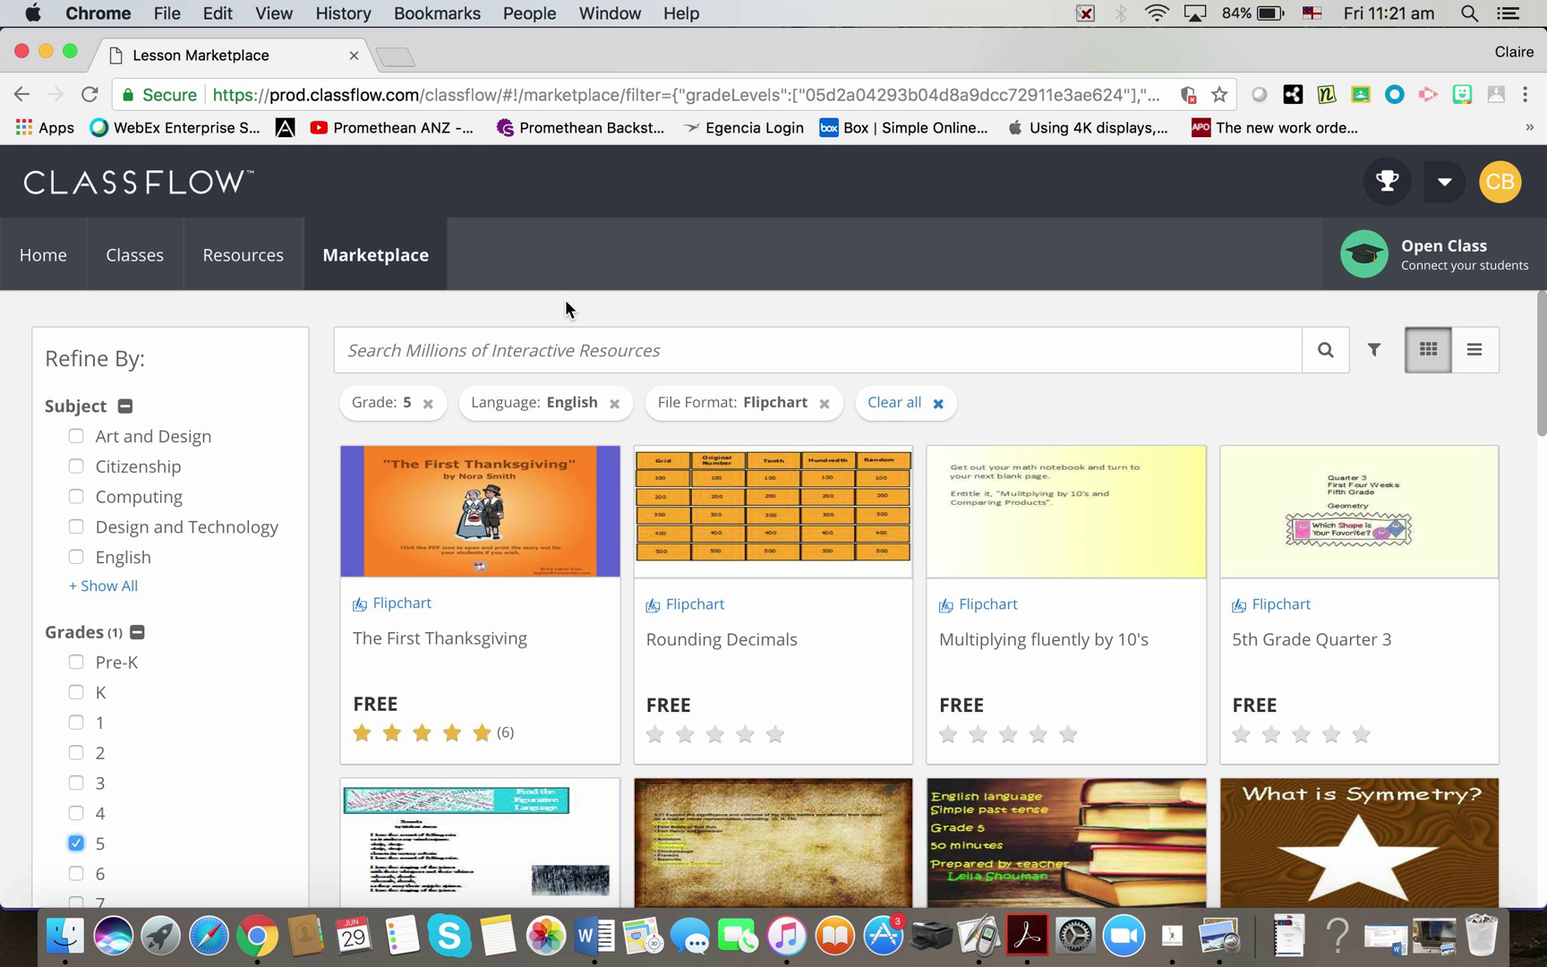
Step: Search the filtered Marketplace for 'fractions' and look through the results
{"action": "left_click", "coordinate": [566, 351]}
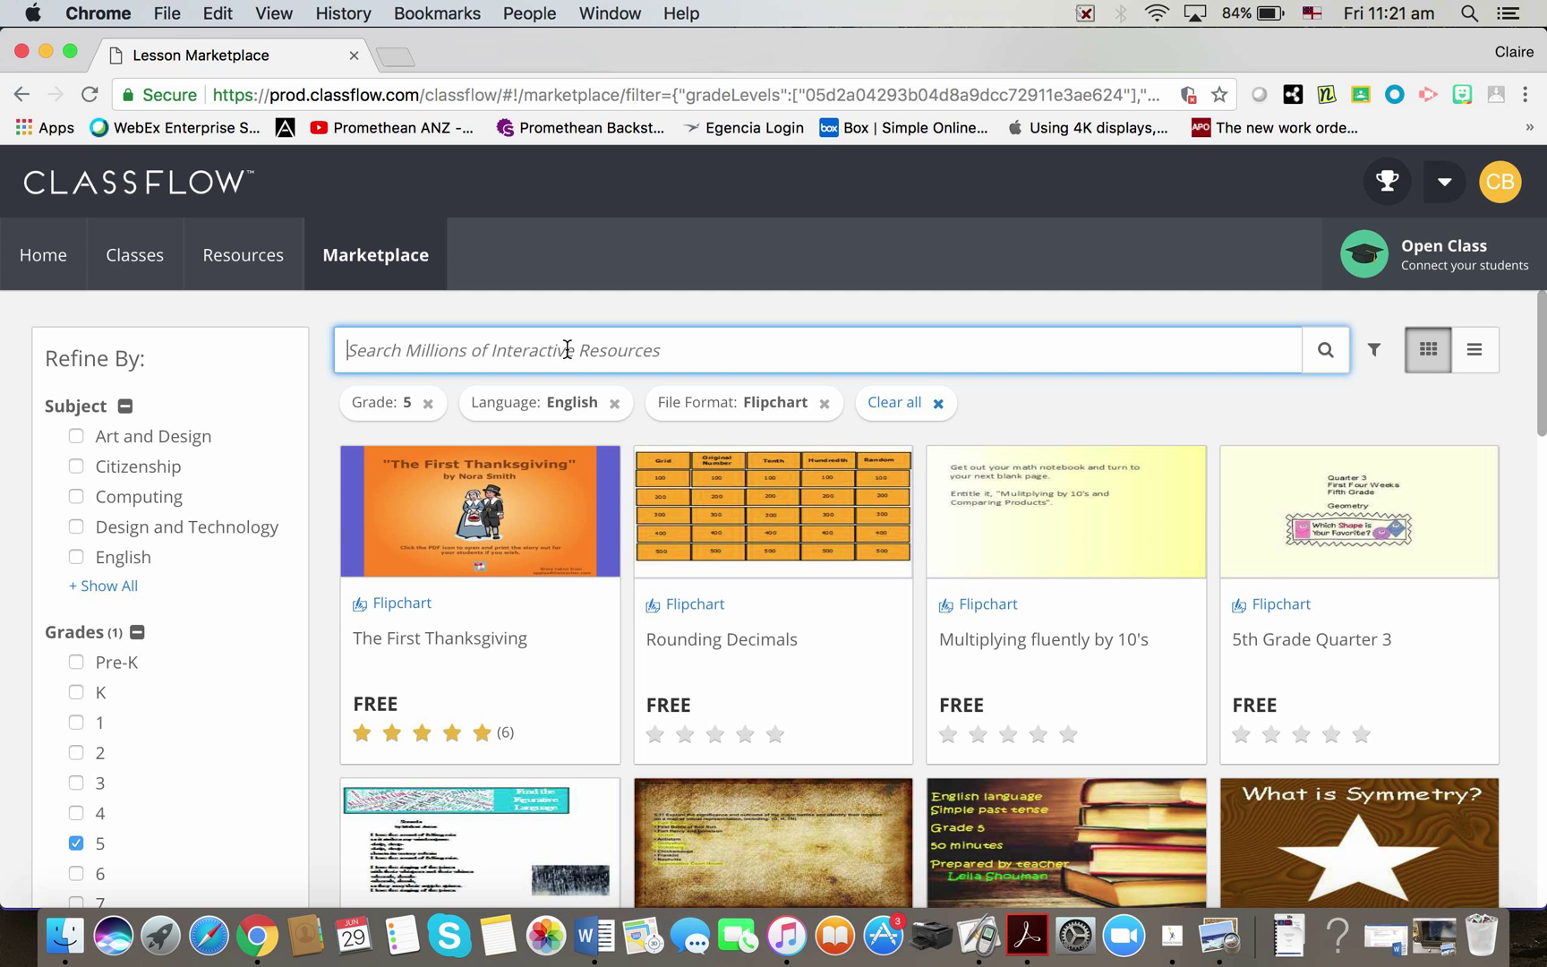
{"action": "mouse_move", "coordinate": [623, 351]}
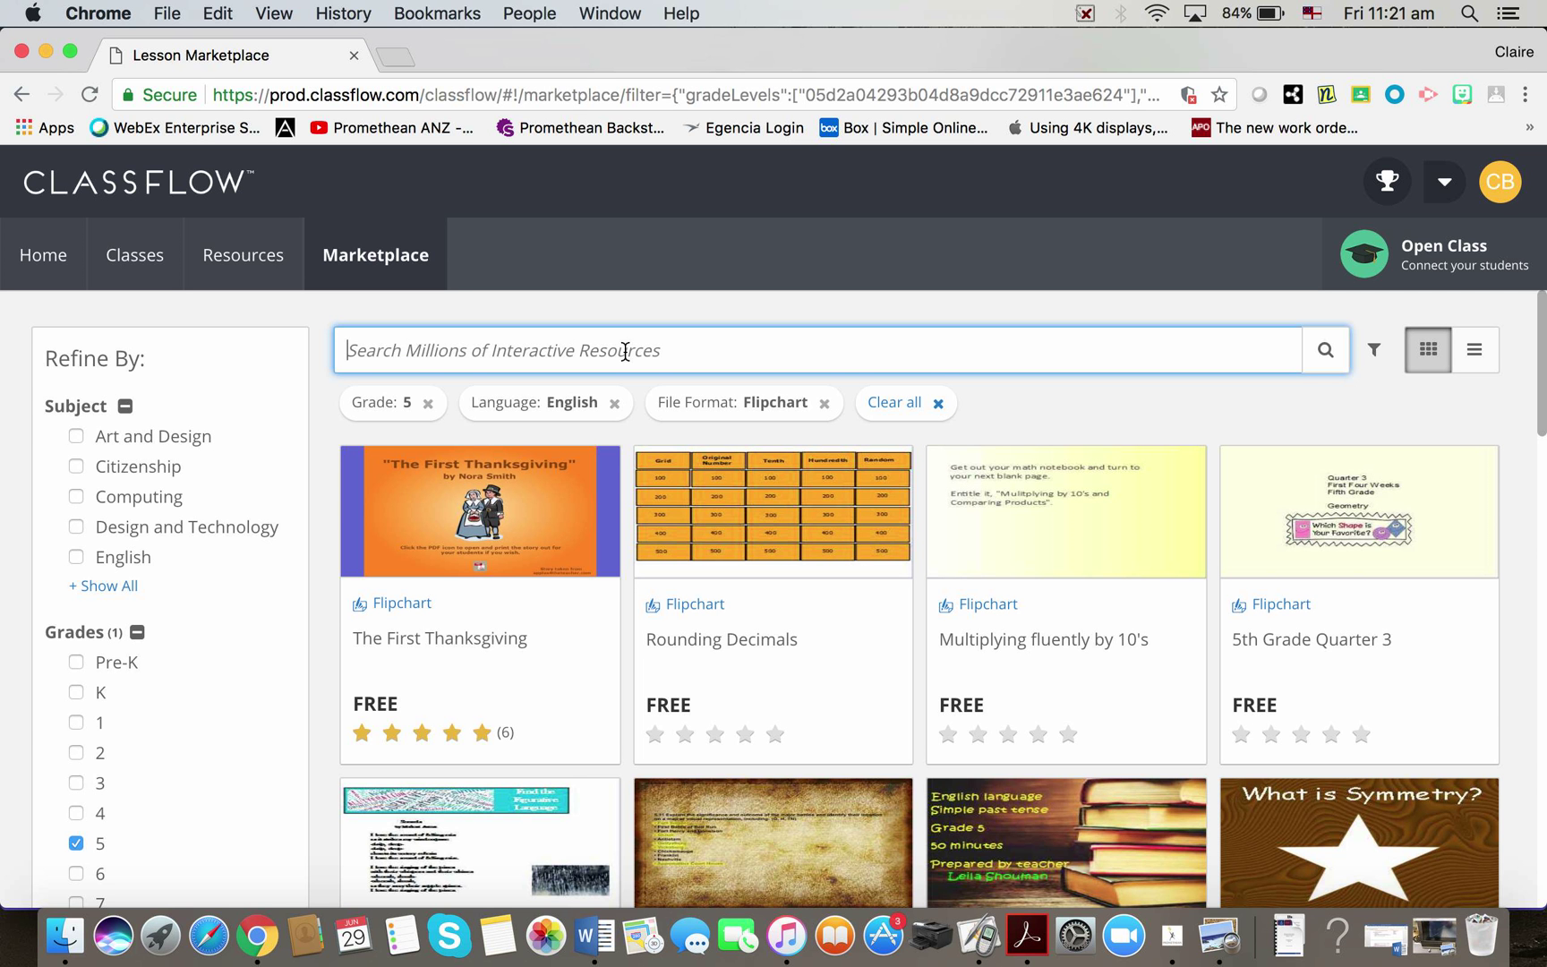
{"action": "type", "text": "fractions"}
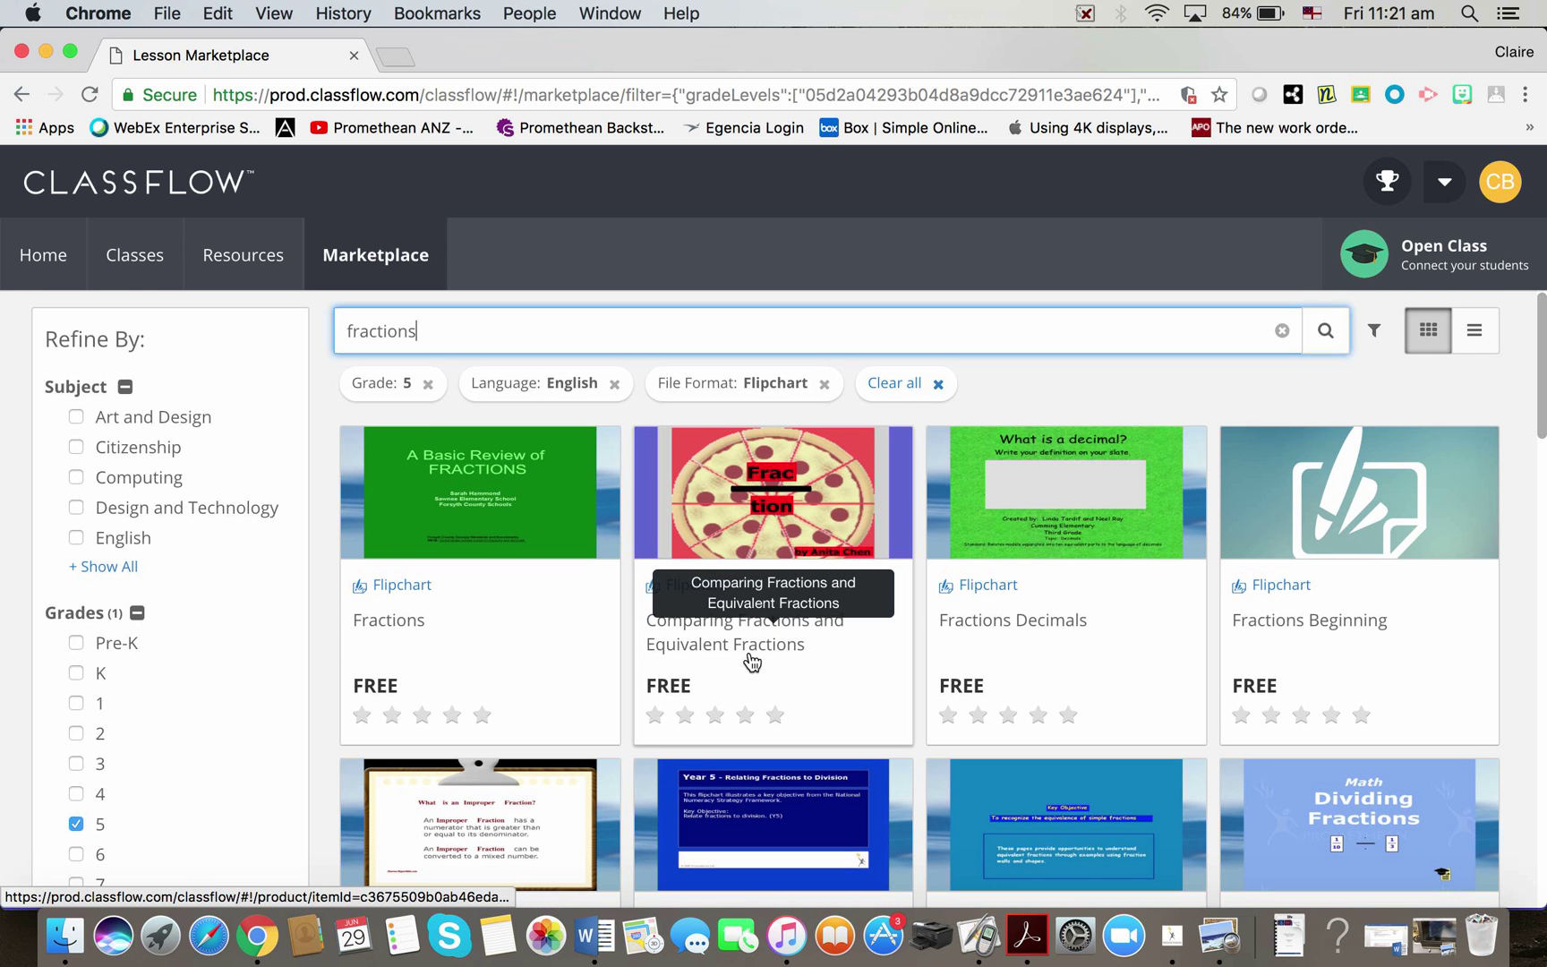
{"action": "scroll", "scroll_direction": "down", "scroll_amount": 3}
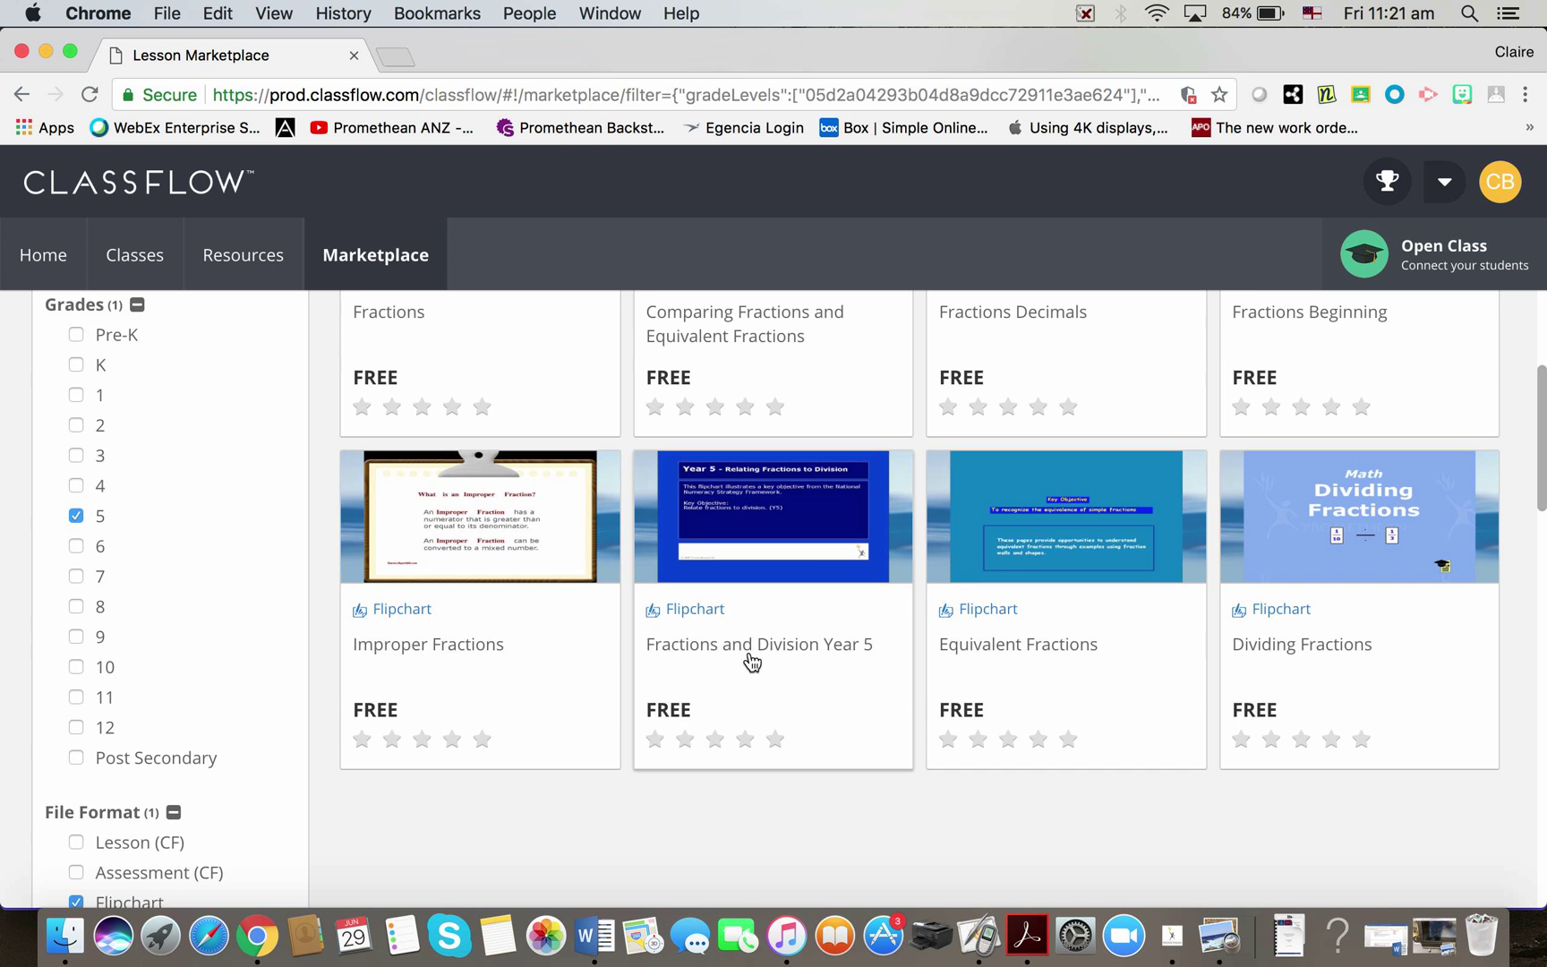
{"action": "scroll", "scroll_direction": "down", "scroll_amount": 3}
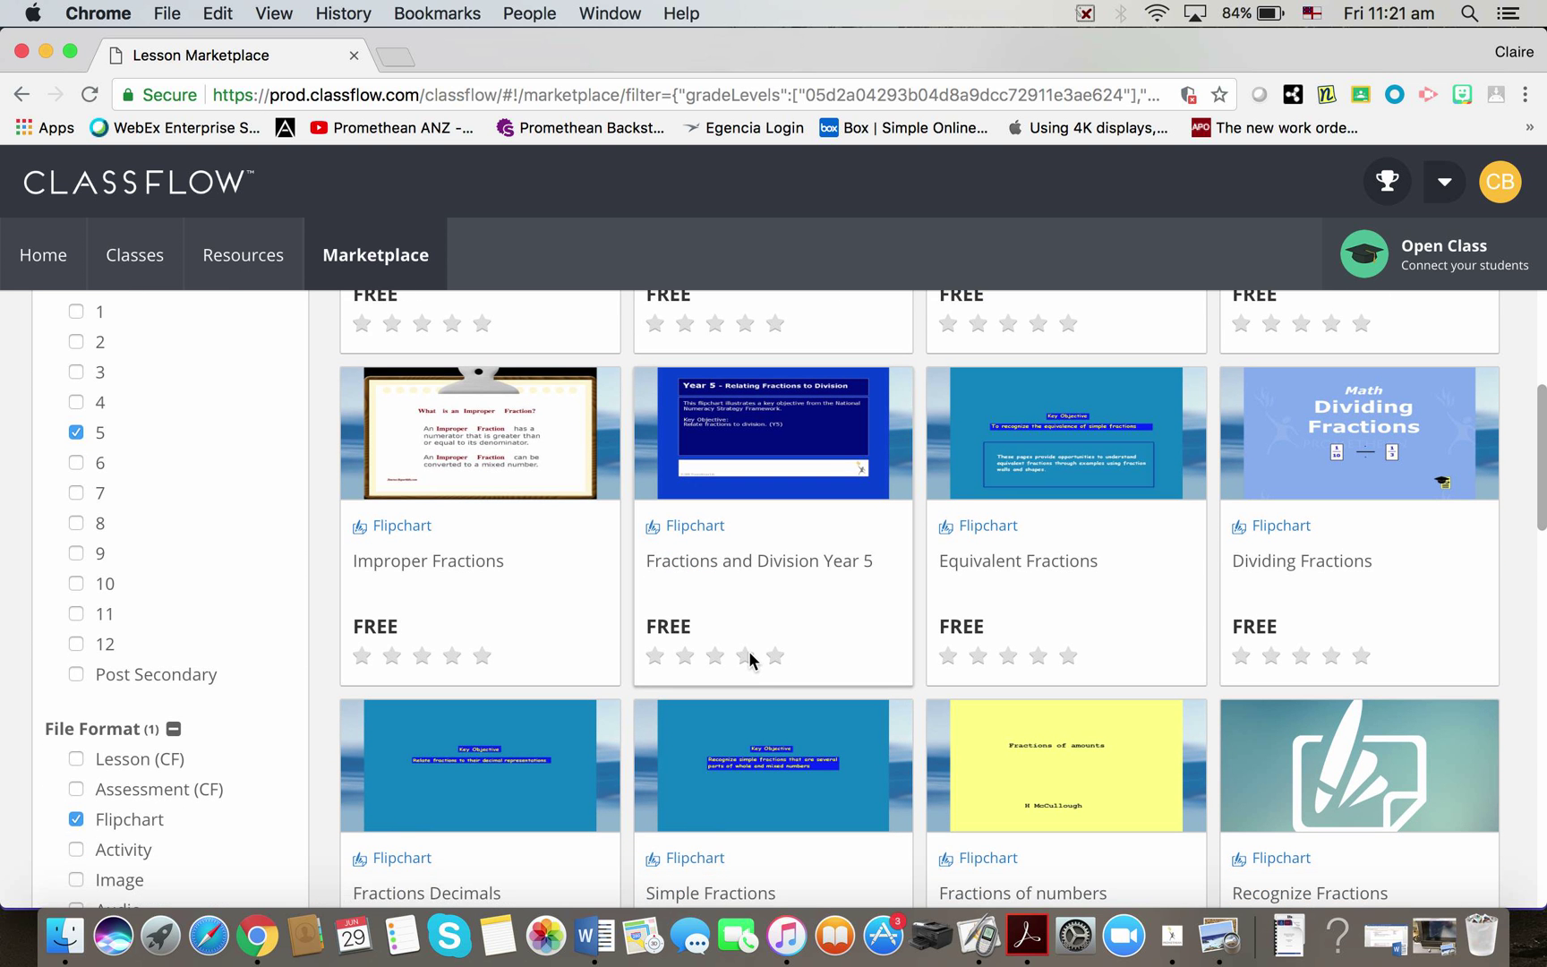
Step: Preview the Fractions and Division Year 5 flipchart pages and add it to My Resources
{"action": "scroll", "scroll_direction": "down", "scroll_amount": 3}
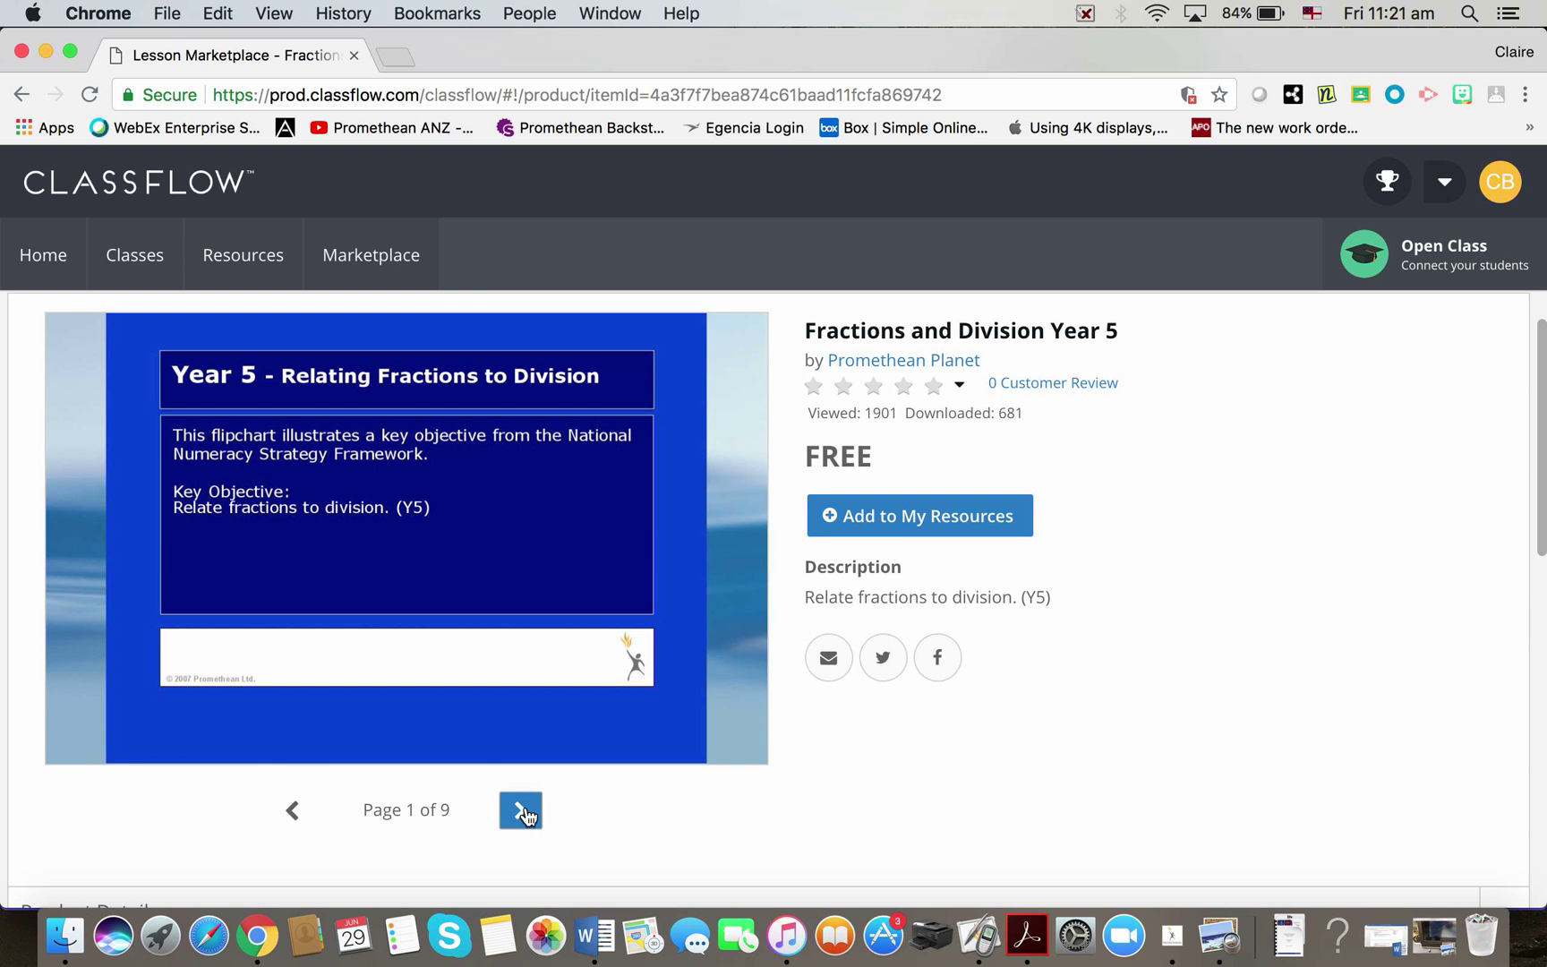
{"action": "left_click", "coordinate": [519, 811]}
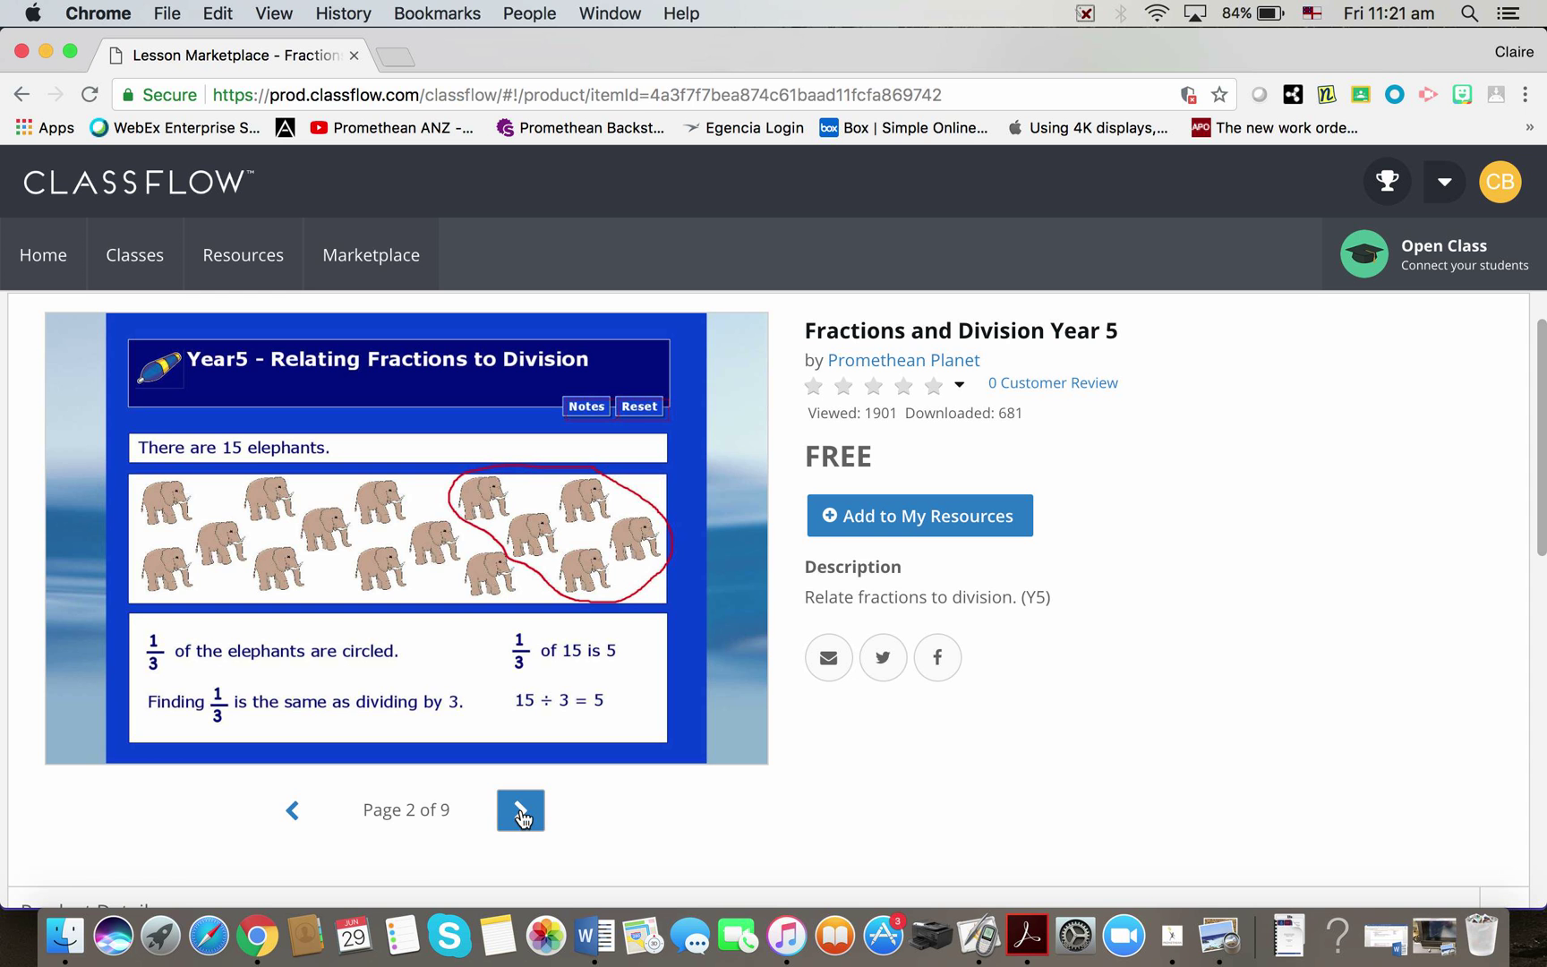
{"action": "left_click", "coordinate": [521, 811]}
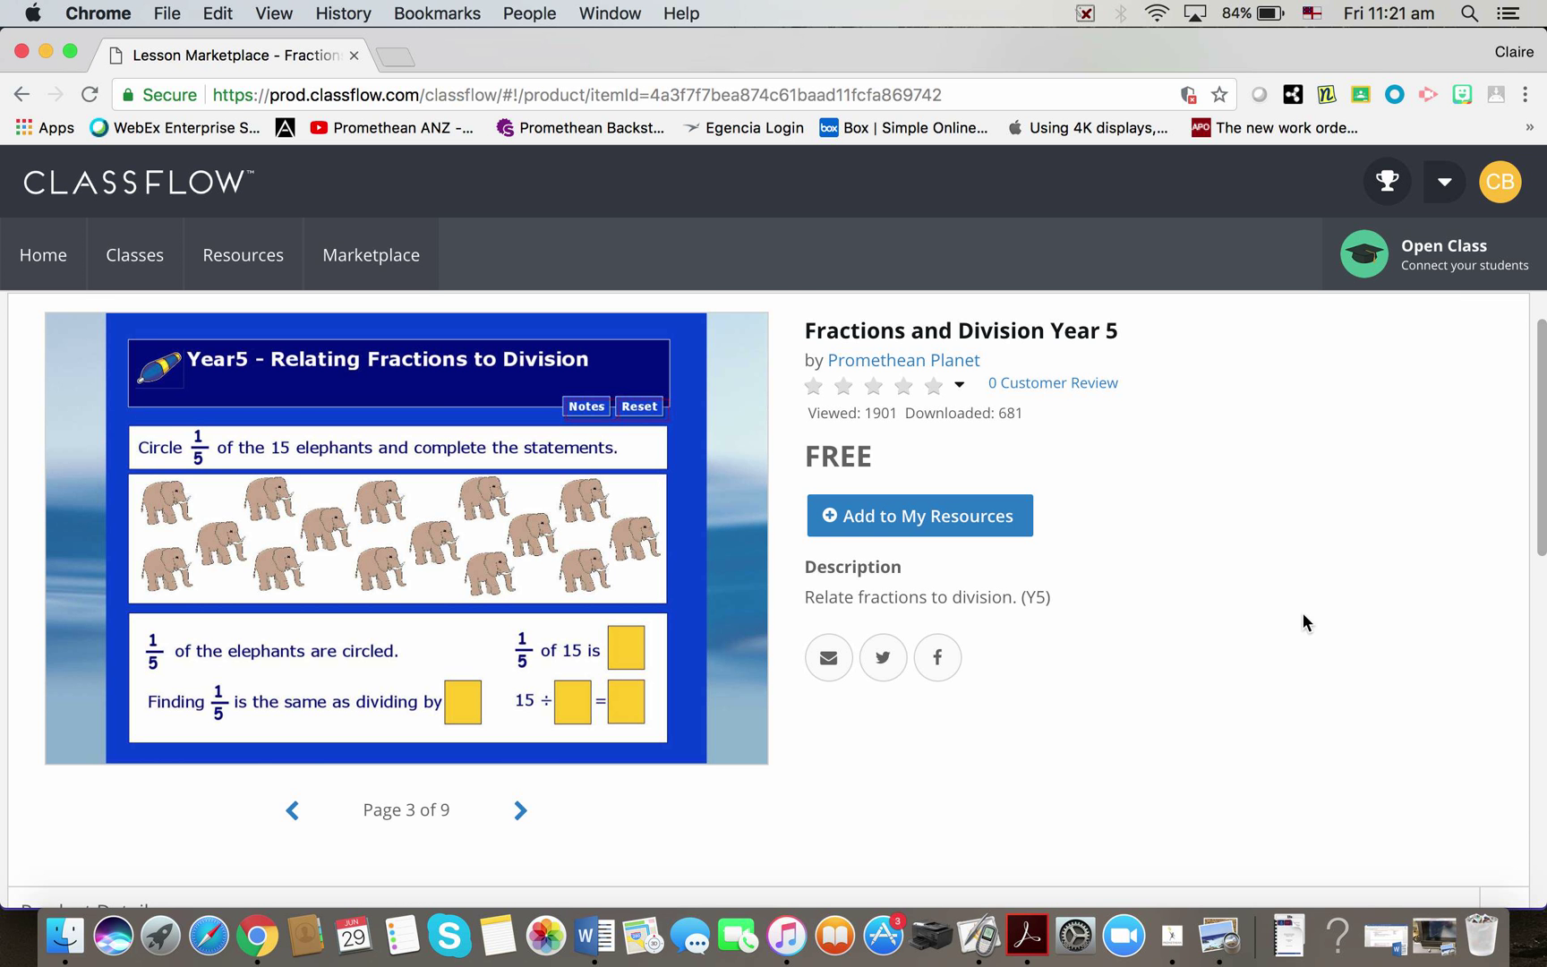
{"action": "mouse_move", "coordinate": [870, 523]}
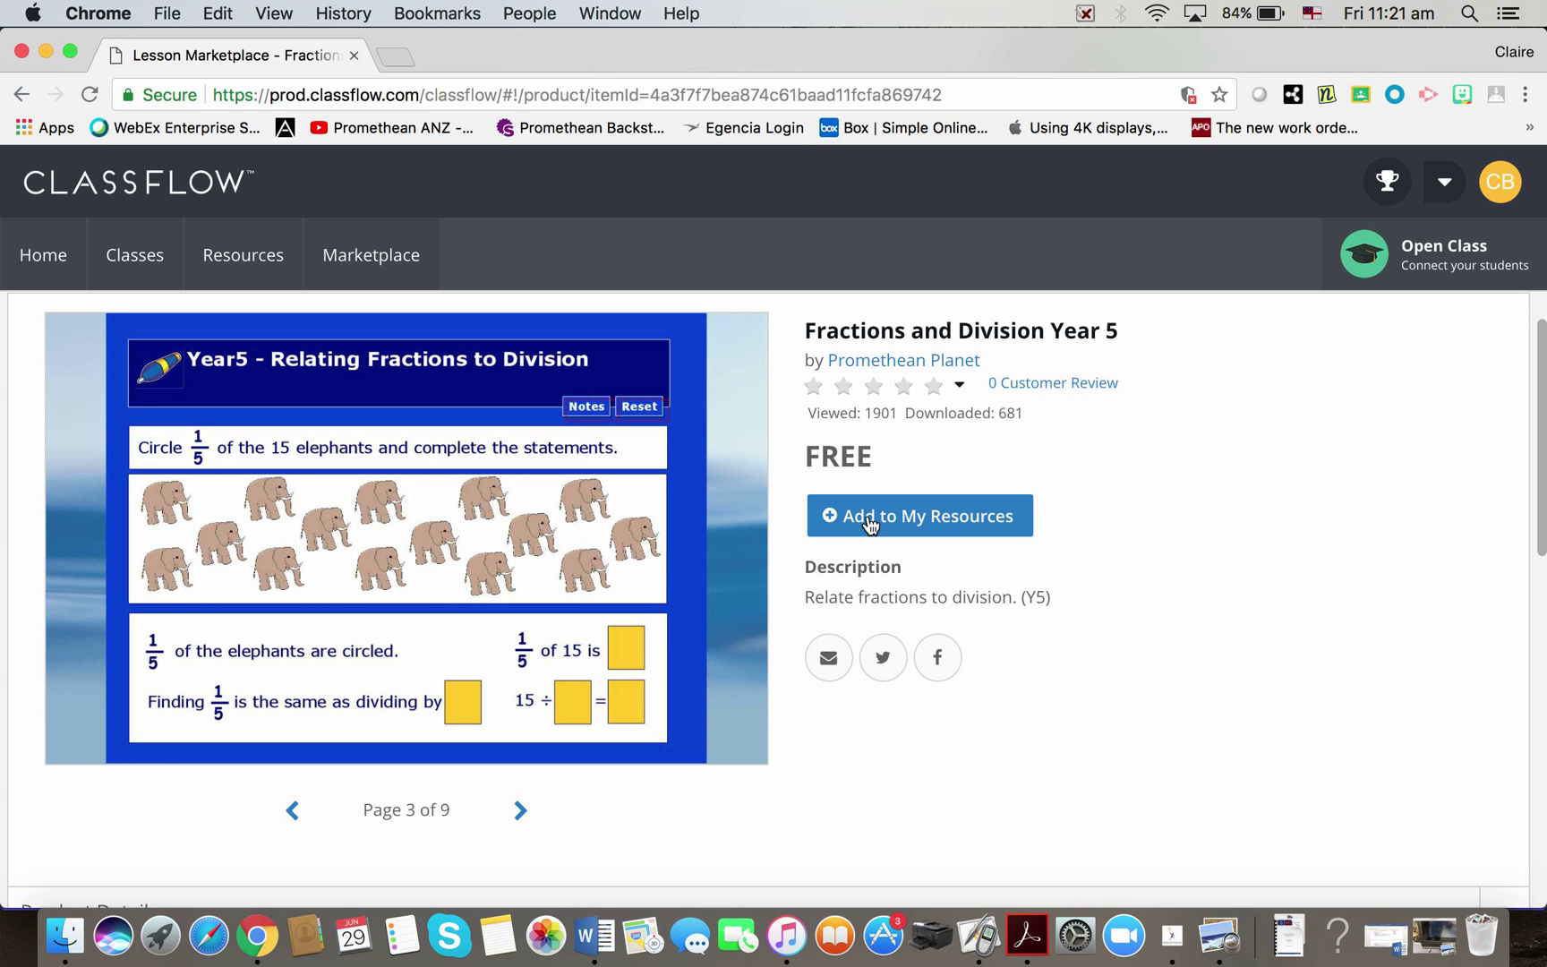
{"action": "mouse_move", "coordinate": [933, 530]}
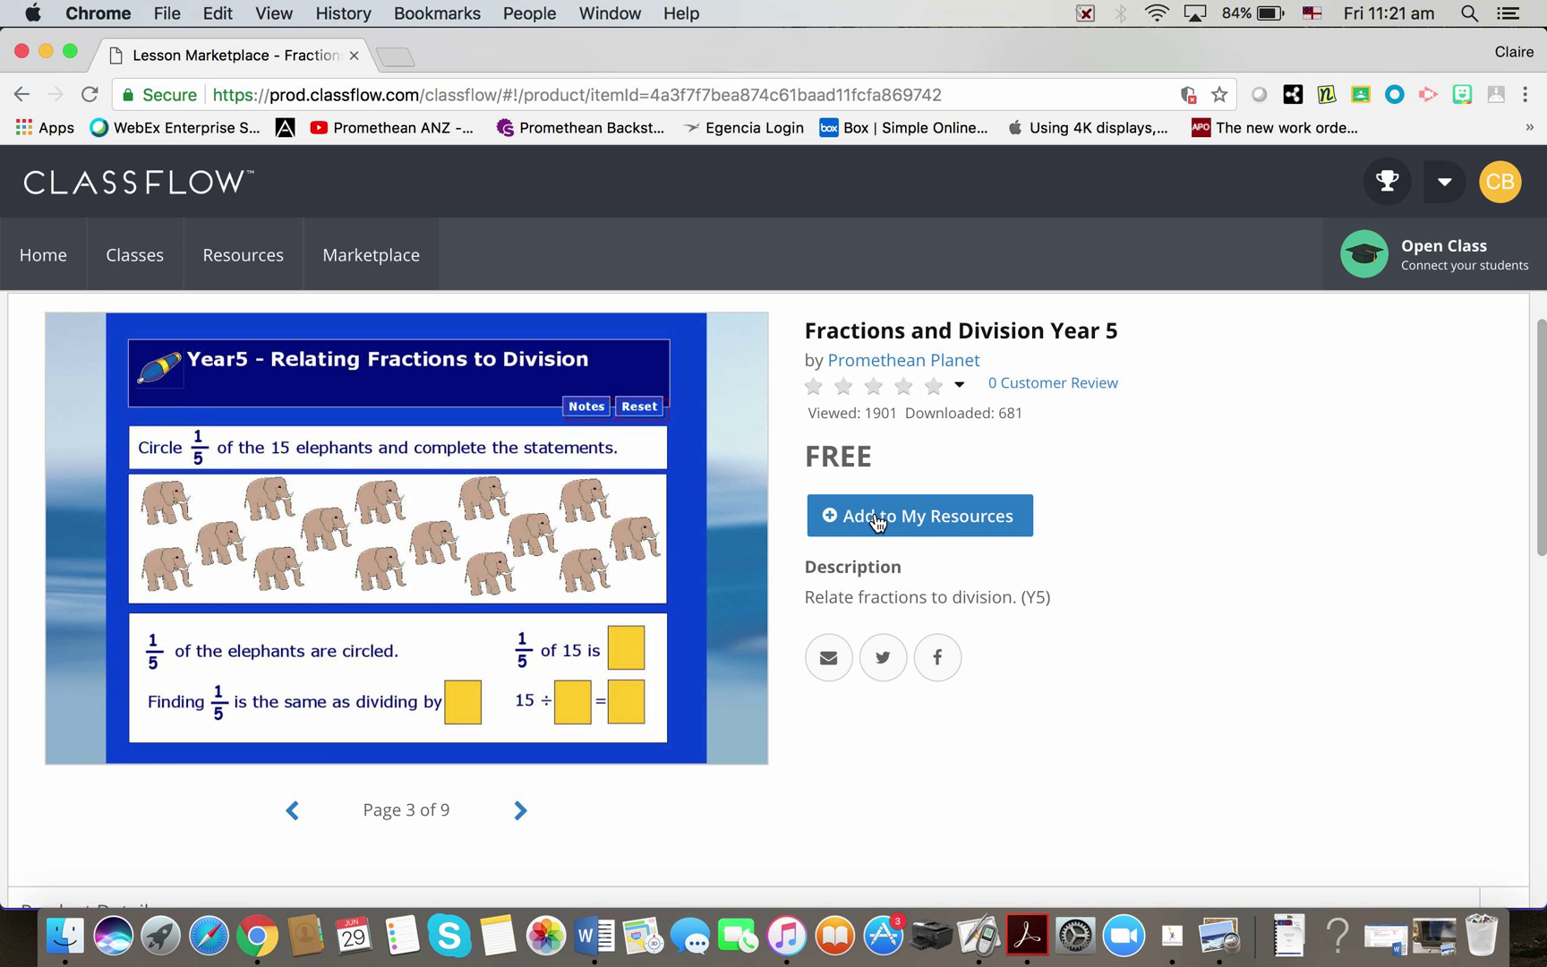
{"action": "mouse_move", "coordinate": [908, 524]}
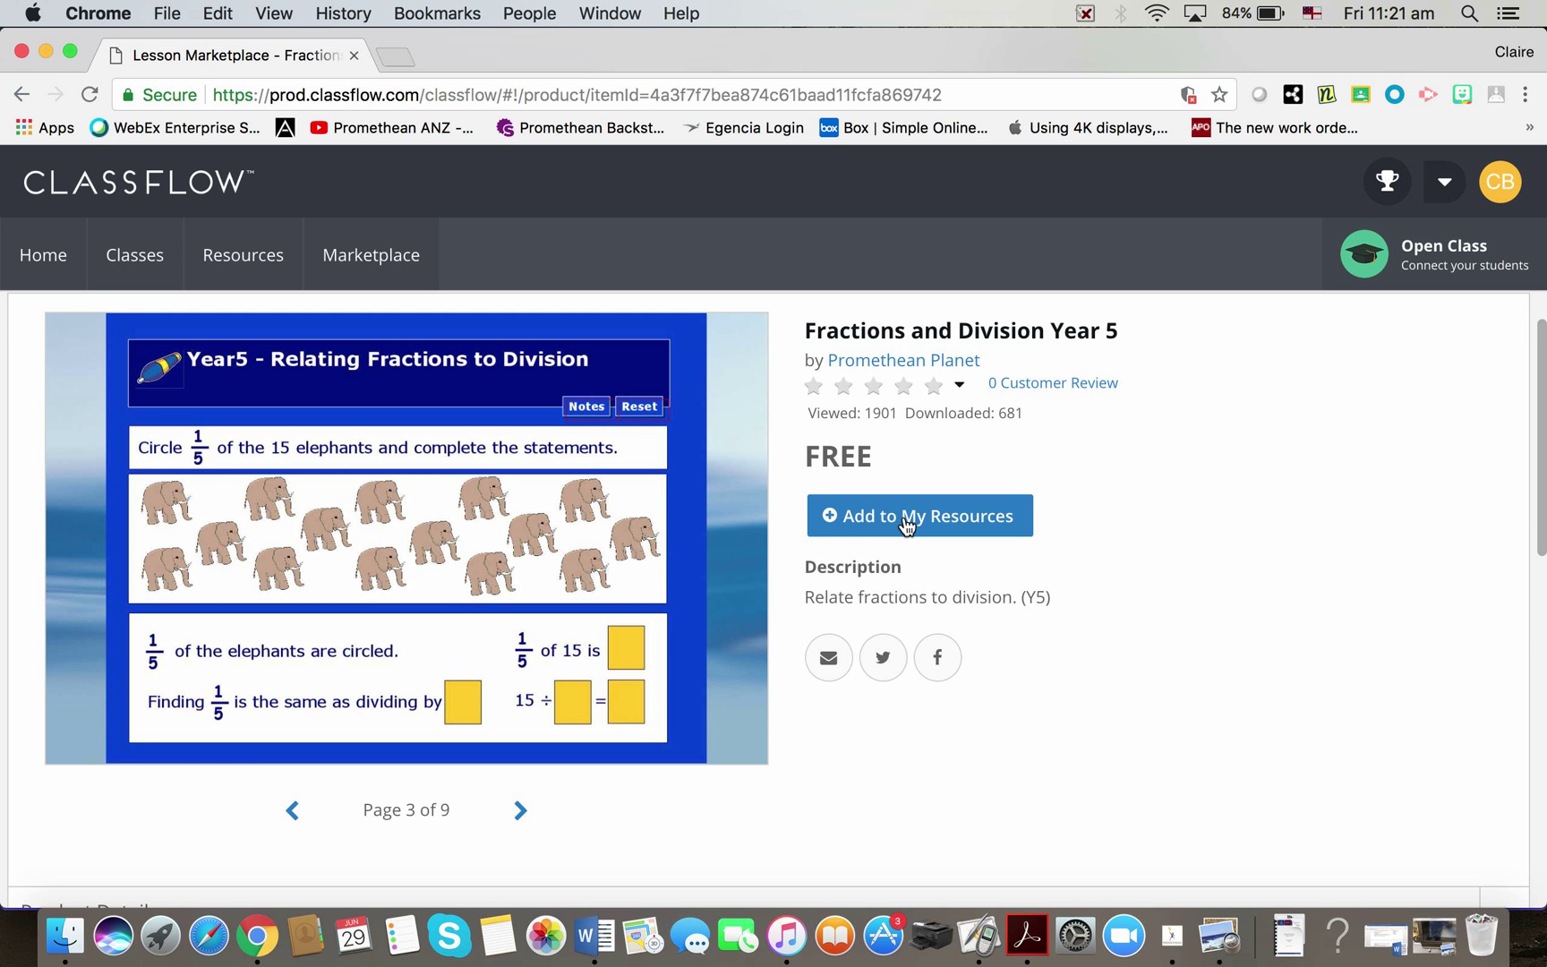
{"action": "left_click", "coordinate": [920, 516]}
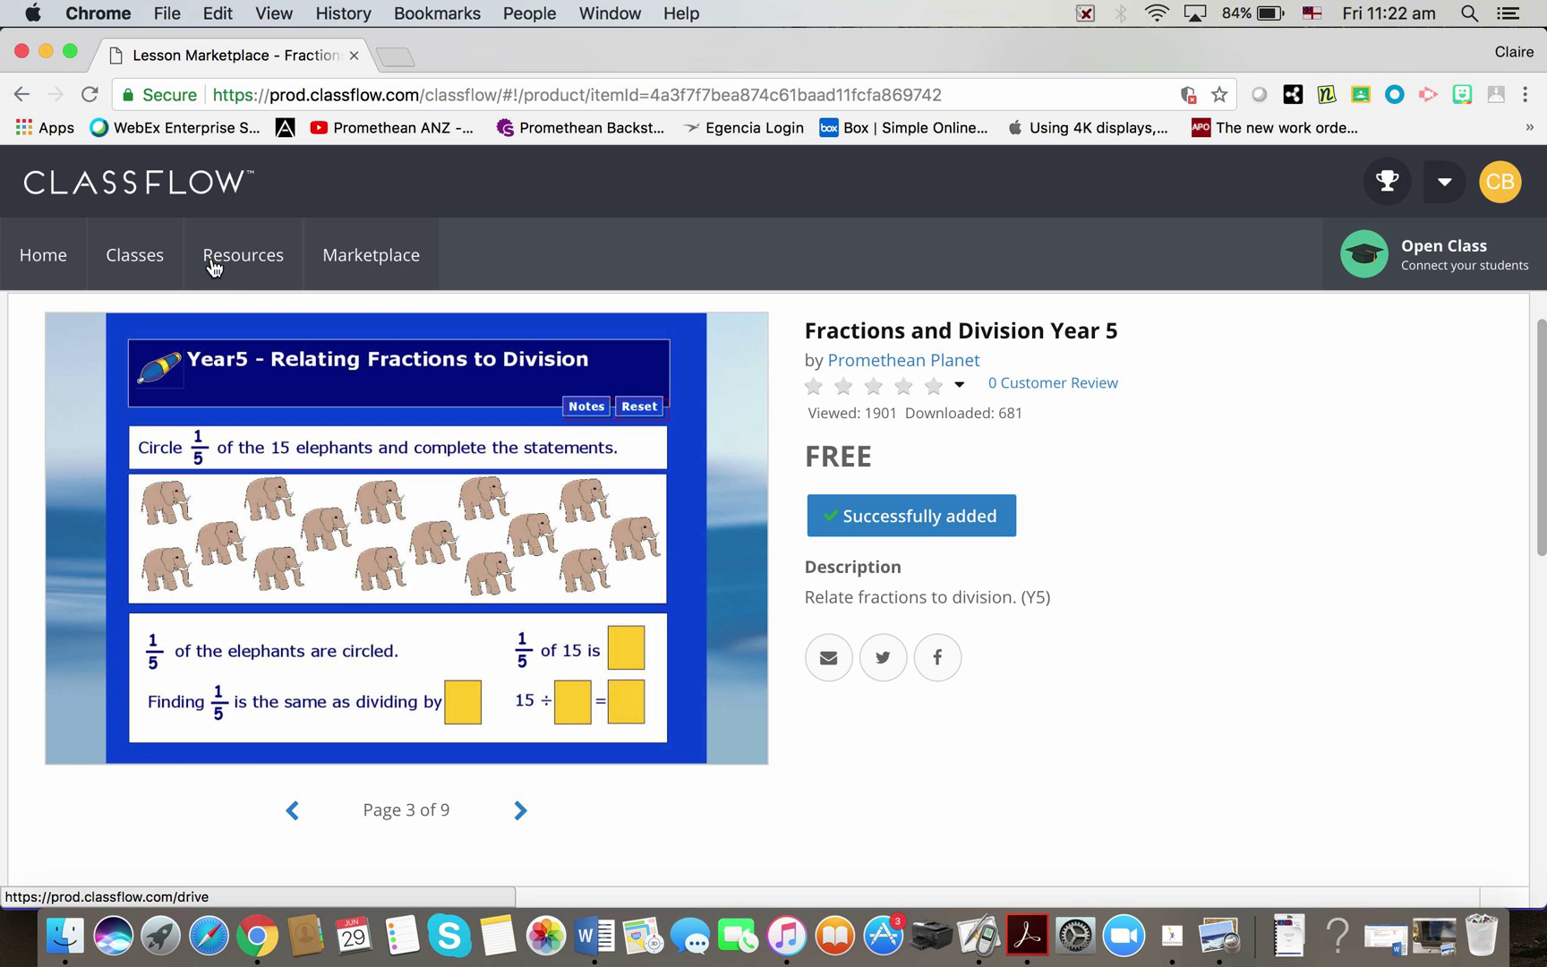
{"action": "mouse_move", "coordinate": [247, 261]}
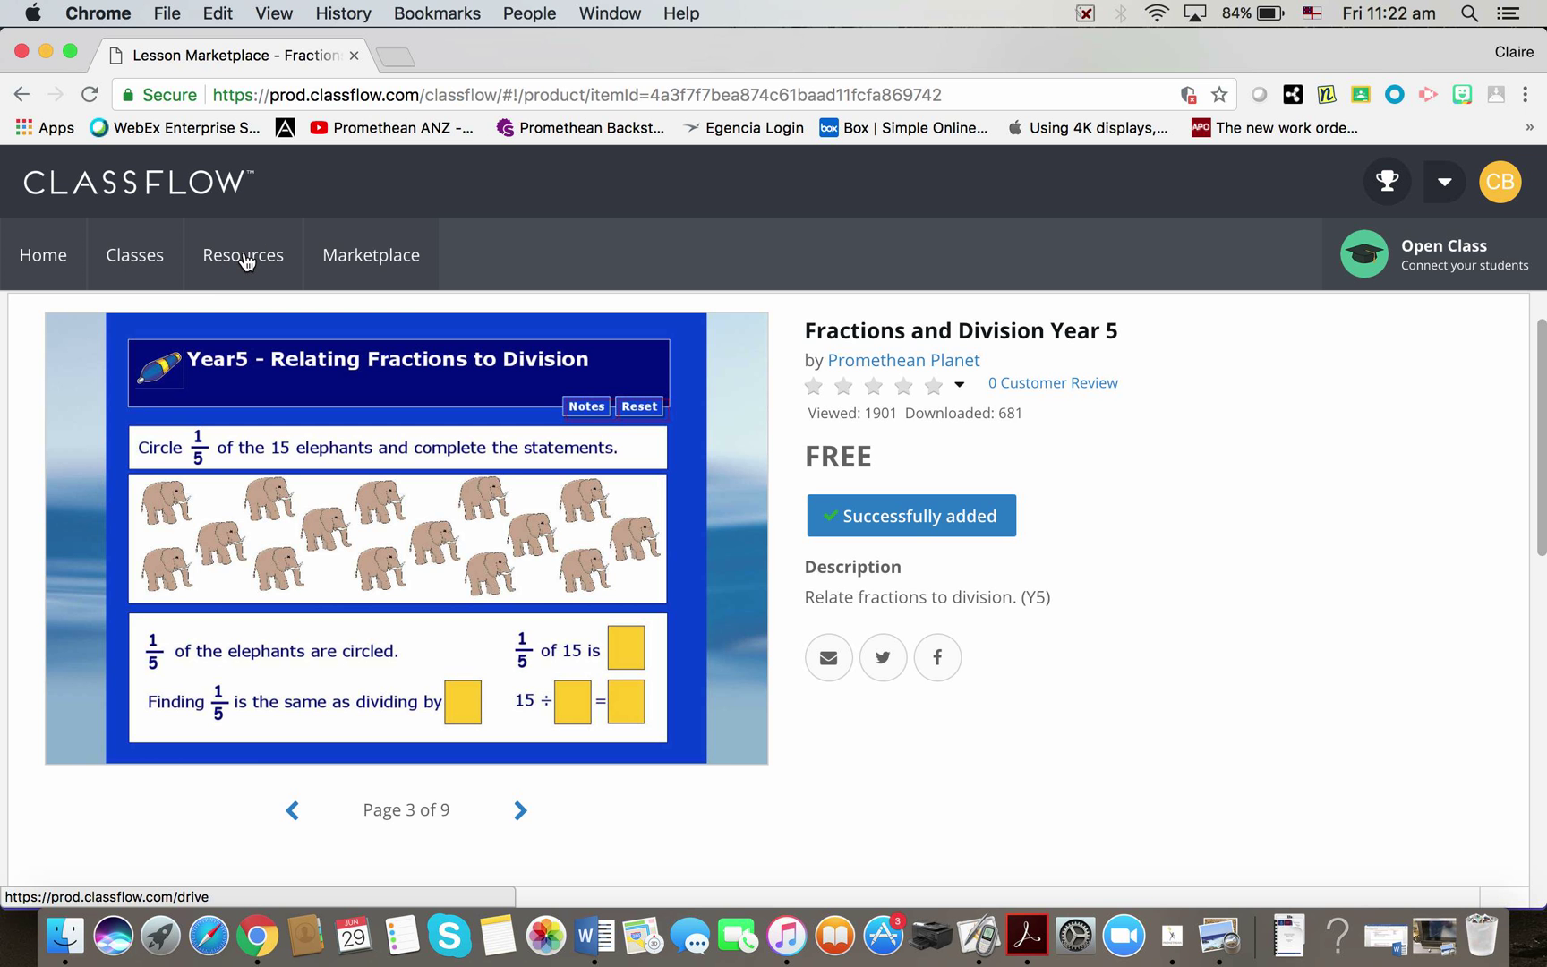
Step: Download Fractions and Division Year 5 from the Marketplace folder of My Resources
{"action": "left_click", "coordinate": [243, 255]}
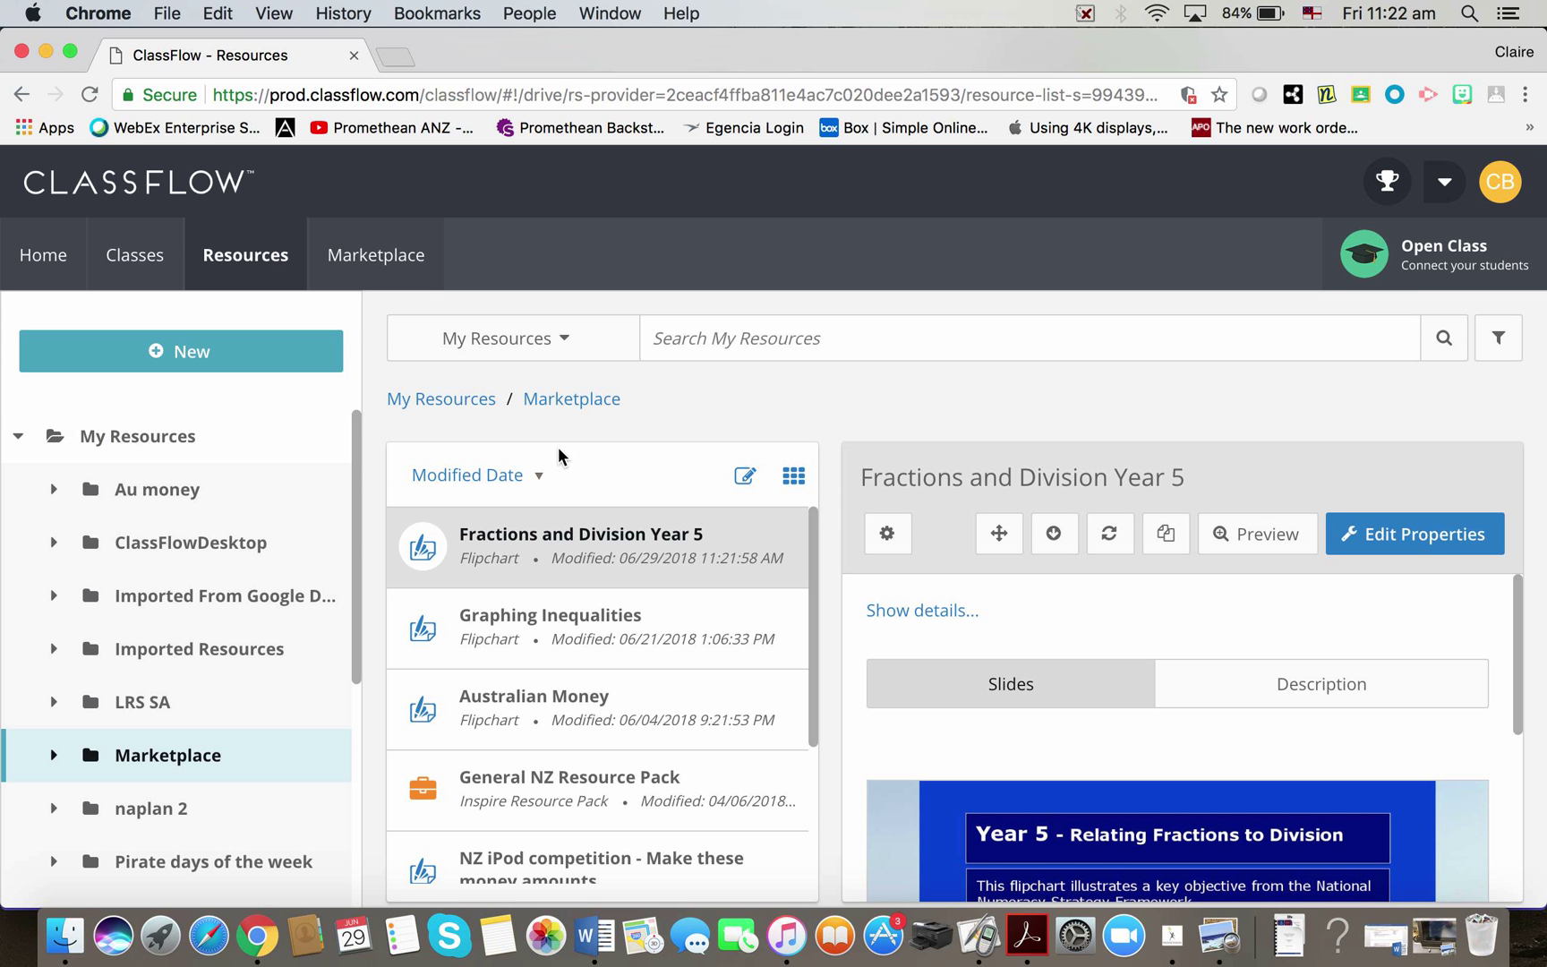
{"action": "mouse_move", "coordinate": [591, 546]}
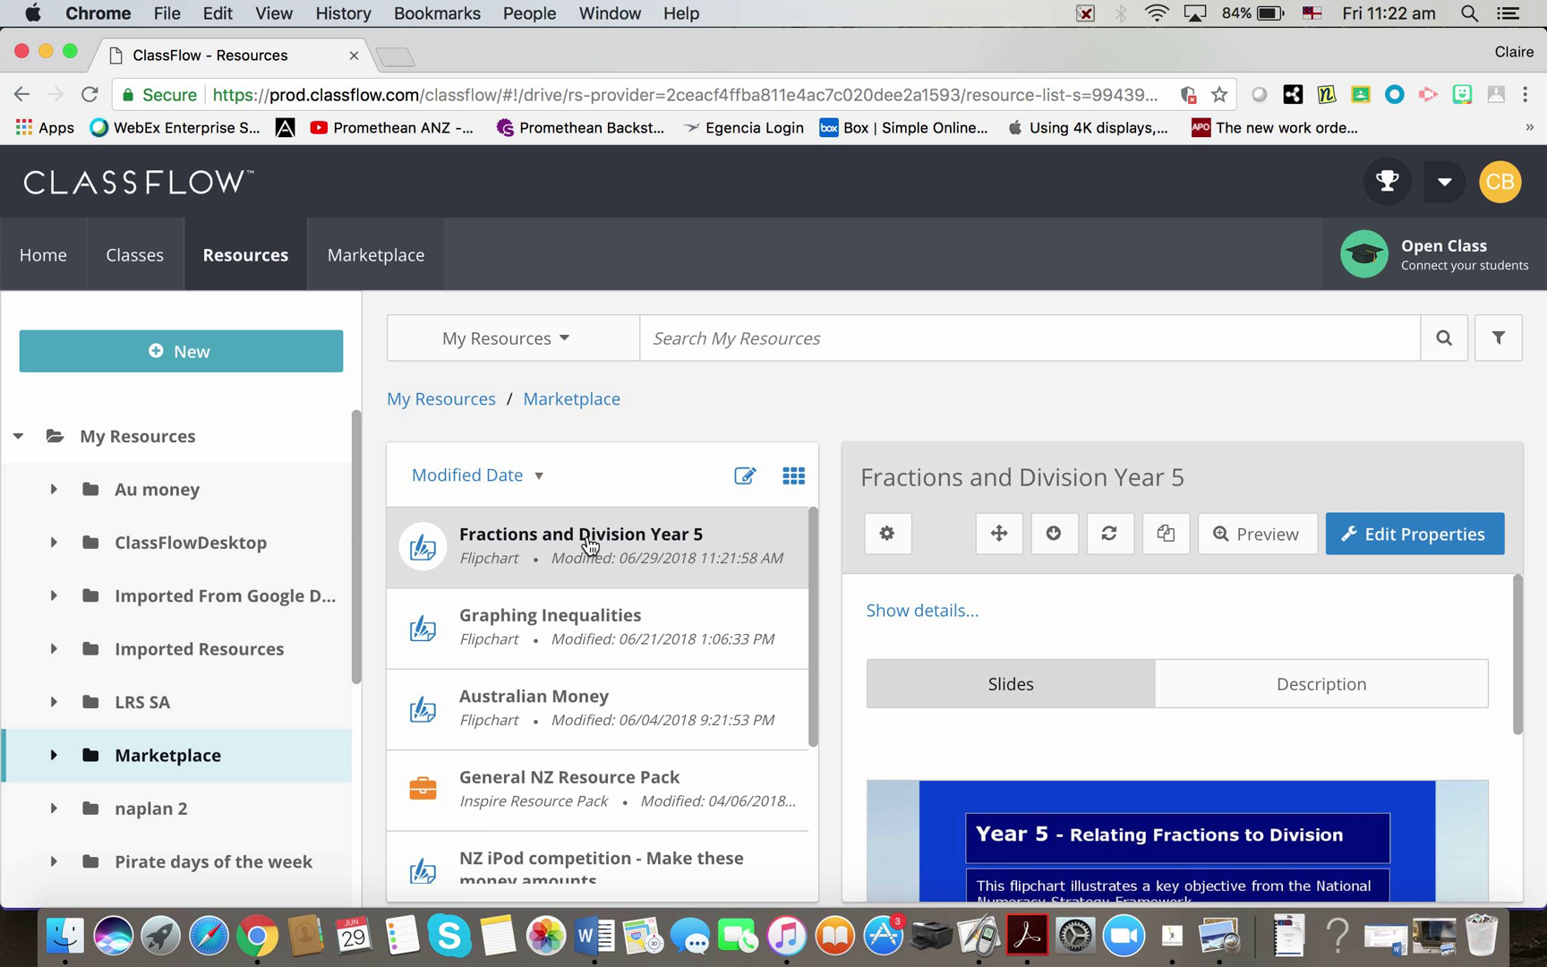
{"action": "mouse_move", "coordinate": [523, 555]}
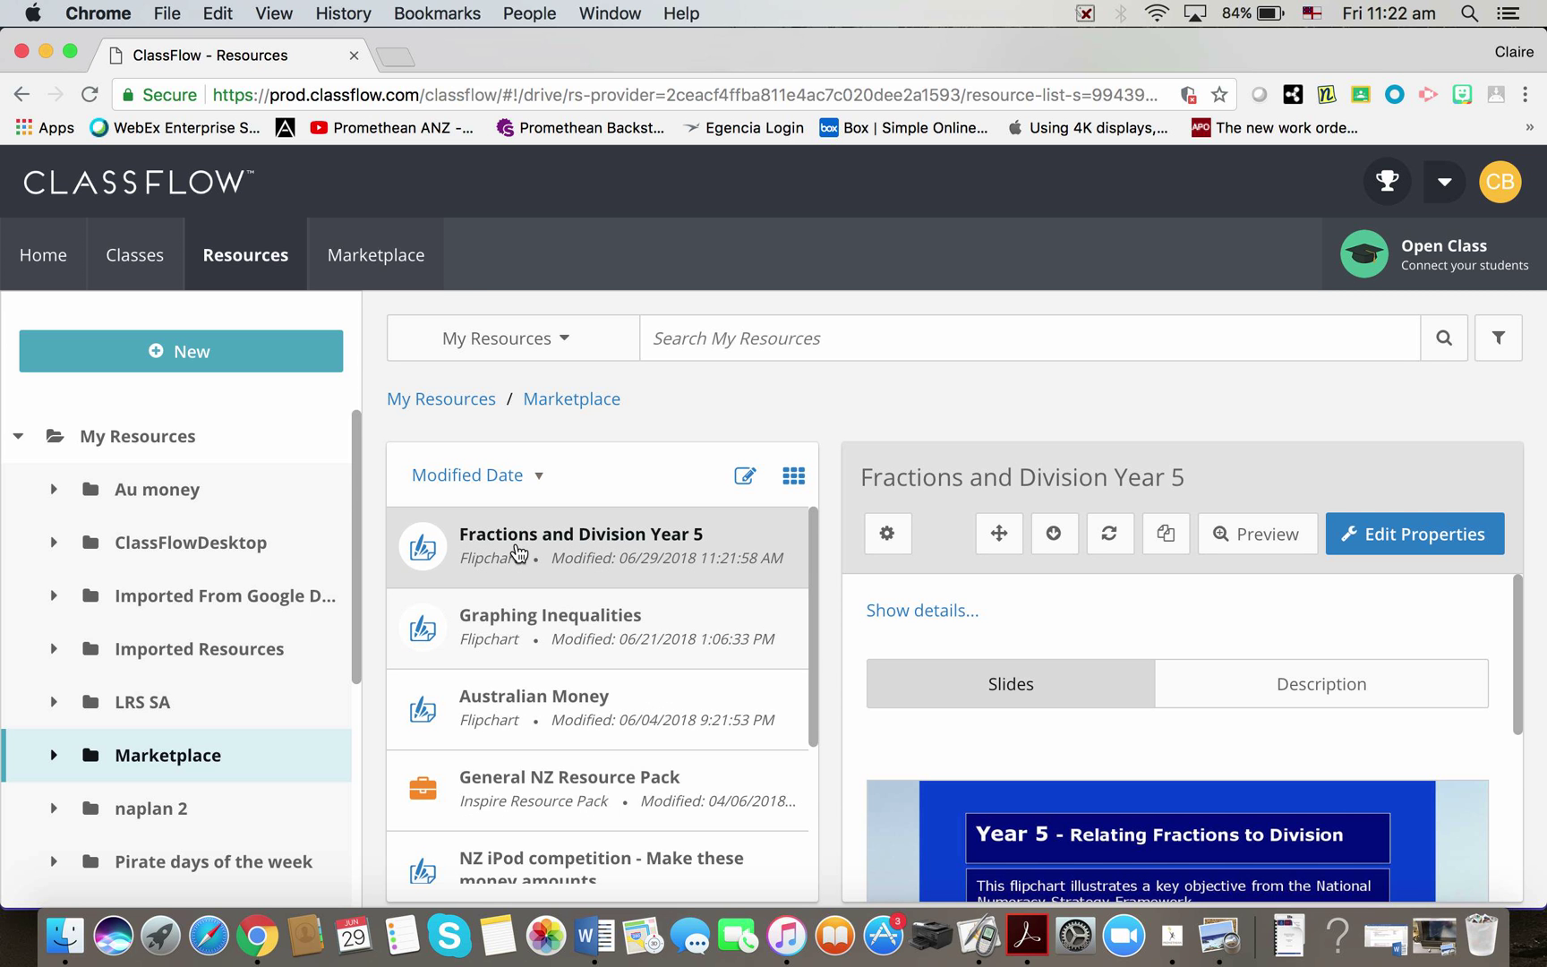
{"action": "mouse_move", "coordinate": [1081, 741]}
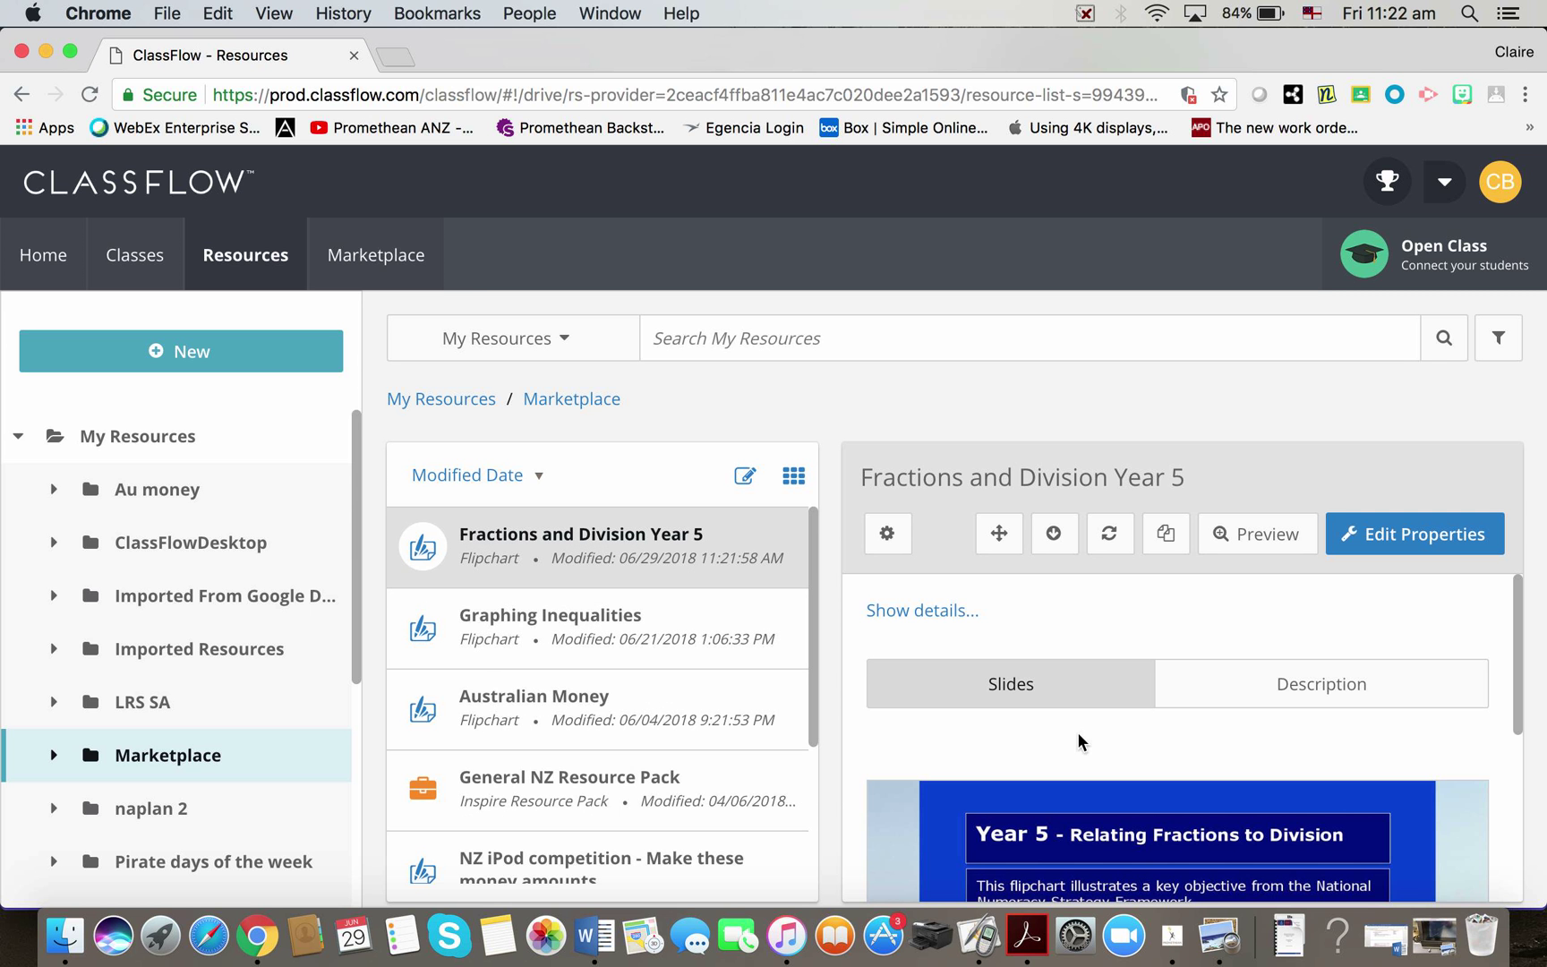
{"action": "mouse_move", "coordinate": [1101, 839]}
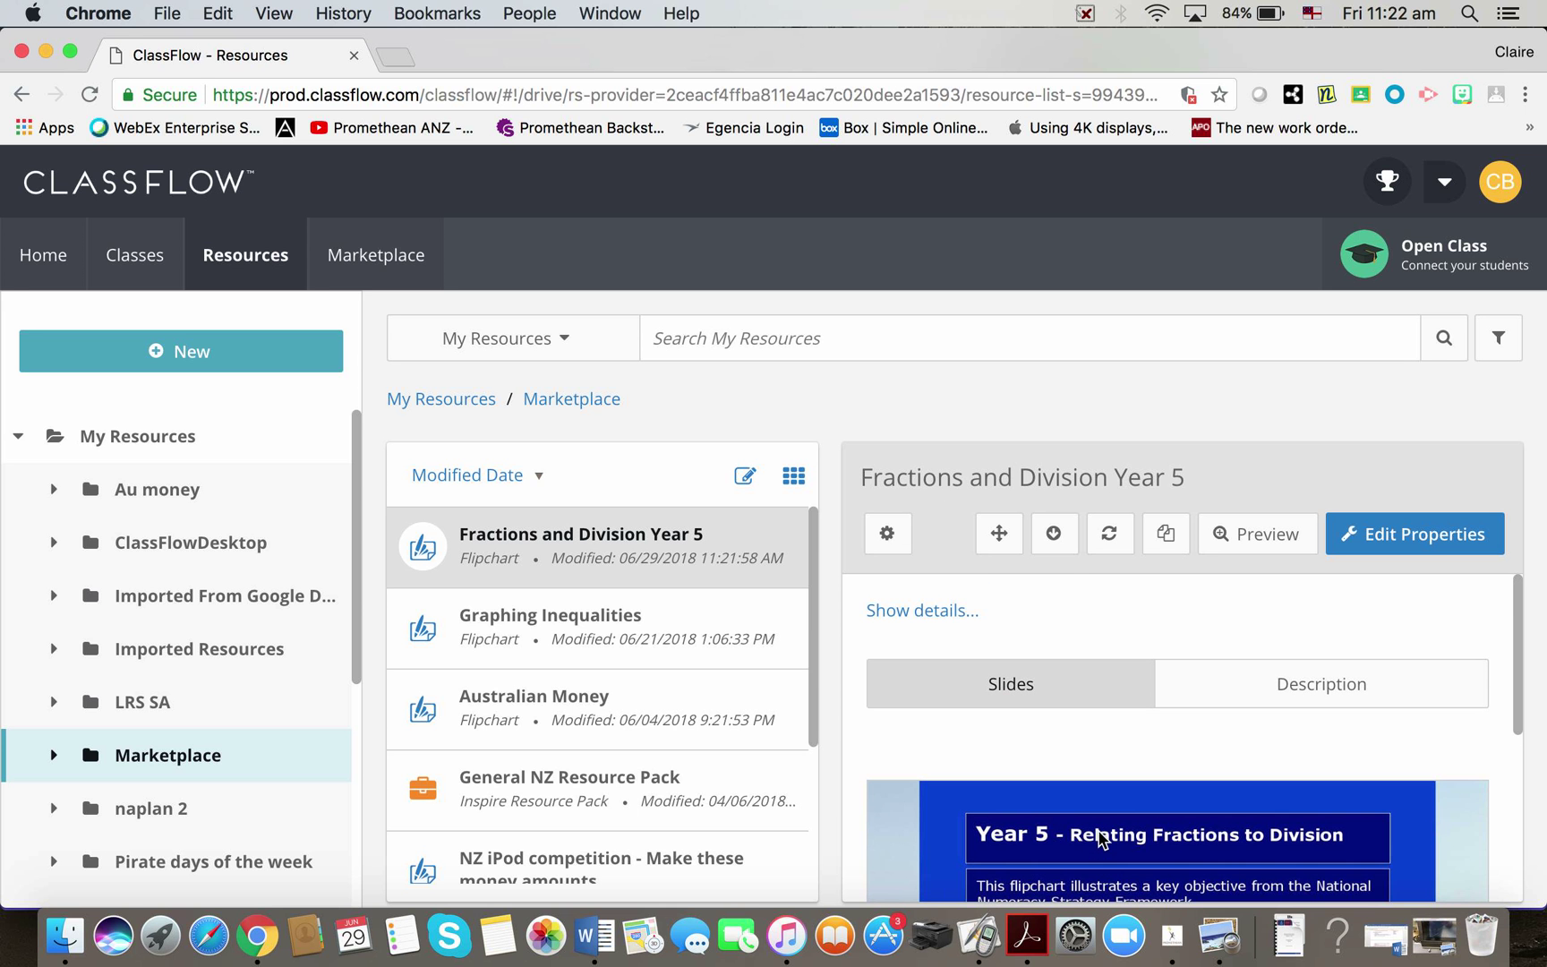
{"action": "mouse_move", "coordinate": [1054, 533]}
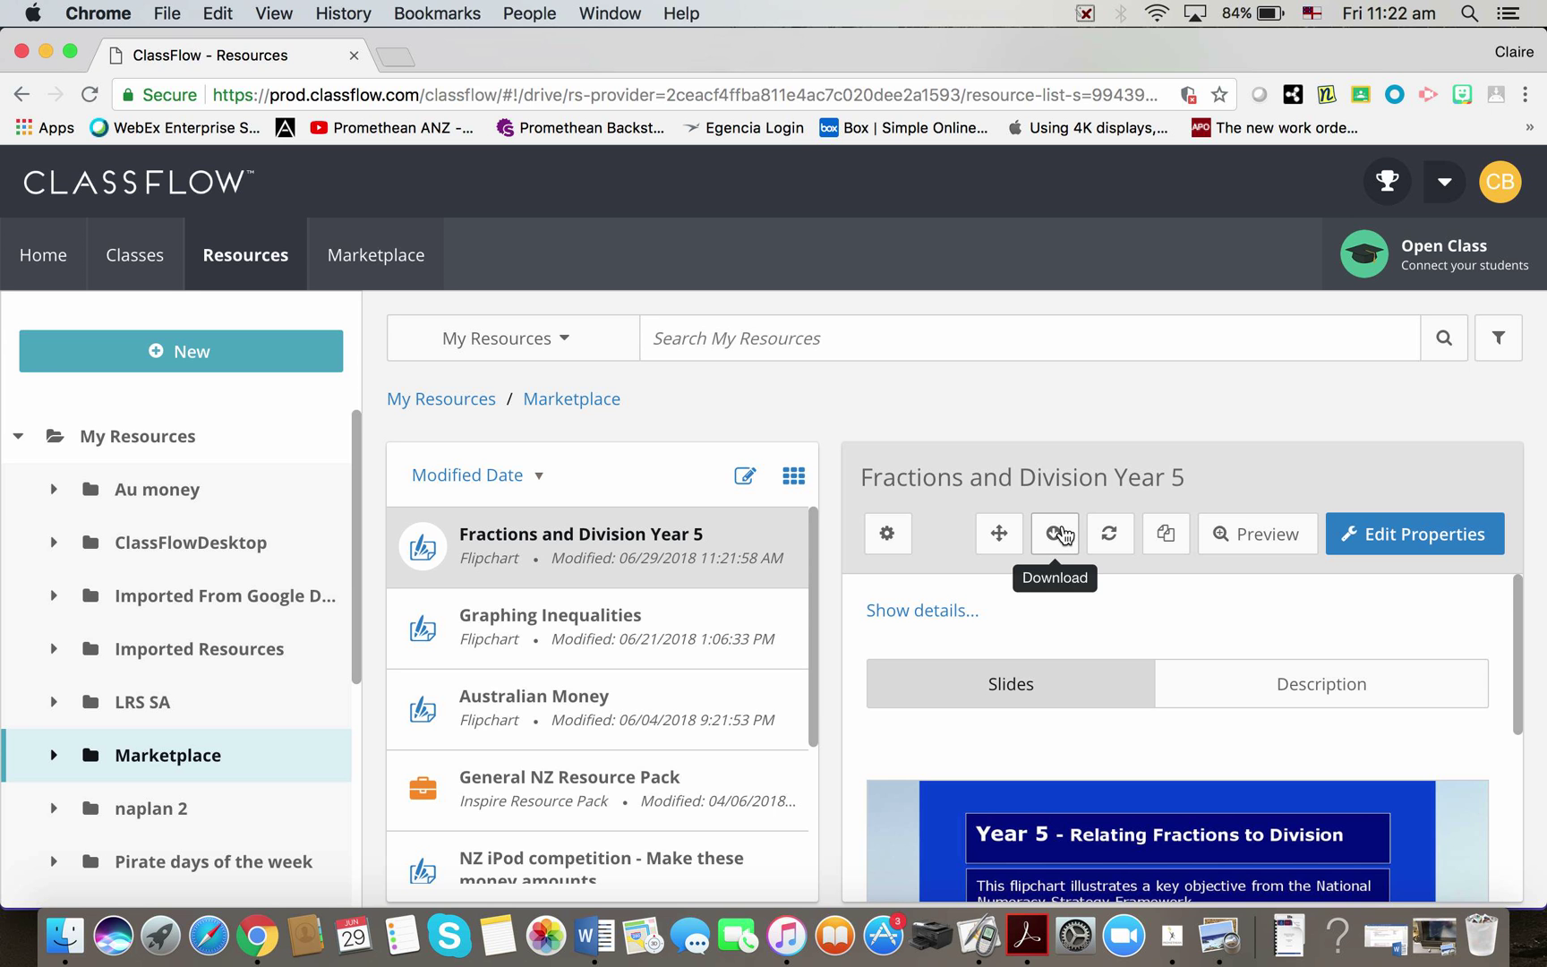
{"action": "left_click", "coordinate": [1055, 533]}
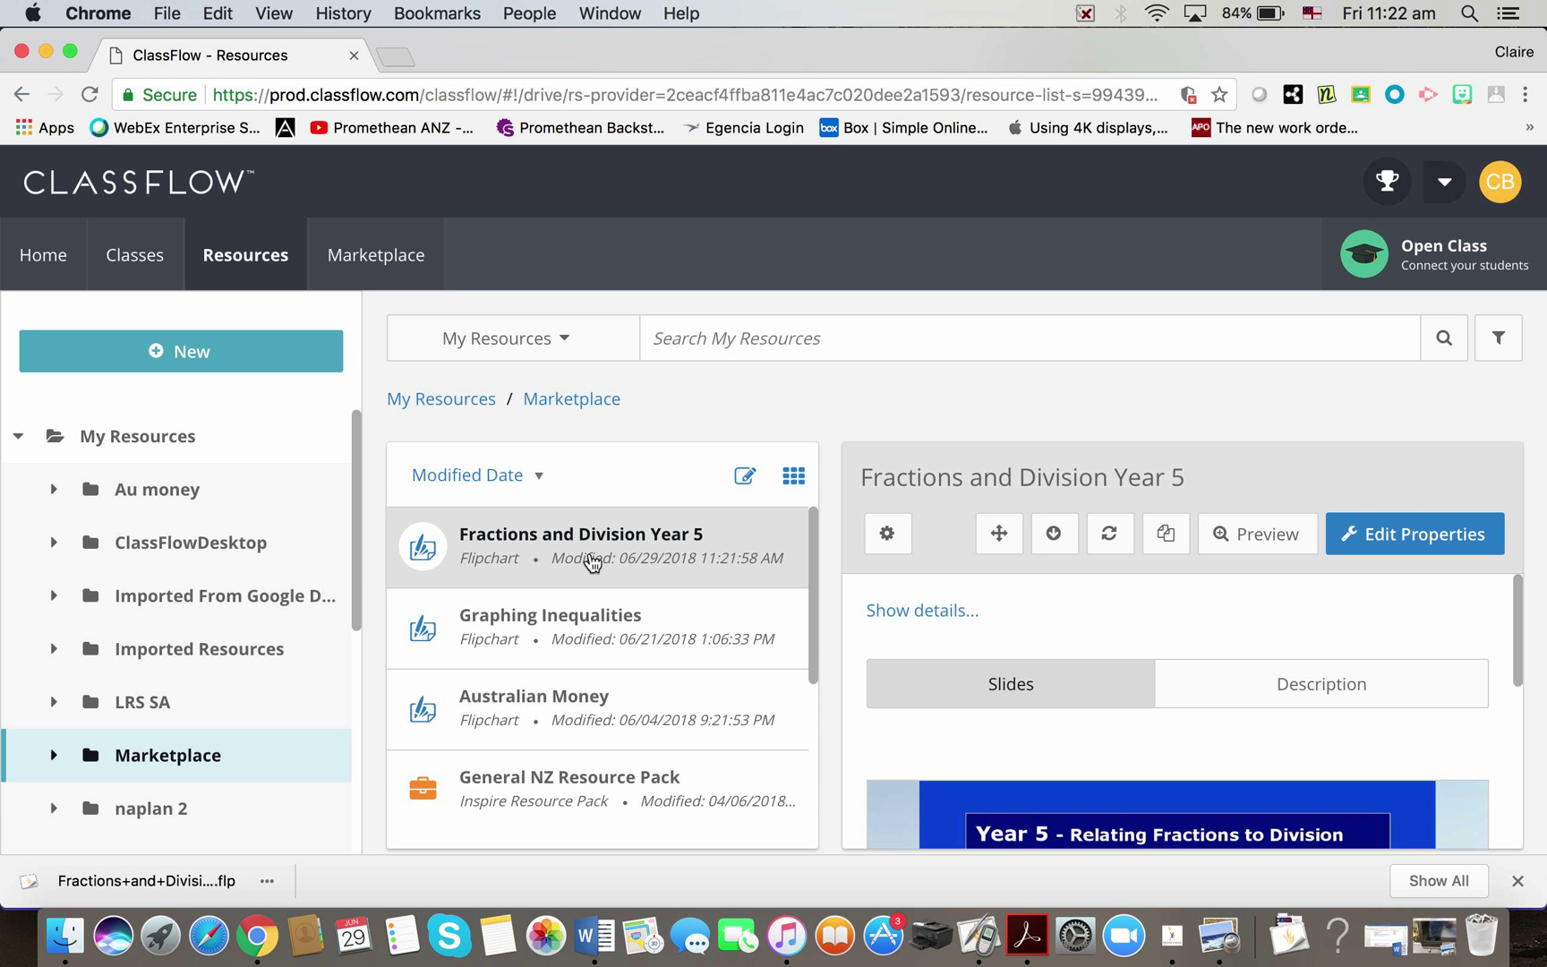
{"action": "mouse_move", "coordinate": [394, 374]}
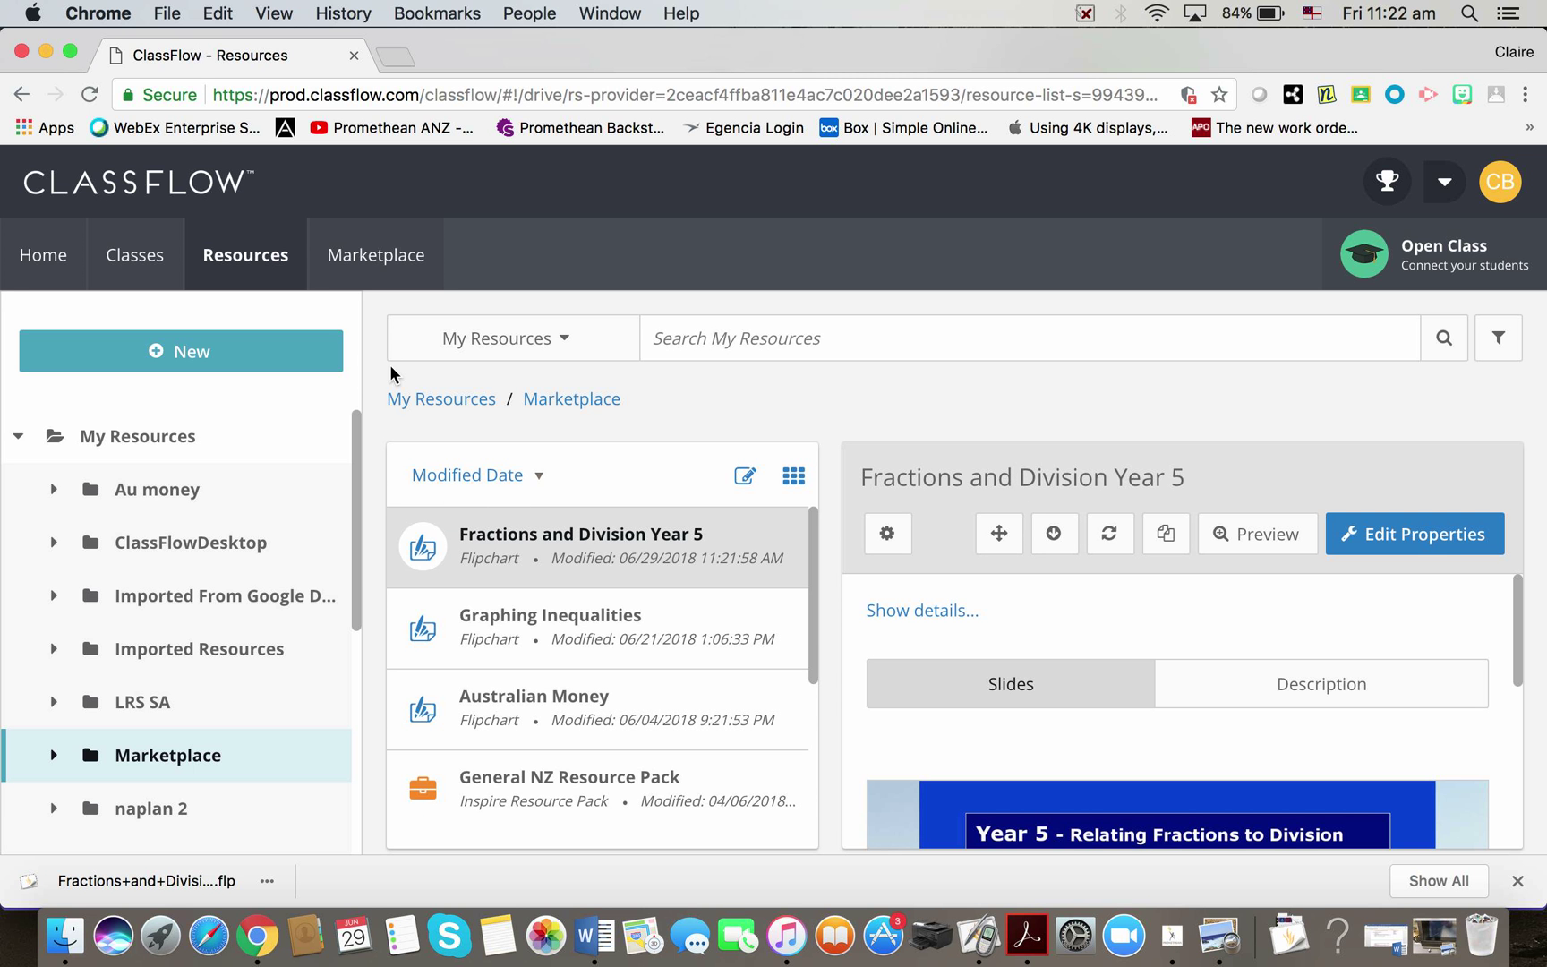
Step: Return to the Marketplace and filter results to Inspire Resource Packs
{"action": "left_click", "coordinate": [376, 255]}
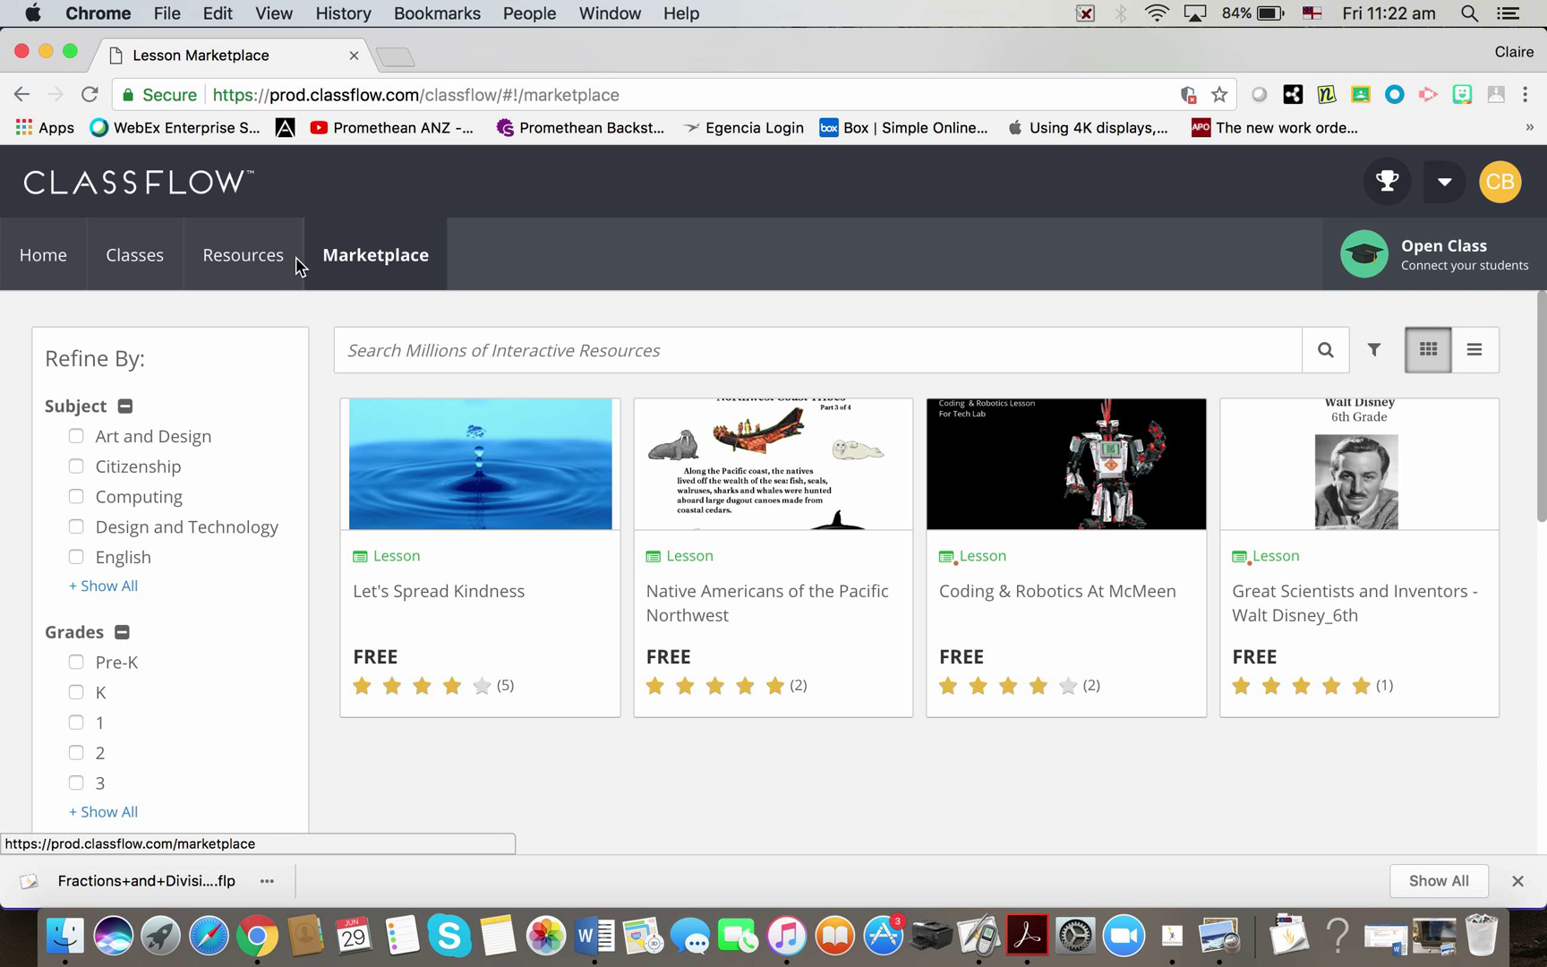
{"action": "scroll", "scroll_direction": "down", "scroll_amount": 3}
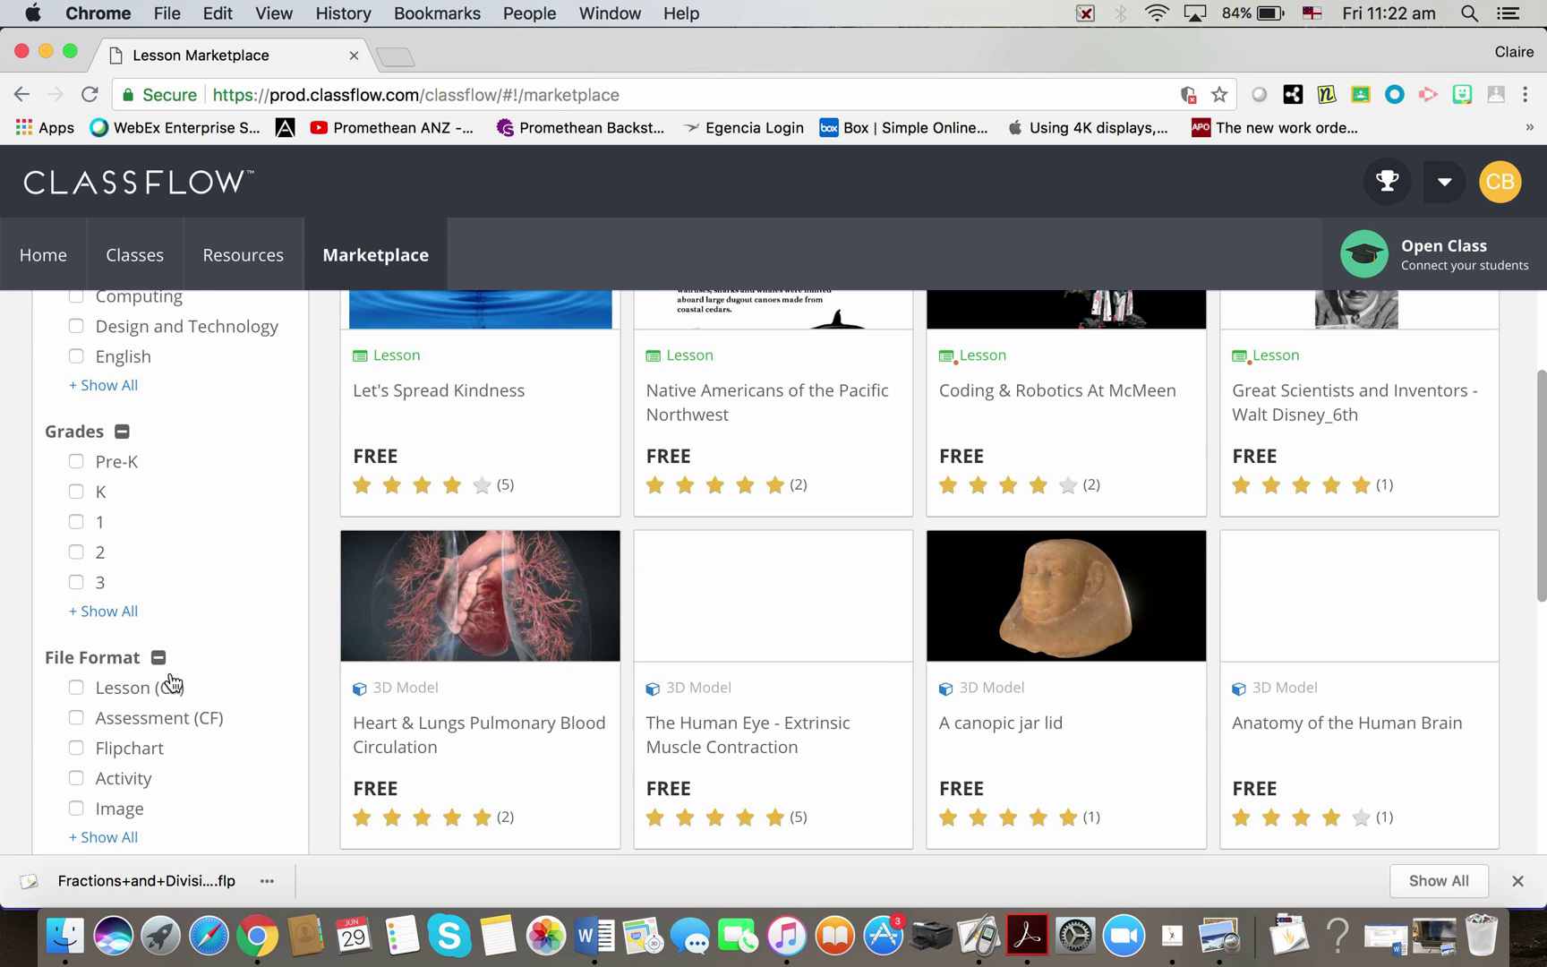
{"action": "scroll", "scroll_direction": "down", "scroll_amount": 3}
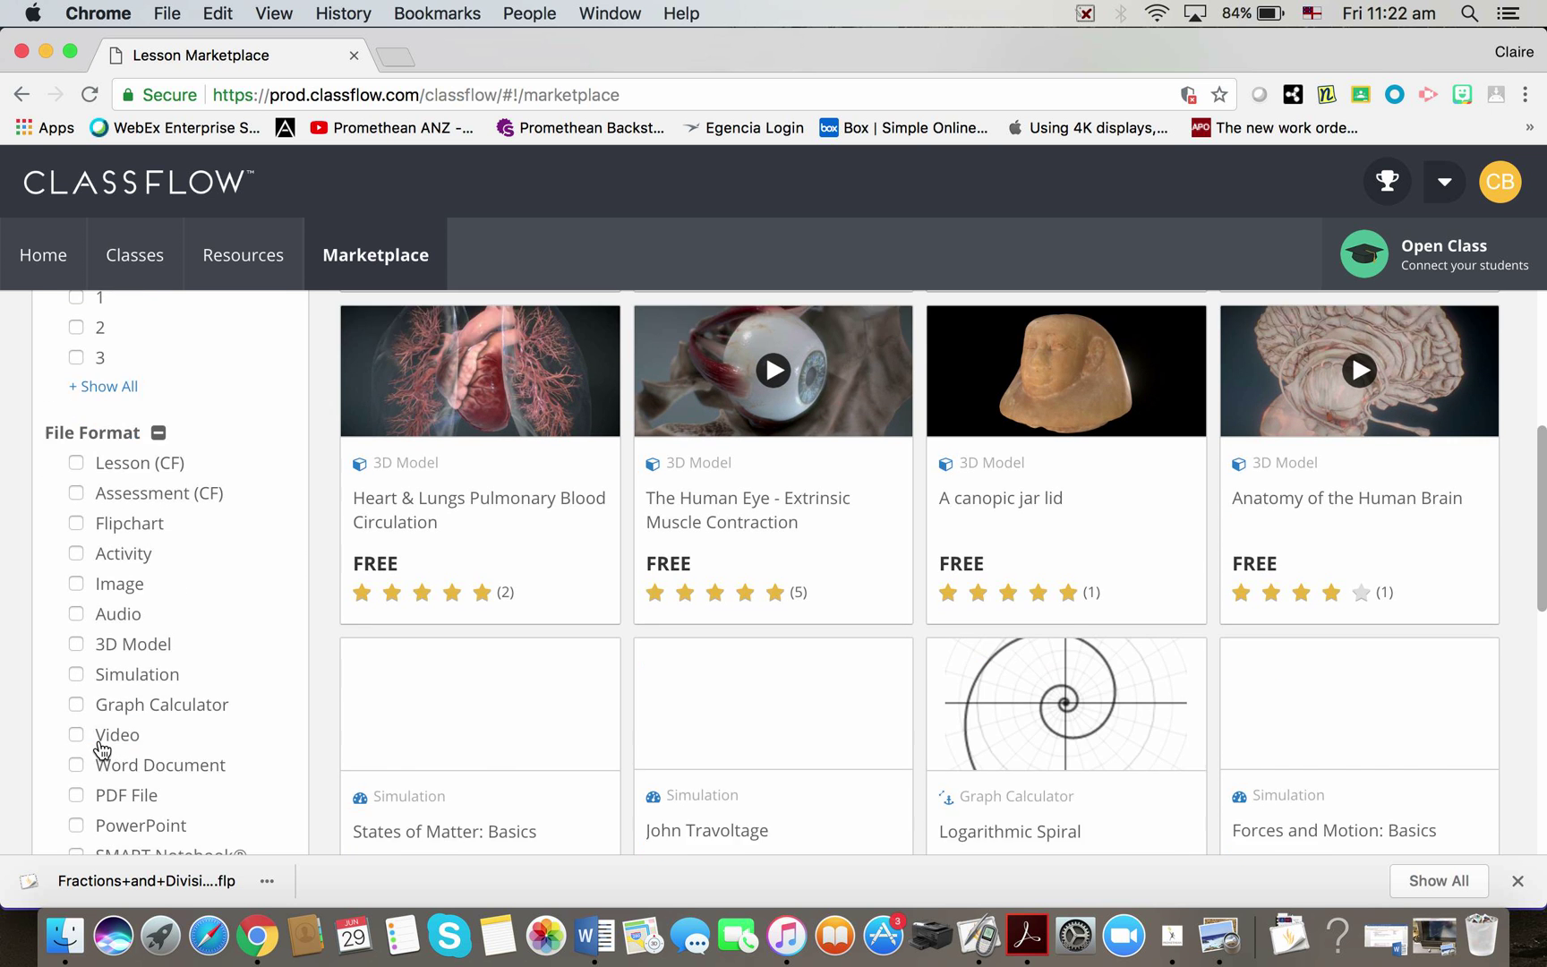
{"action": "scroll", "scroll_direction": "down", "scroll_amount": 3}
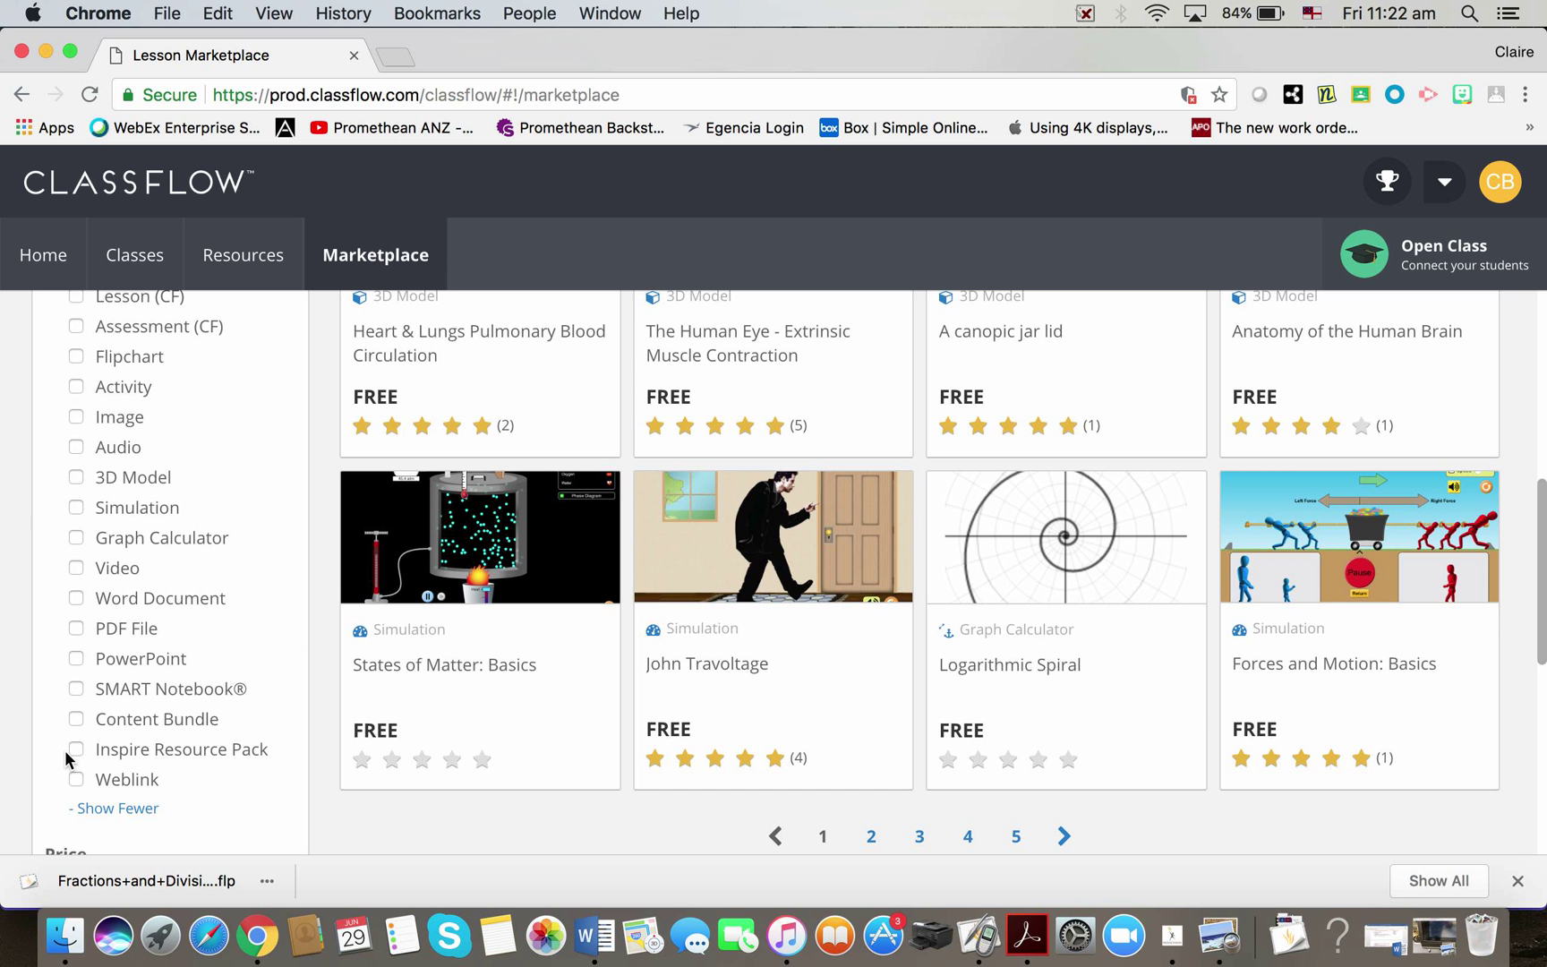
{"action": "left_click", "coordinate": [75, 750]}
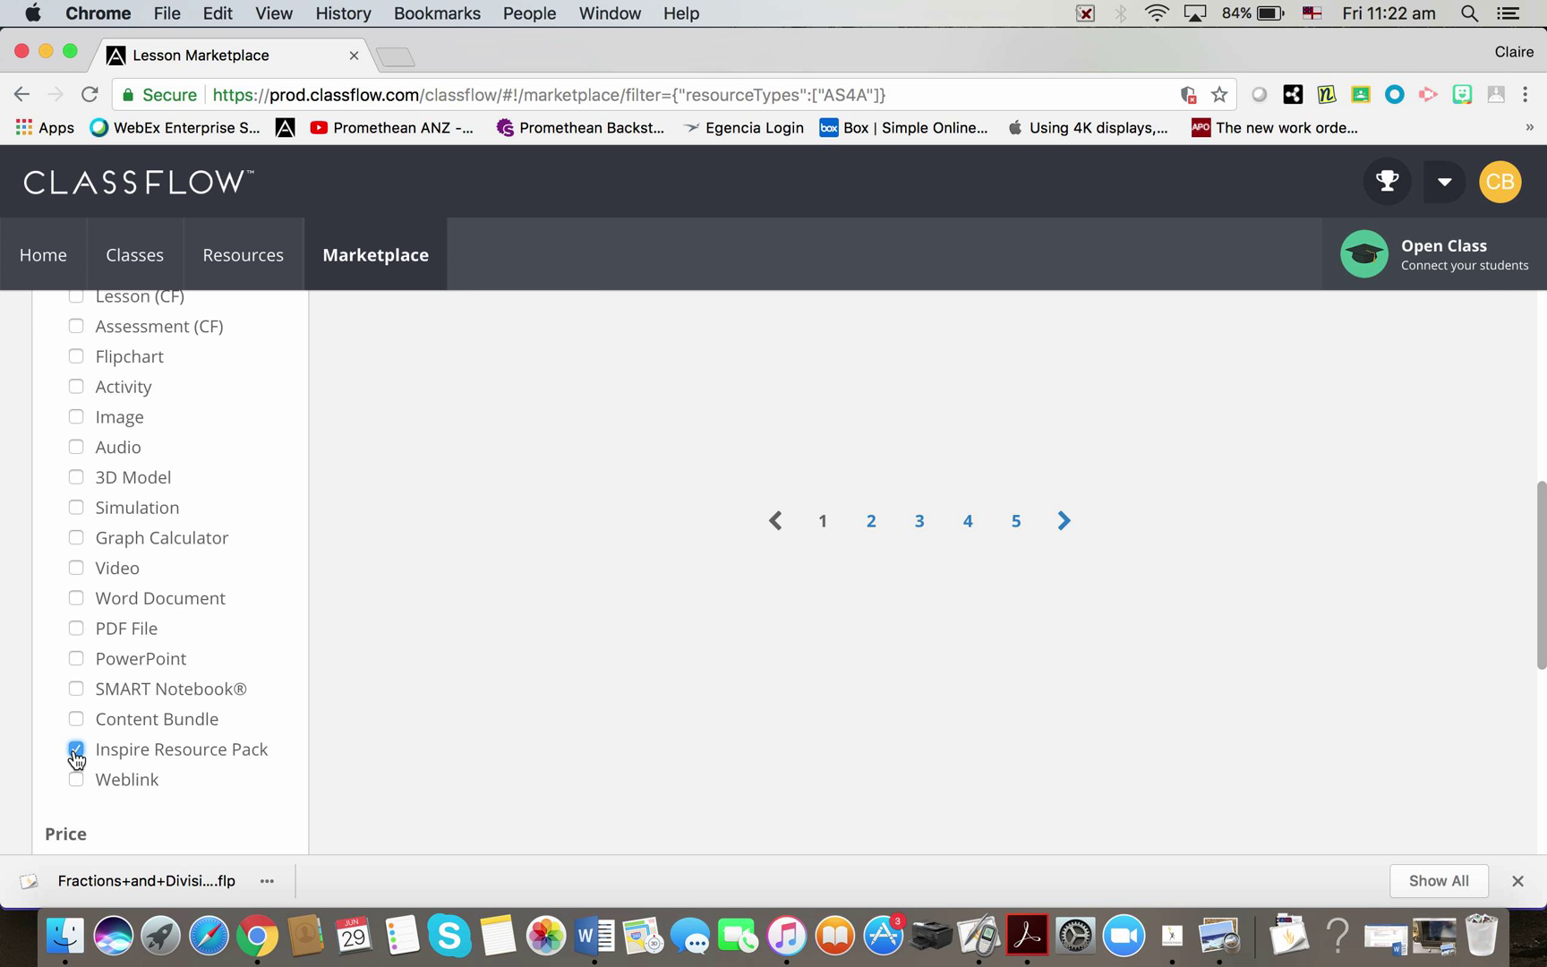
{"action": "left_click", "coordinate": [76, 751]}
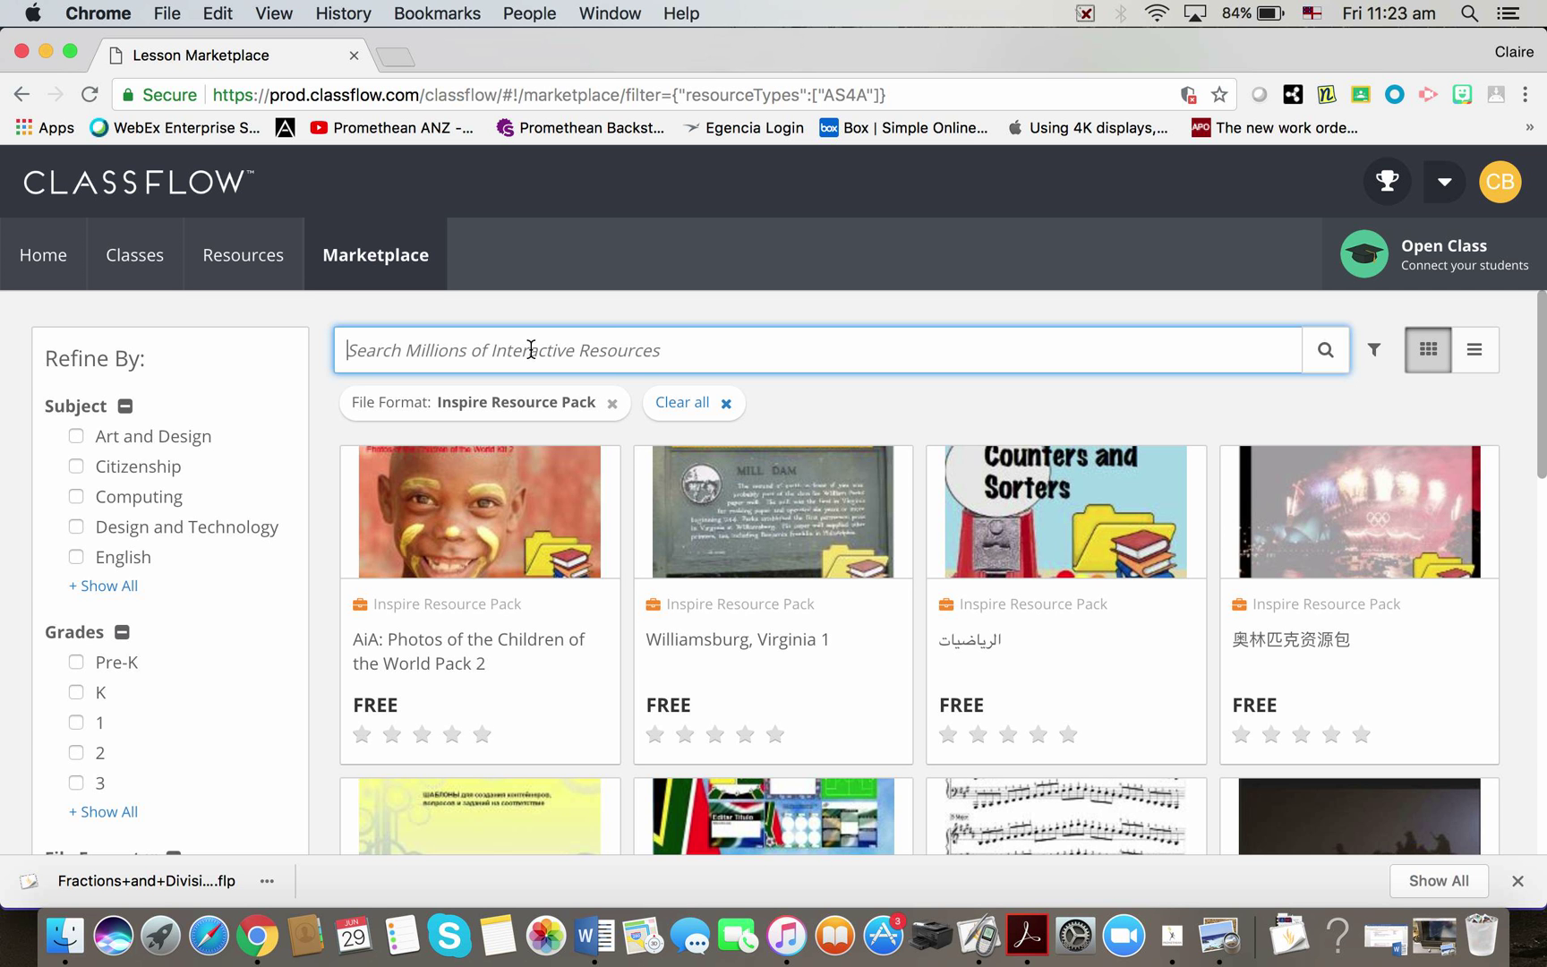
{"action": "mouse_move", "coordinate": [714, 349]}
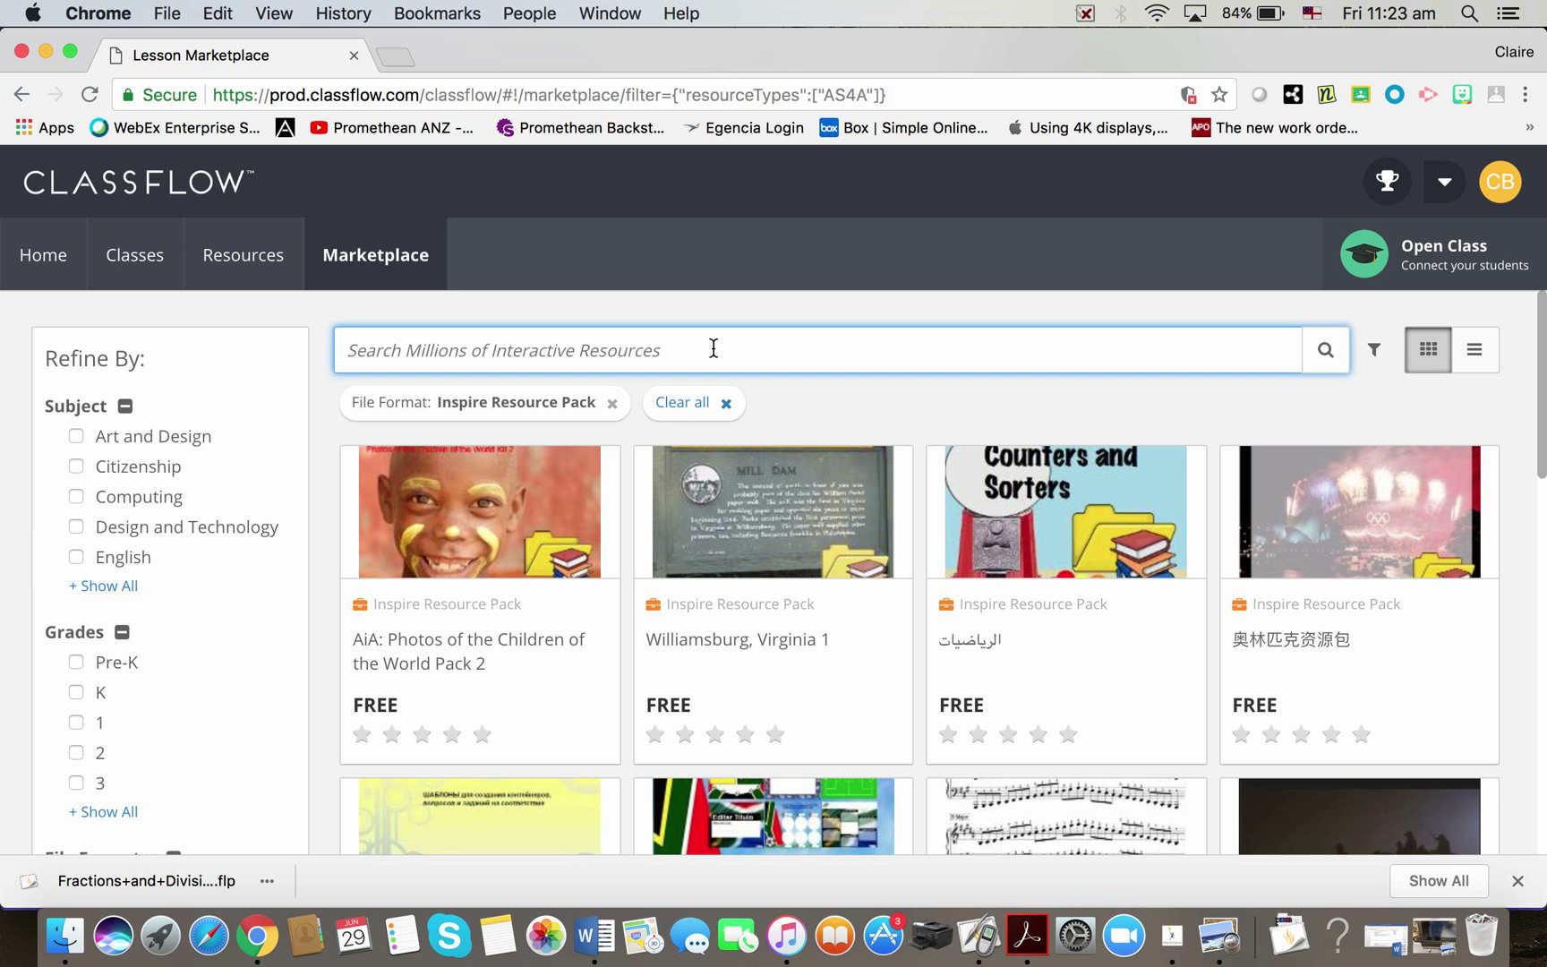
{"action": "mouse_move", "coordinate": [720, 353]}
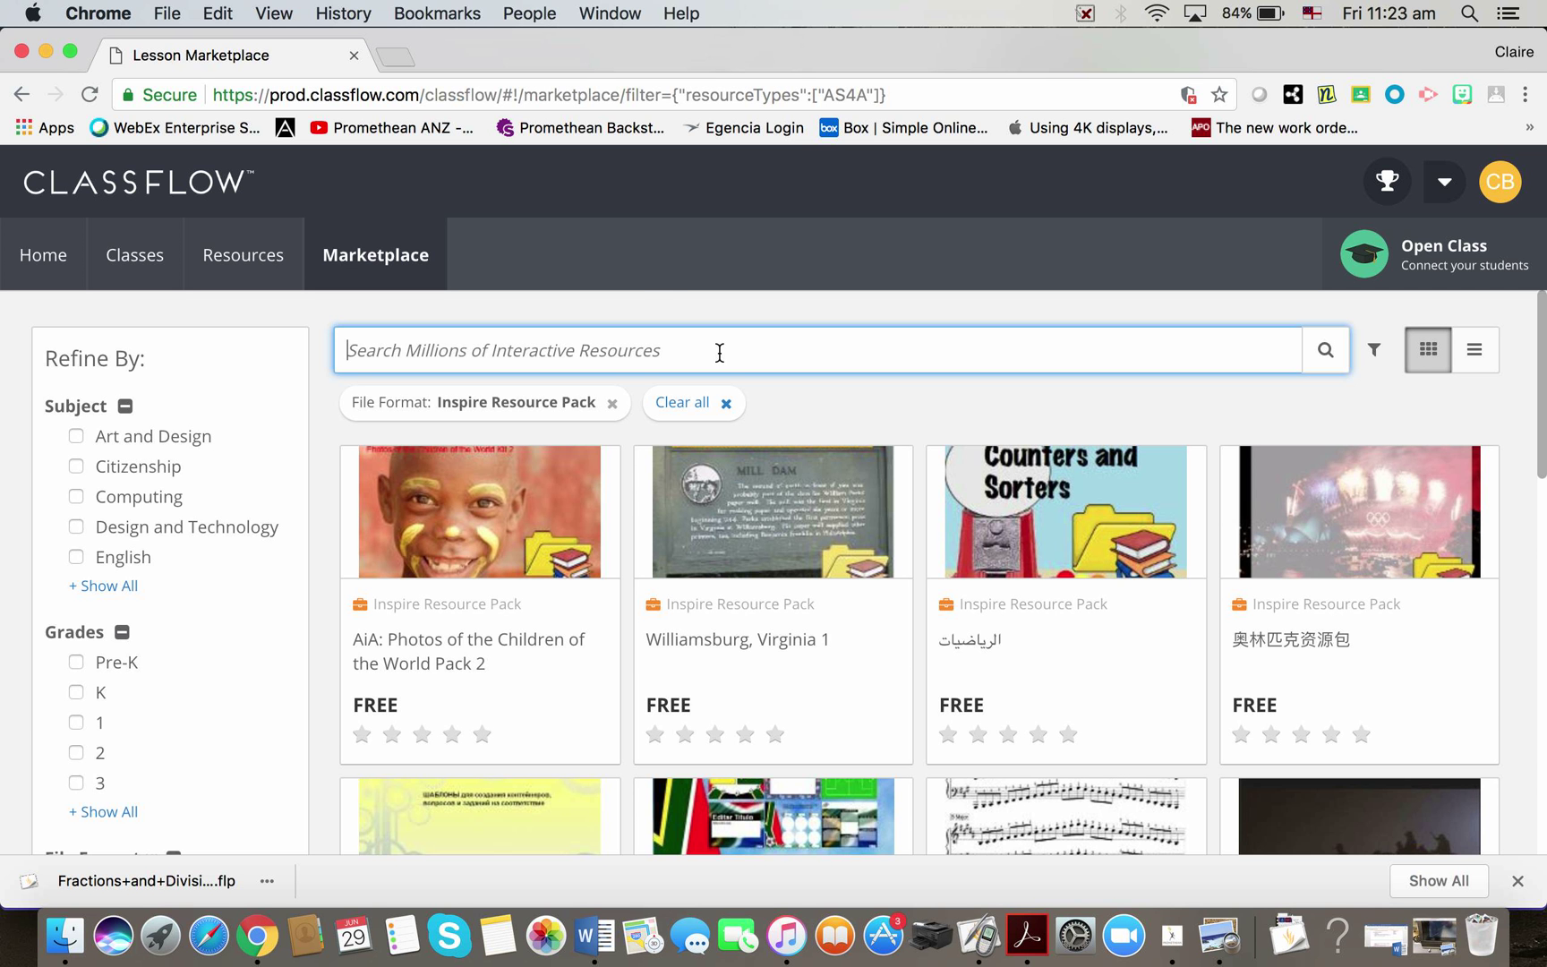
Step: Search for 'australia' and scroll the results to the Australian Money pack
{"action": "type", "text": "austral"}
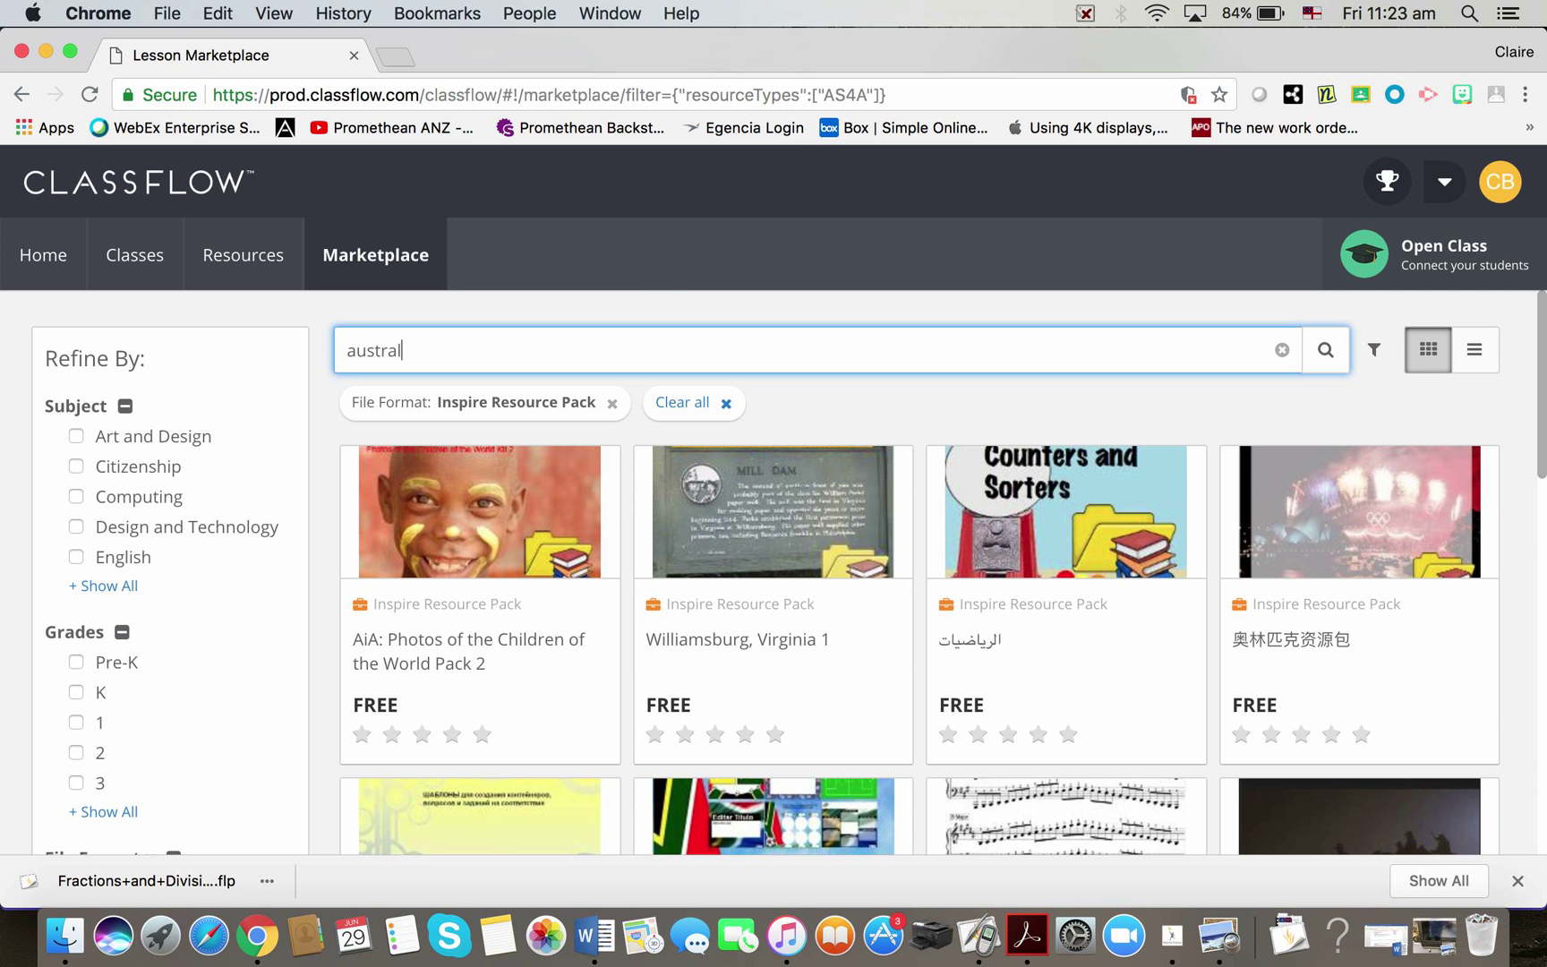
{"action": "type", "text": "ia"}
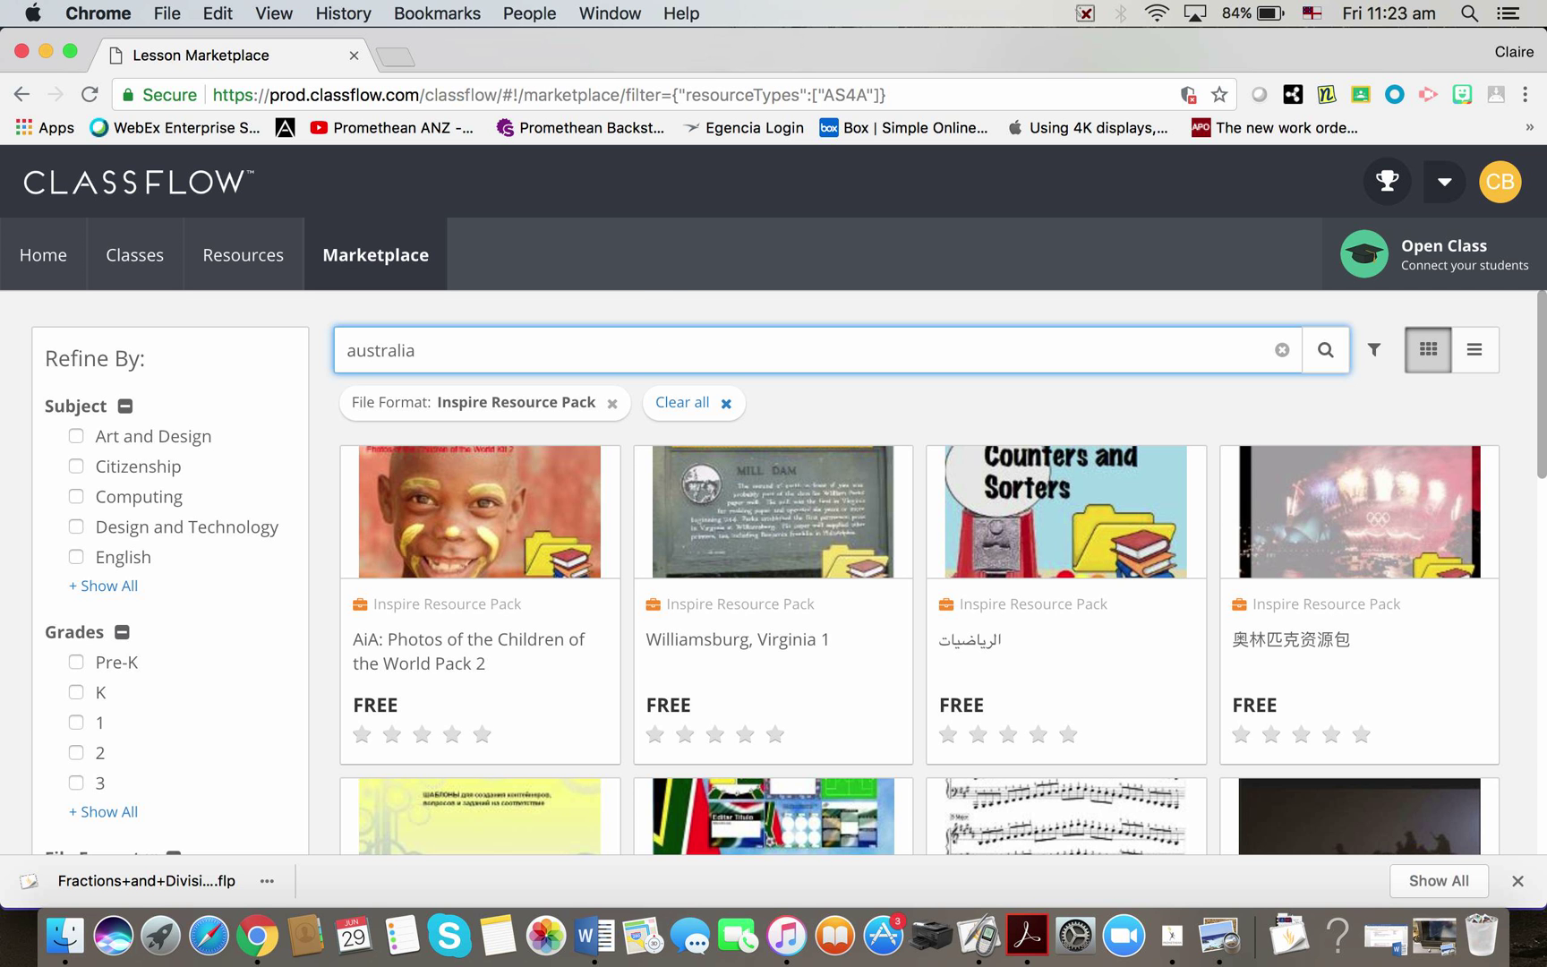
{"action": "left_click", "coordinate": [1325, 349]}
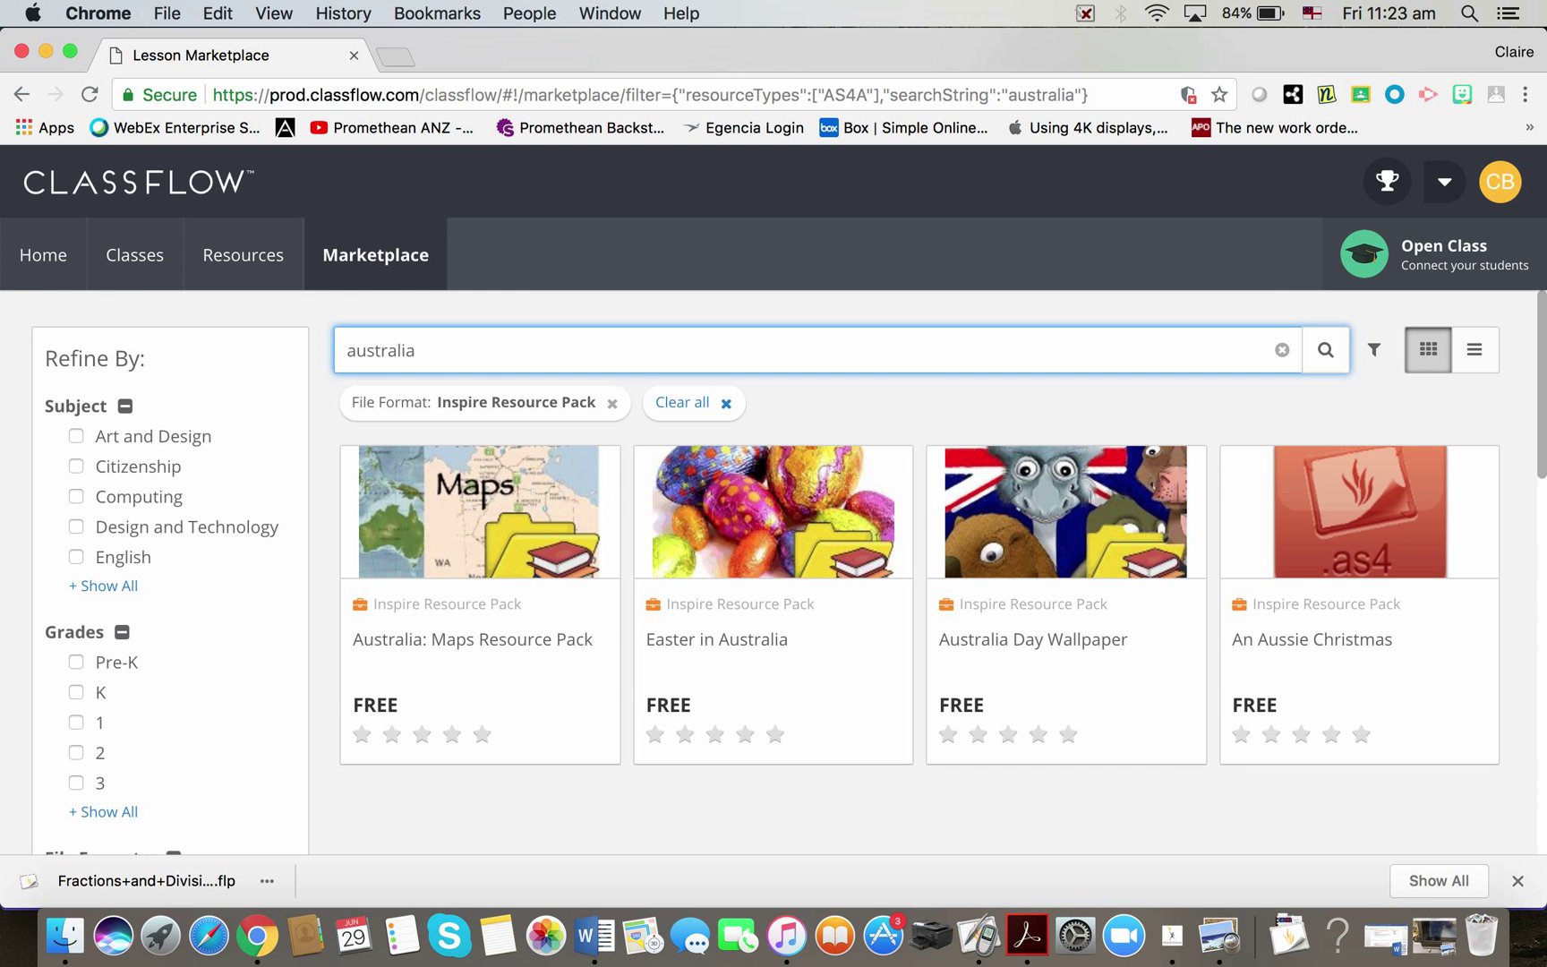
{"action": "scroll", "scroll_direction": "down", "scroll_amount": 3}
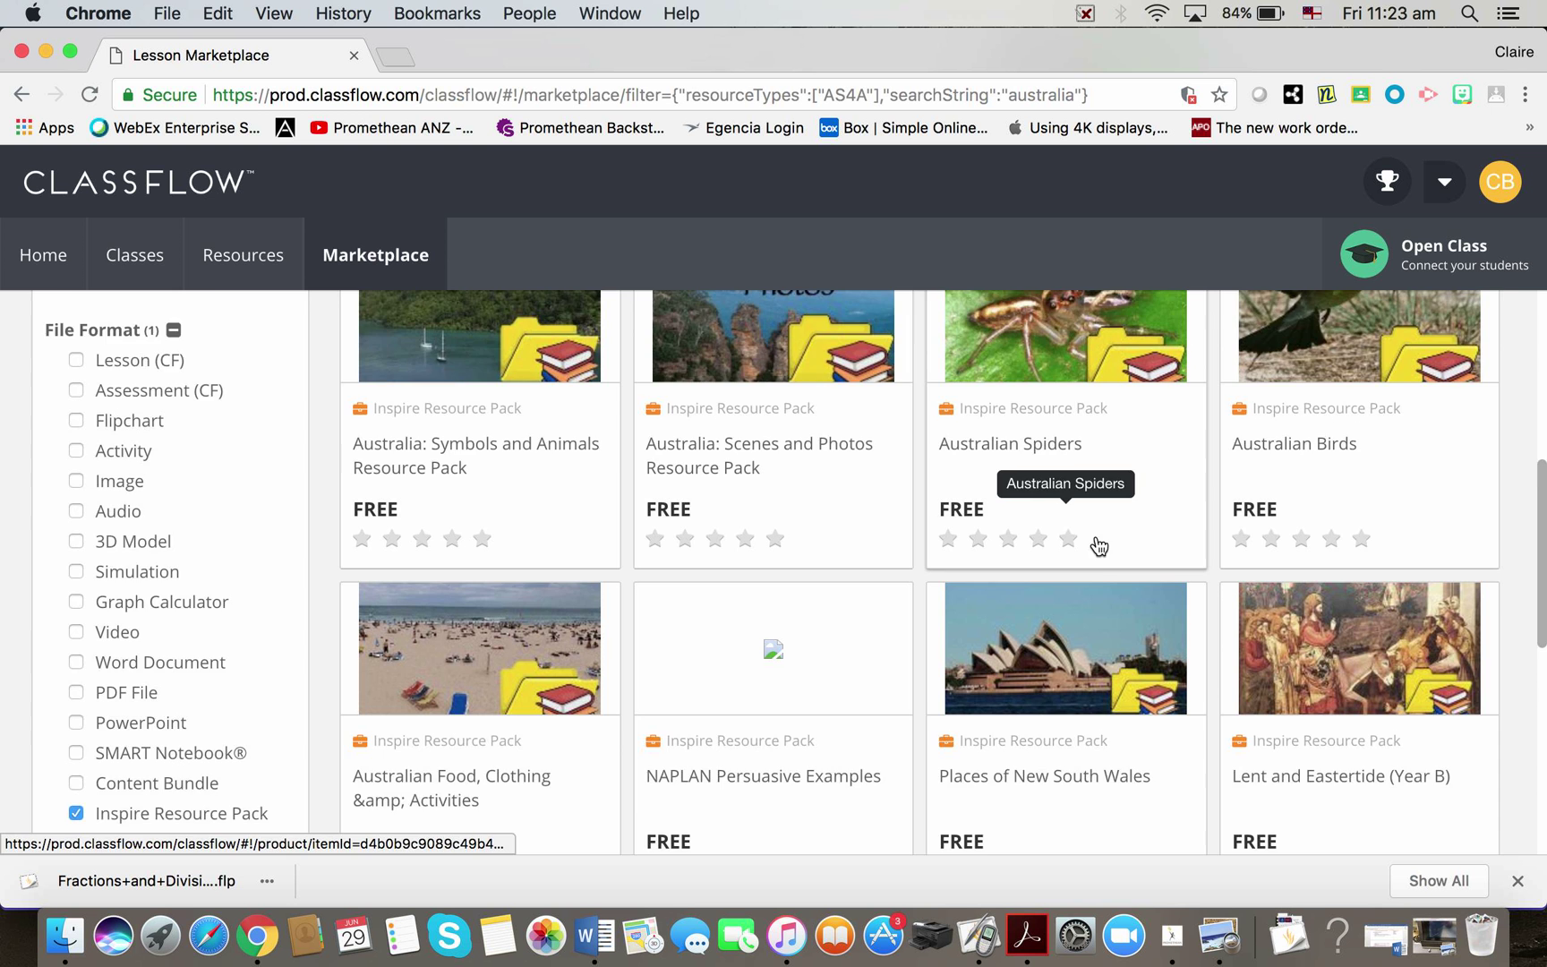
{"action": "scroll", "scroll_direction": "down", "scroll_amount": 3}
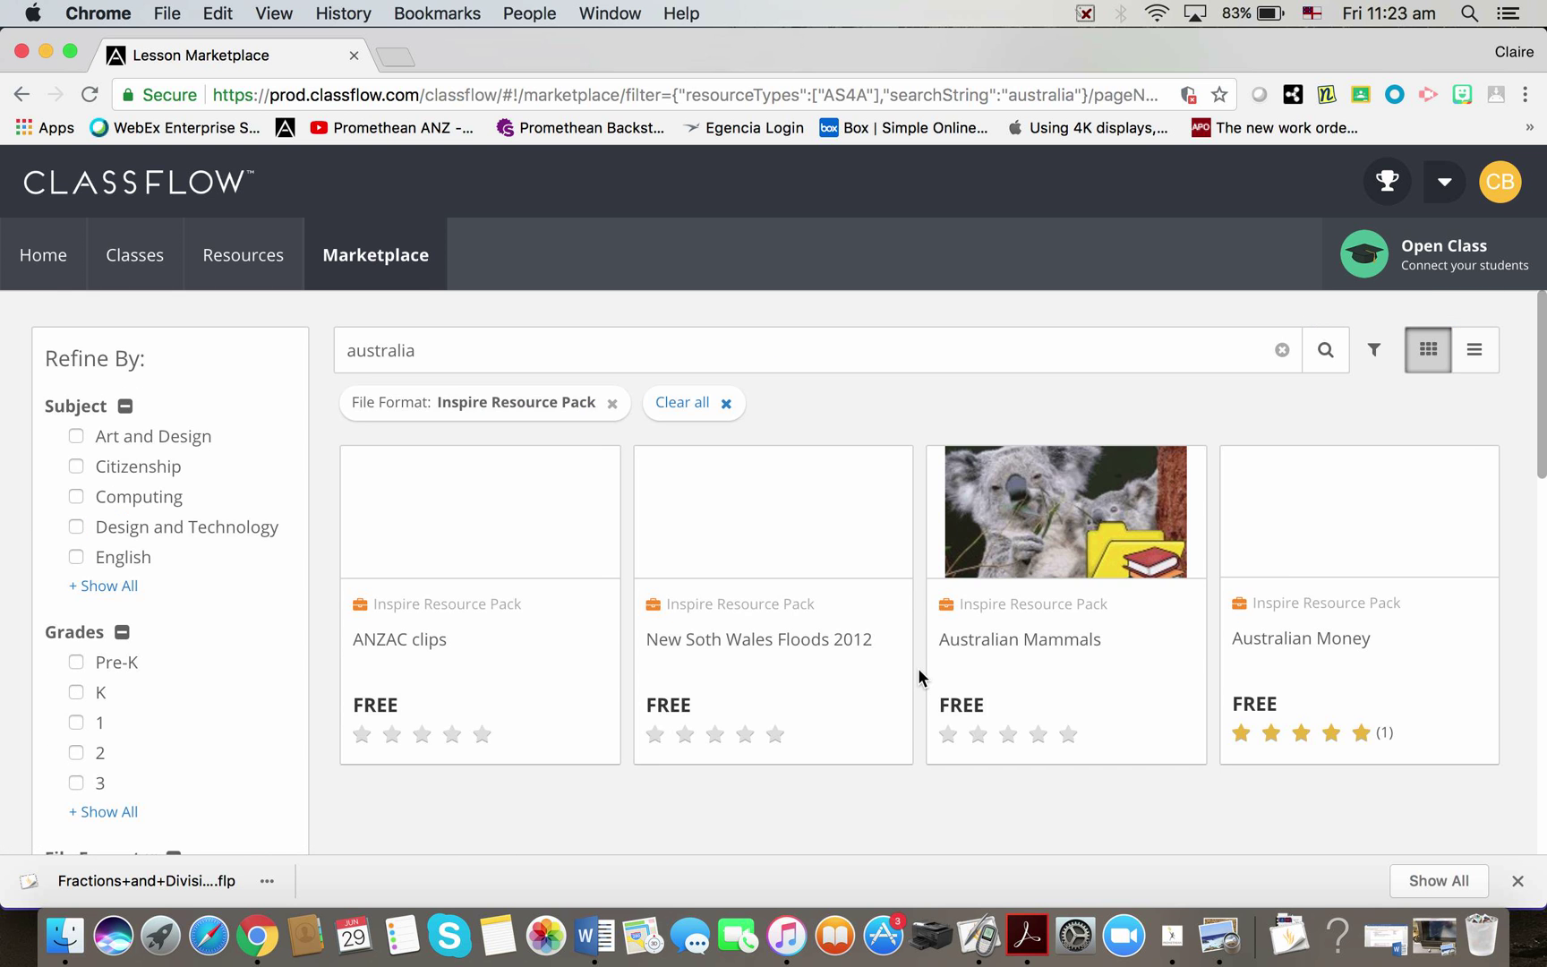
{"action": "scroll", "scroll_direction": "down", "scroll_amount": 3}
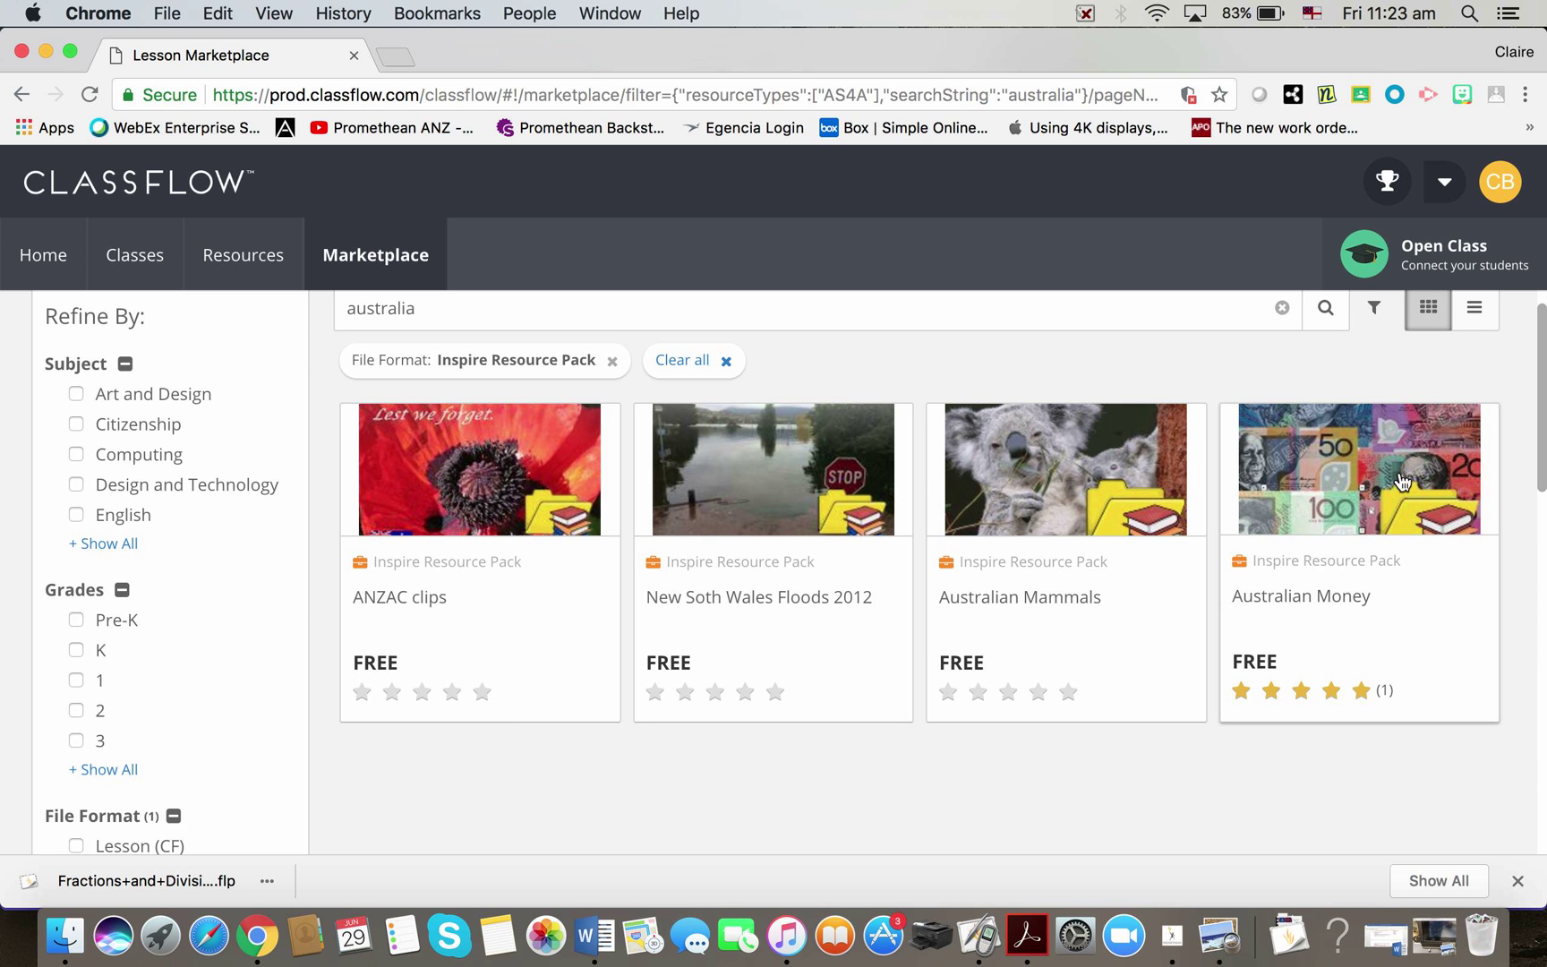
{"action": "mouse_move", "coordinate": [1348, 512]}
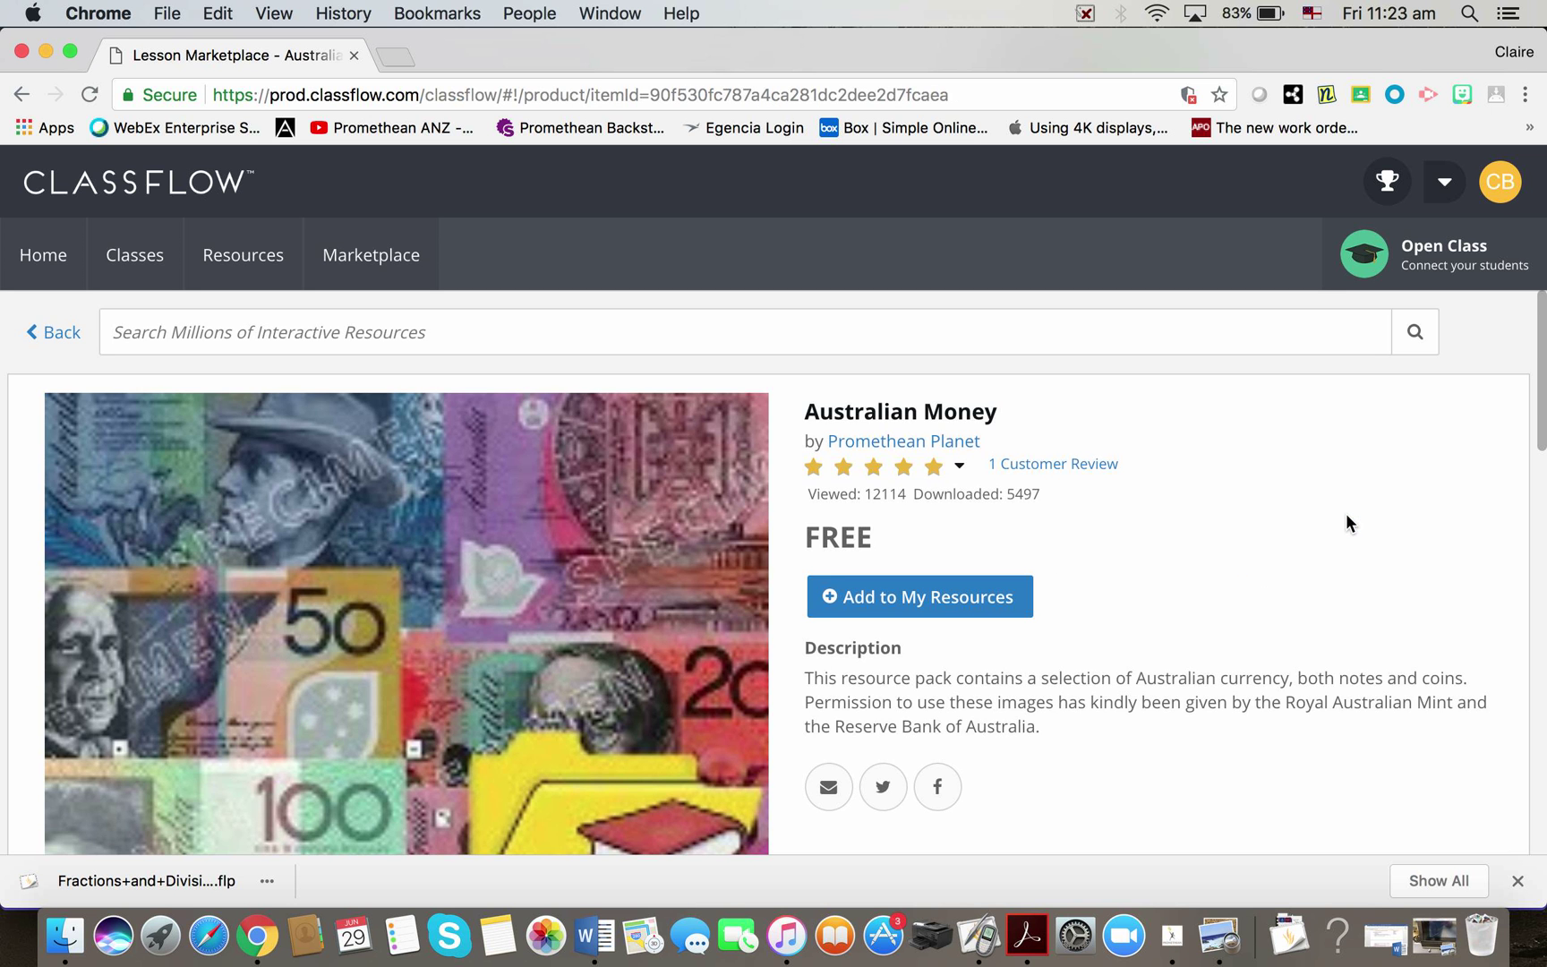
{"action": "mouse_move", "coordinate": [943, 598]}
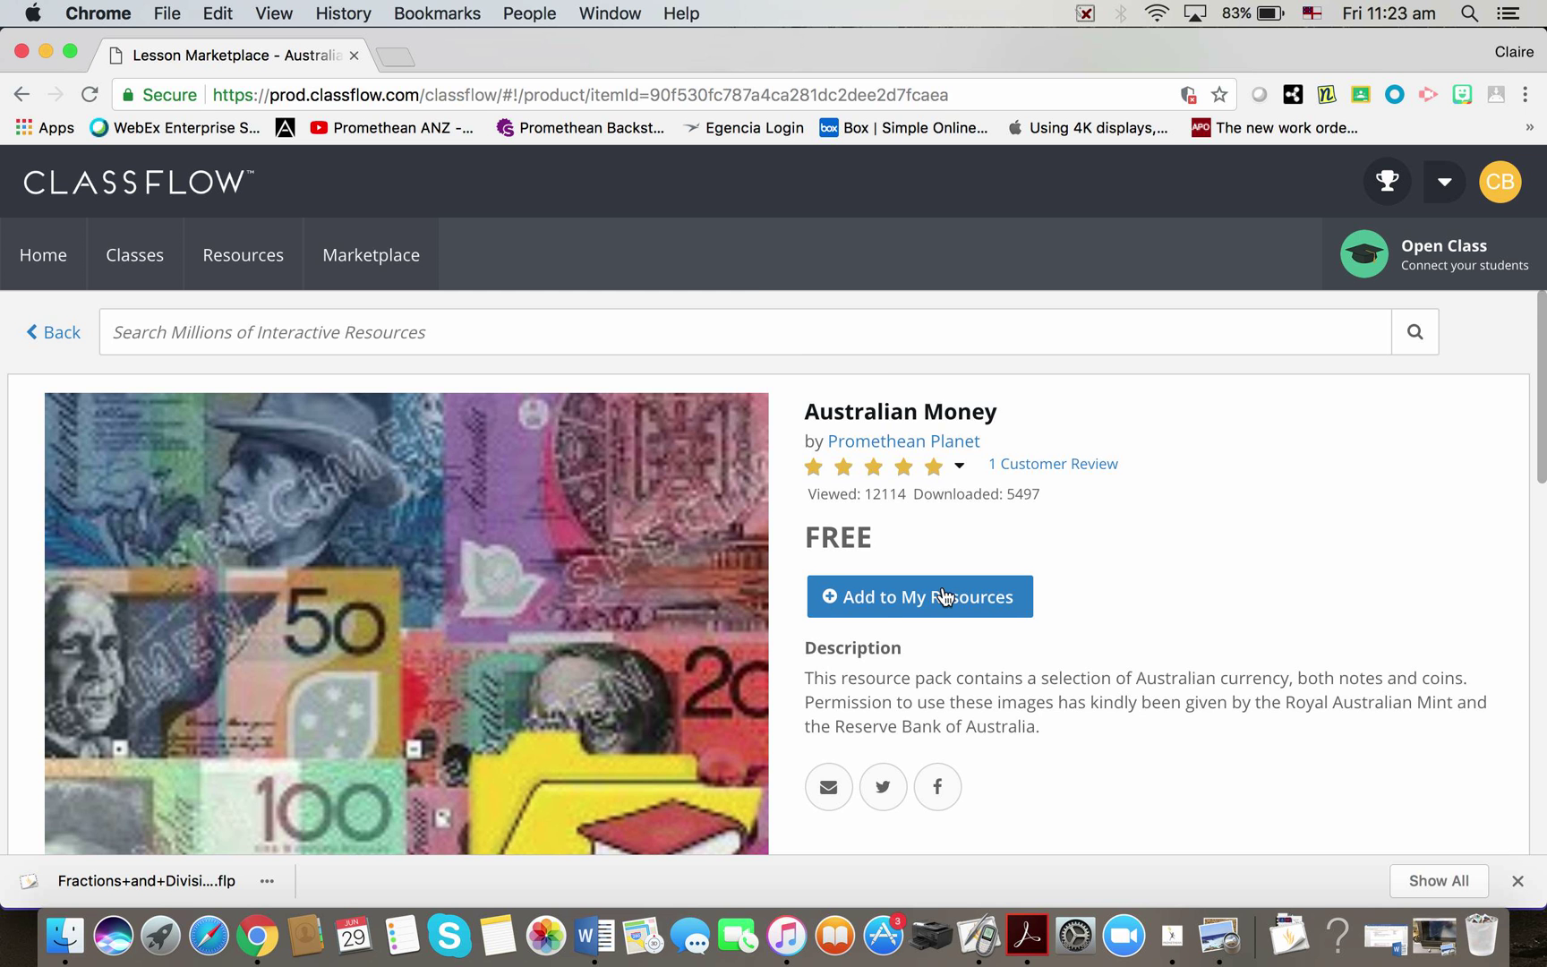
Step: Add the Australian Money pack to My Resources and view it in the resources folder
{"action": "scroll", "scroll_direction": "down", "scroll_amount": 3}
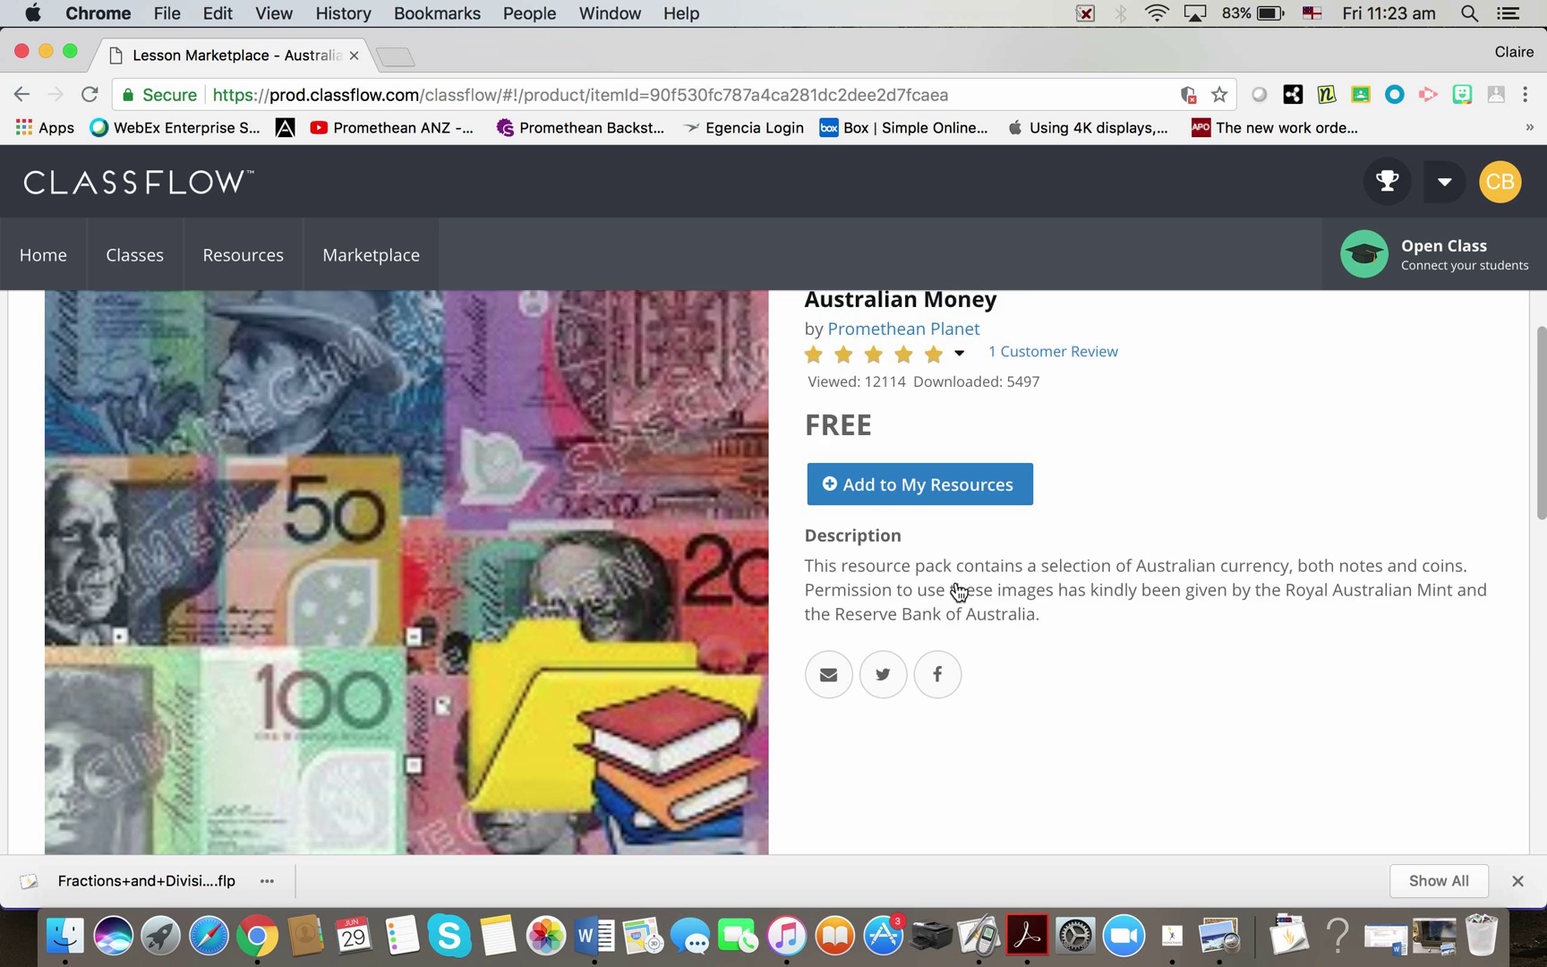
{"action": "scroll", "scroll_direction": "down", "scroll_amount": 3}
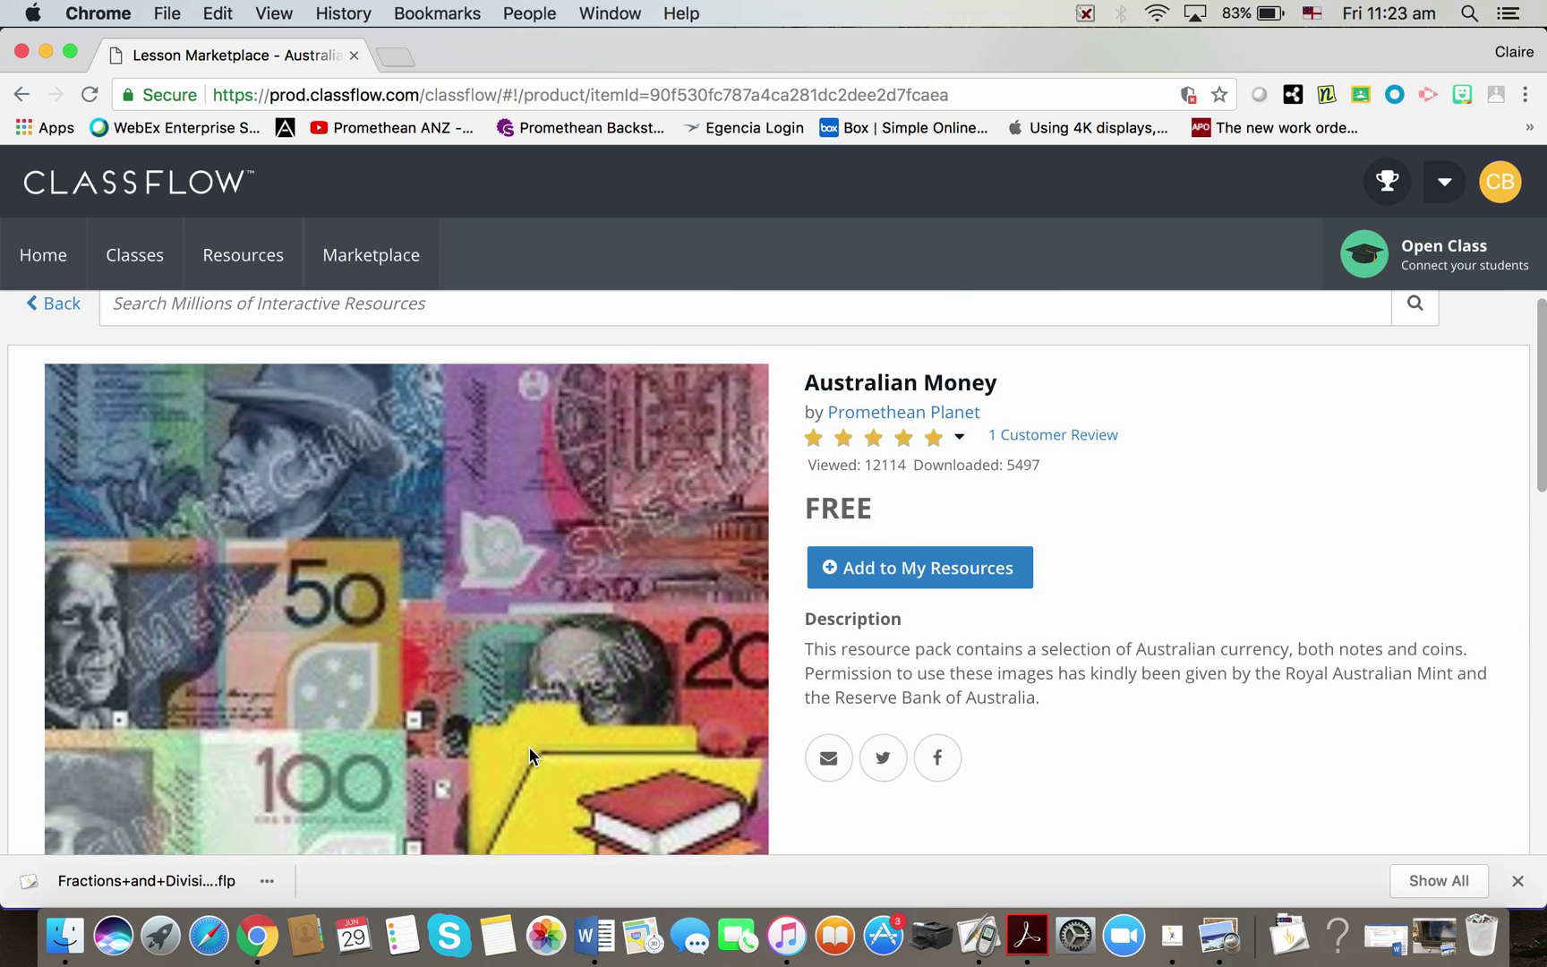
{"action": "scroll", "scroll_direction": "down", "scroll_amount": 3}
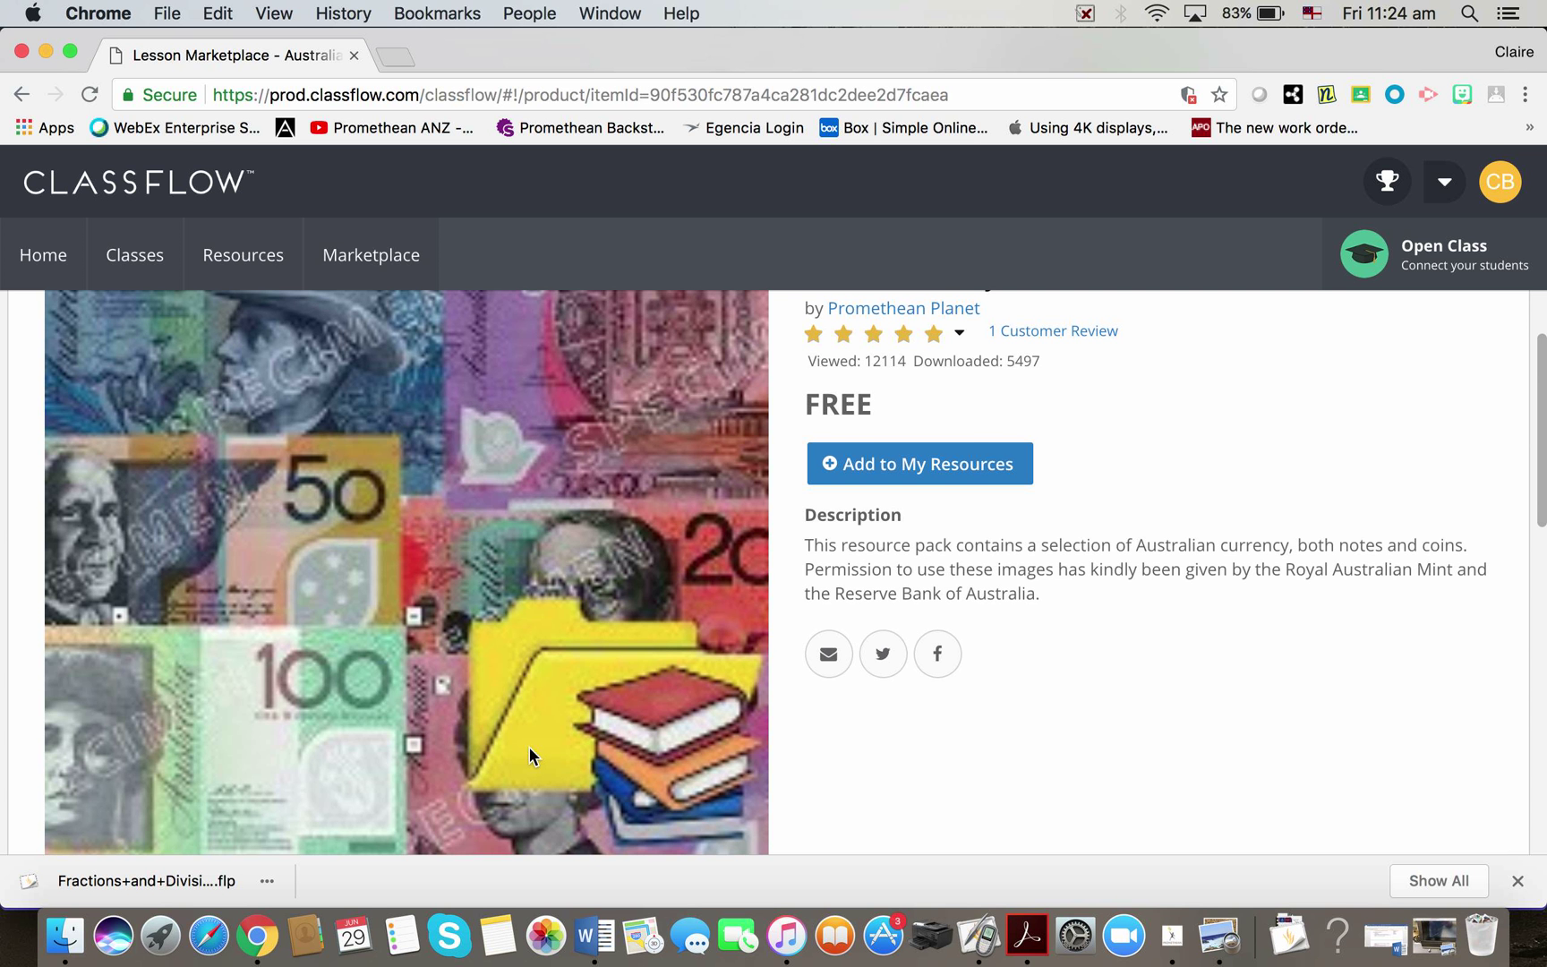
{"action": "mouse_move", "coordinate": [973, 467]}
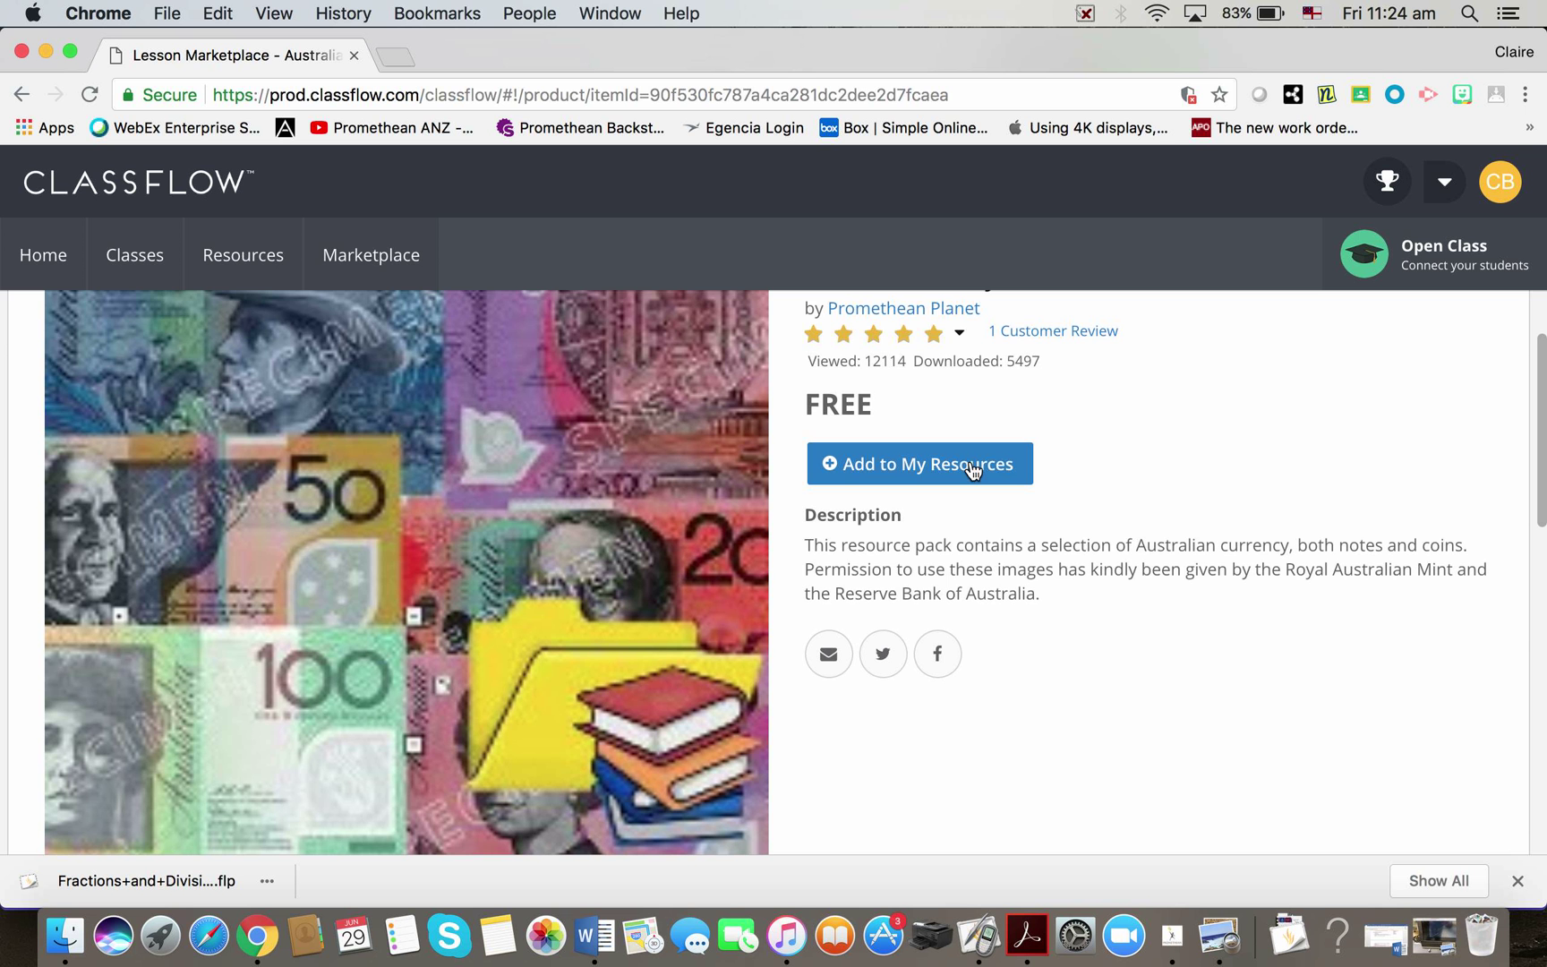
{"action": "left_click", "coordinate": [920, 464]}
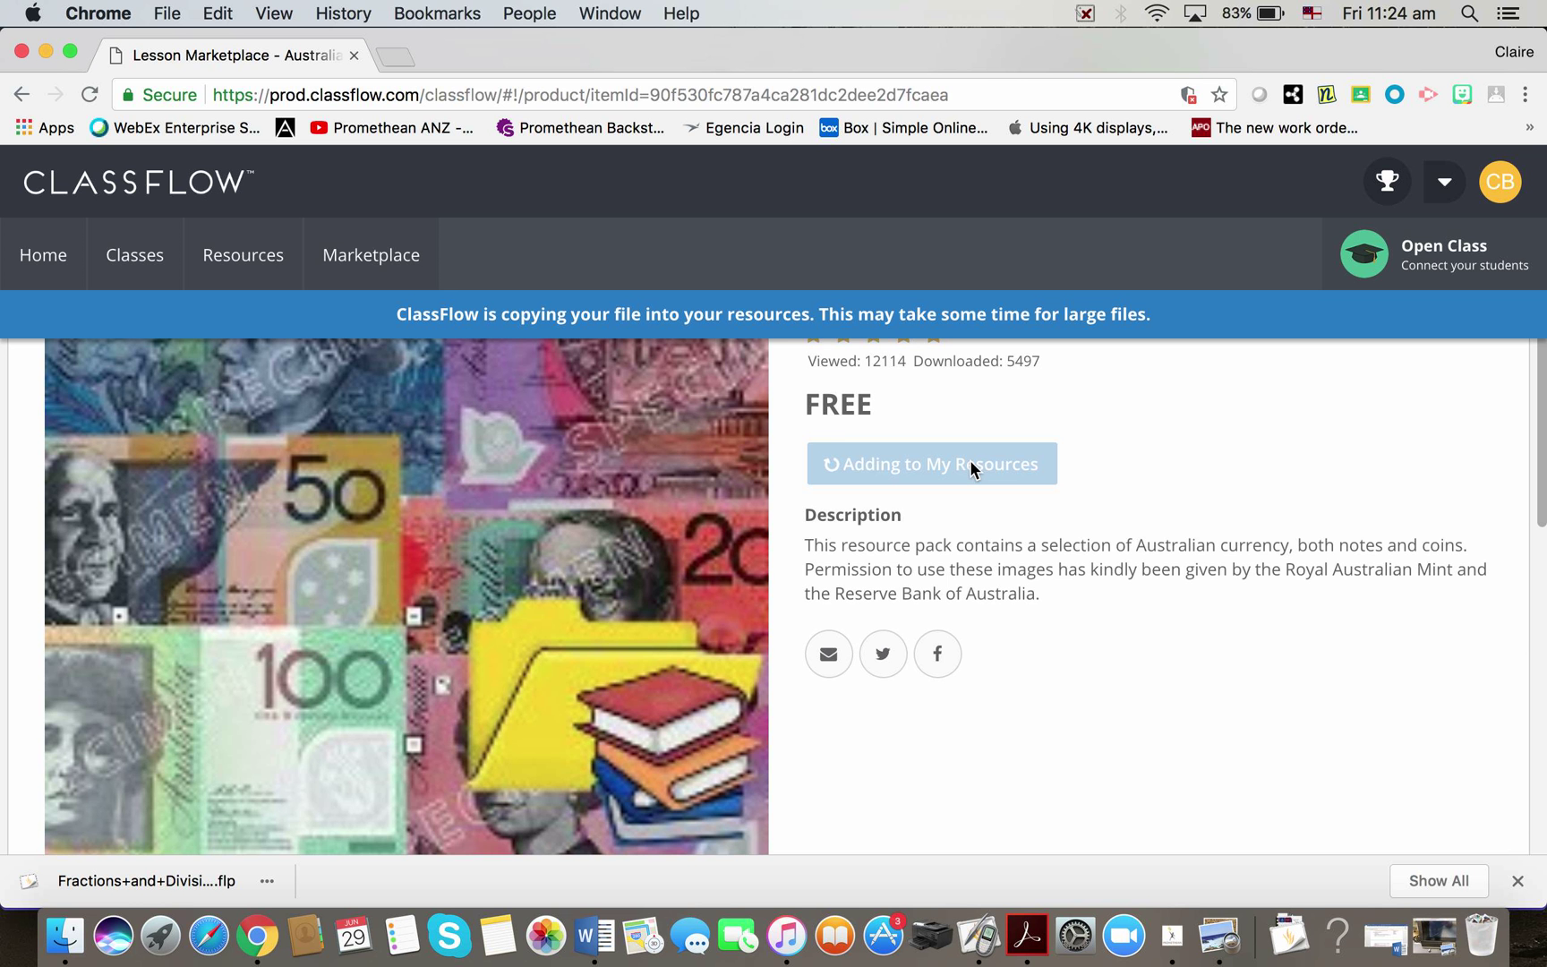
{"action": "mouse_move", "coordinate": [234, 261]}
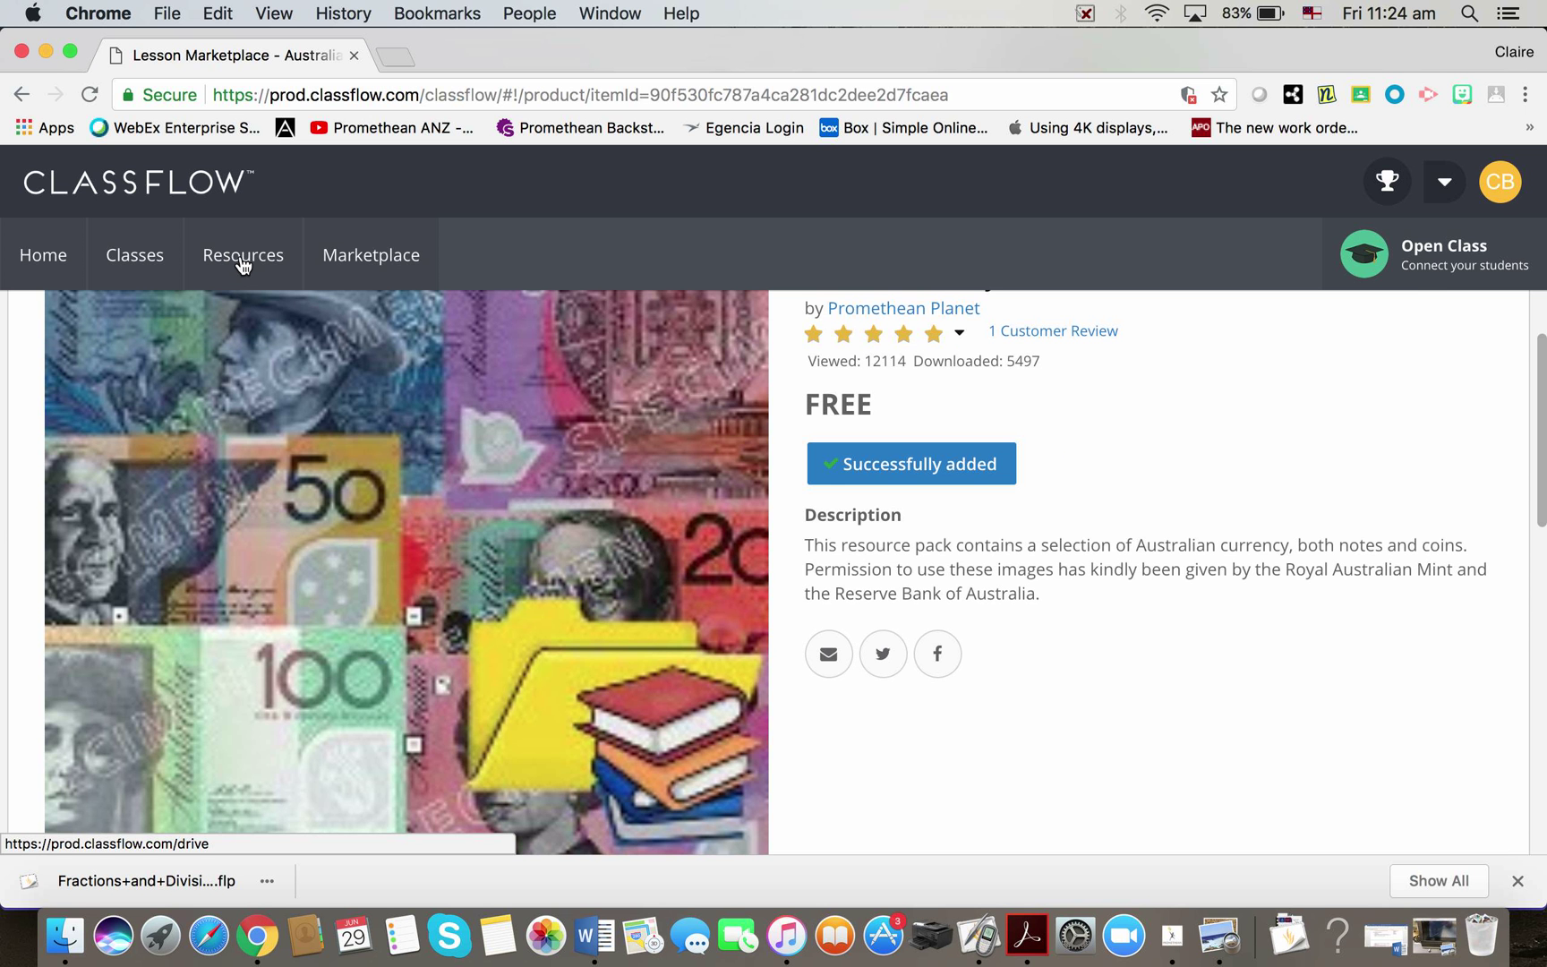
{"action": "left_click", "coordinate": [243, 254]}
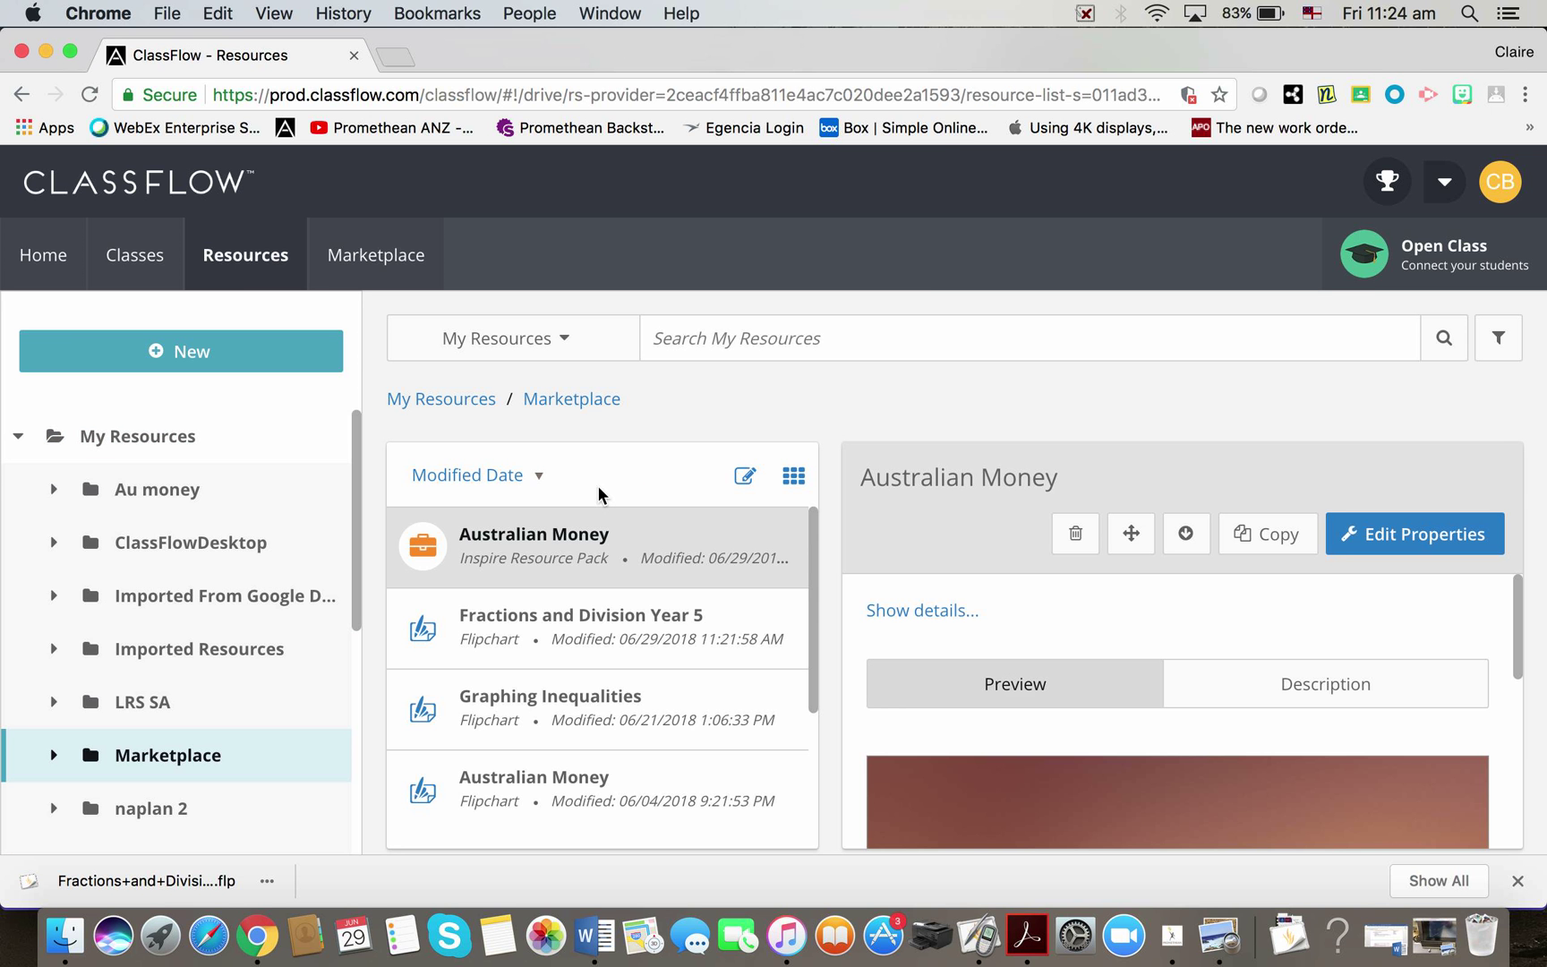
{"action": "mouse_move", "coordinate": [605, 554]}
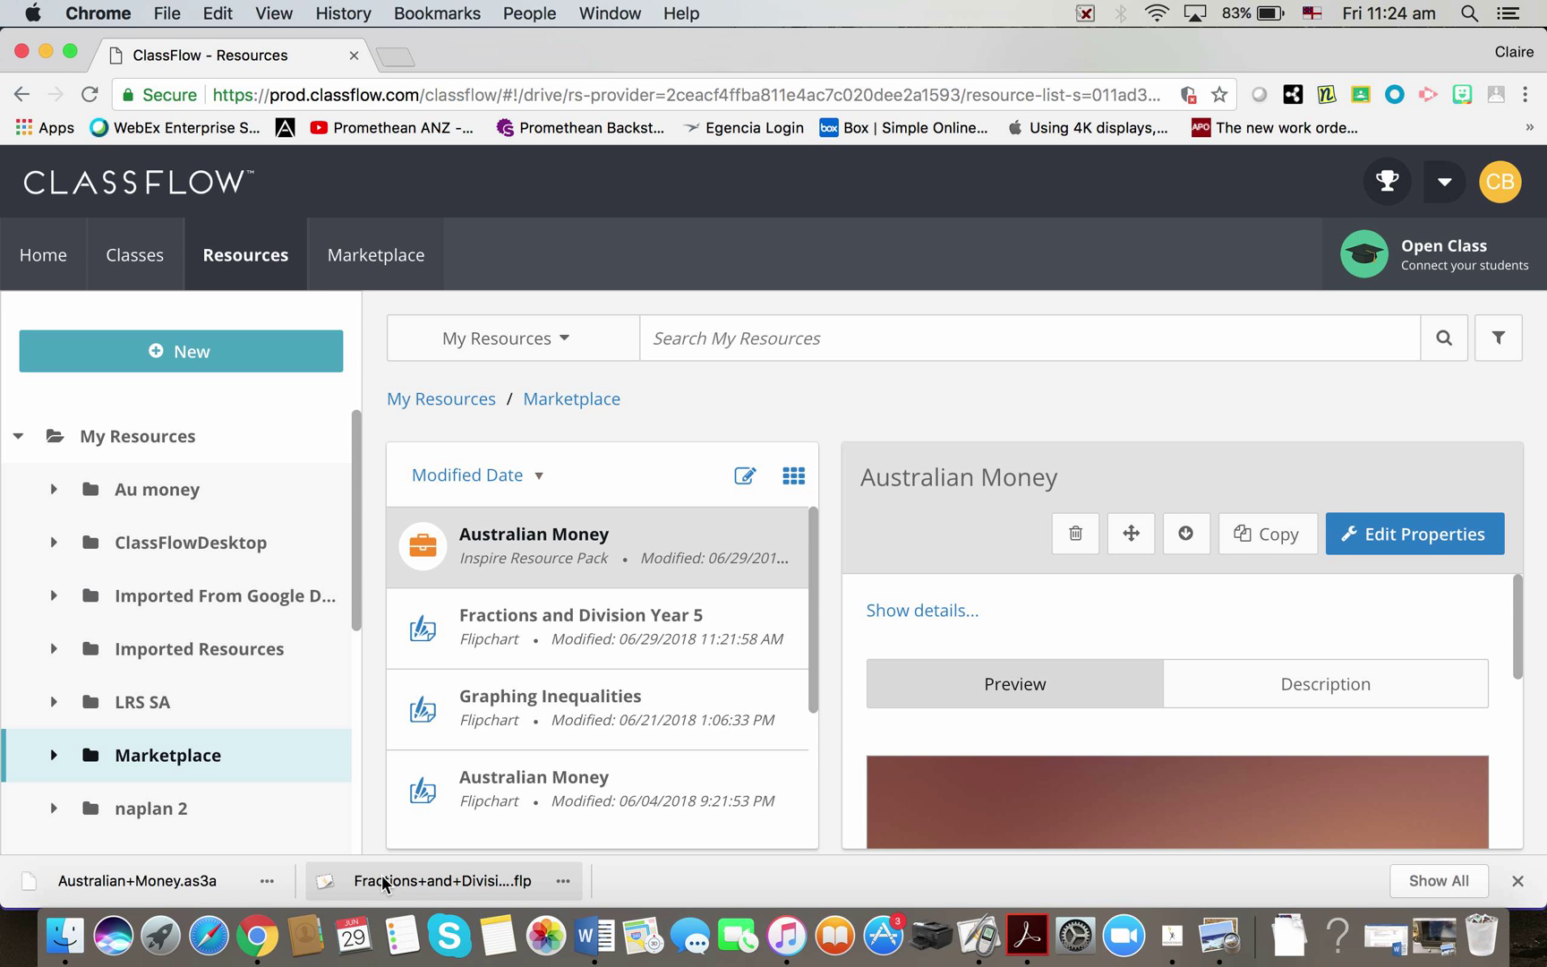
{"action": "mouse_move", "coordinate": [469, 908]}
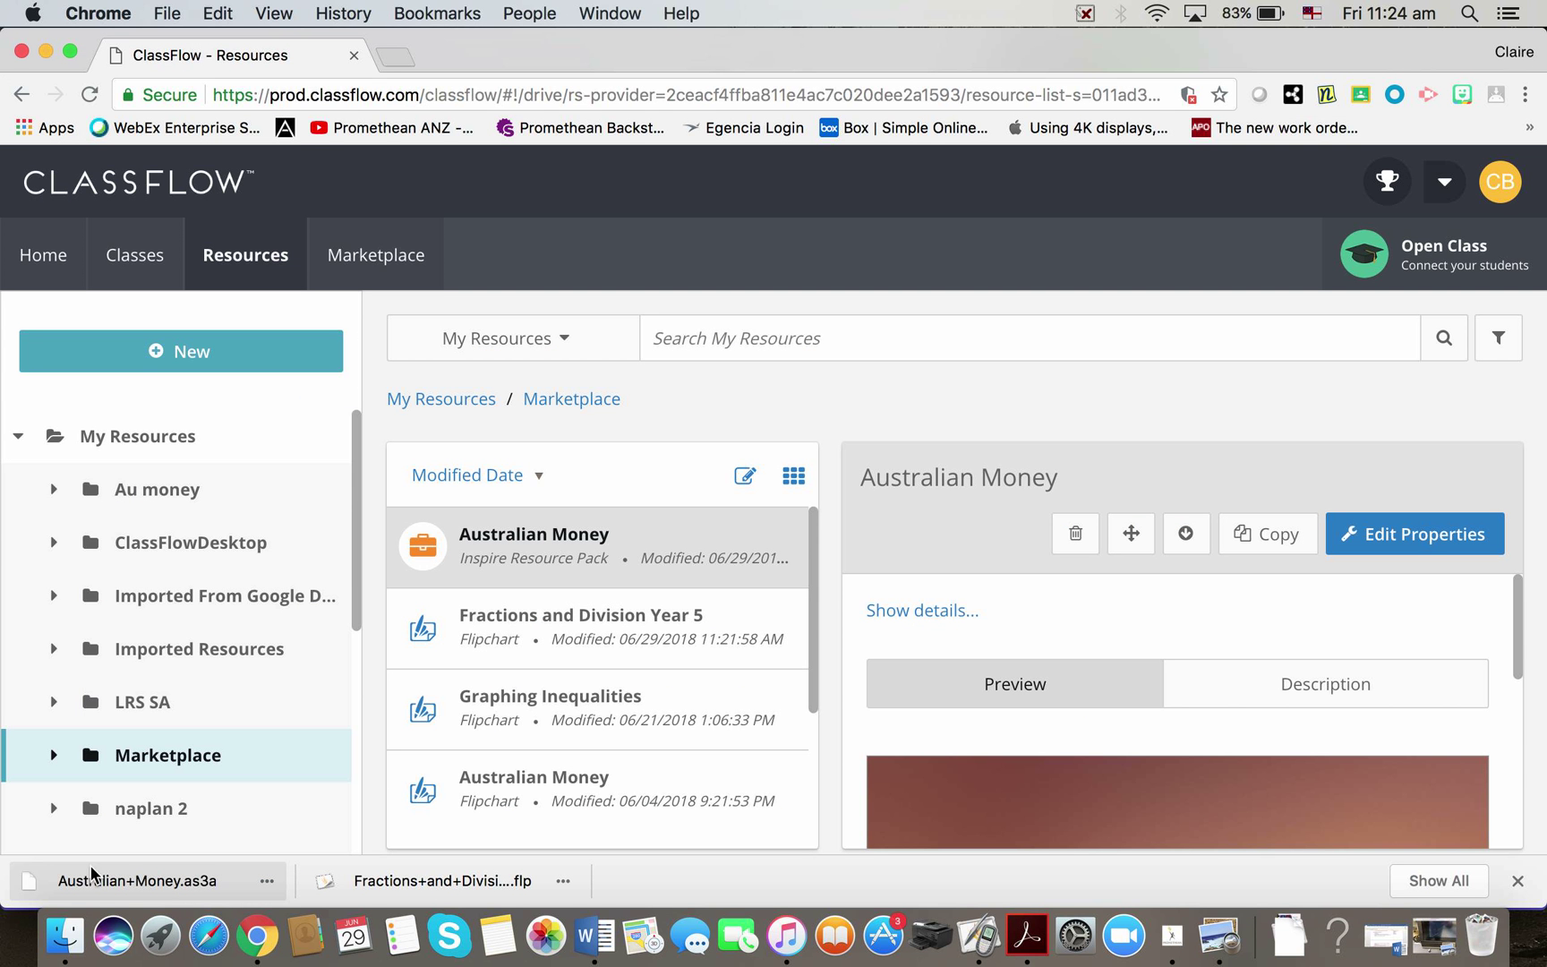
{"action": "mouse_move", "coordinate": [154, 891]}
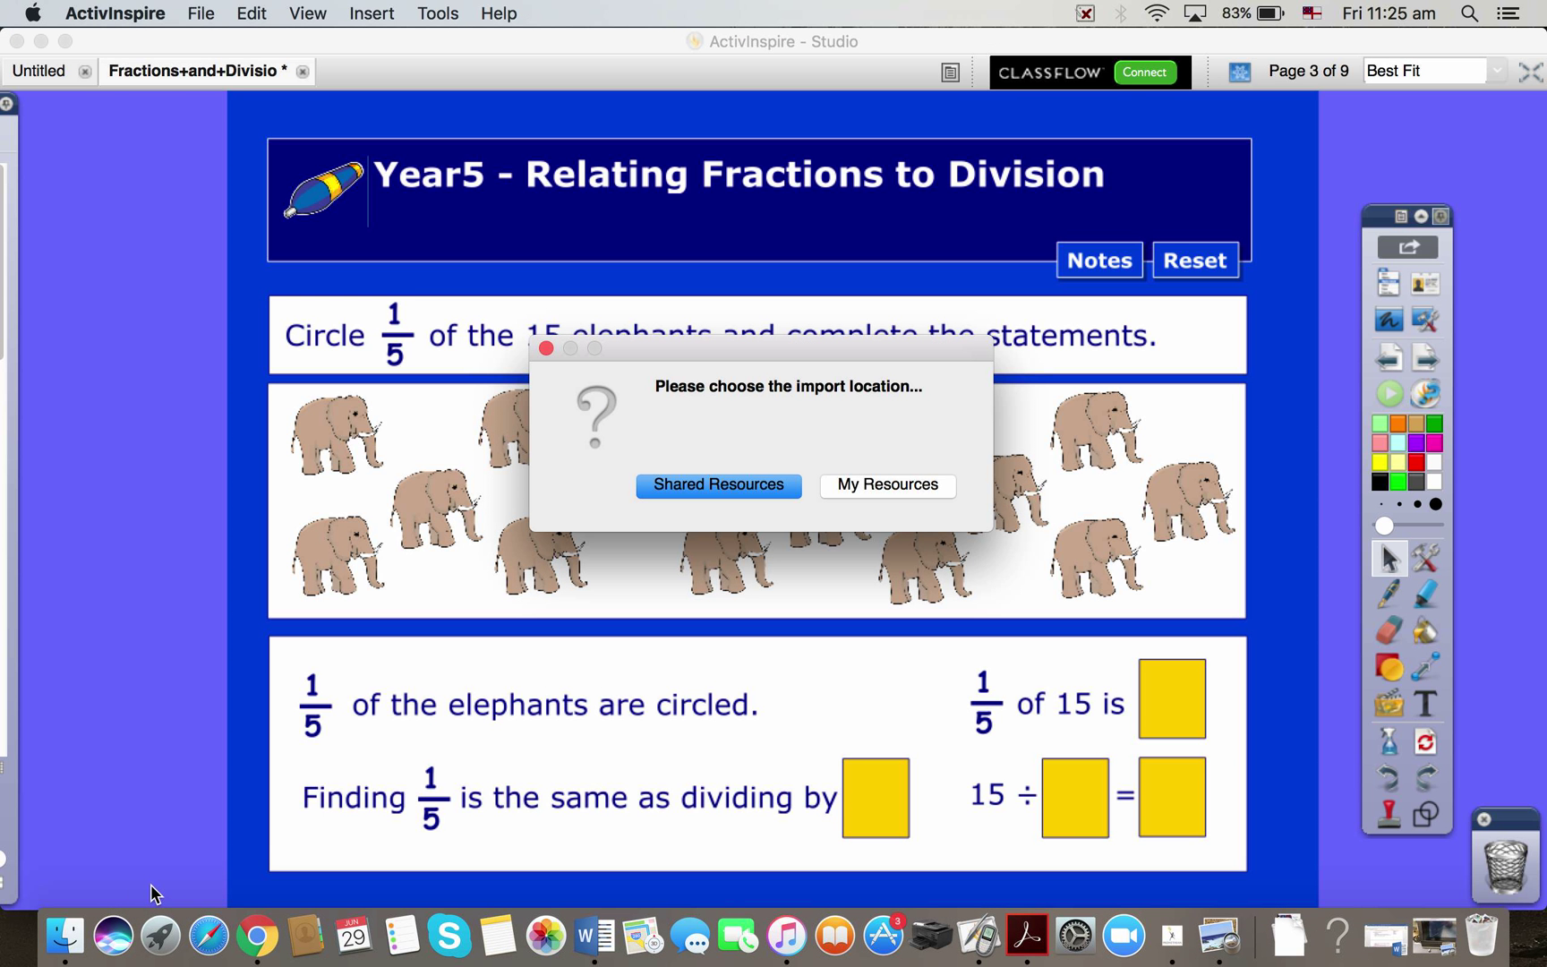
{"action": "mouse_move", "coordinate": [865, 487]}
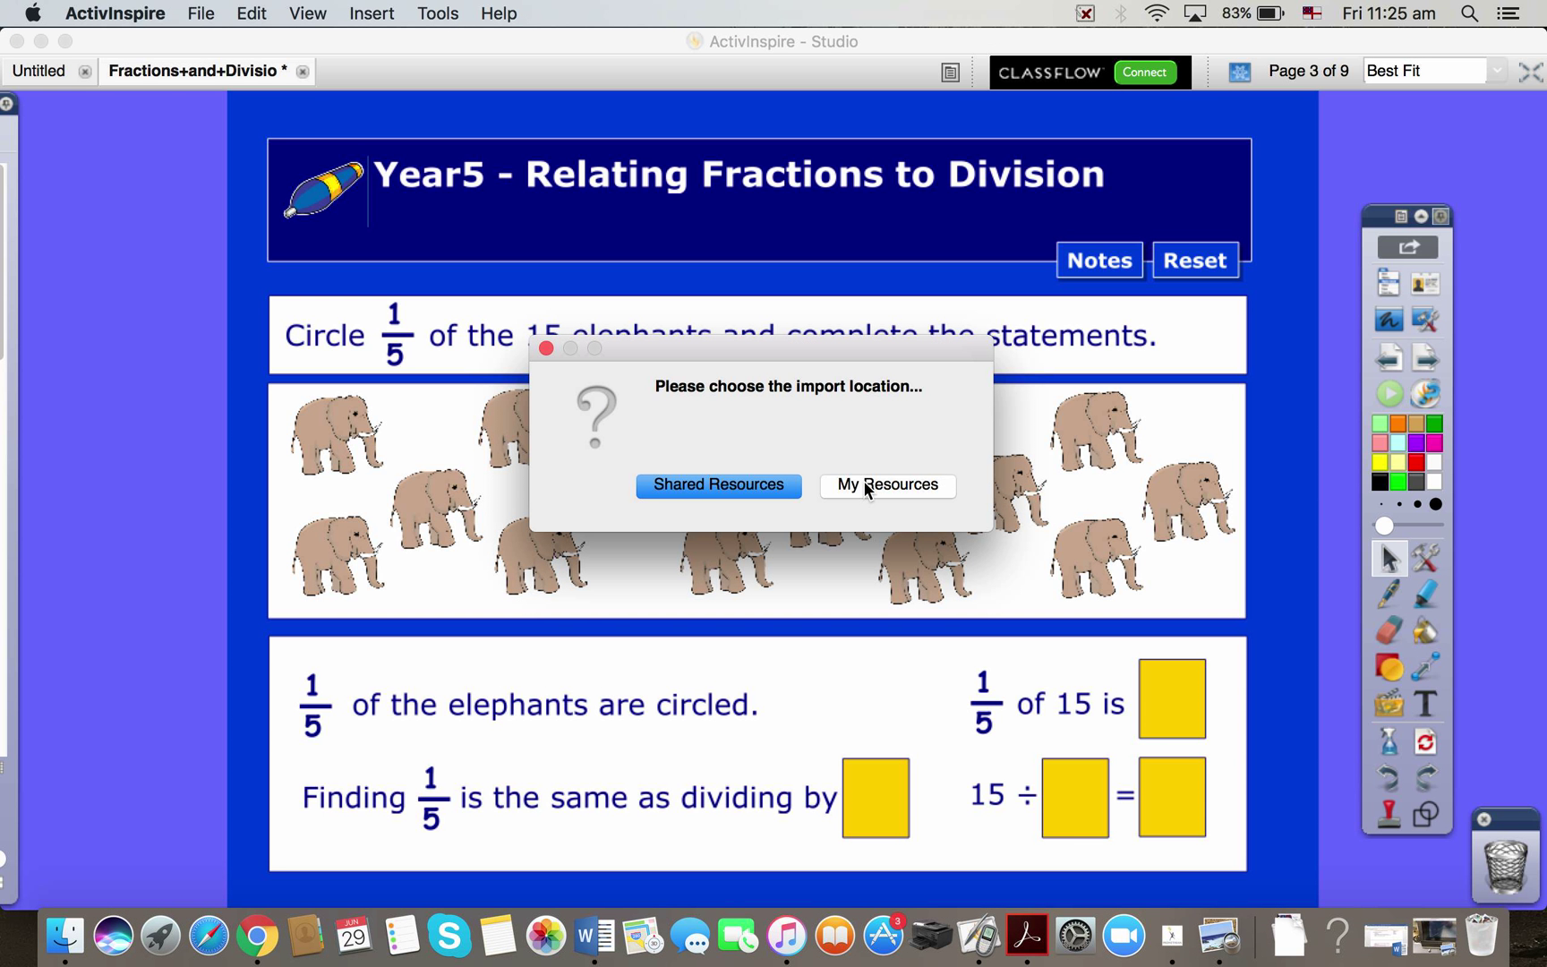
{"action": "mouse_move", "coordinate": [698, 508]}
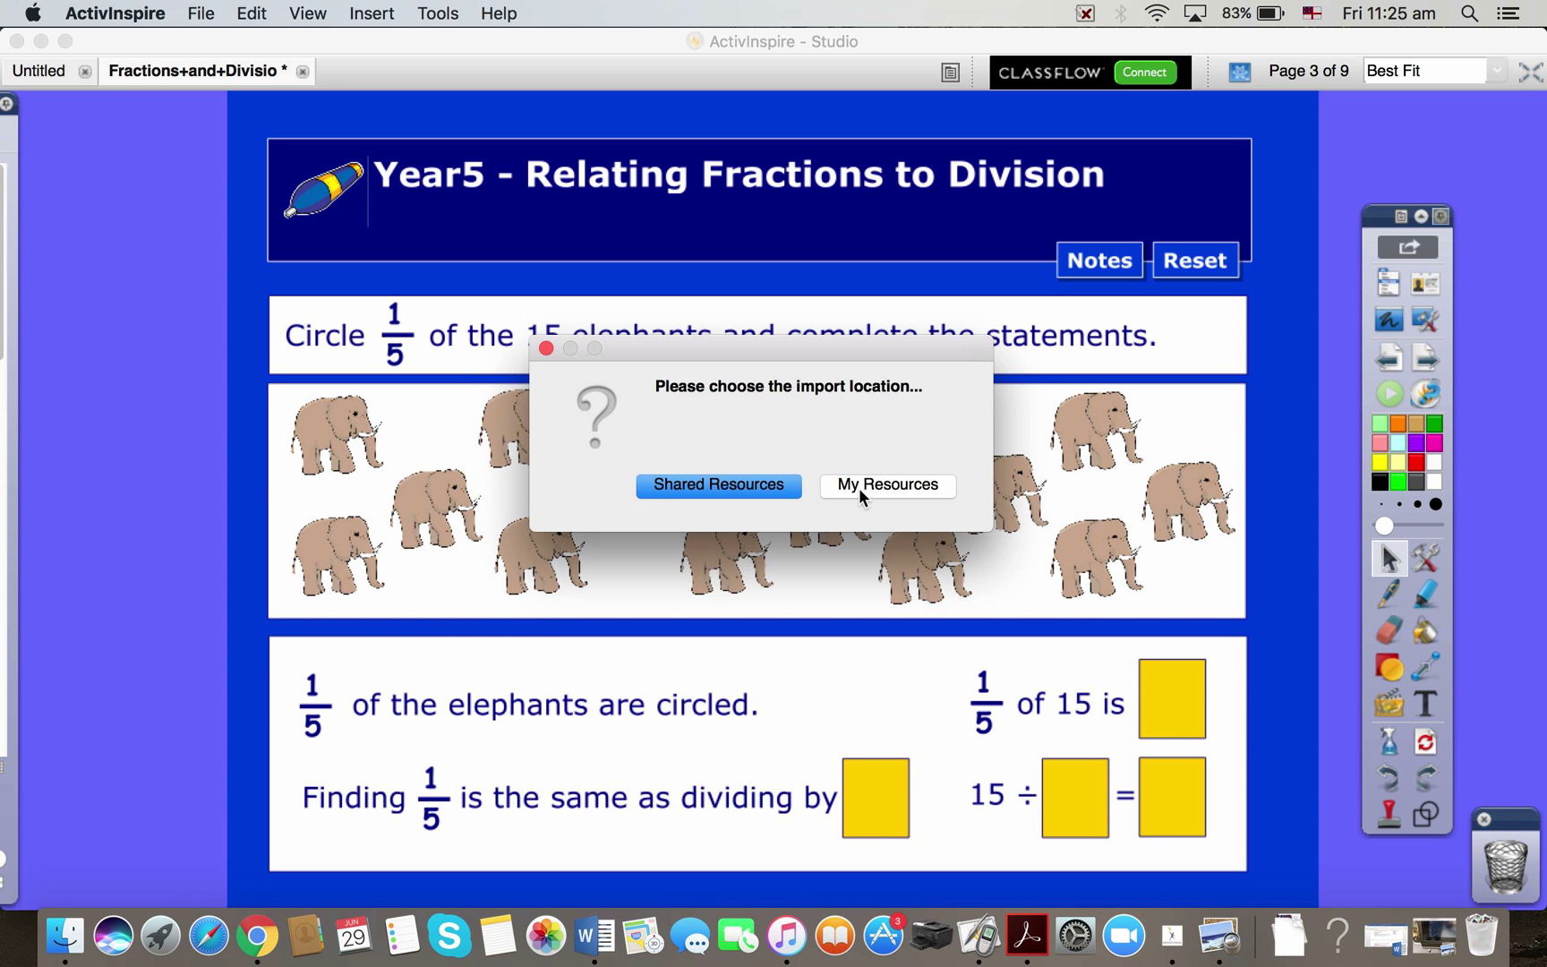
{"action": "mouse_move", "coordinate": [860, 550]}
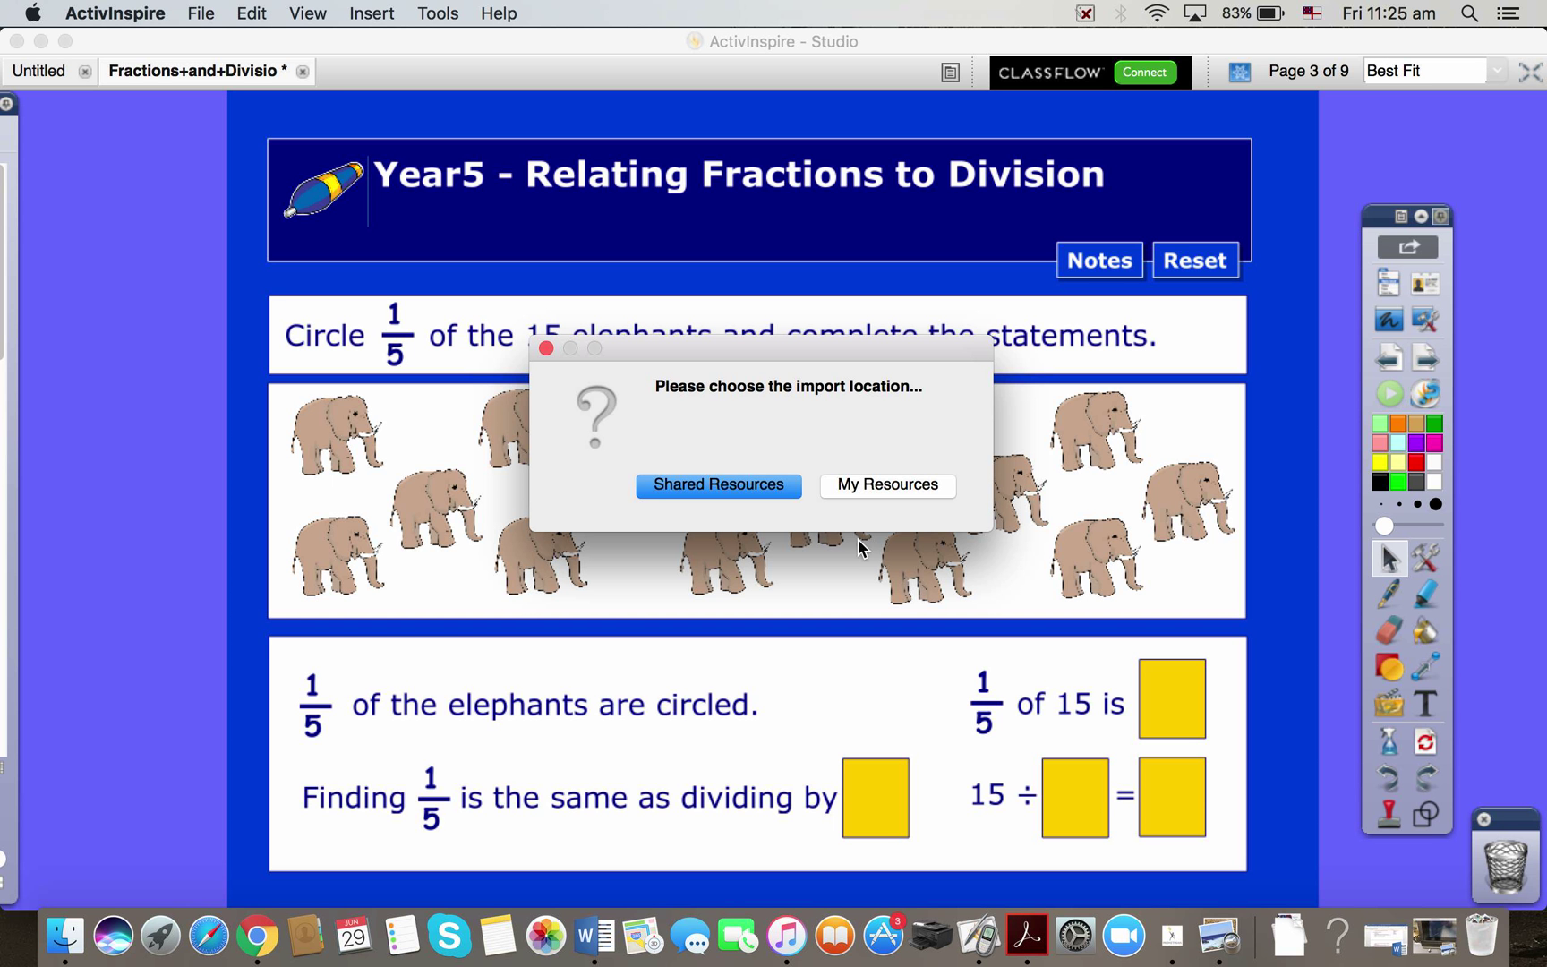
{"action": "mouse_move", "coordinate": [873, 501]}
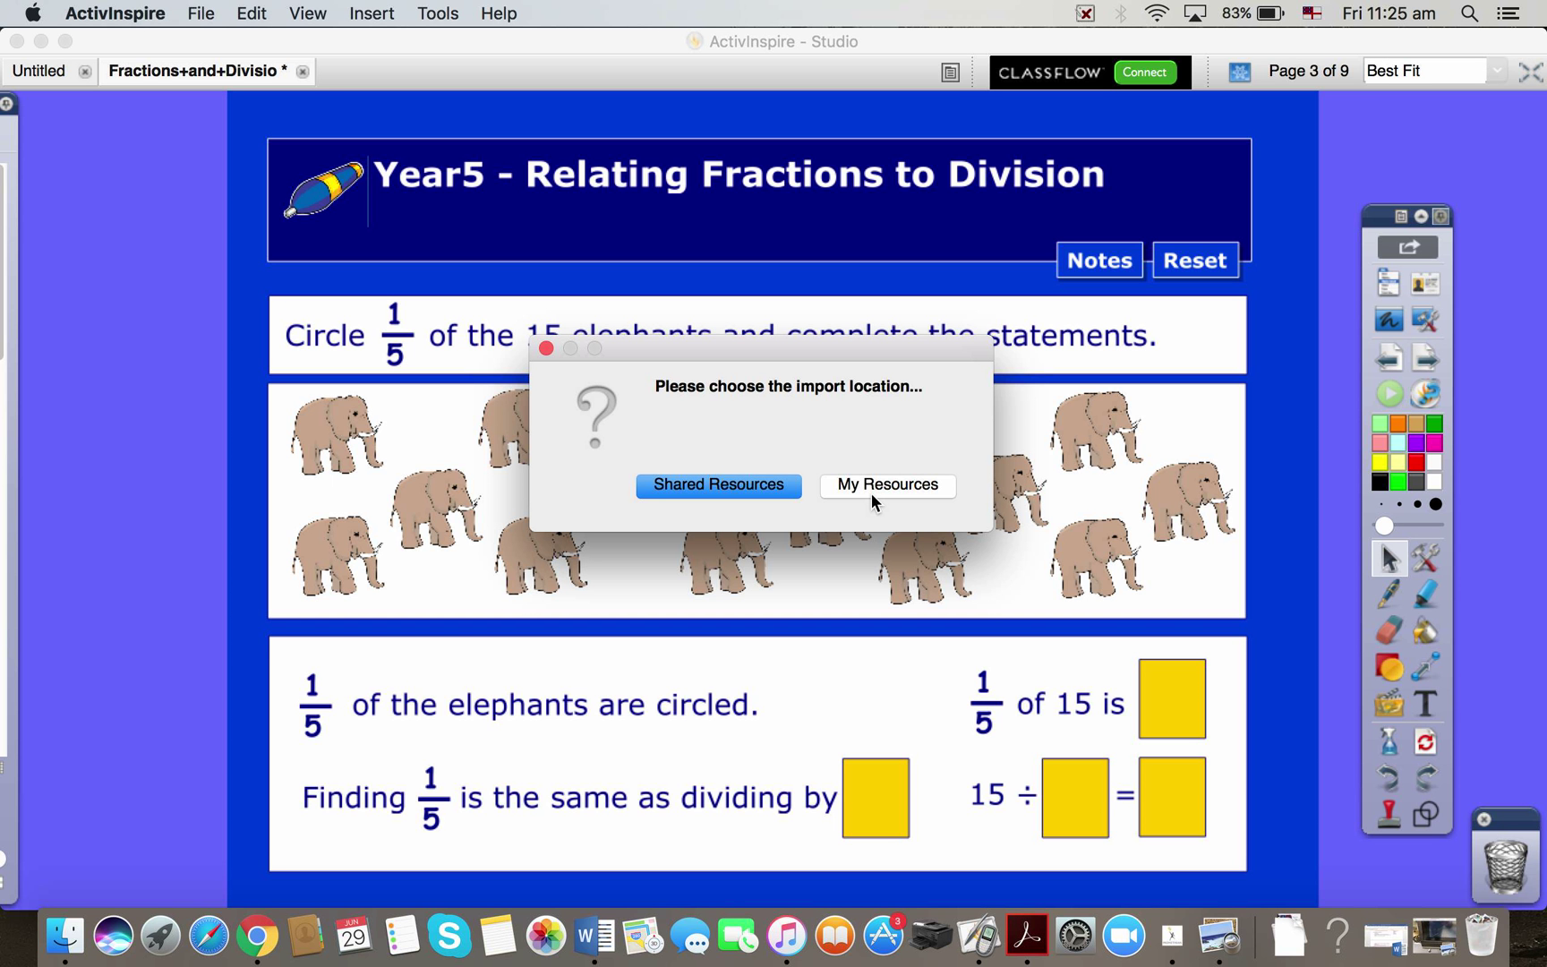
{"action": "mouse_move", "coordinate": [887, 465]}
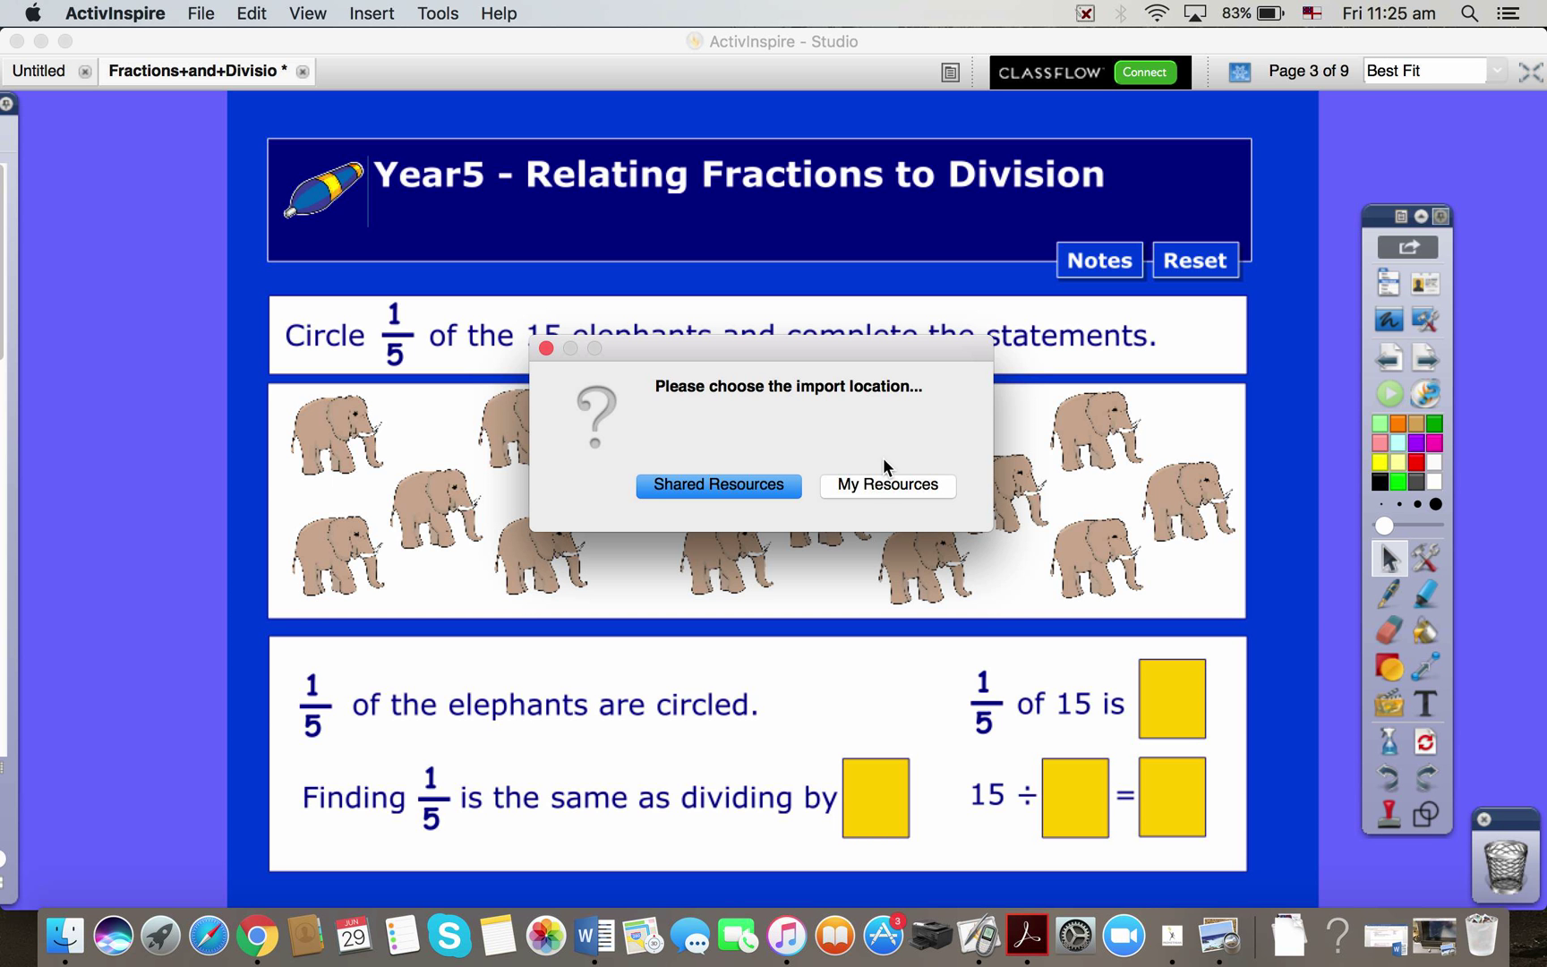
{"action": "mouse_move", "coordinate": [885, 487]}
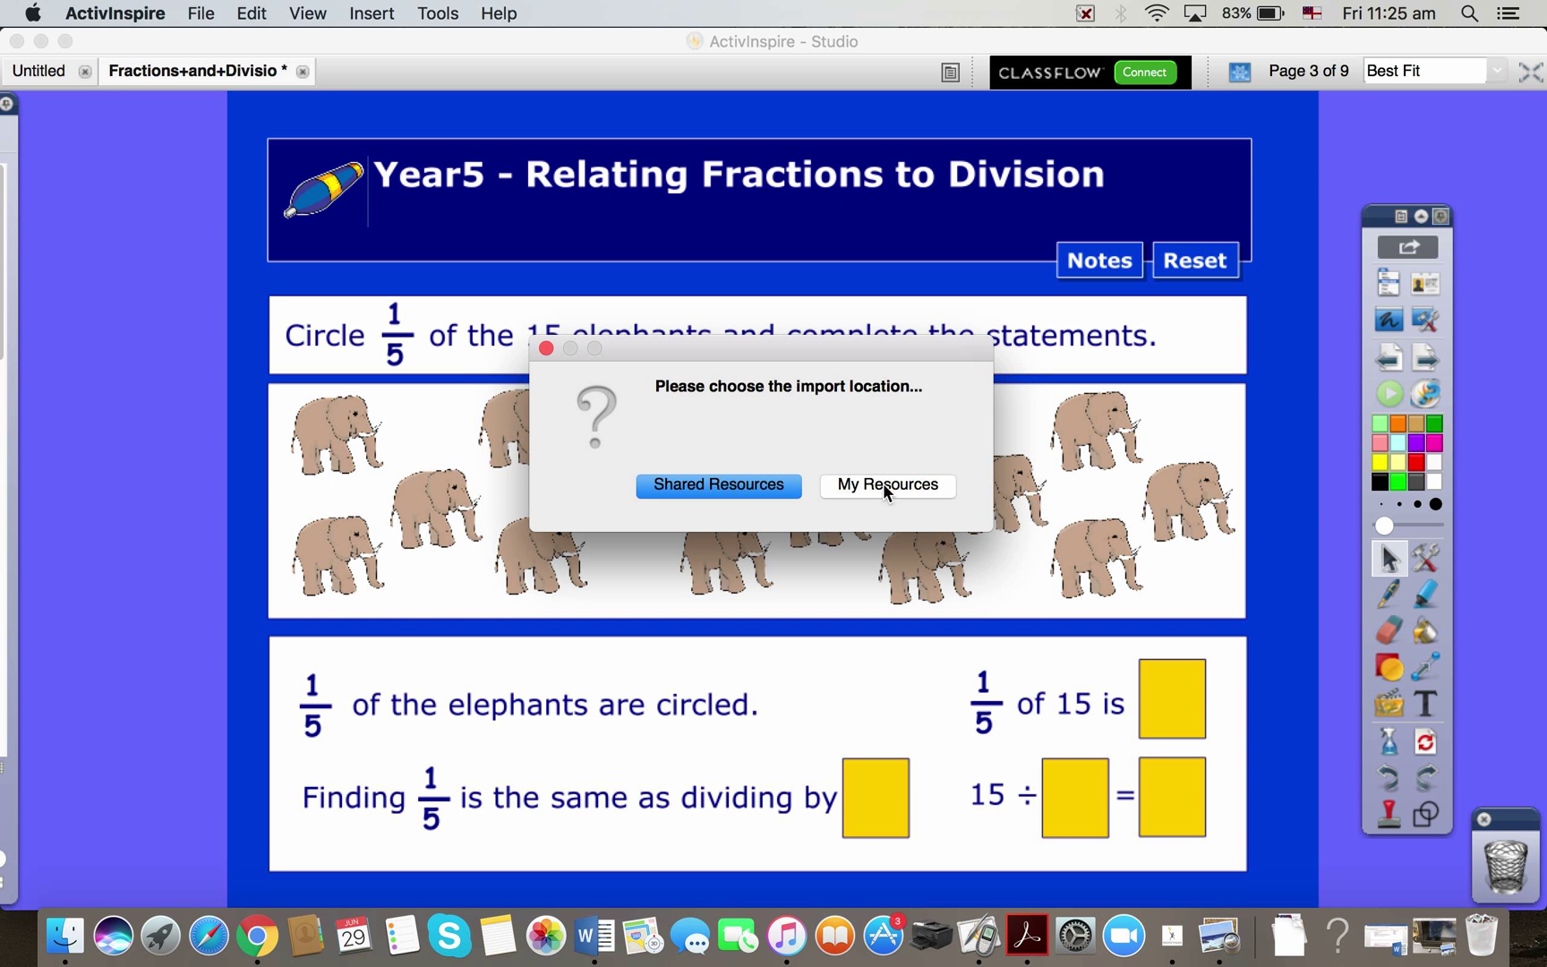
{"action": "mouse_move", "coordinate": [718, 500]}
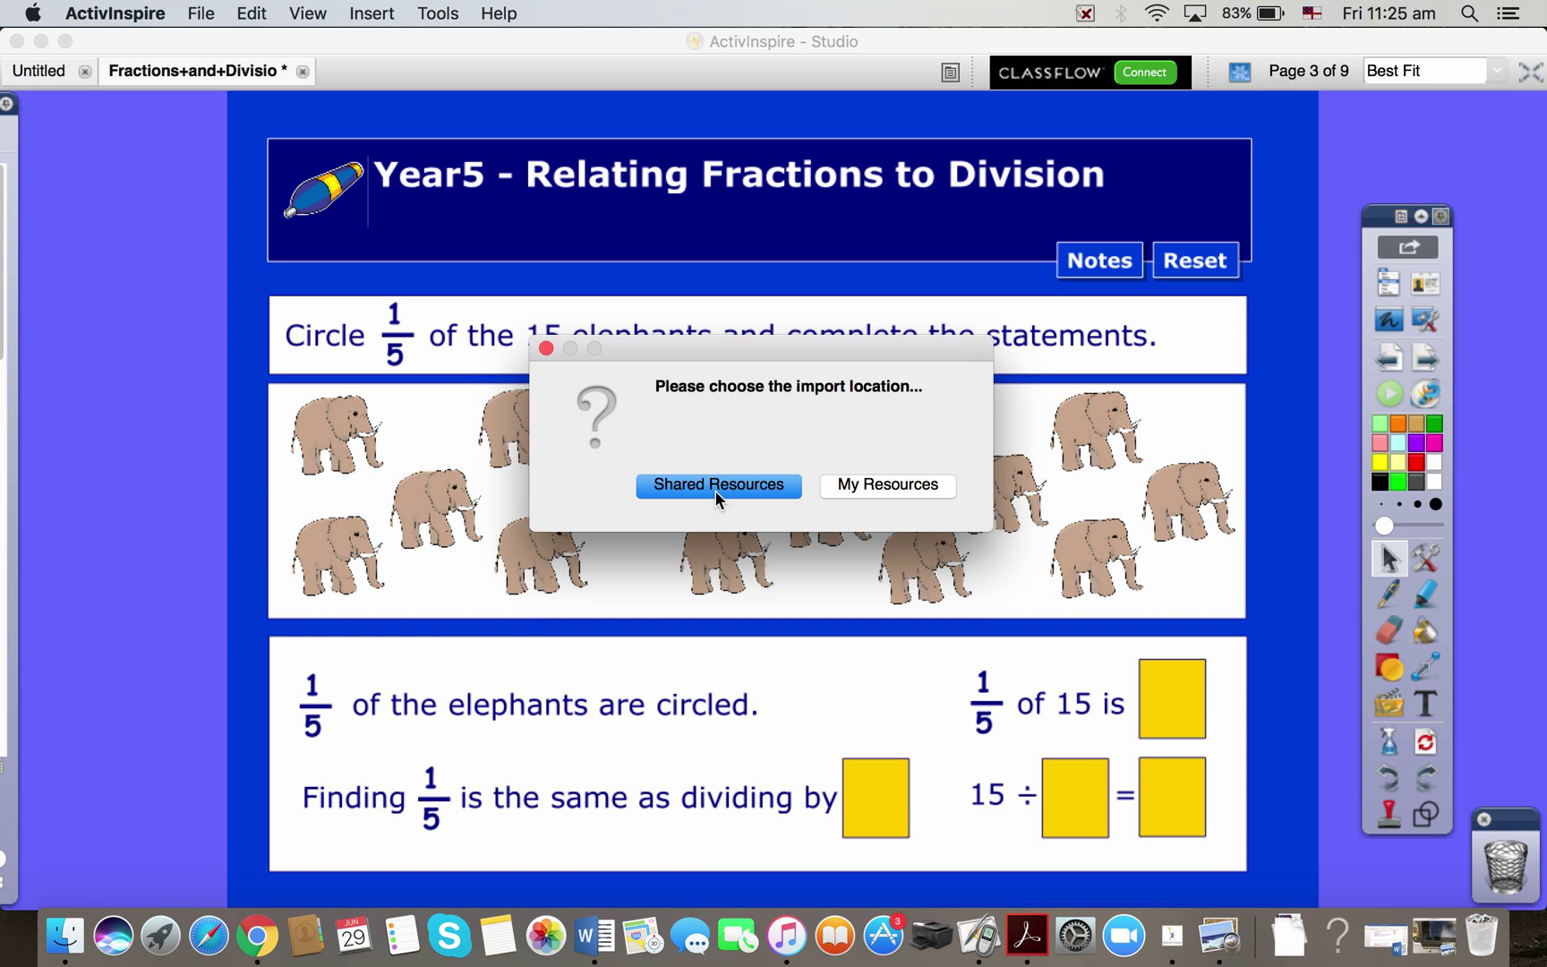
{"action": "mouse_move", "coordinate": [718, 526]}
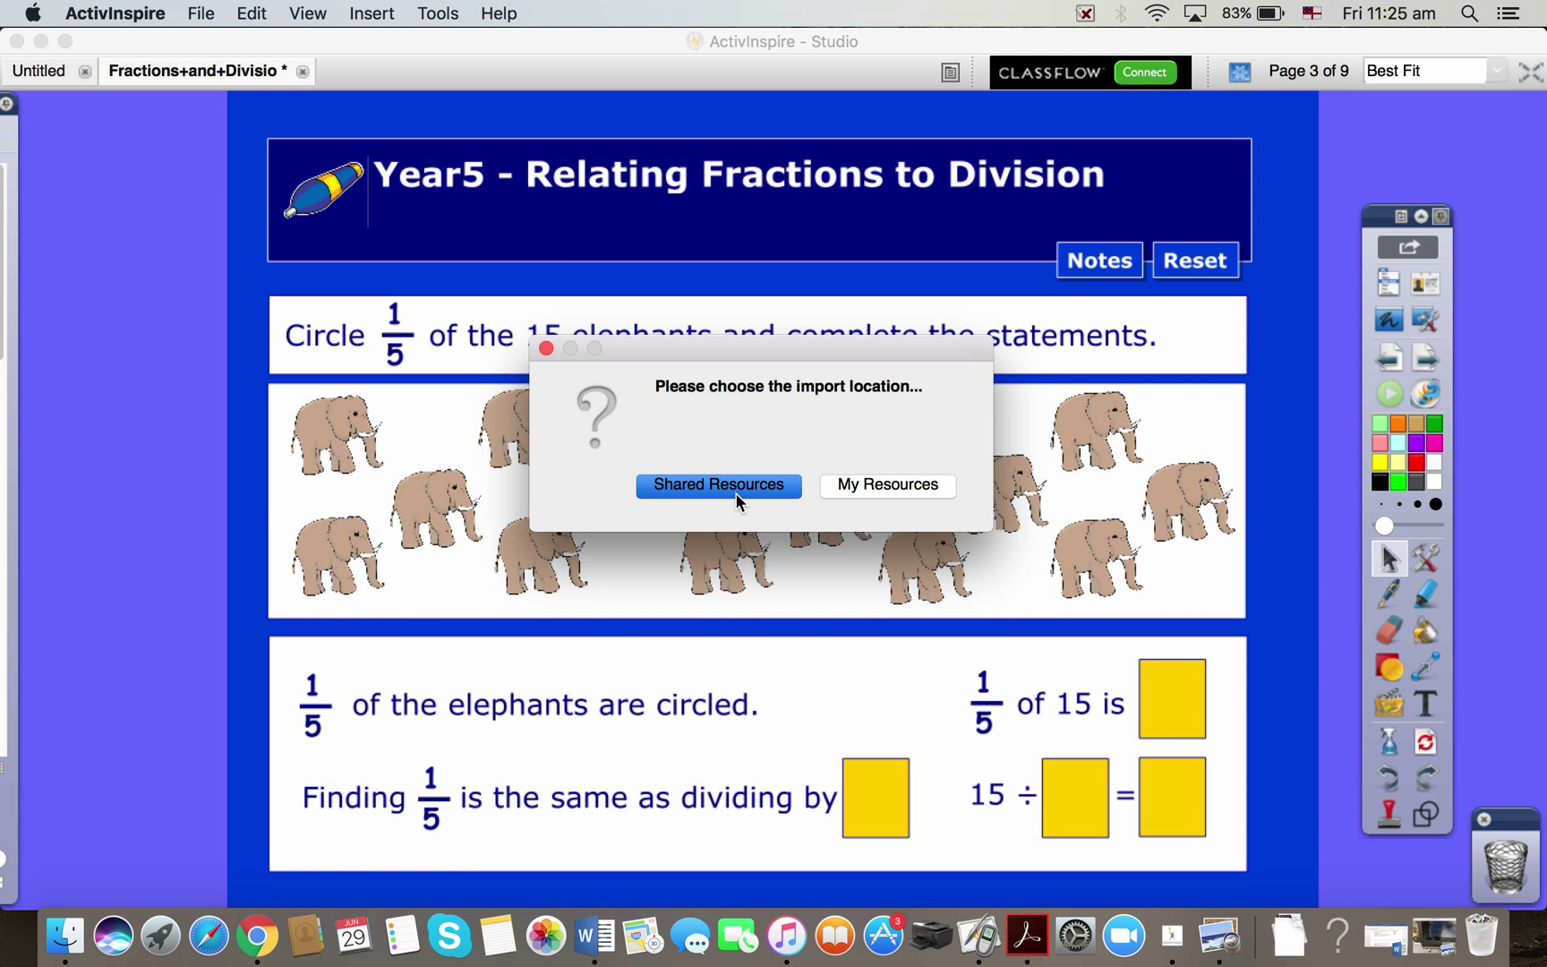
Step: Choose Shared Resources as the import location for the Australian Money pack
{"action": "left_click", "coordinate": [718, 485]}
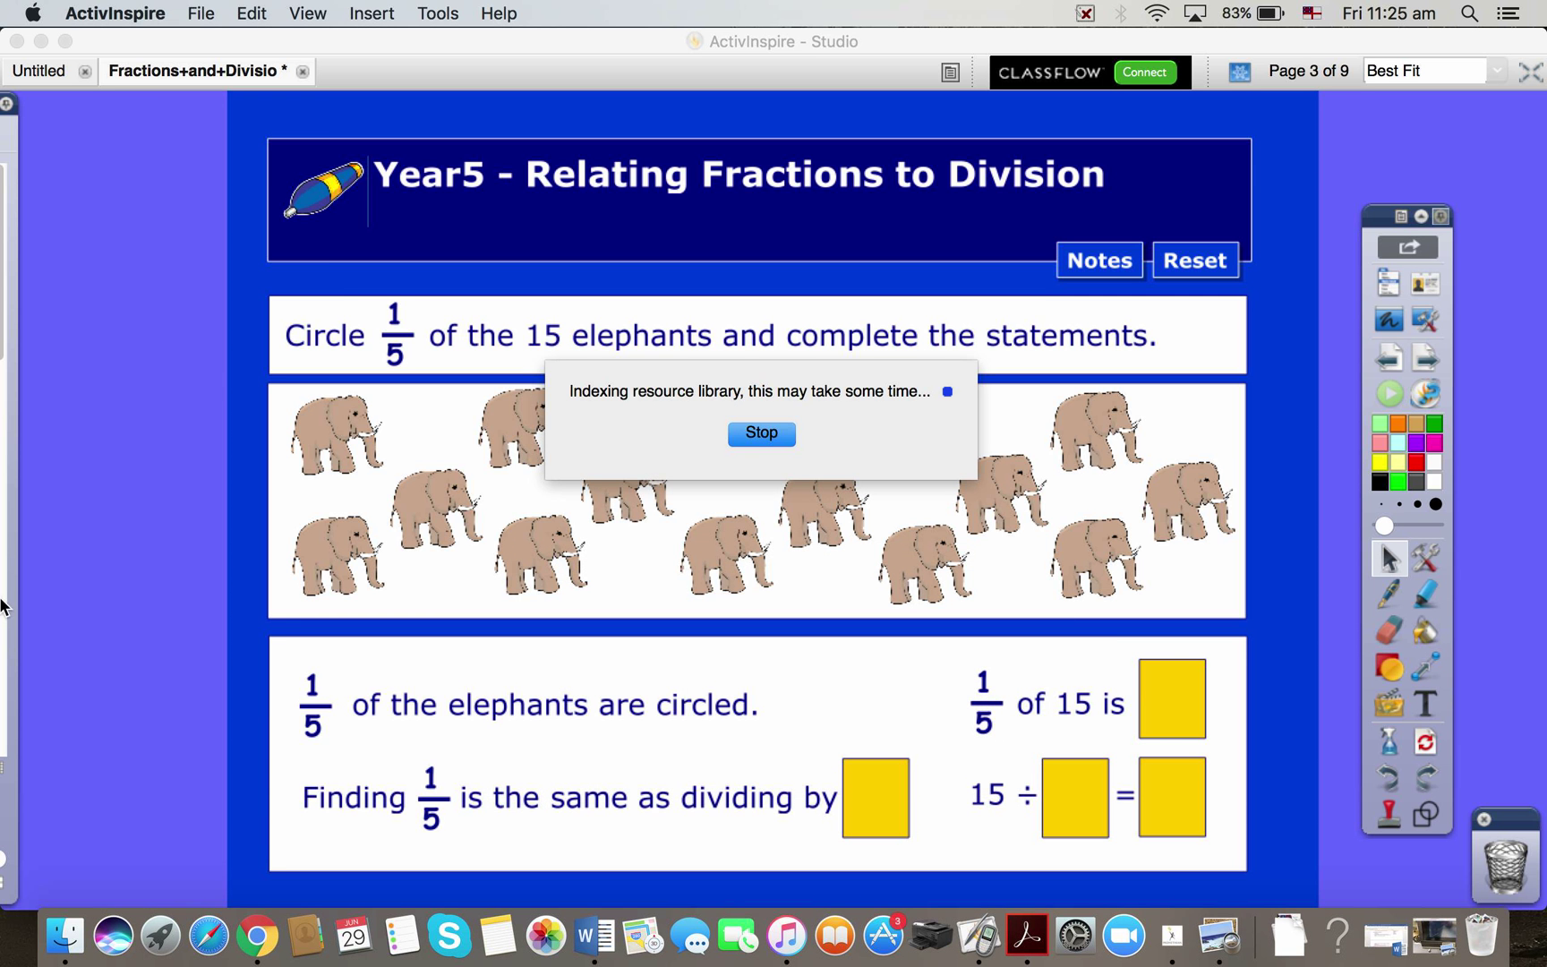
Step: Show Shared Resources in the Resource Browser and expand the Resource packs folder
{"action": "left_click", "coordinate": [761, 433]}
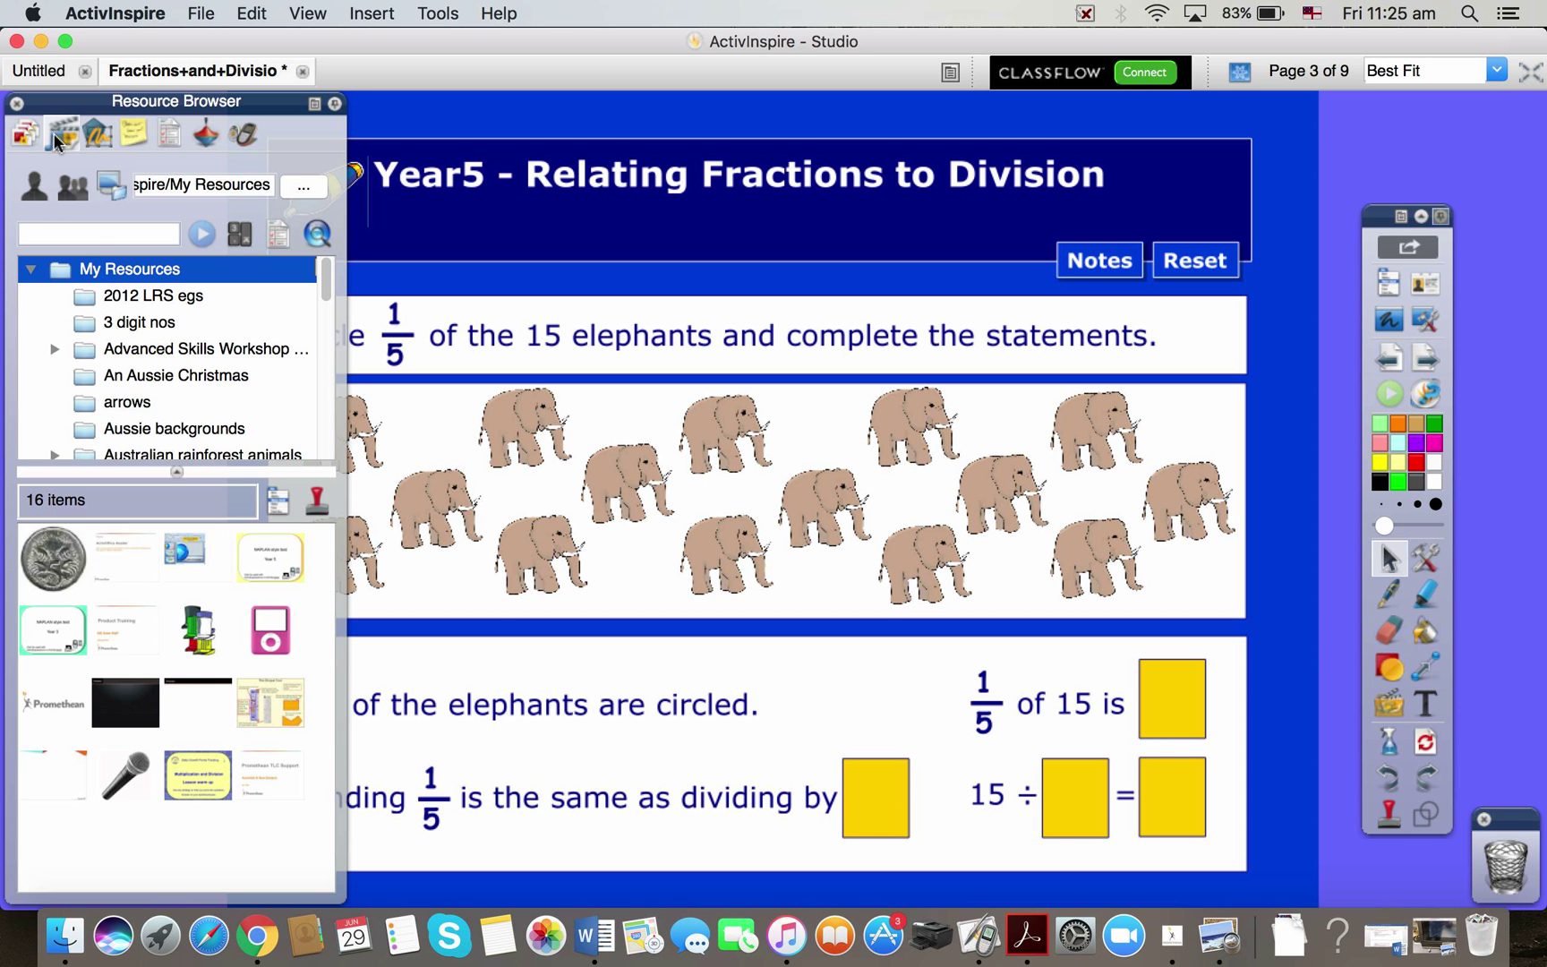
{"action": "left_click", "coordinate": [58, 134]}
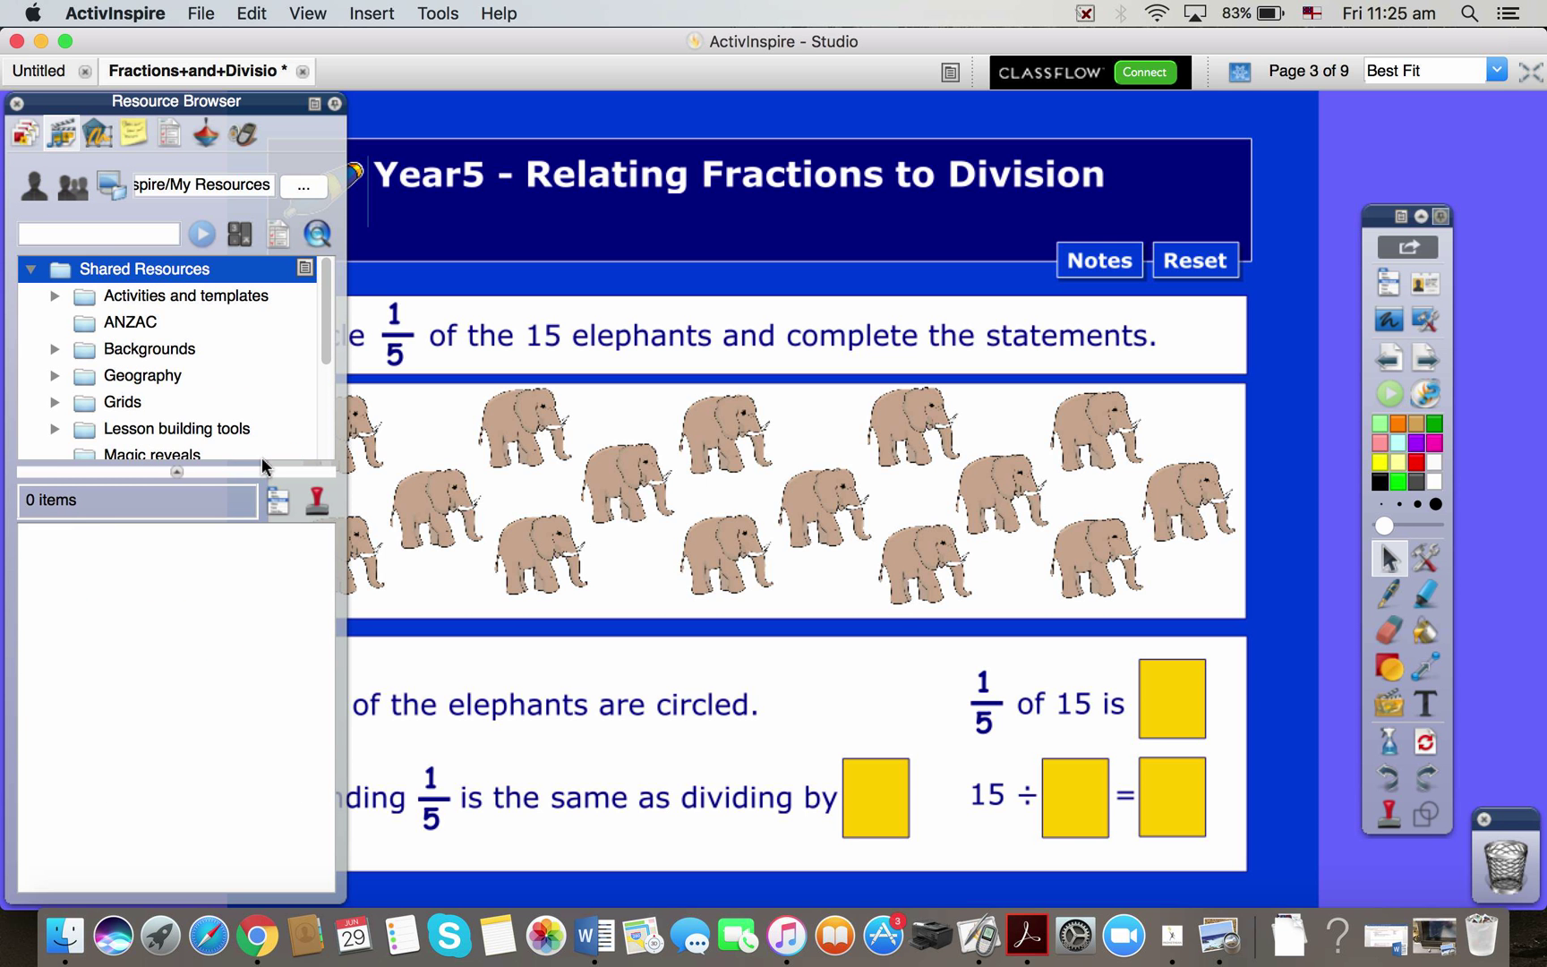
{"action": "scroll", "scroll_direction": "down", "scroll_amount": 3}
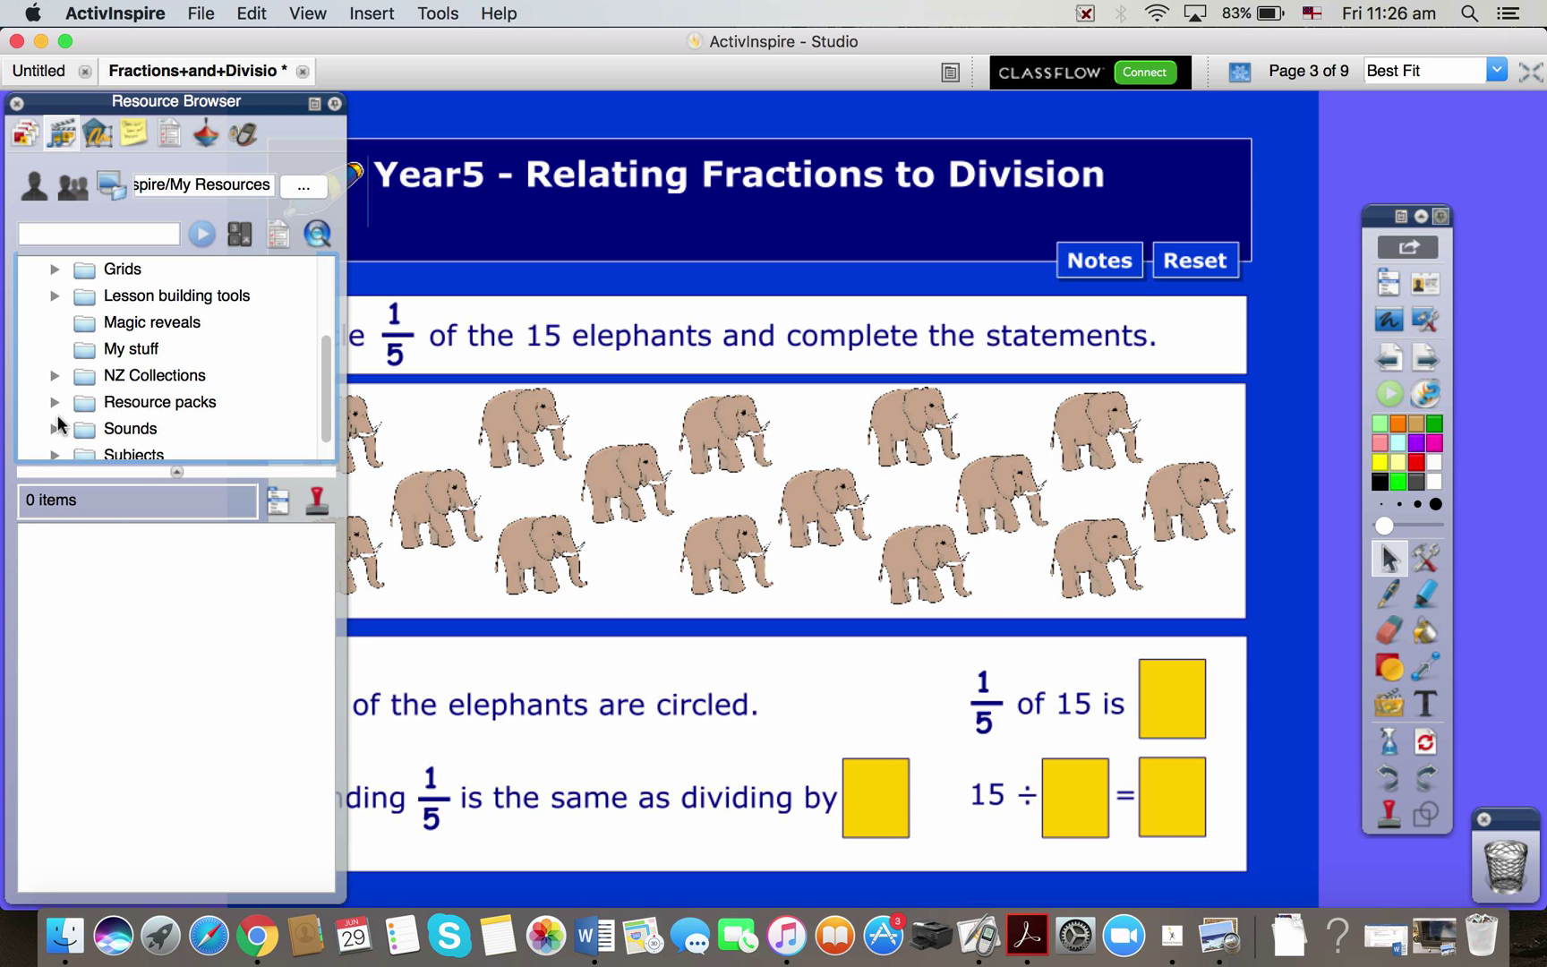
{"action": "left_click", "coordinate": [54, 403]}
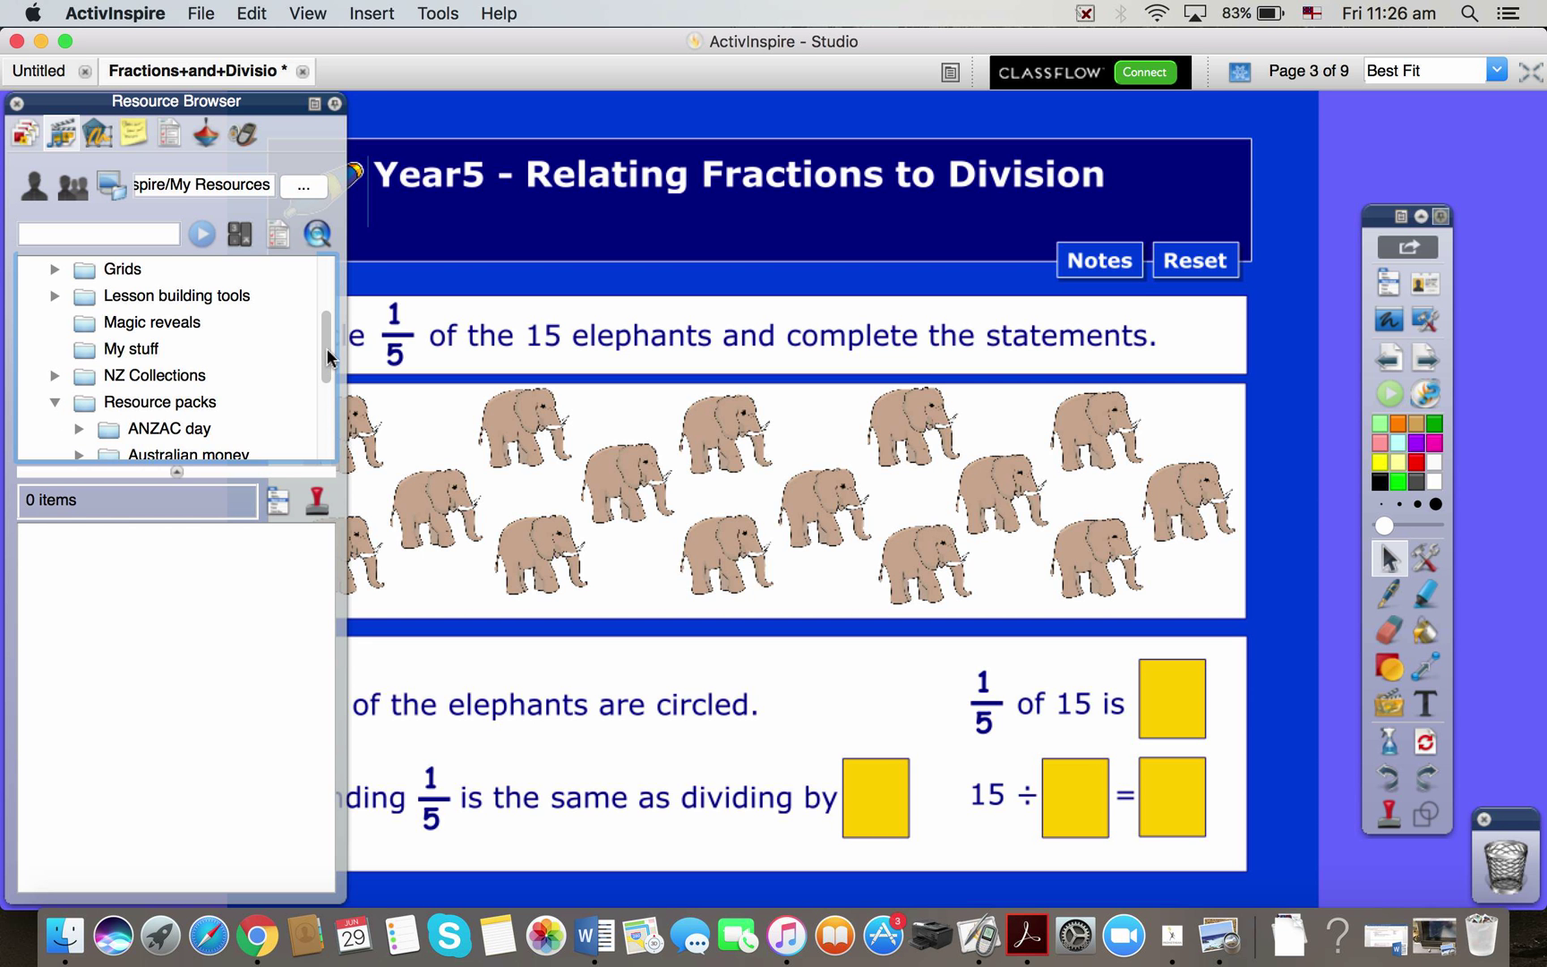
Step: Expand the Australian money pack and display its Australian coins images
{"action": "scroll", "scroll_direction": "down", "scroll_amount": 3}
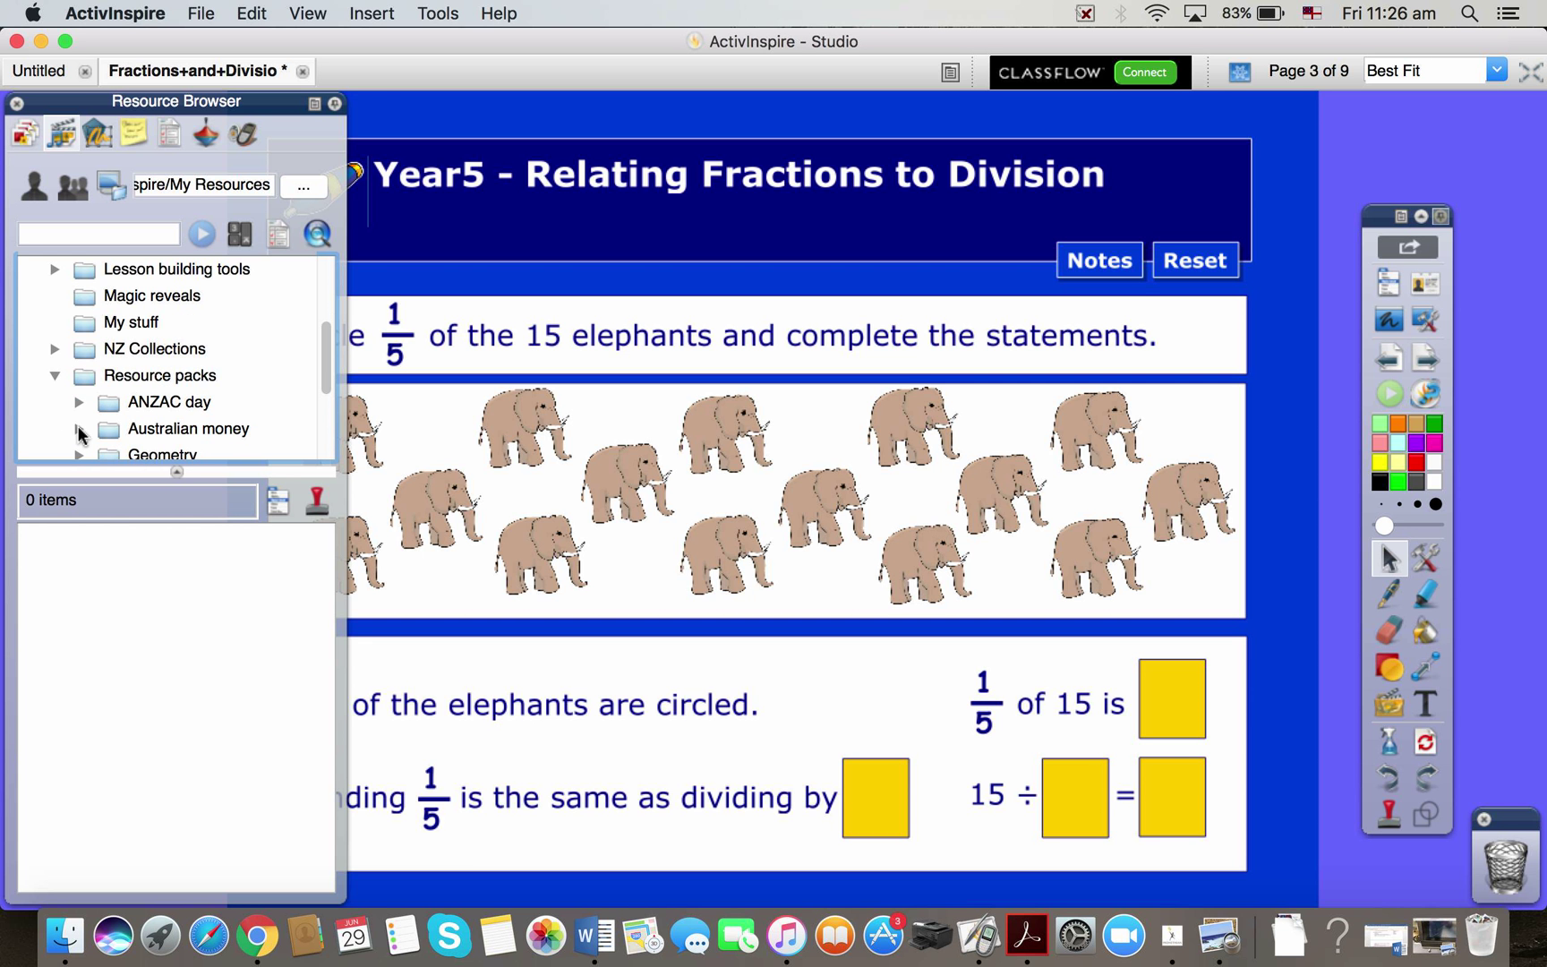
{"action": "left_click", "coordinate": [78, 429]}
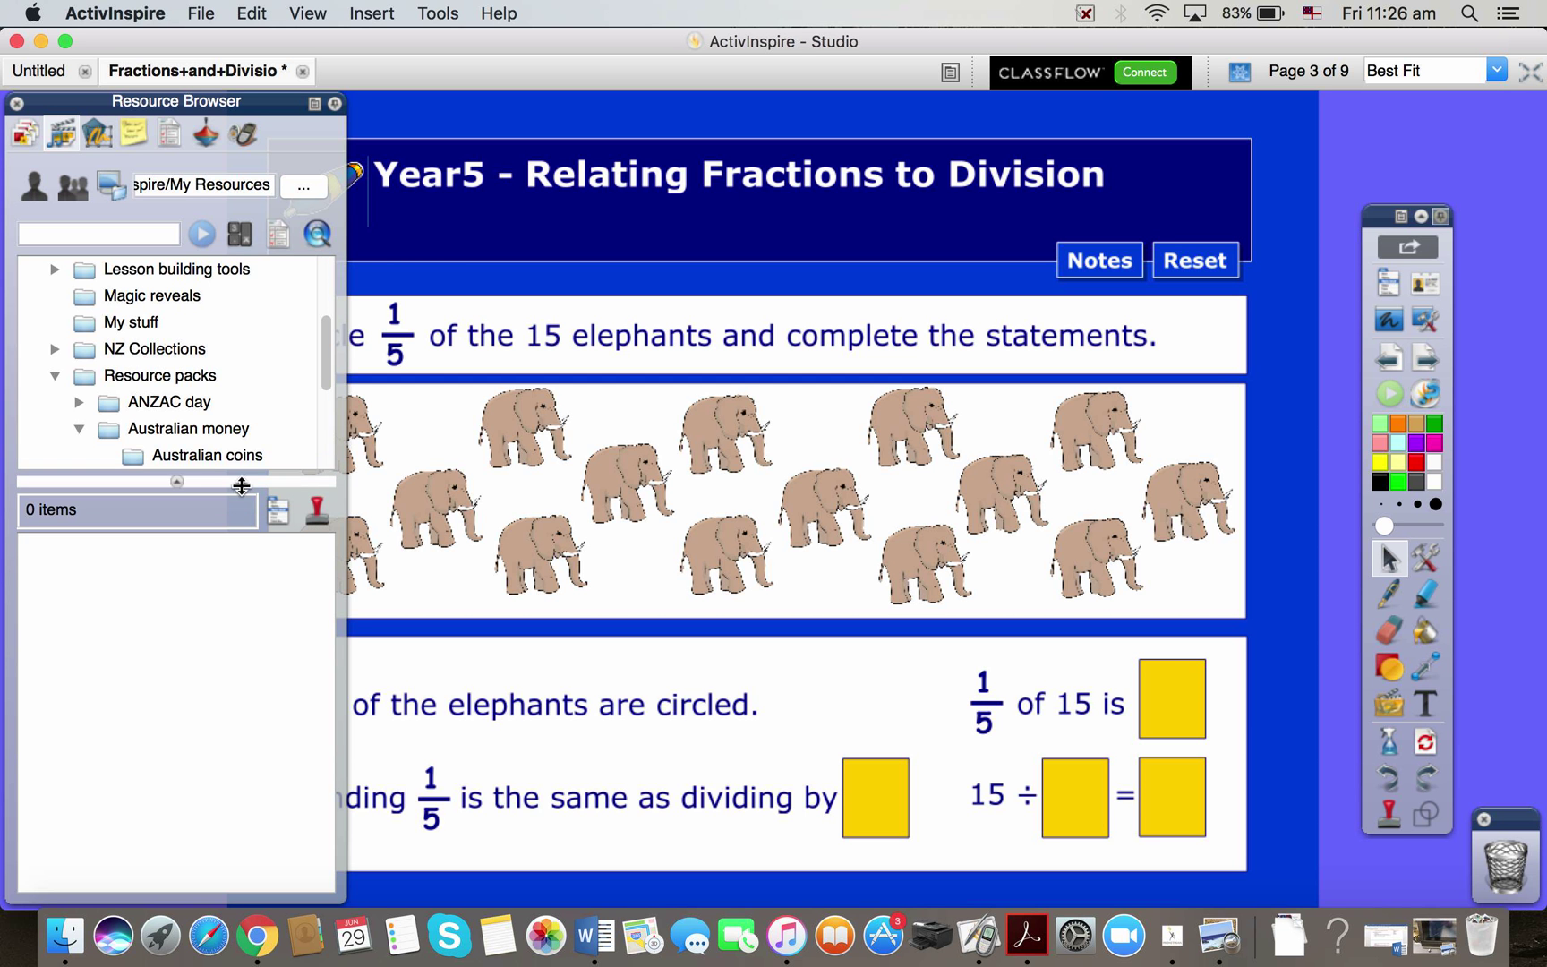
{"action": "left_click", "coordinate": [208, 455]}
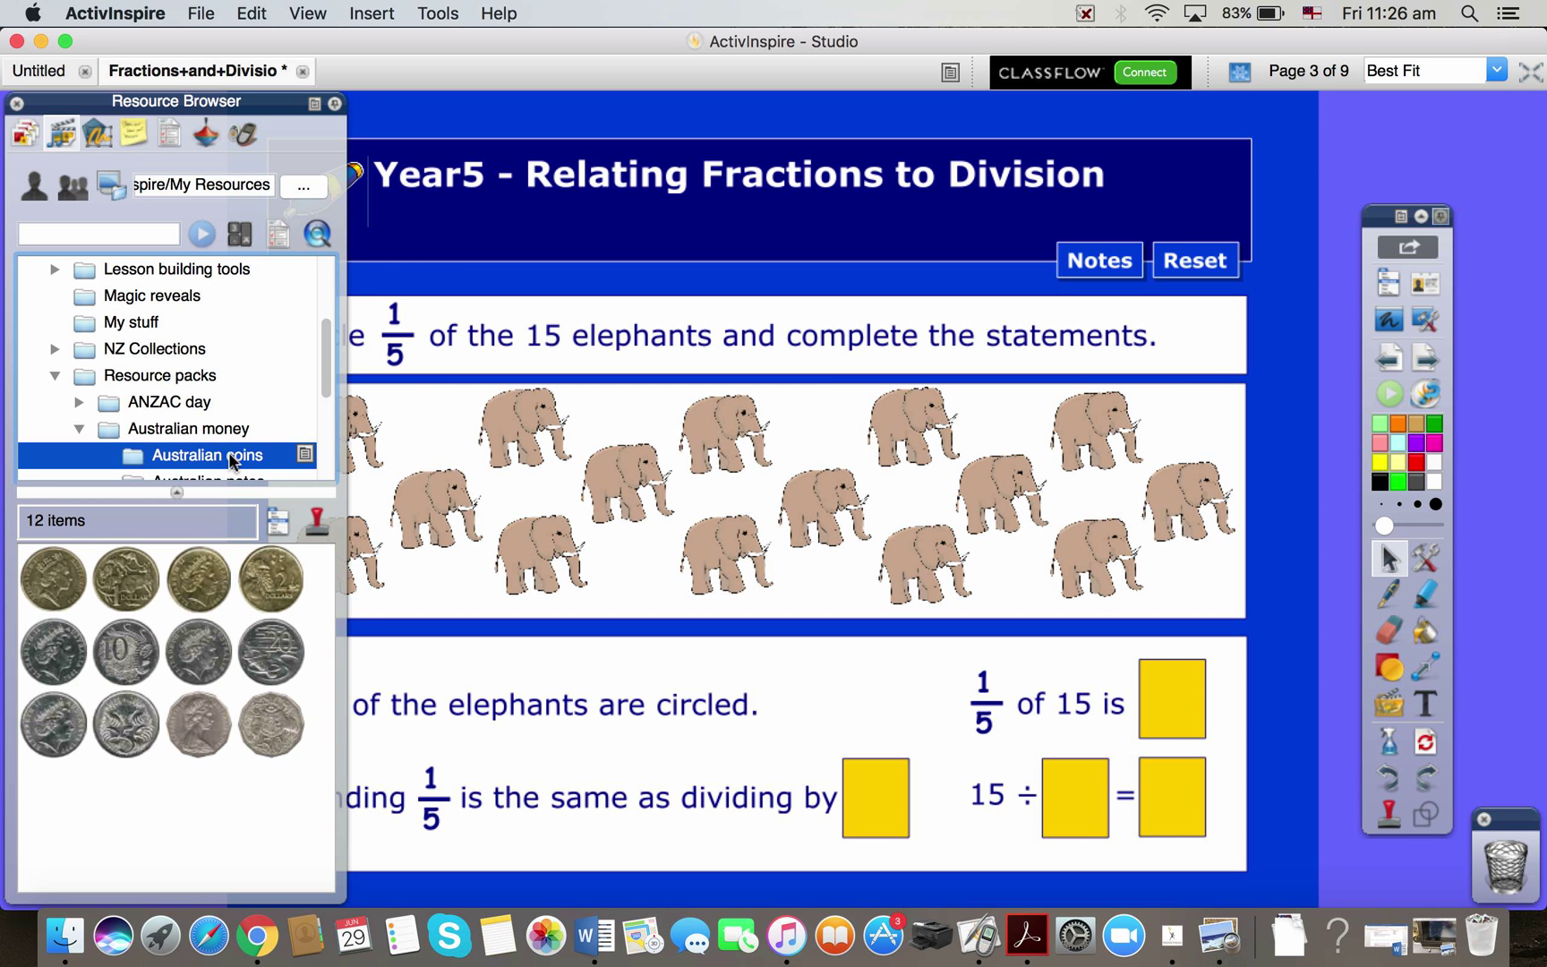
Step: Drag the $2 coin onto the page among the elephants
{"action": "left_click_drag", "start_coordinate": [270, 578], "coordinate": [641, 578]}
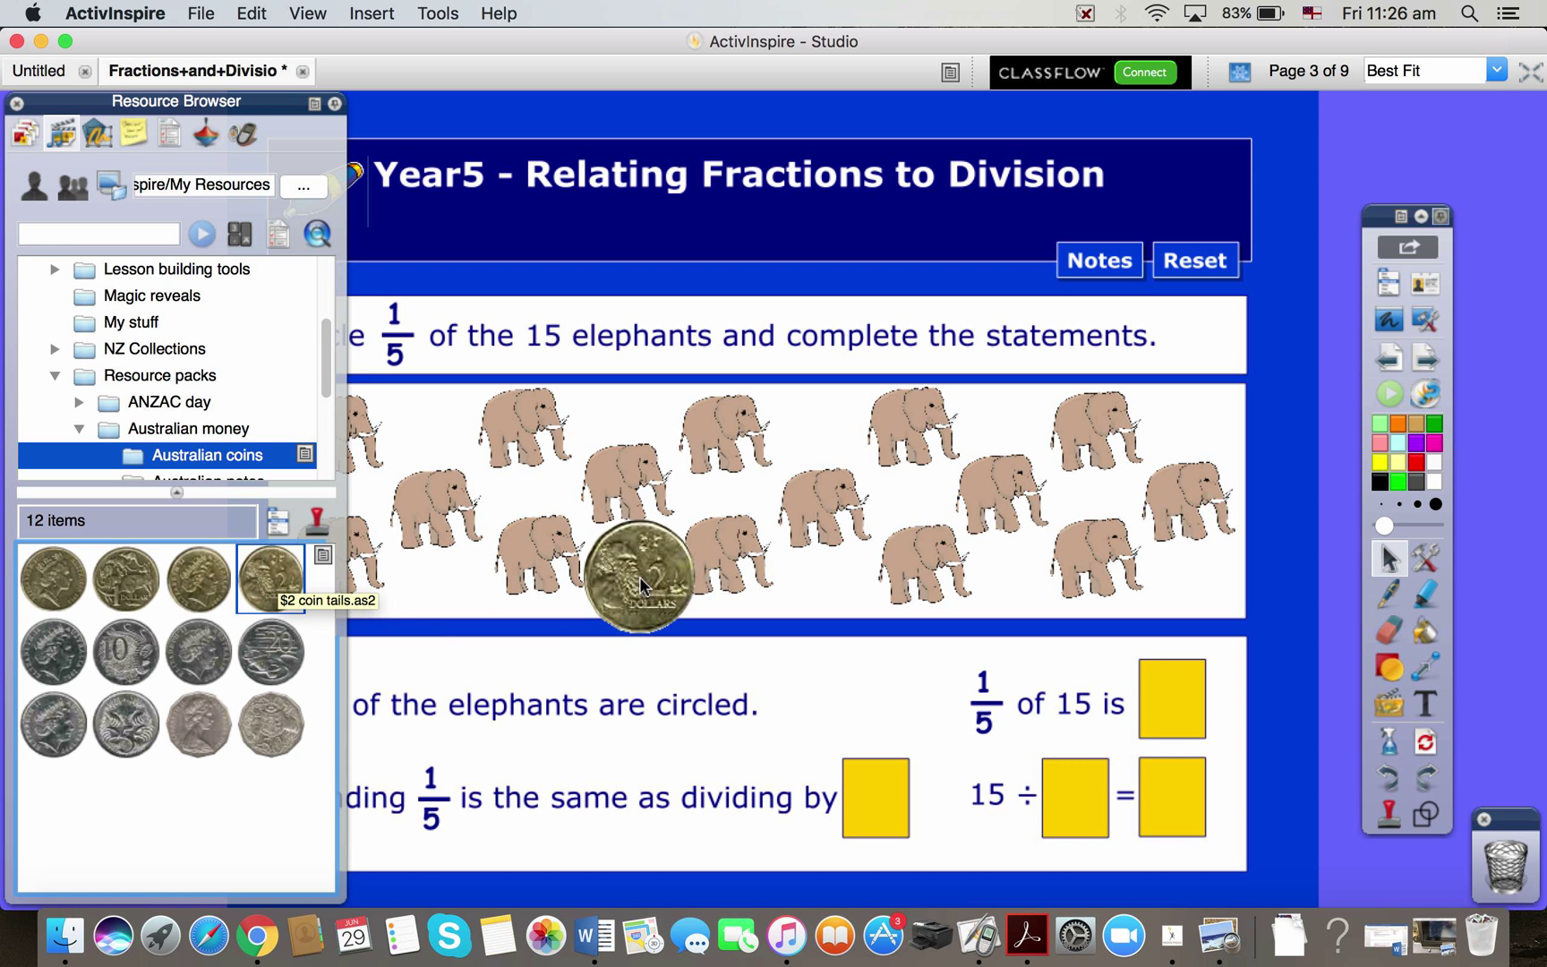
{"action": "left_click", "coordinate": [637, 580]}
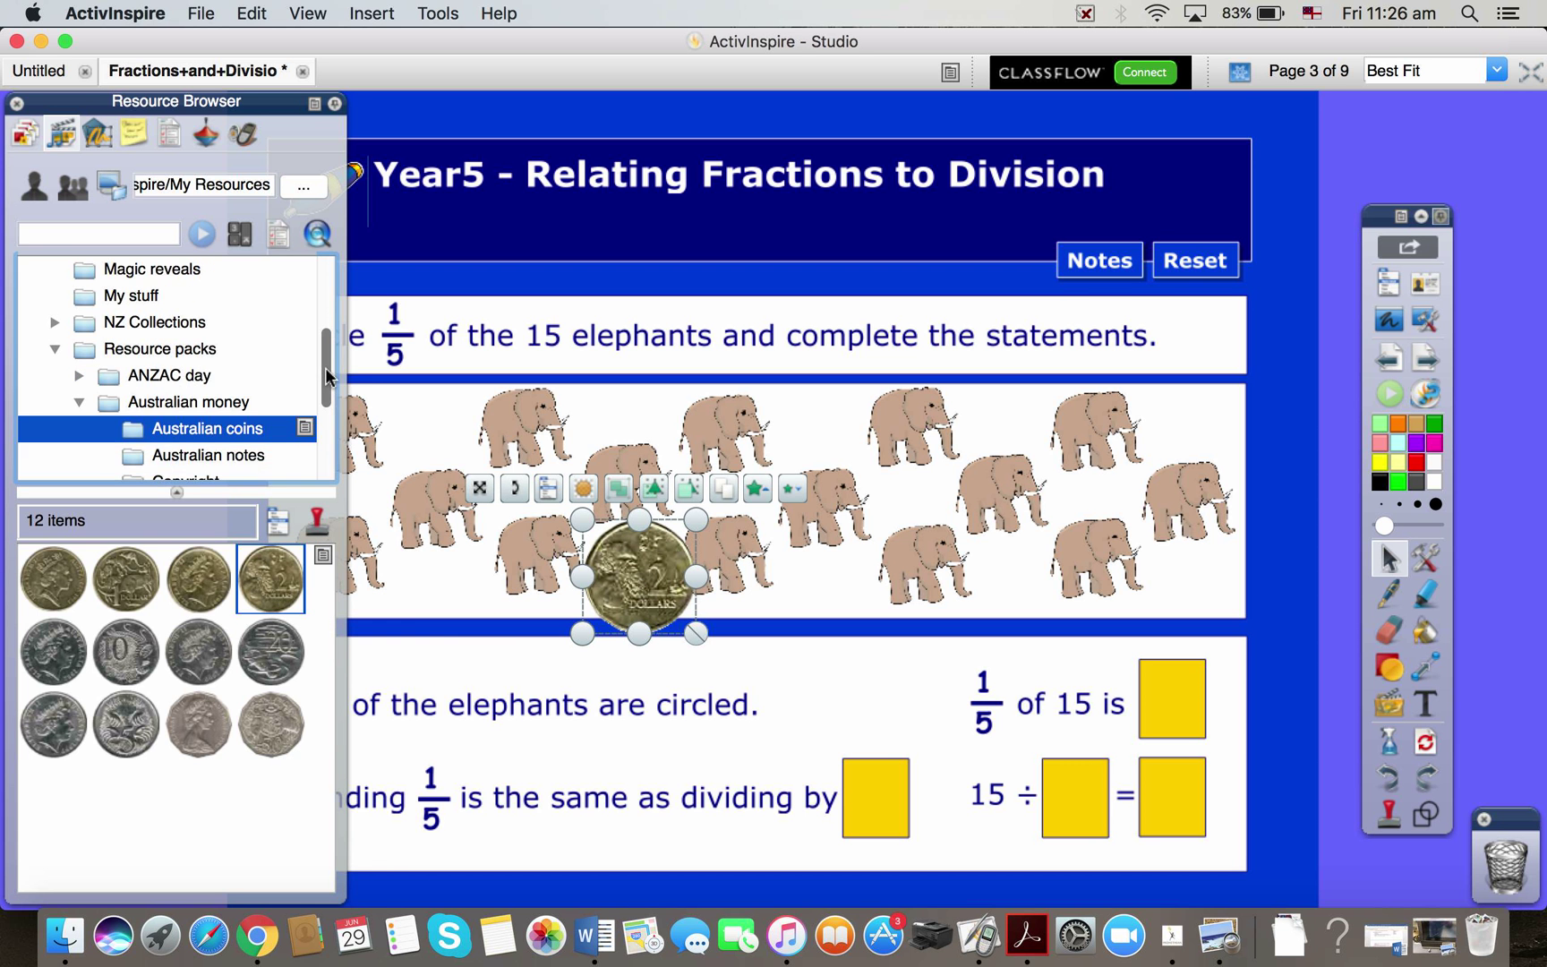
Step: Drag the $100 note from Australian notes above the coin and close the Resource Browser
{"action": "left_click", "coordinate": [207, 428]}
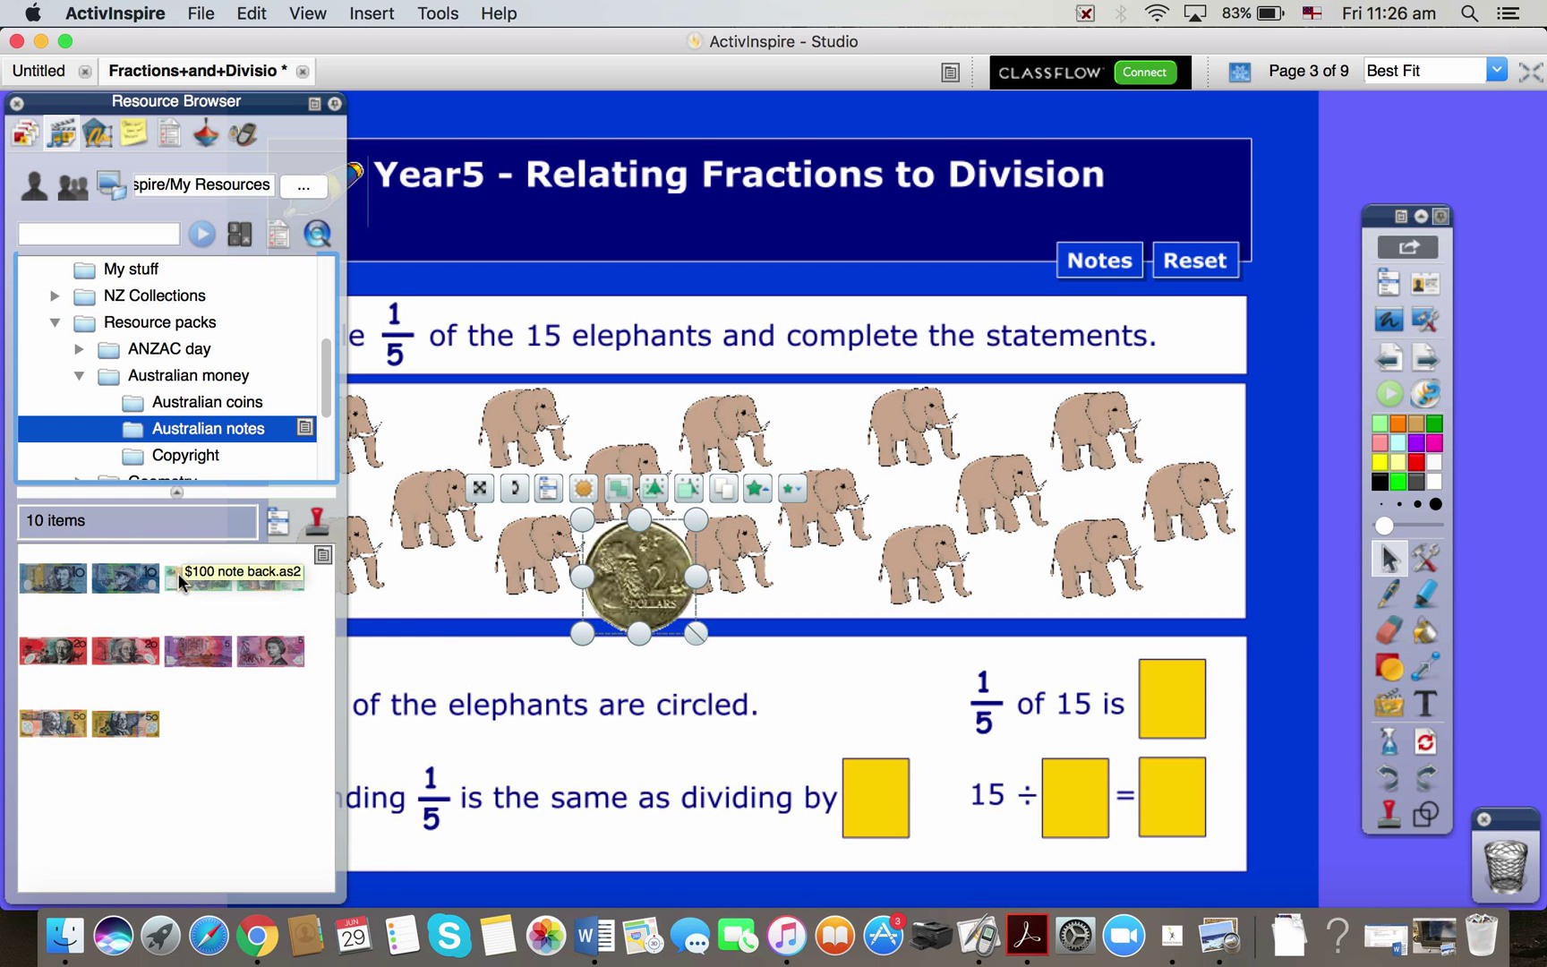
{"action": "left_click_drag", "start_coordinate": [197, 577], "coordinate": [807, 430]}
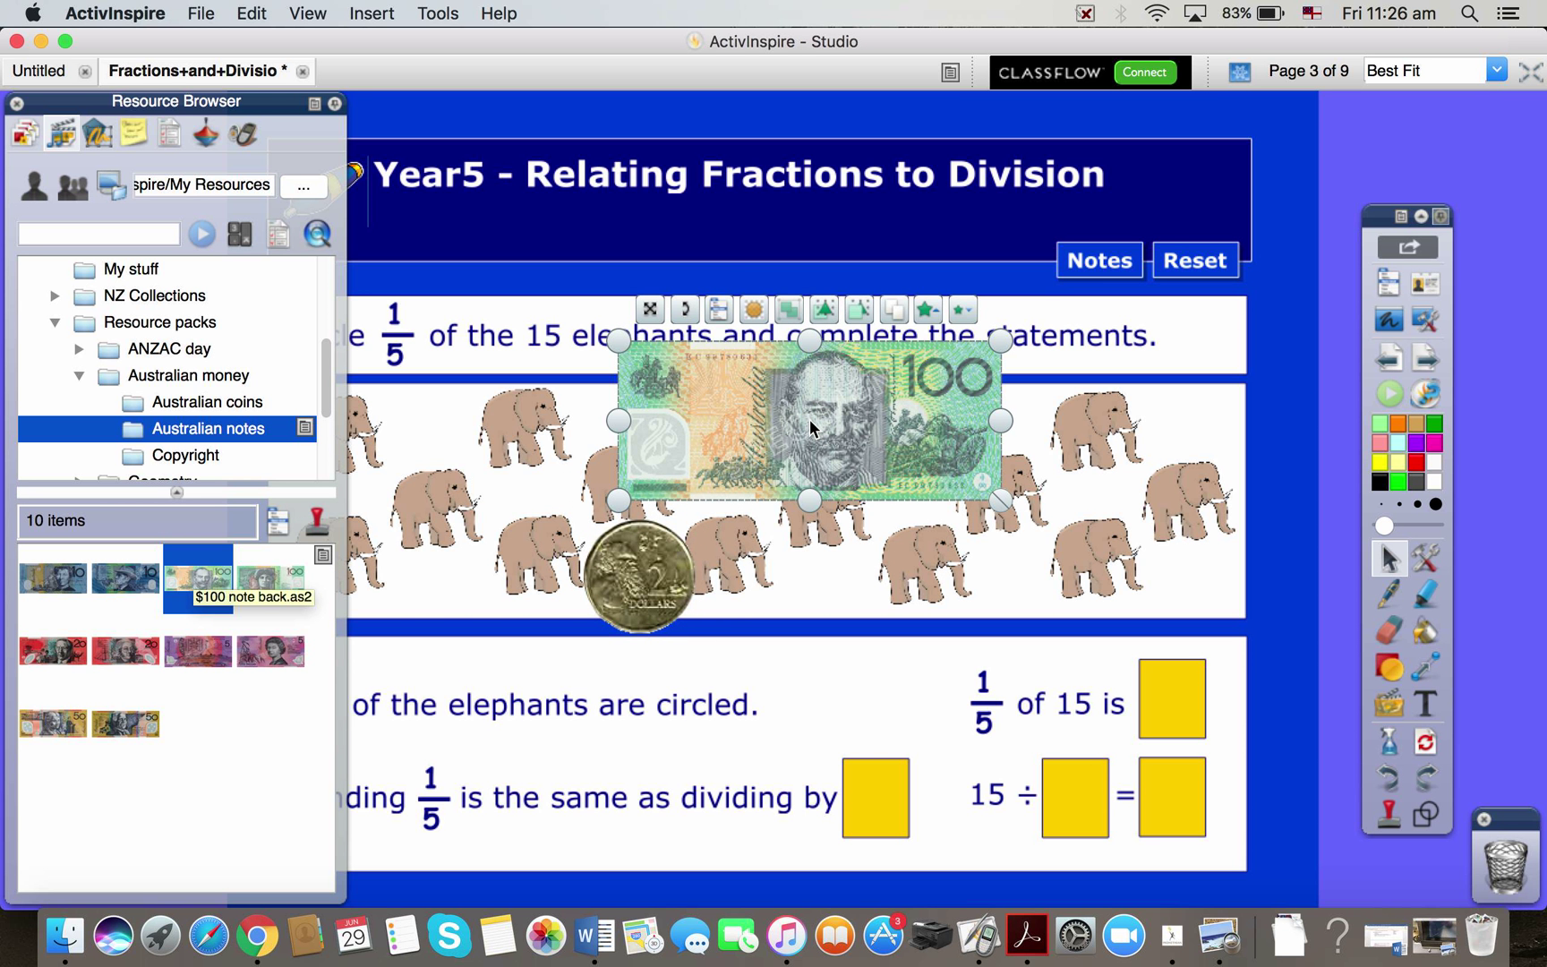
{"action": "mouse_move", "coordinate": [182, 115]}
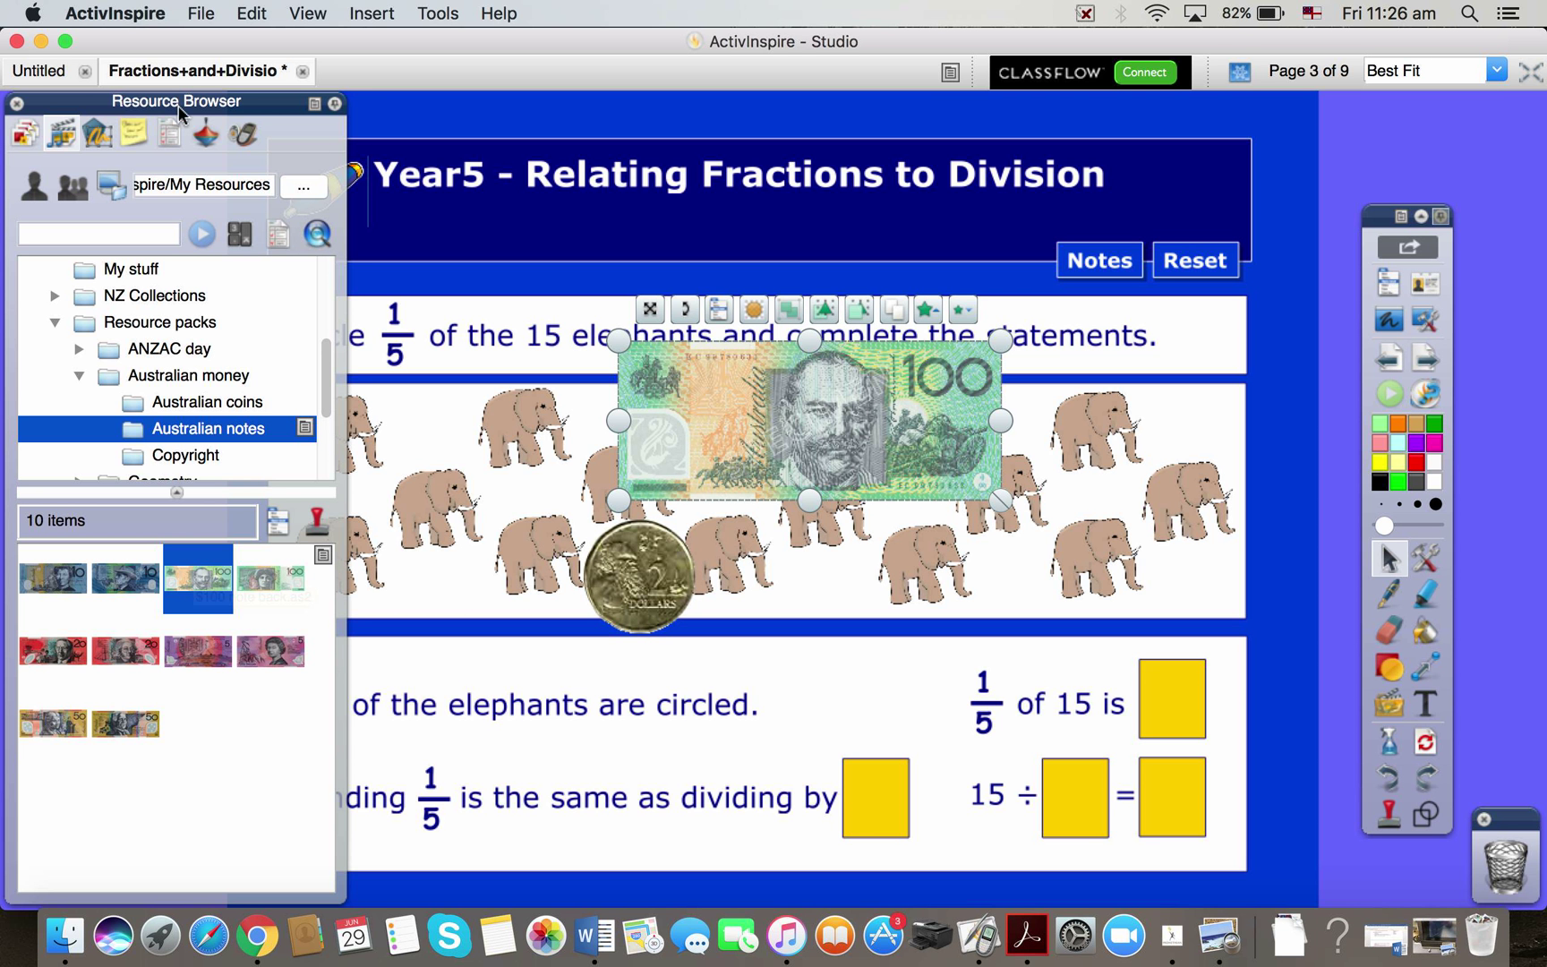
{"action": "mouse_move", "coordinate": [791, 558]}
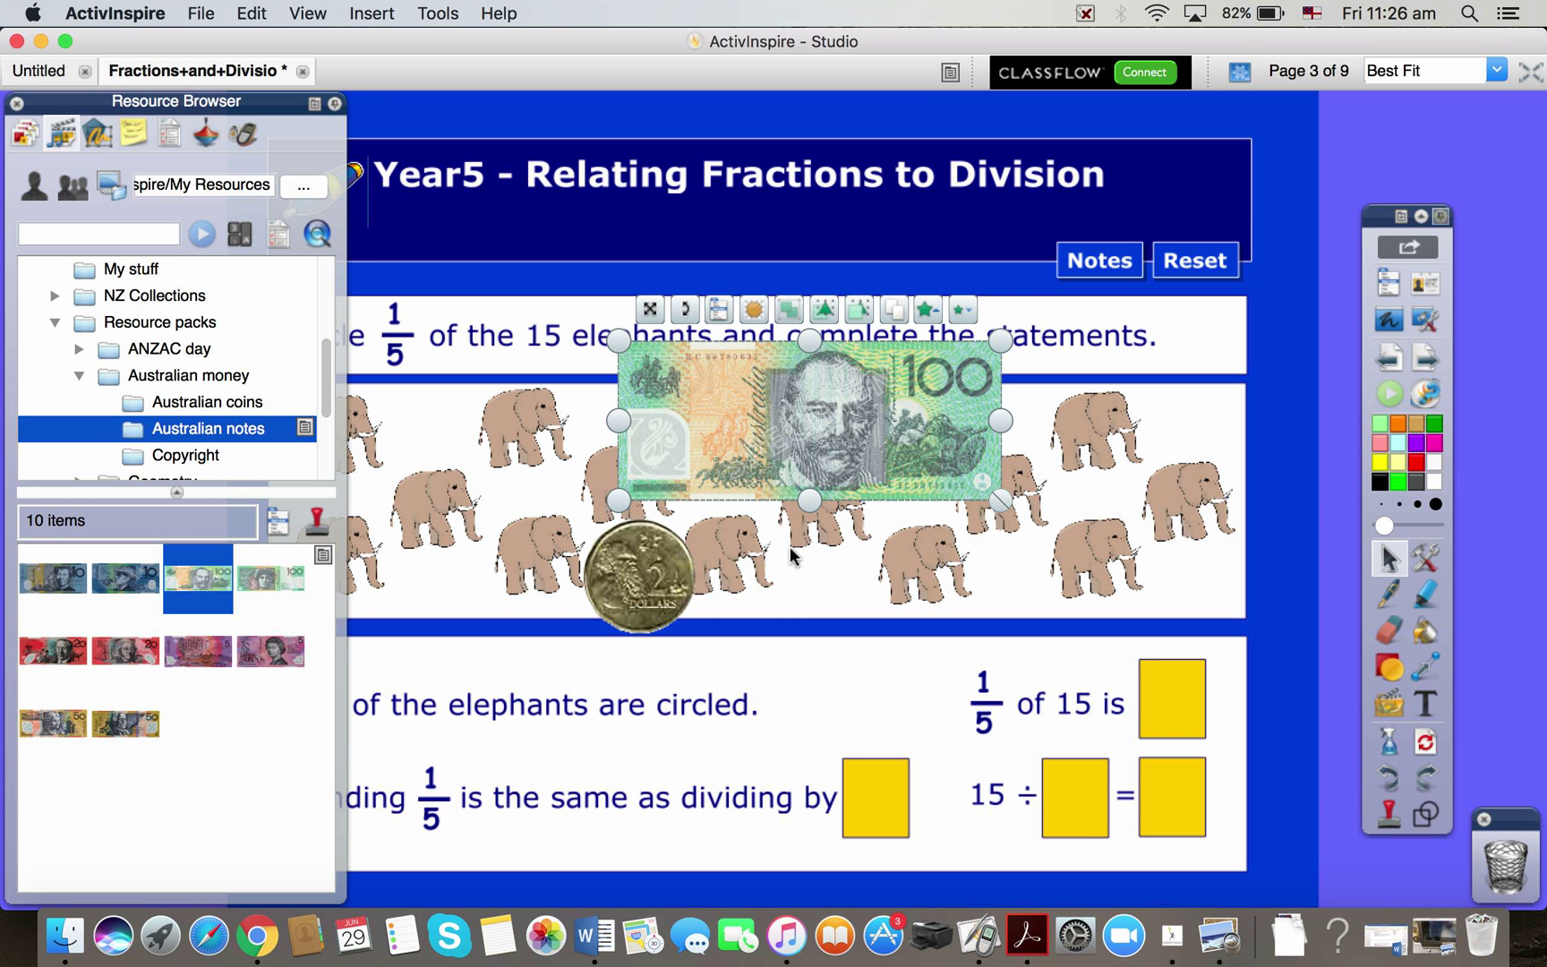
{"action": "left_click", "coordinate": [11, 104]}
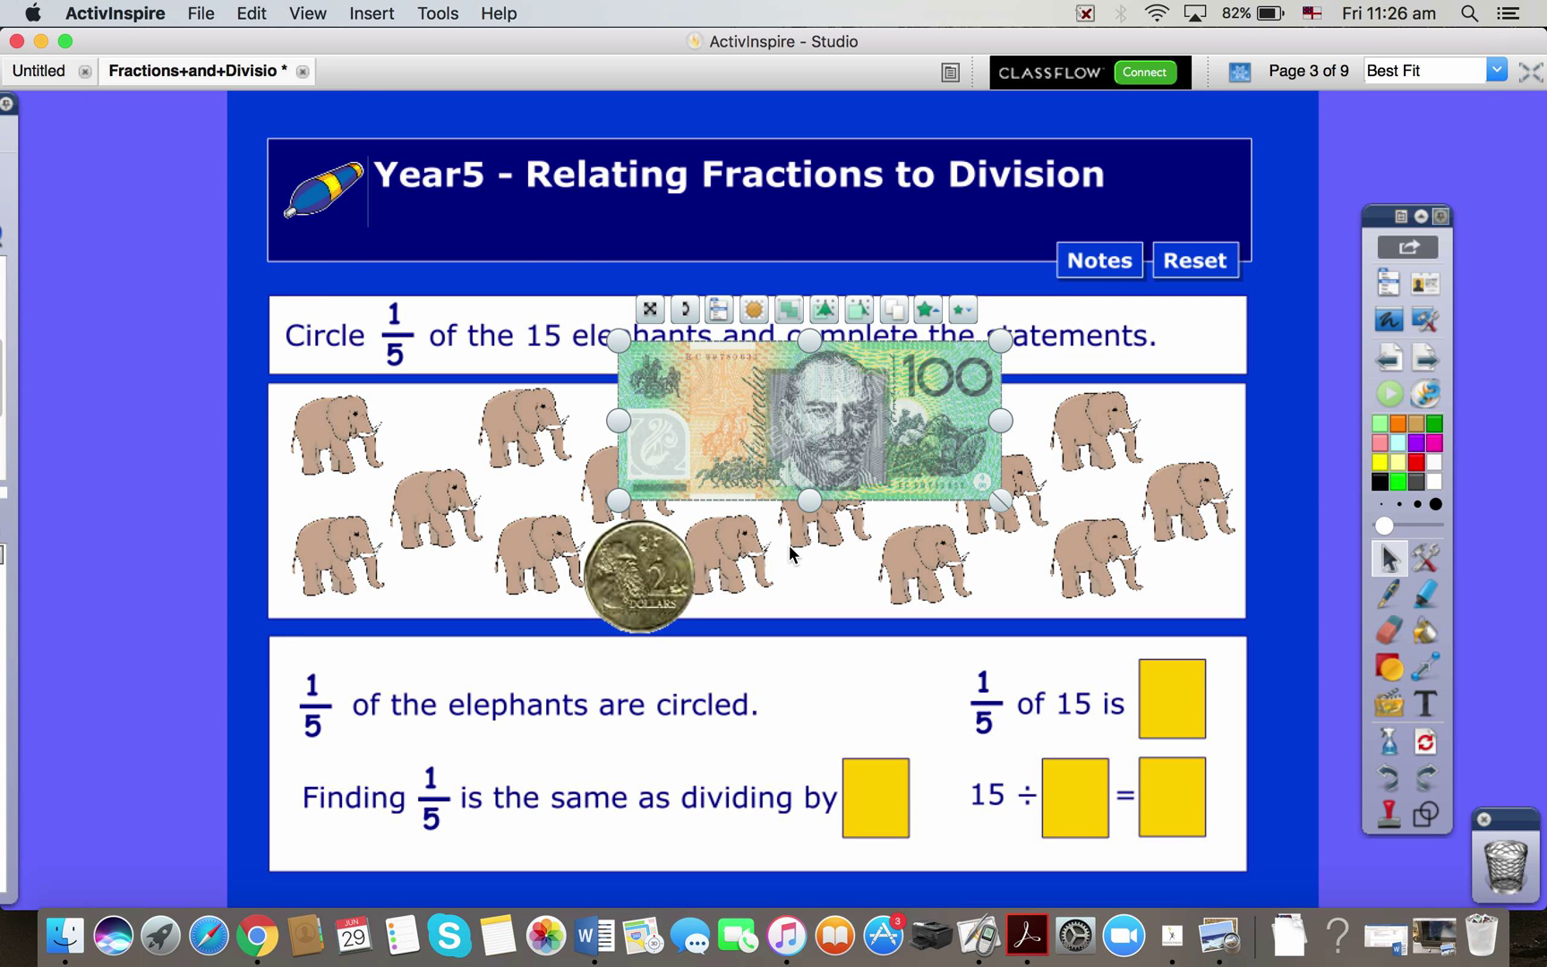
{"action": "mouse_move", "coordinate": [687, 800]}
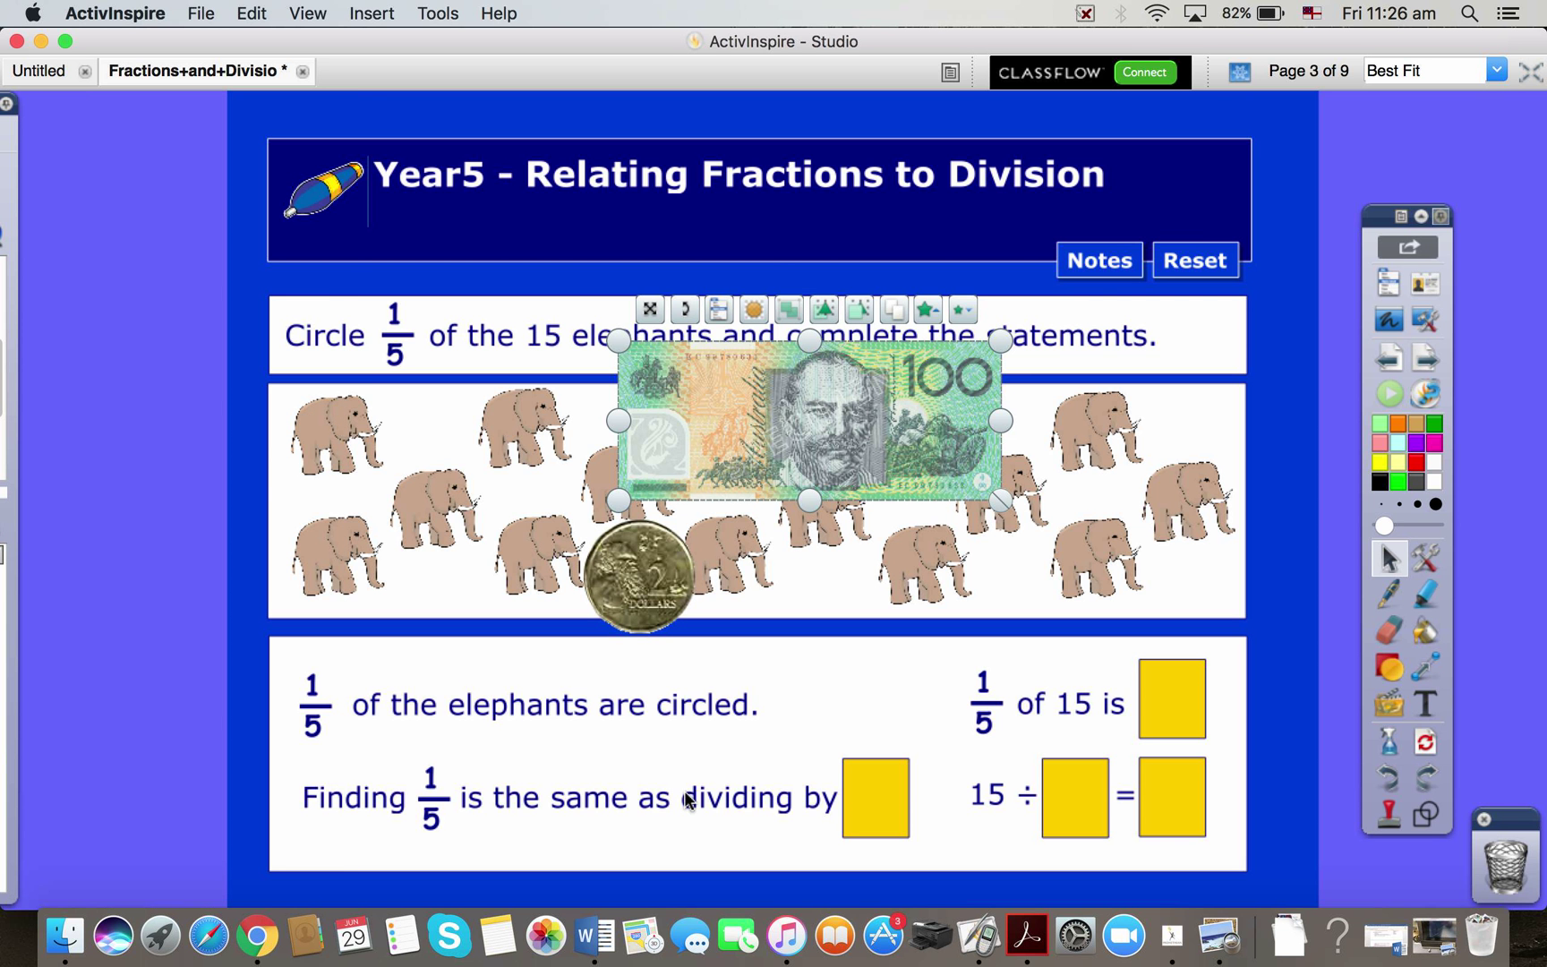
{"action": "mouse_move", "coordinate": [758, 773]}
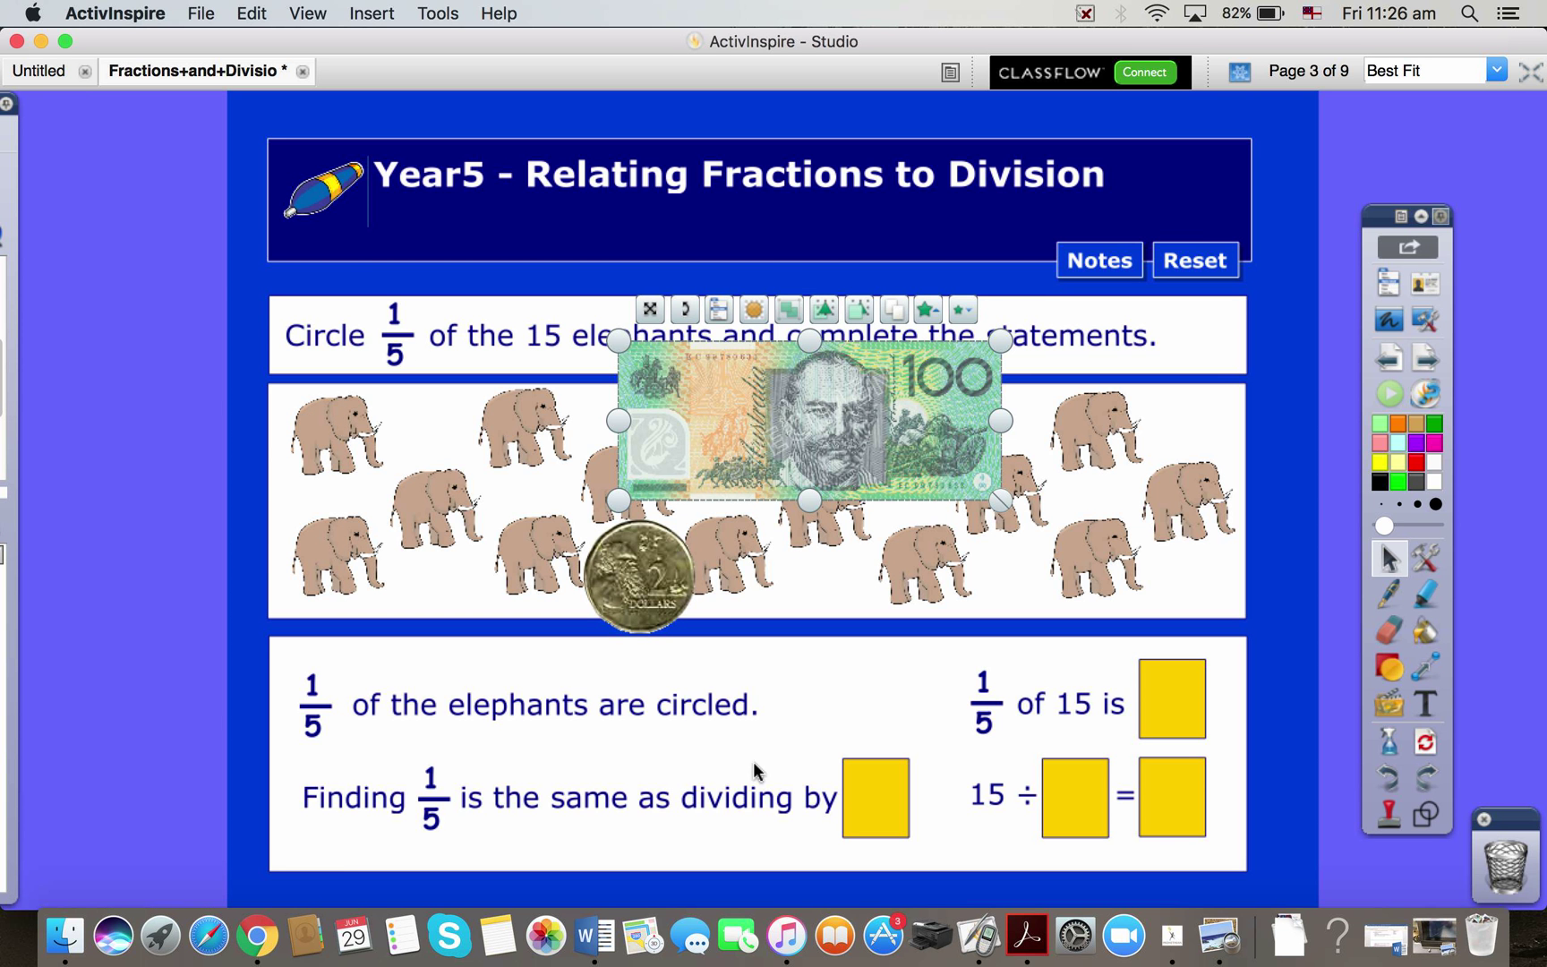
{"action": "mouse_move", "coordinate": [1099, 595]}
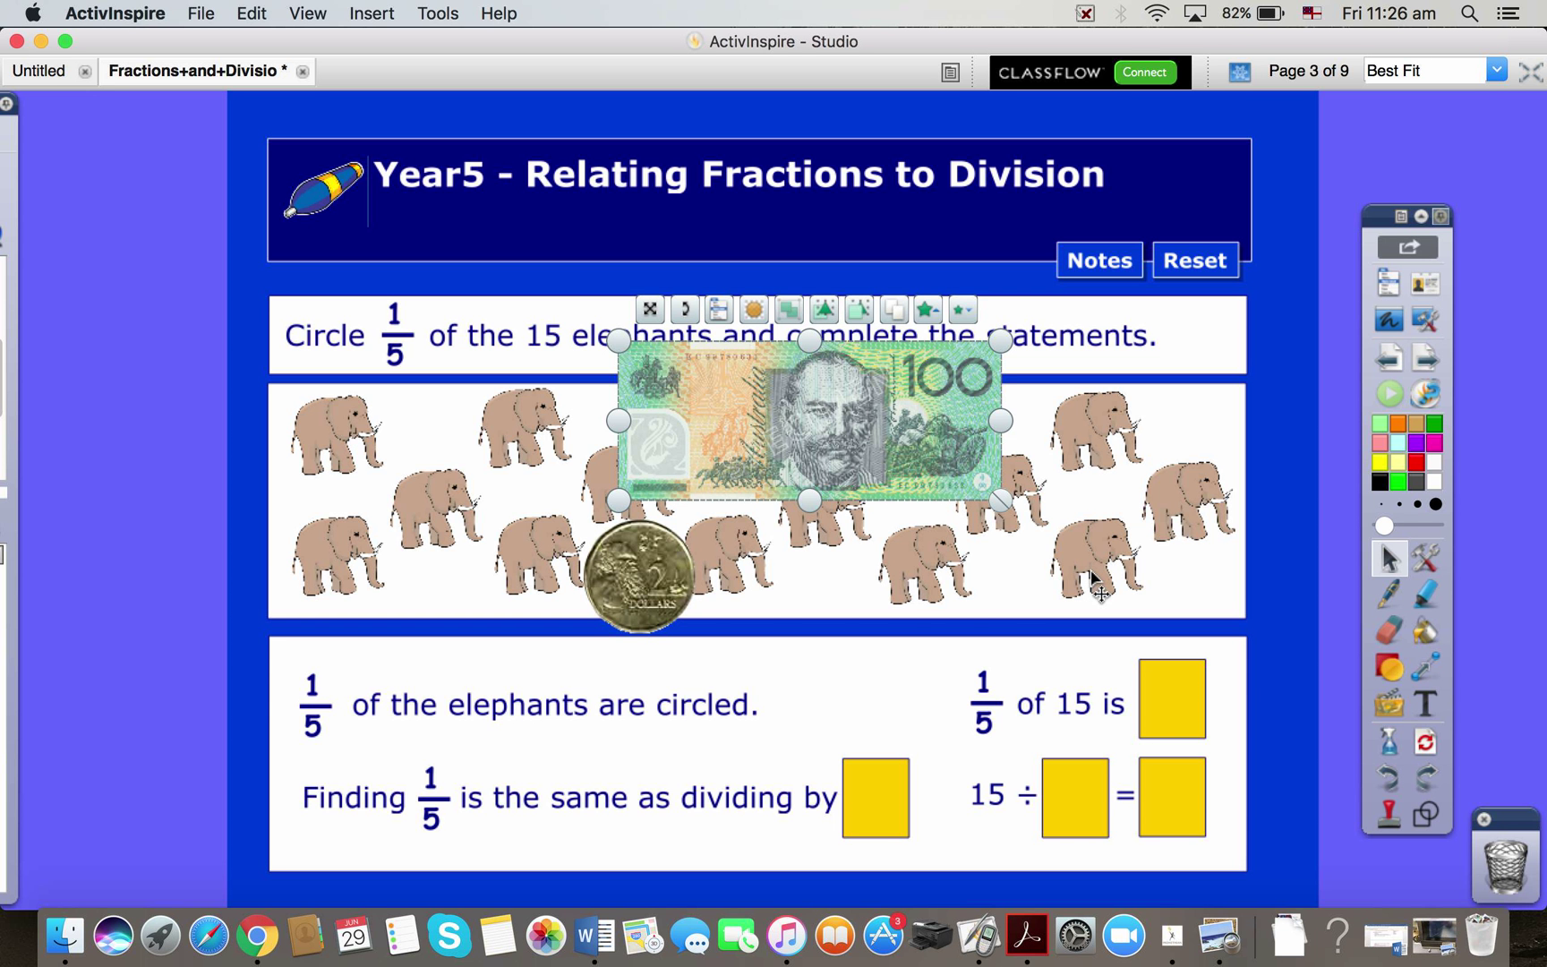
{"action": "mouse_move", "coordinate": [867, 650]}
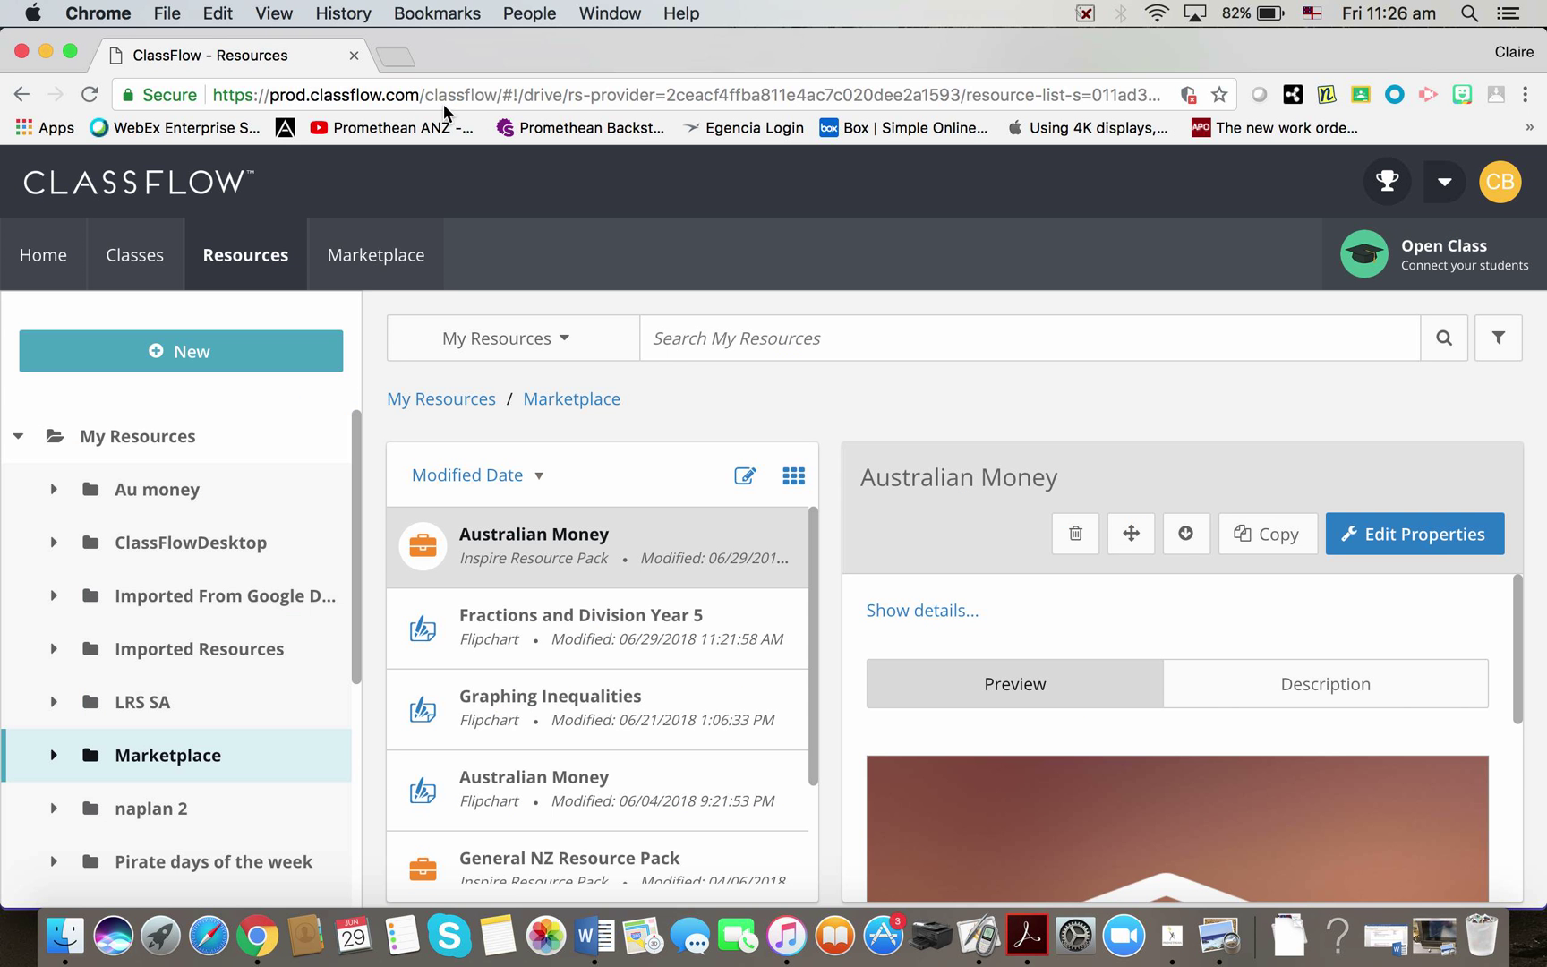
Step: Switch to the Marketplace of free lessons in ClassFlow in Chrome
{"action": "left_click", "coordinate": [374, 254]}
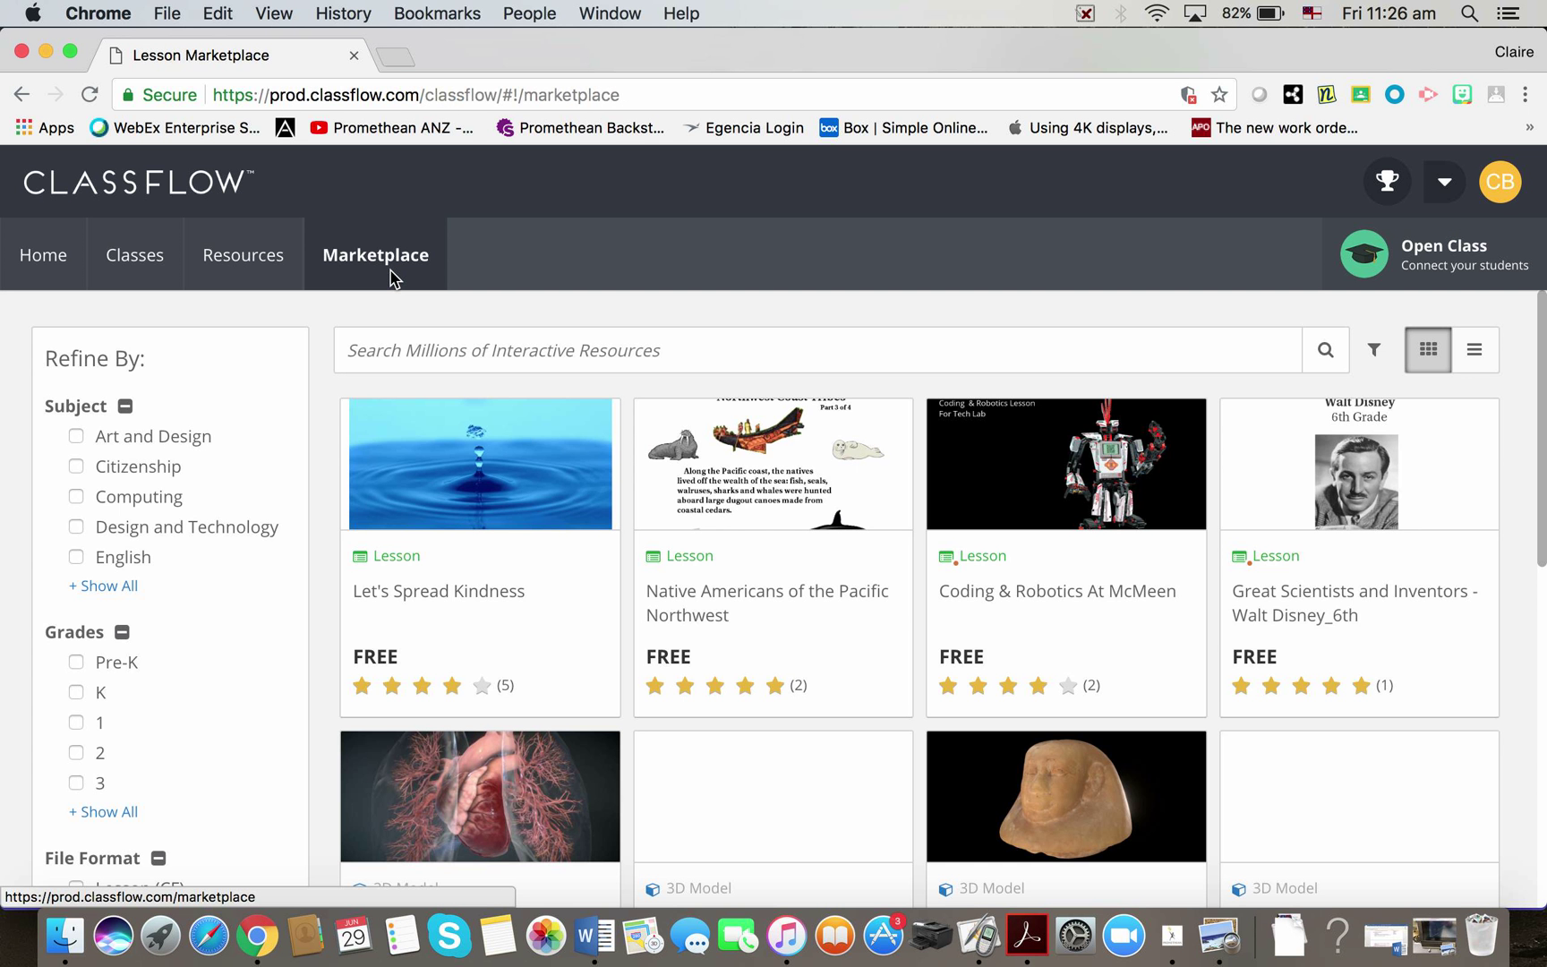